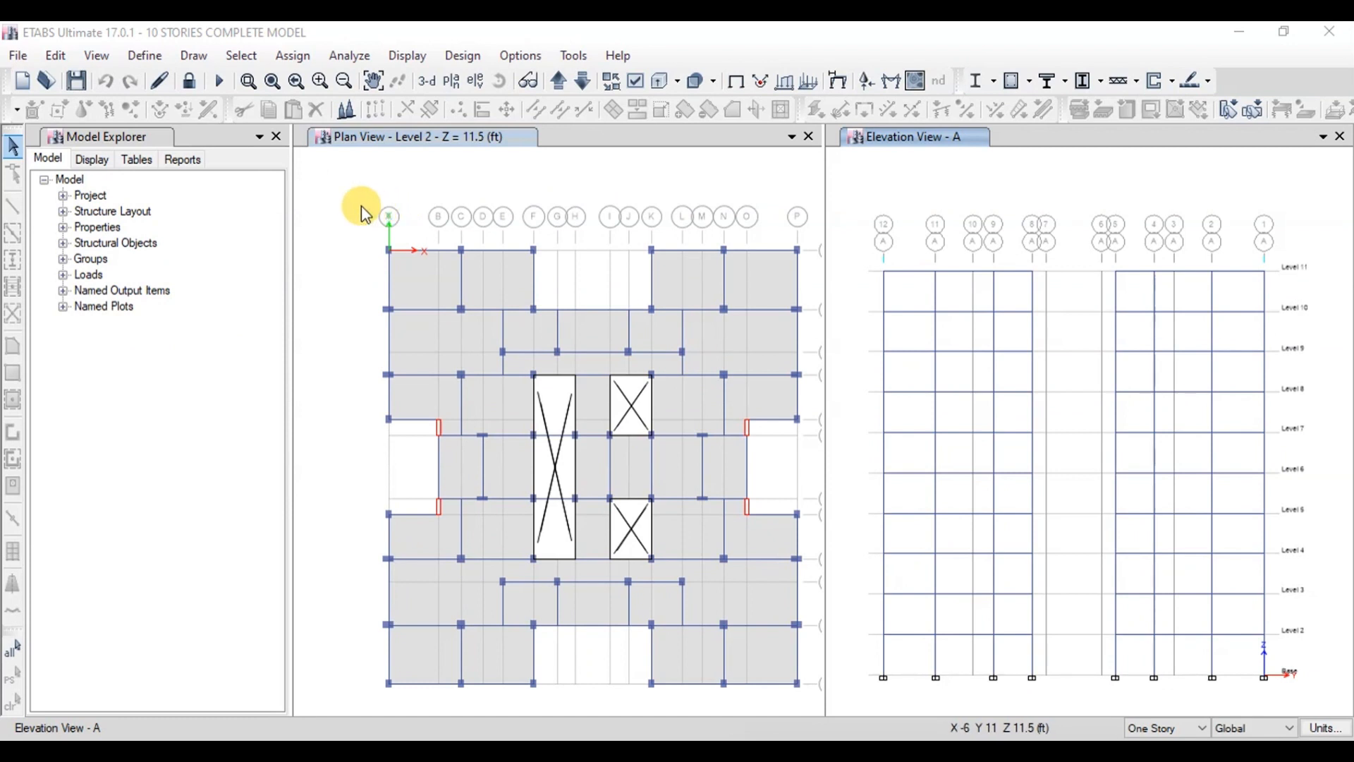
mouse_move(15, 54)
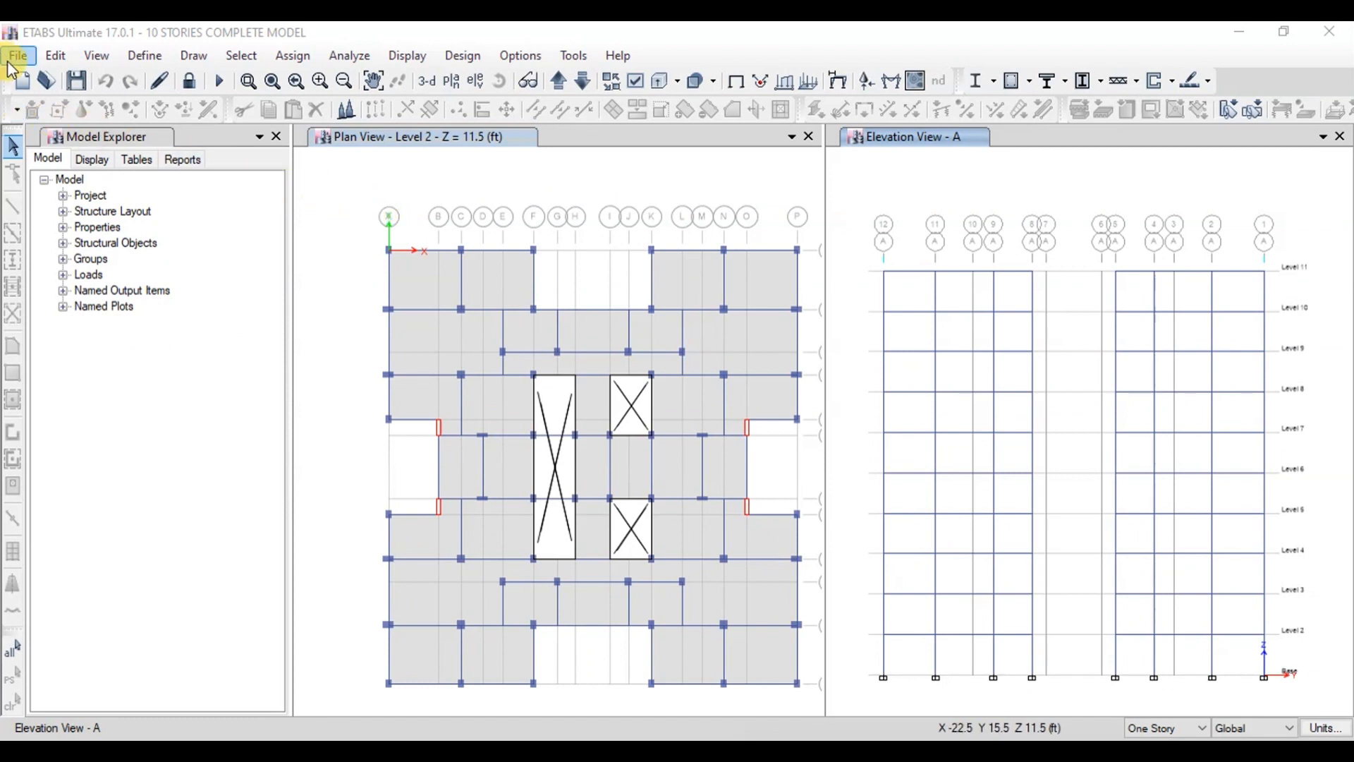
Step: Open the ETABS File menu to list the model's export options
click(16, 55)
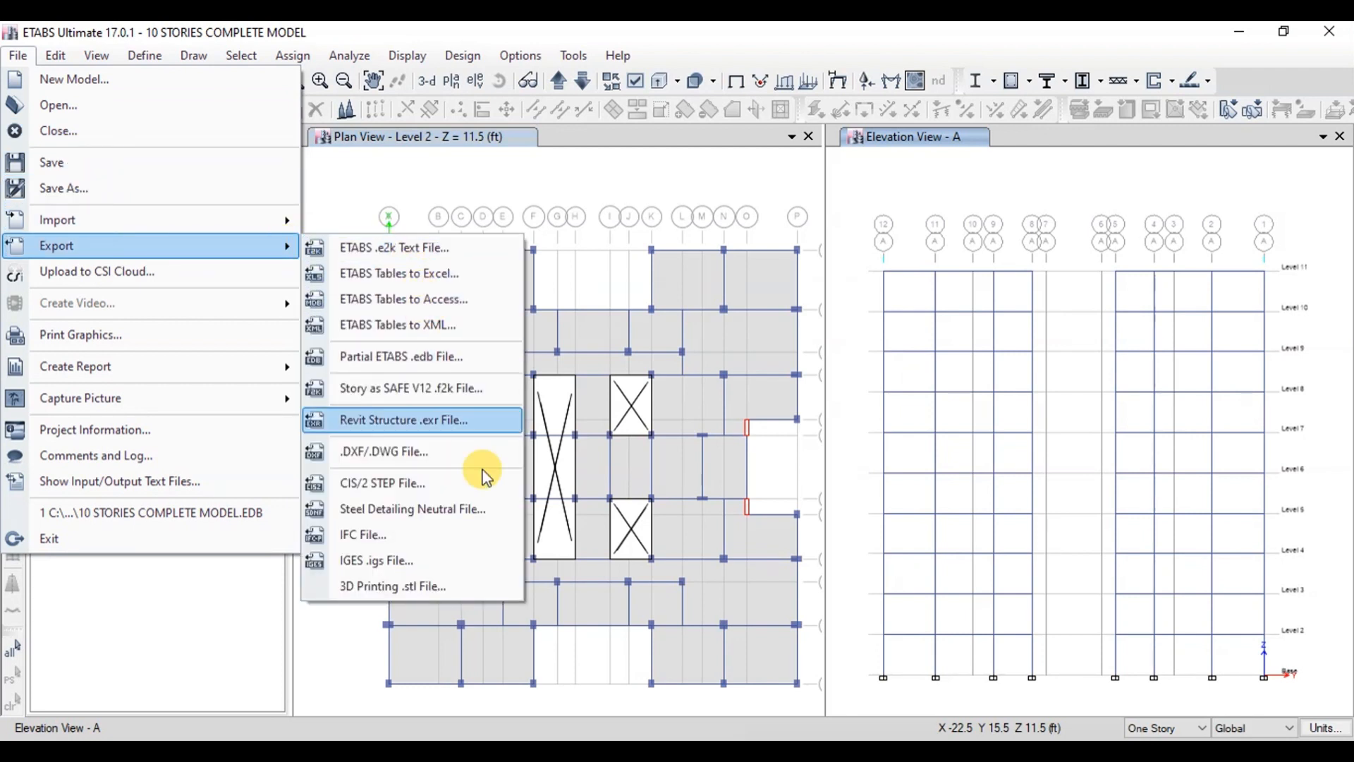
mouse_move(410, 388)
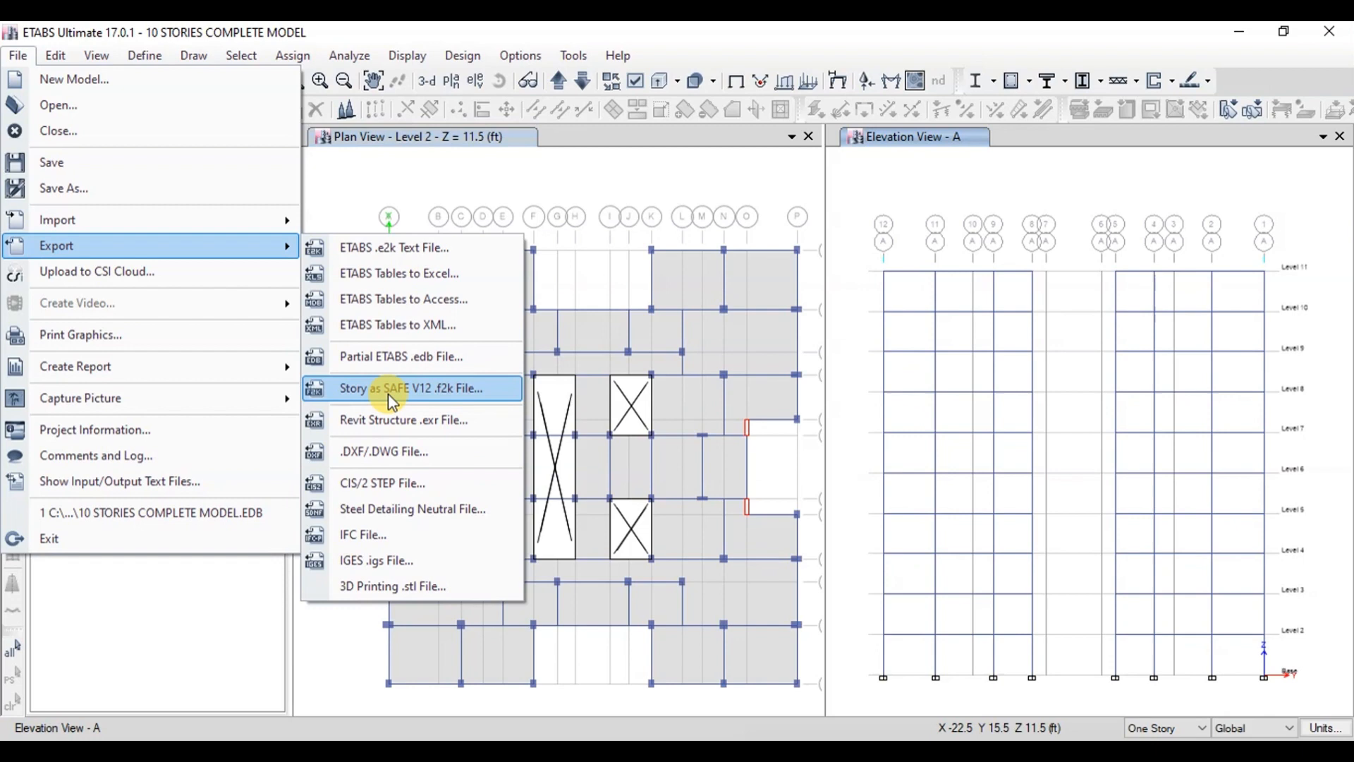
Step: Export the Base story to SAFE .f2k with loads from above and all load cases and combinations
click(411, 387)
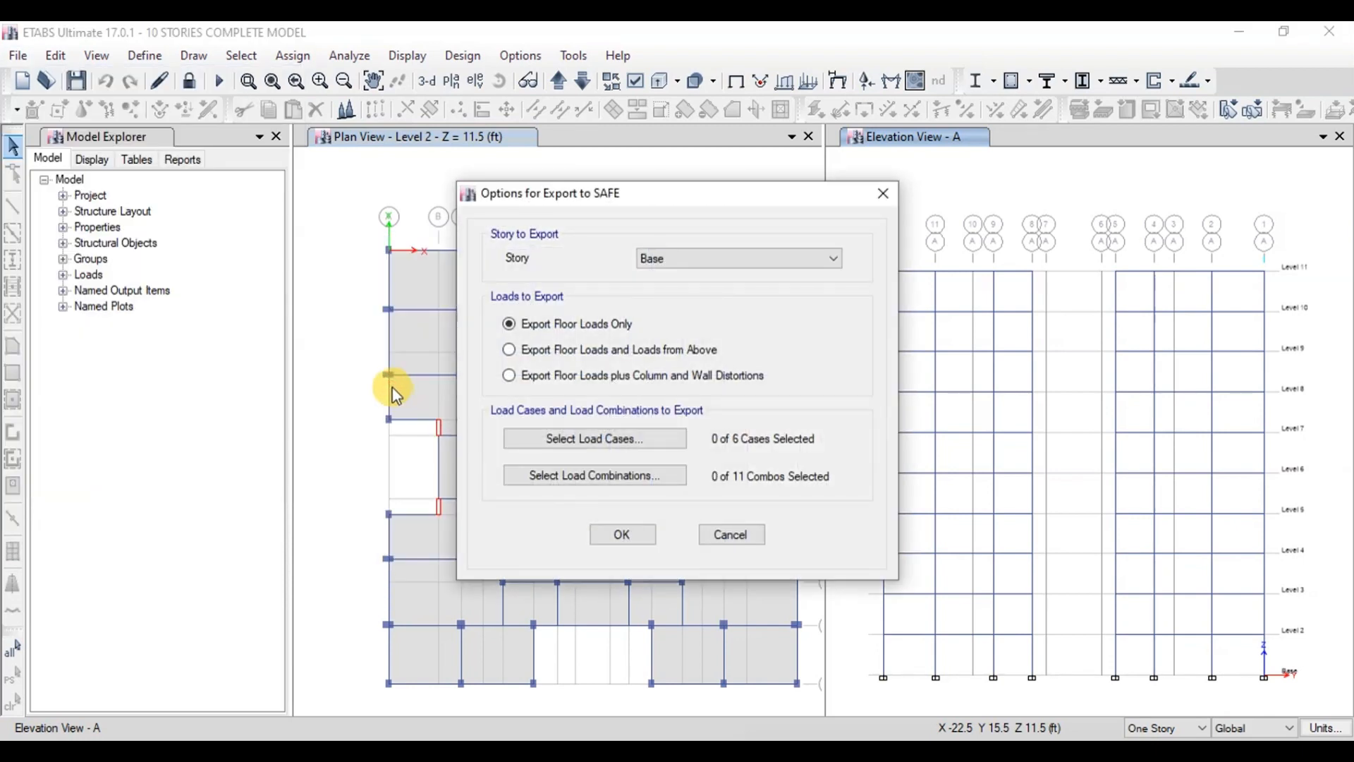
click(831, 258)
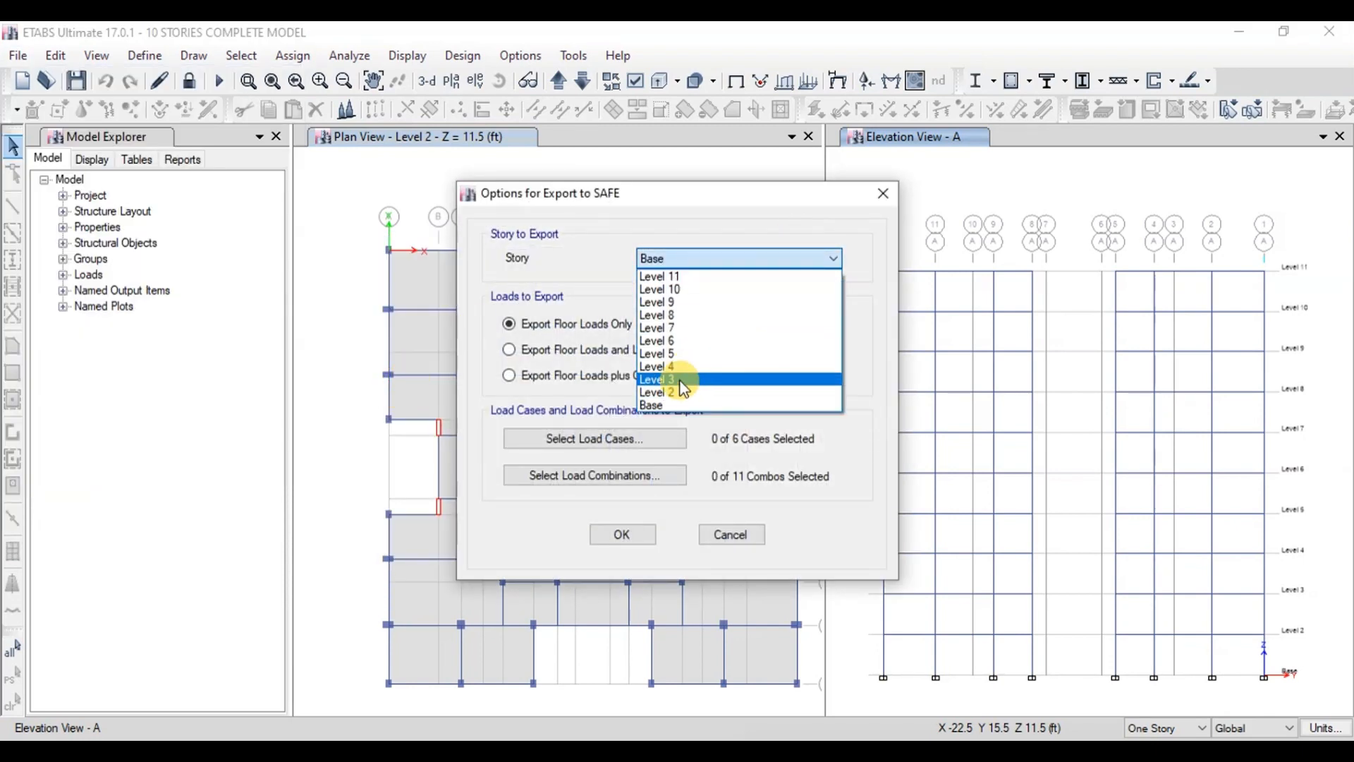
click(651, 404)
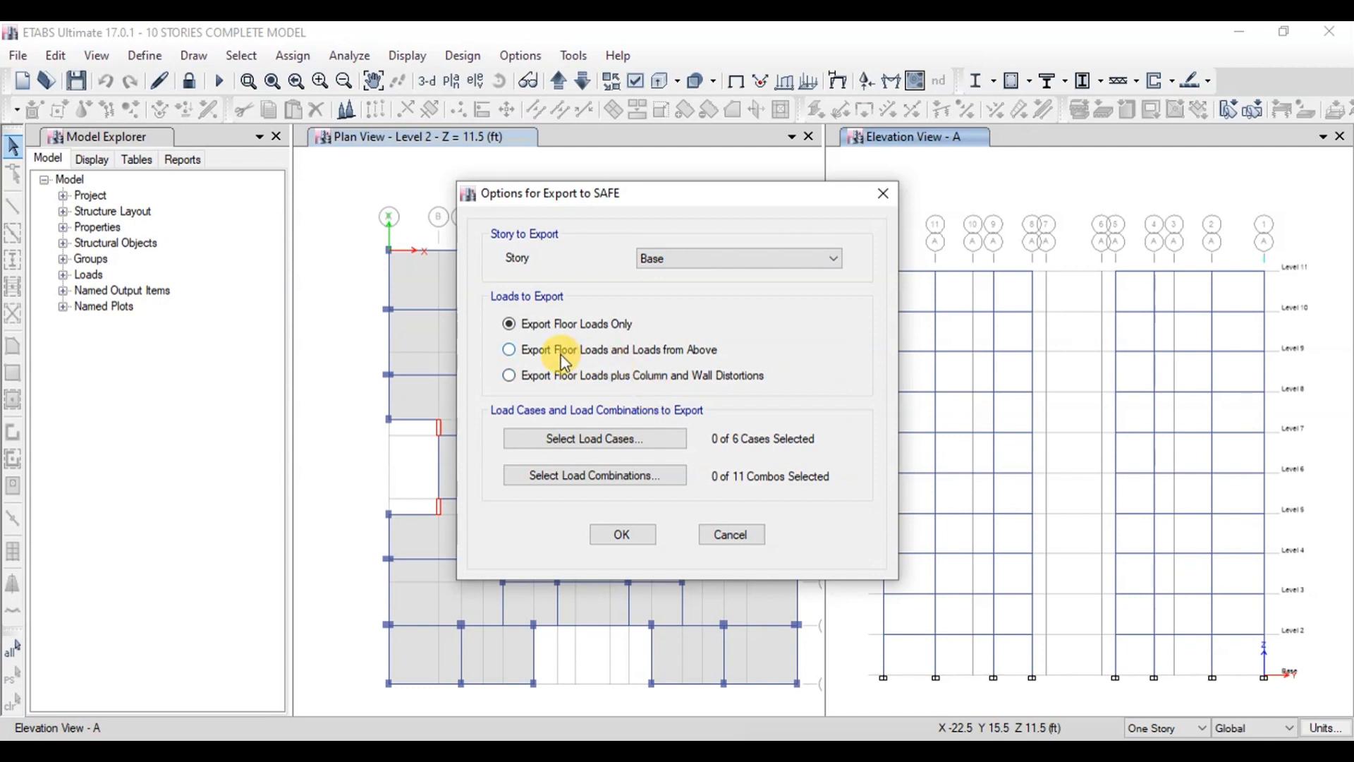
click(508, 349)
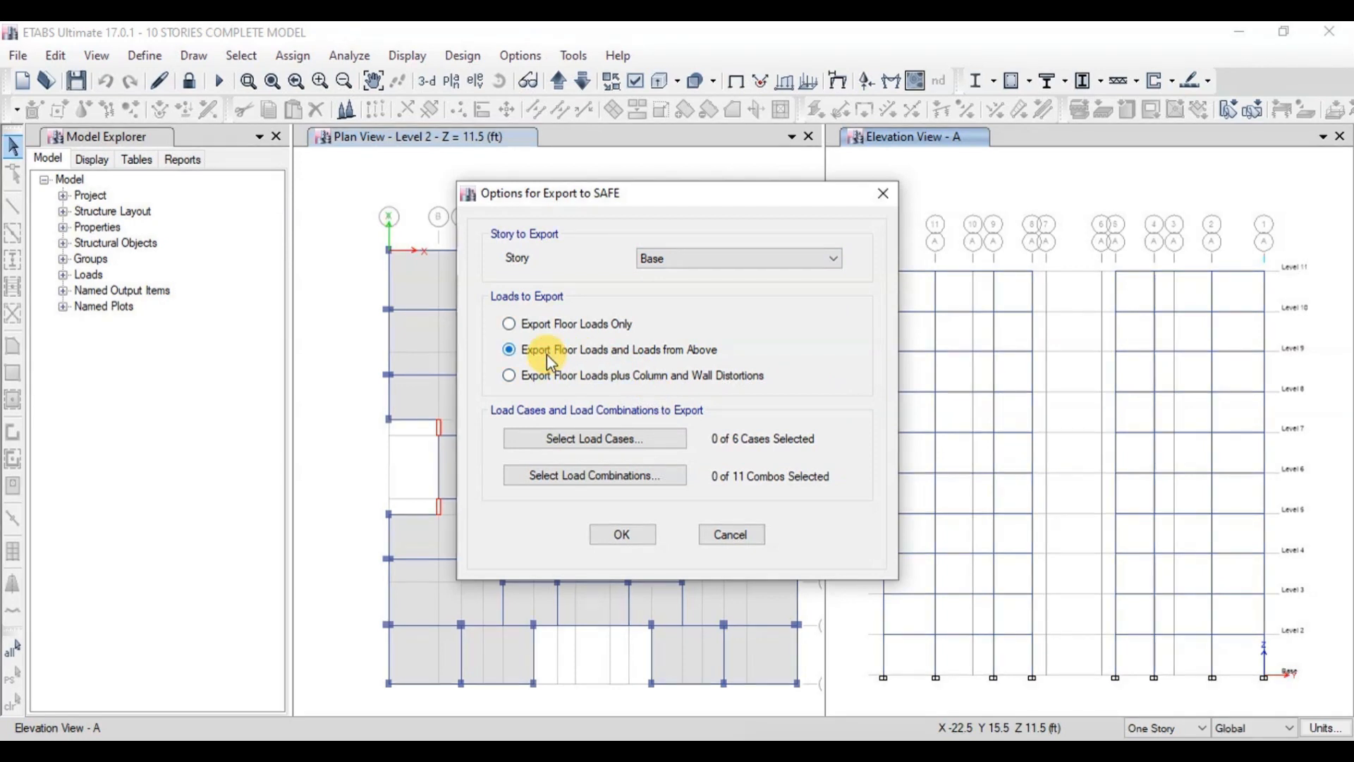
mouse_move(622, 419)
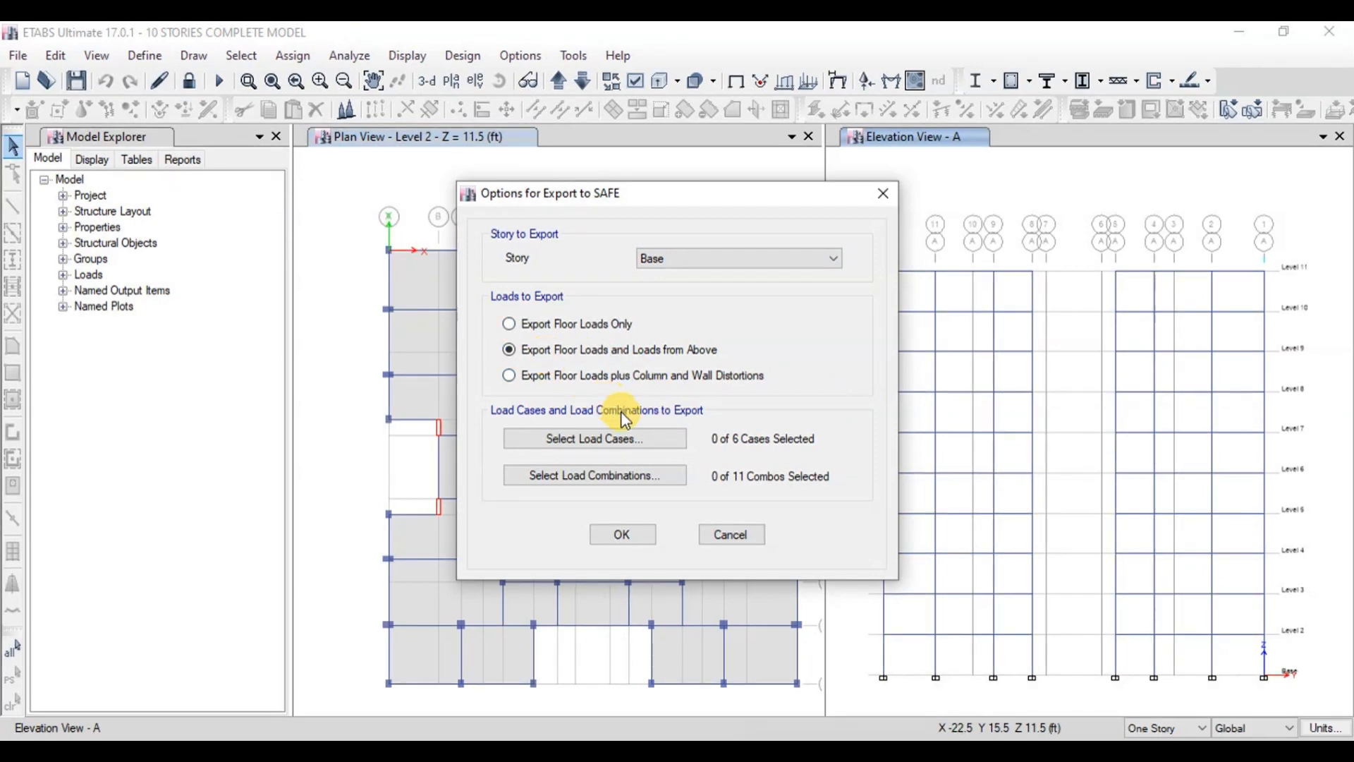
click(594, 439)
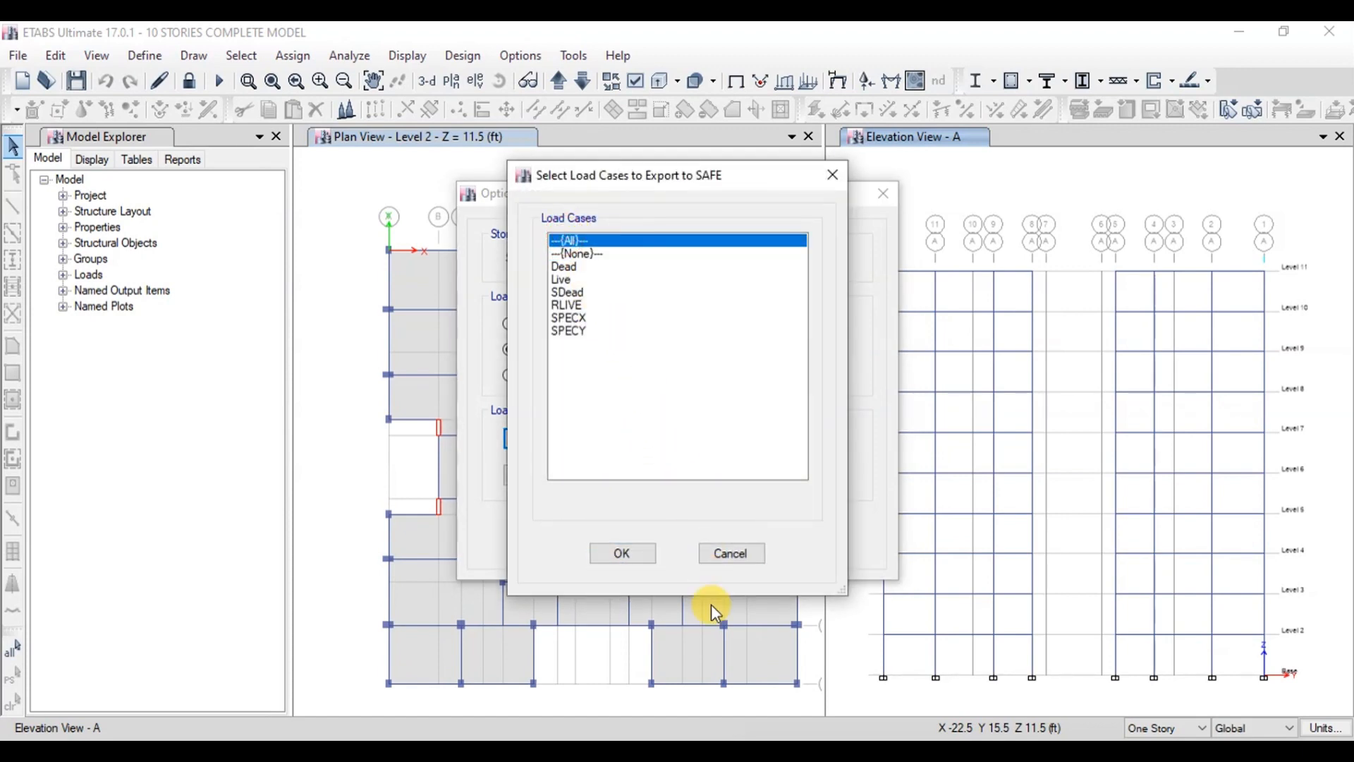
click(621, 553)
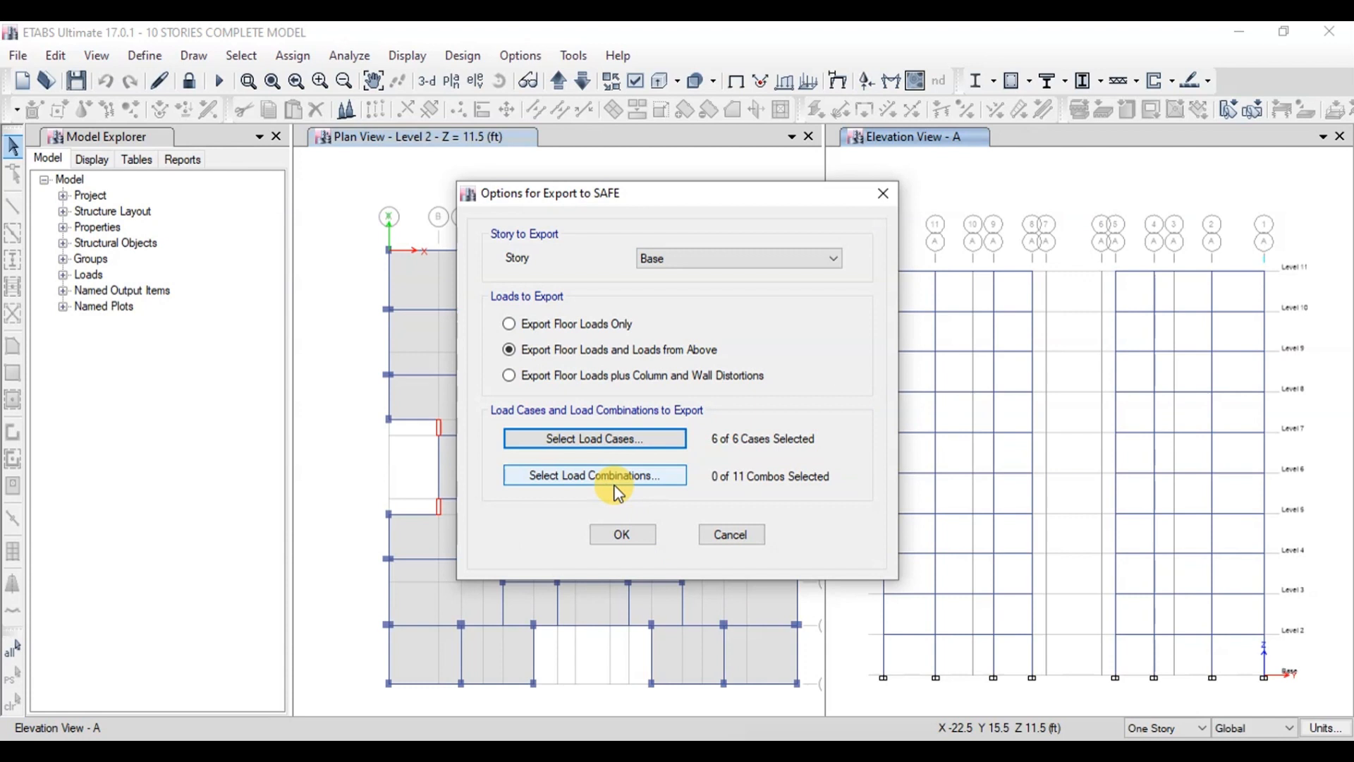
click(593, 475)
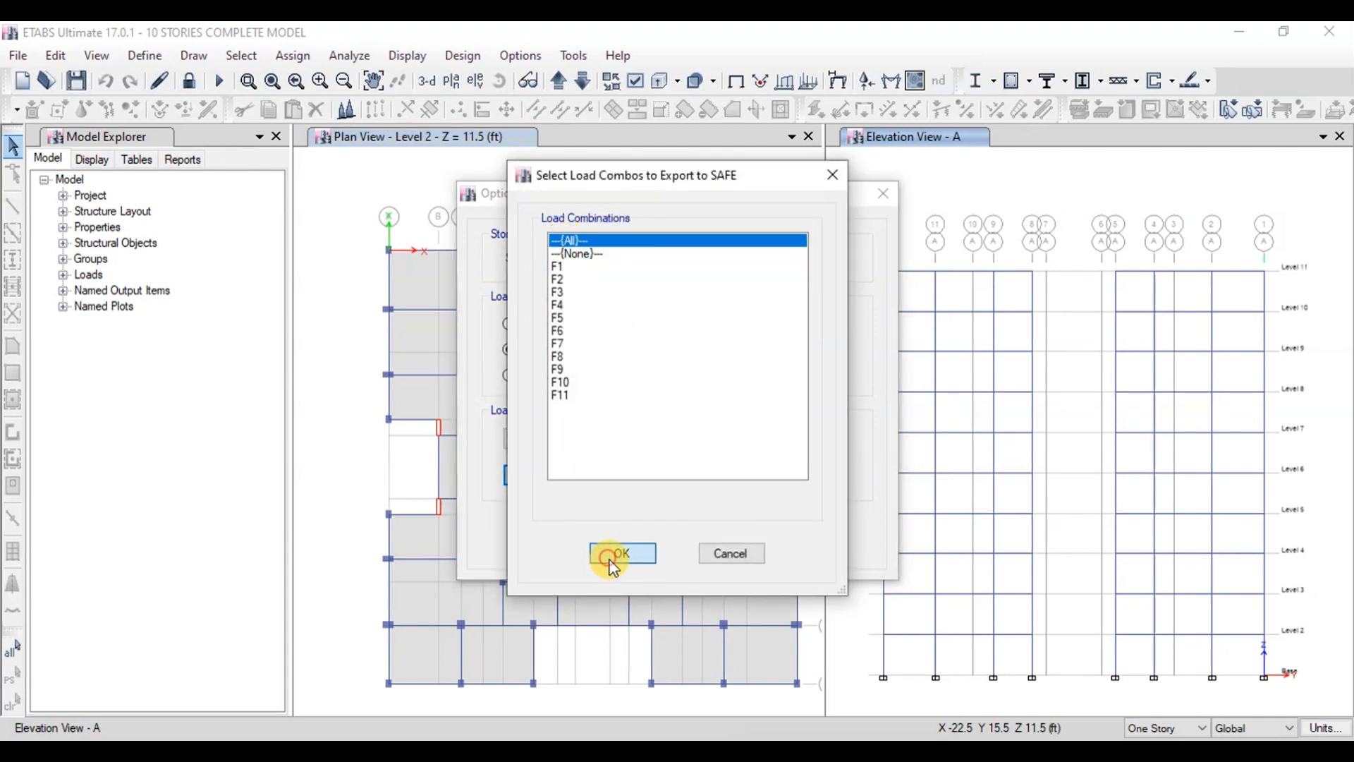
click(620, 554)
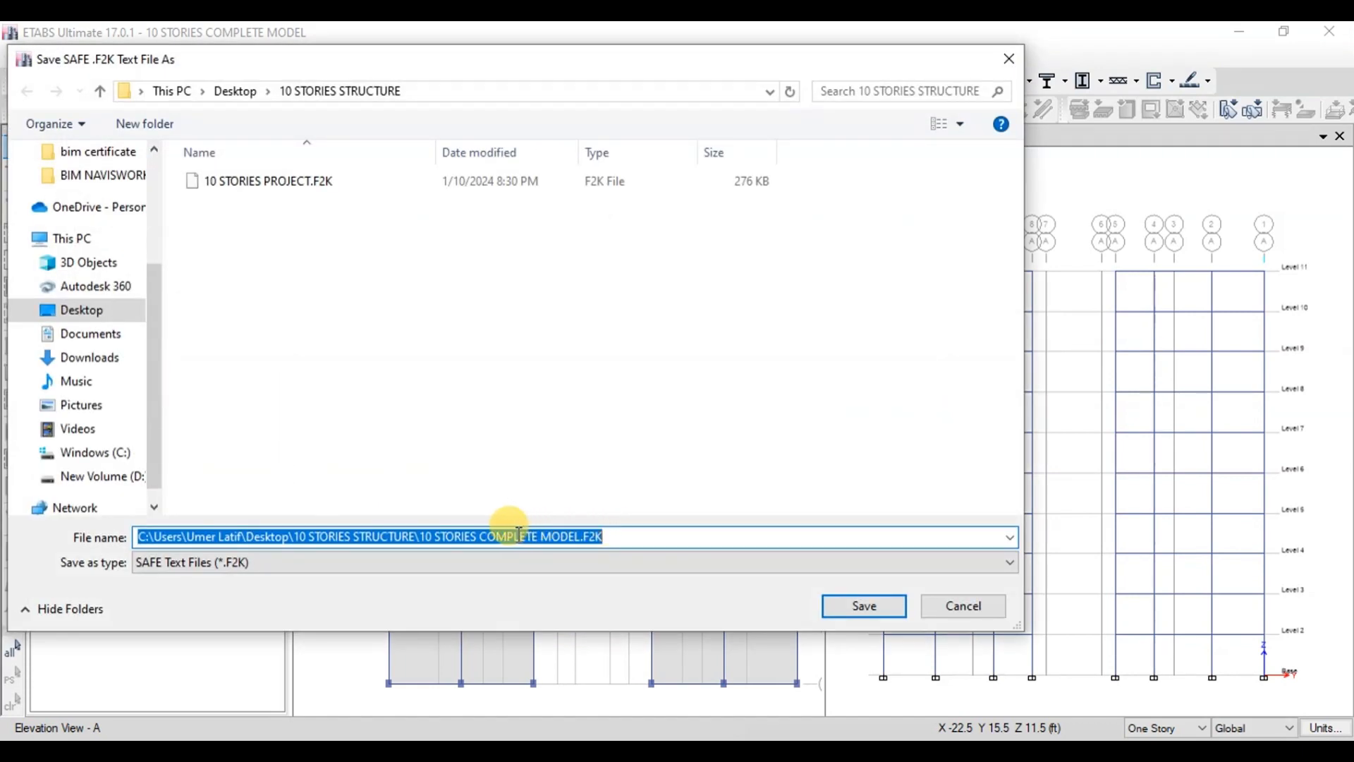
Step: Save the base-story export as 10 STORIES COMPLETE MODEL.F2K
click(863, 605)
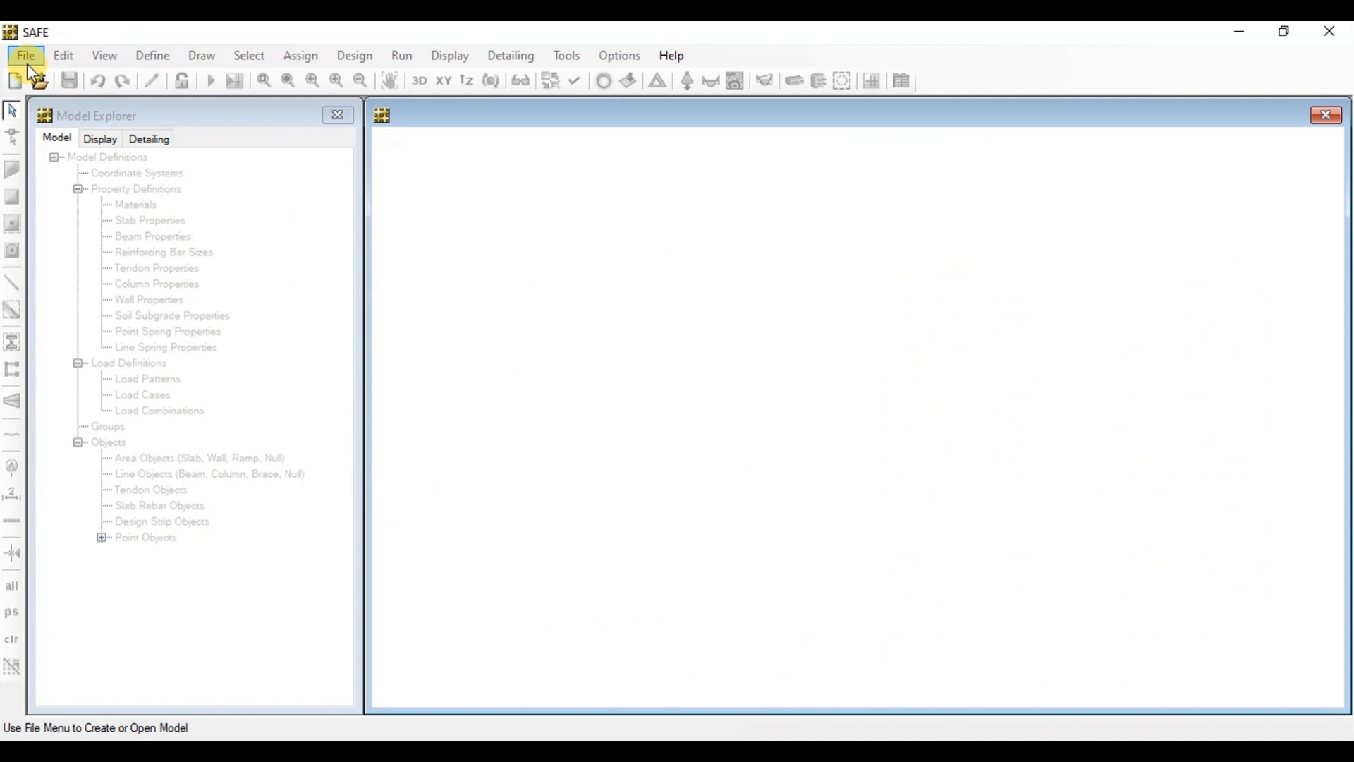
Step: Import 10 STORIES COMPLETE MODEL.F2K into SAFE as a SAFE .F2K file
click(24, 55)
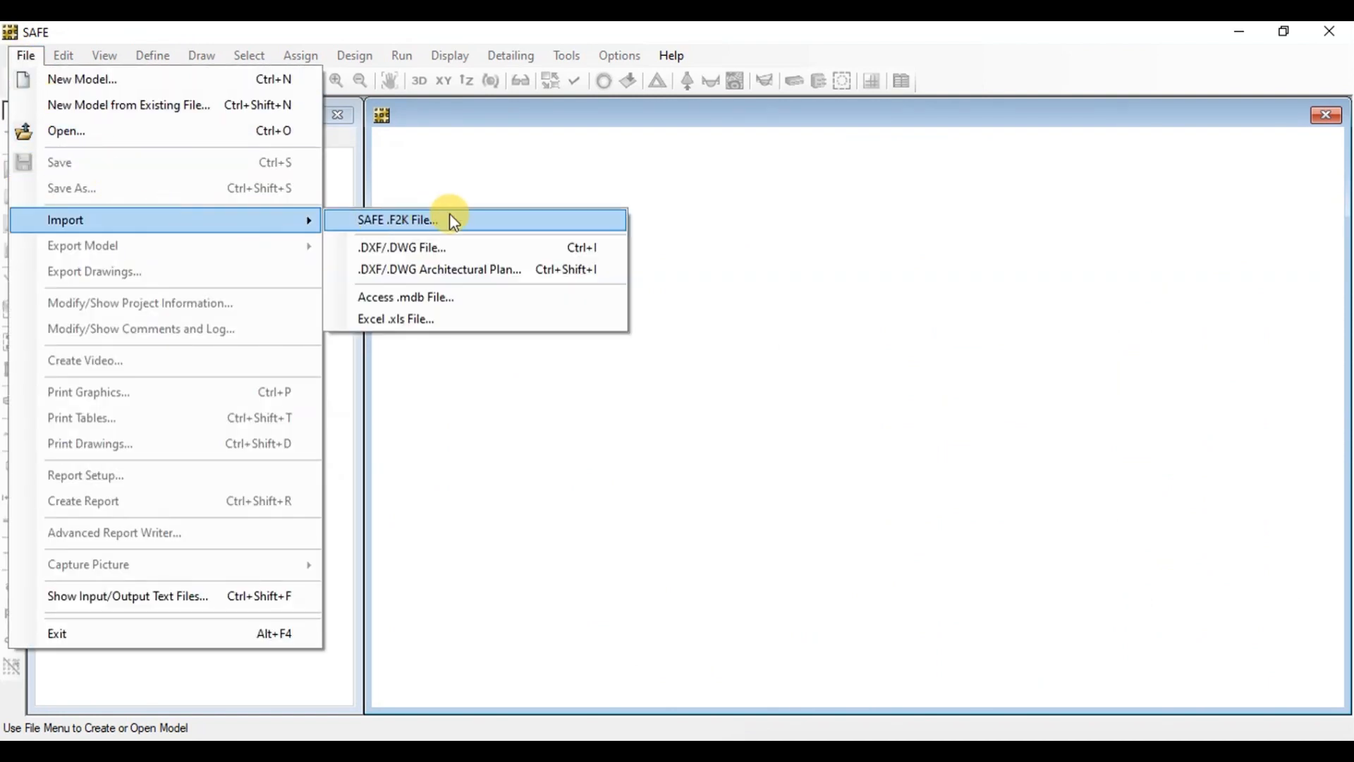
click(396, 219)
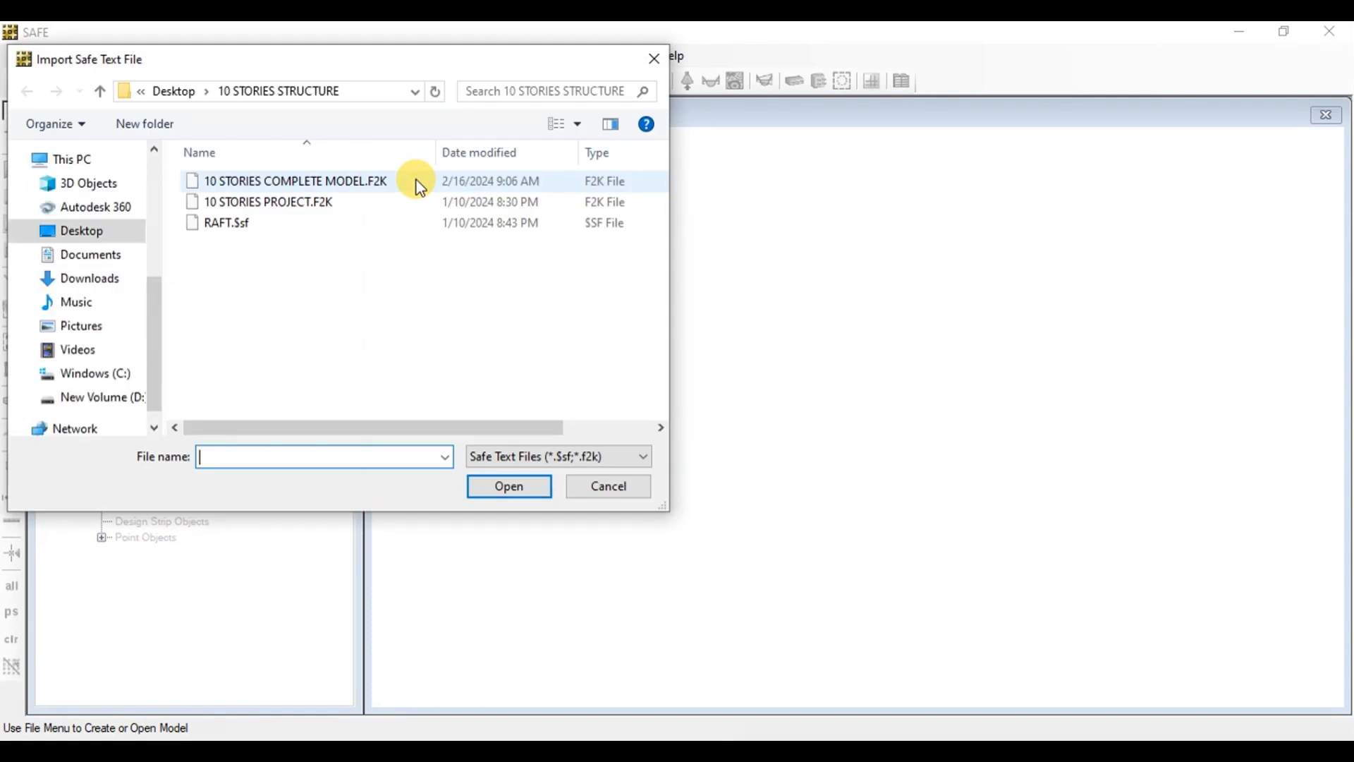
click(295, 180)
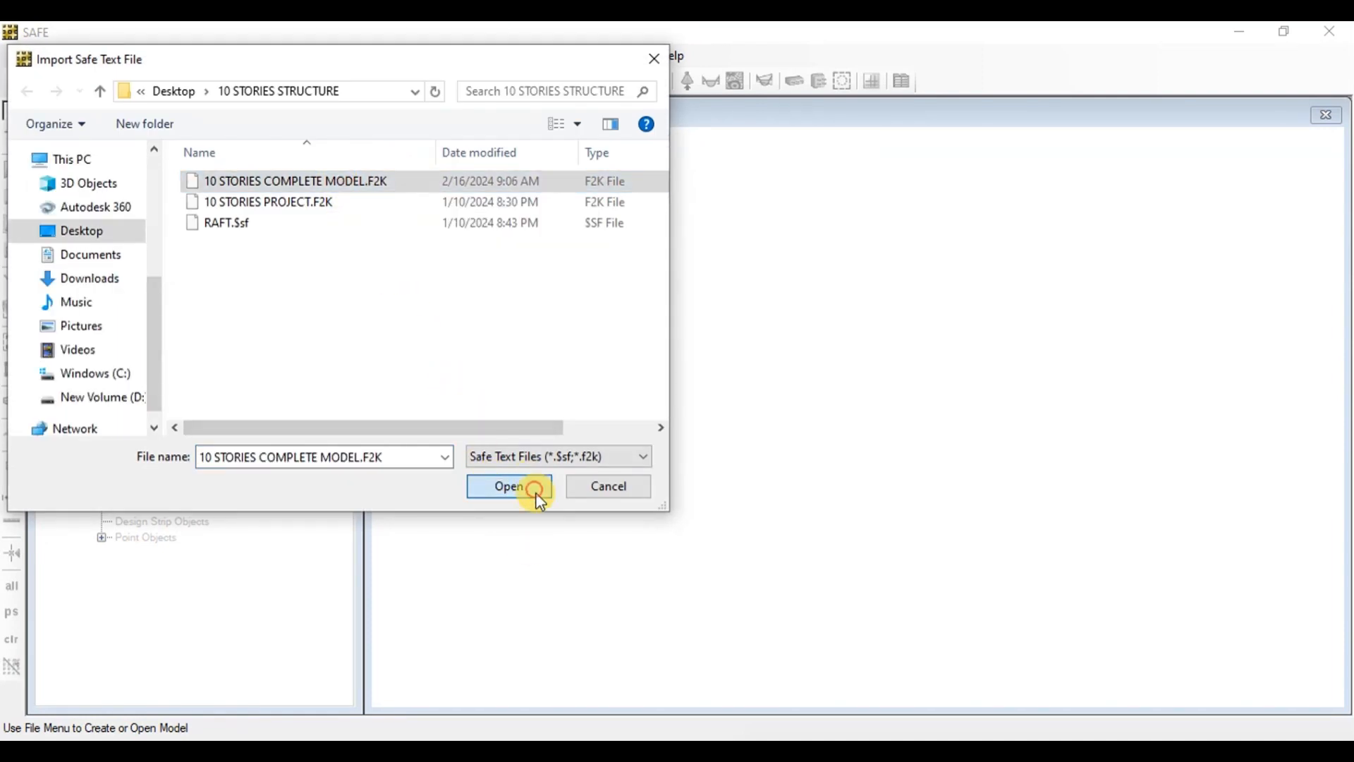
click(508, 486)
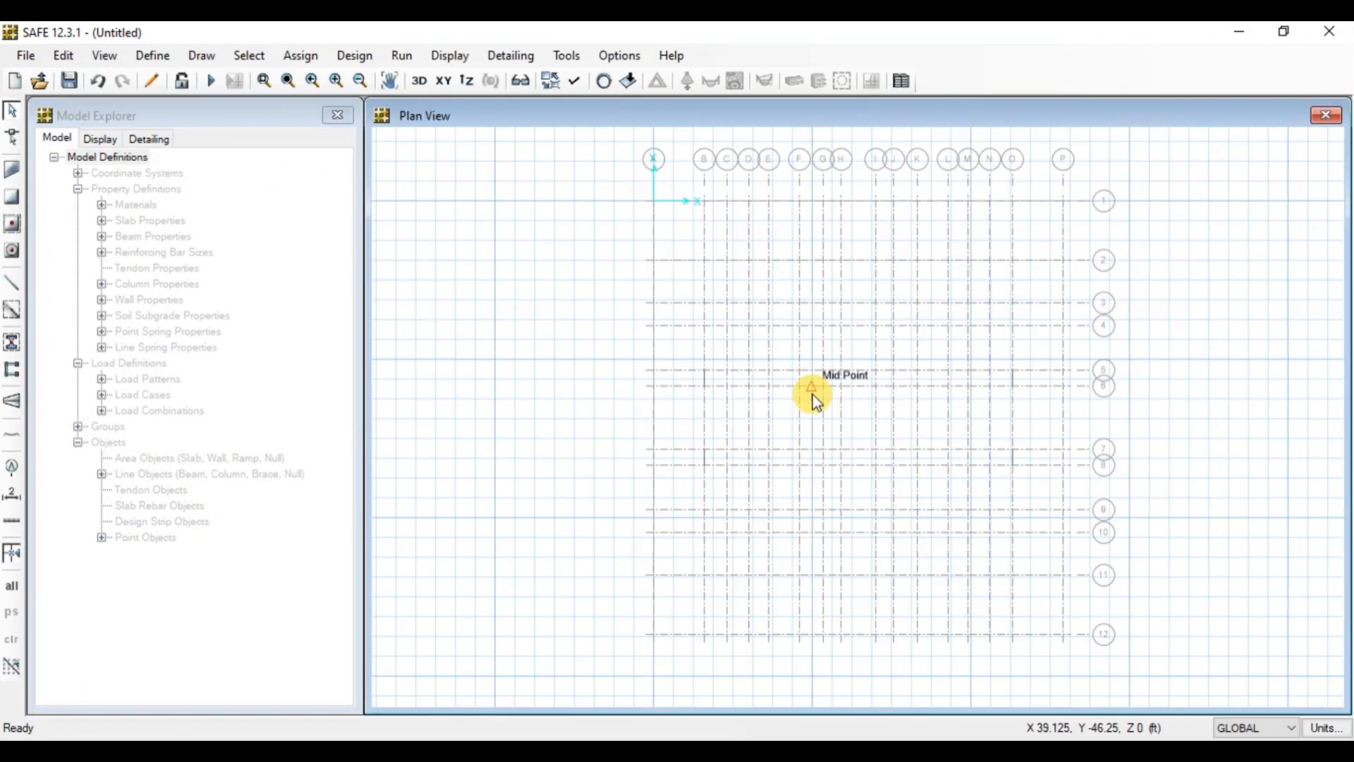
mouse_move(626, 738)
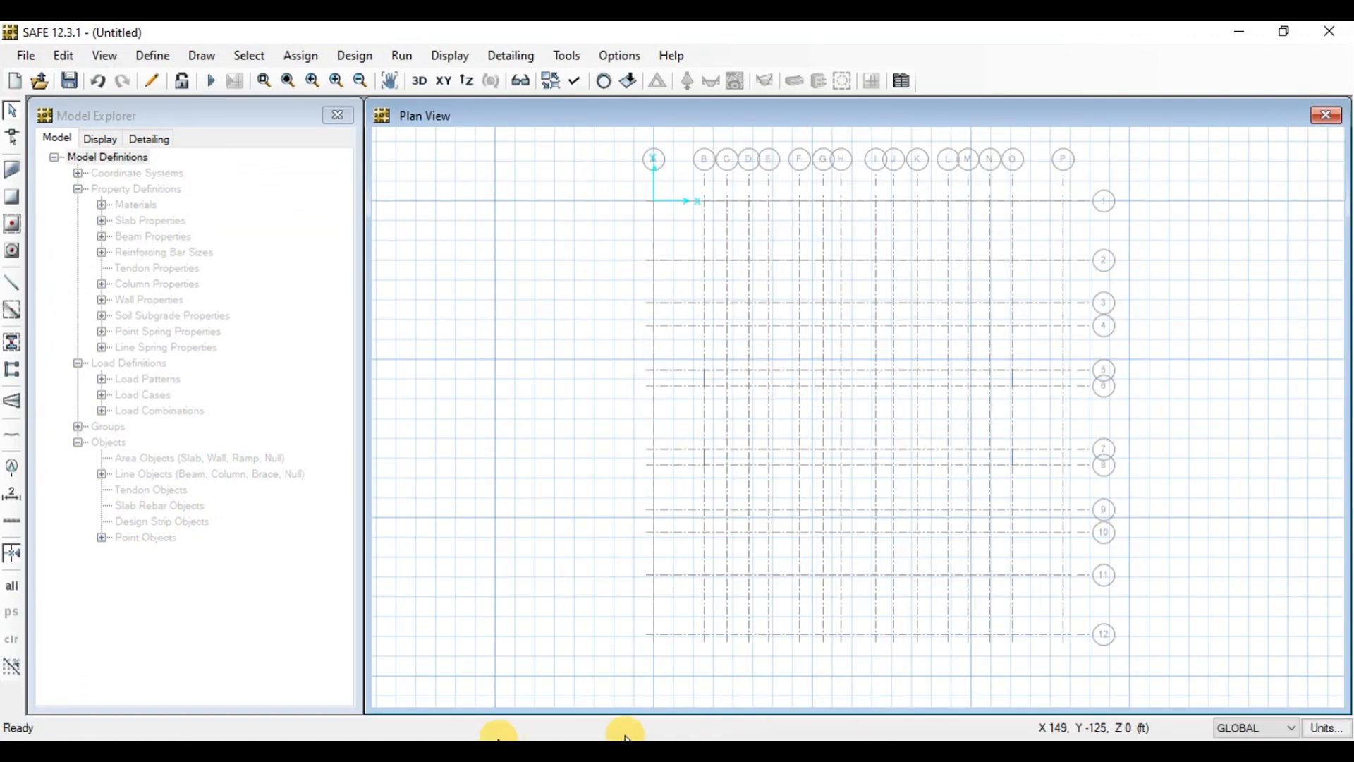
mouse_move(1008, 201)
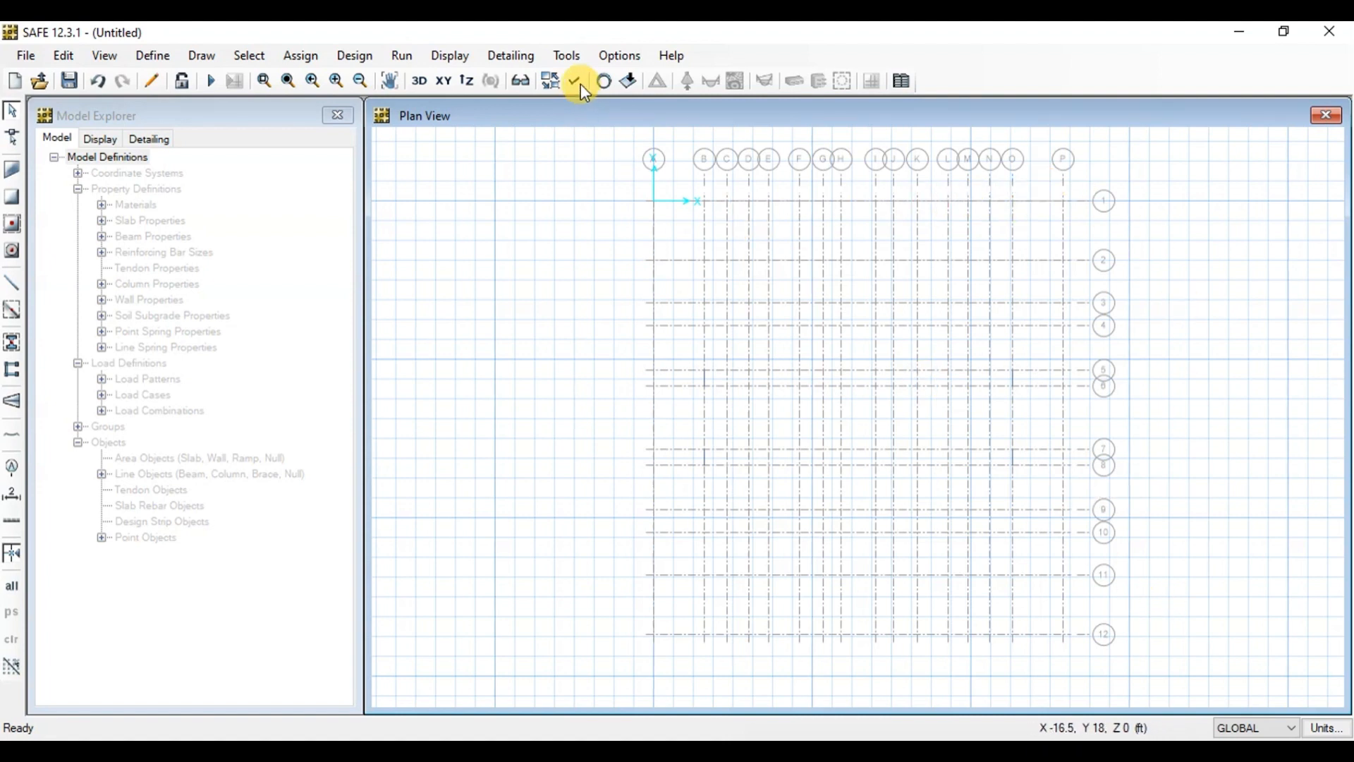
mouse_move(574, 80)
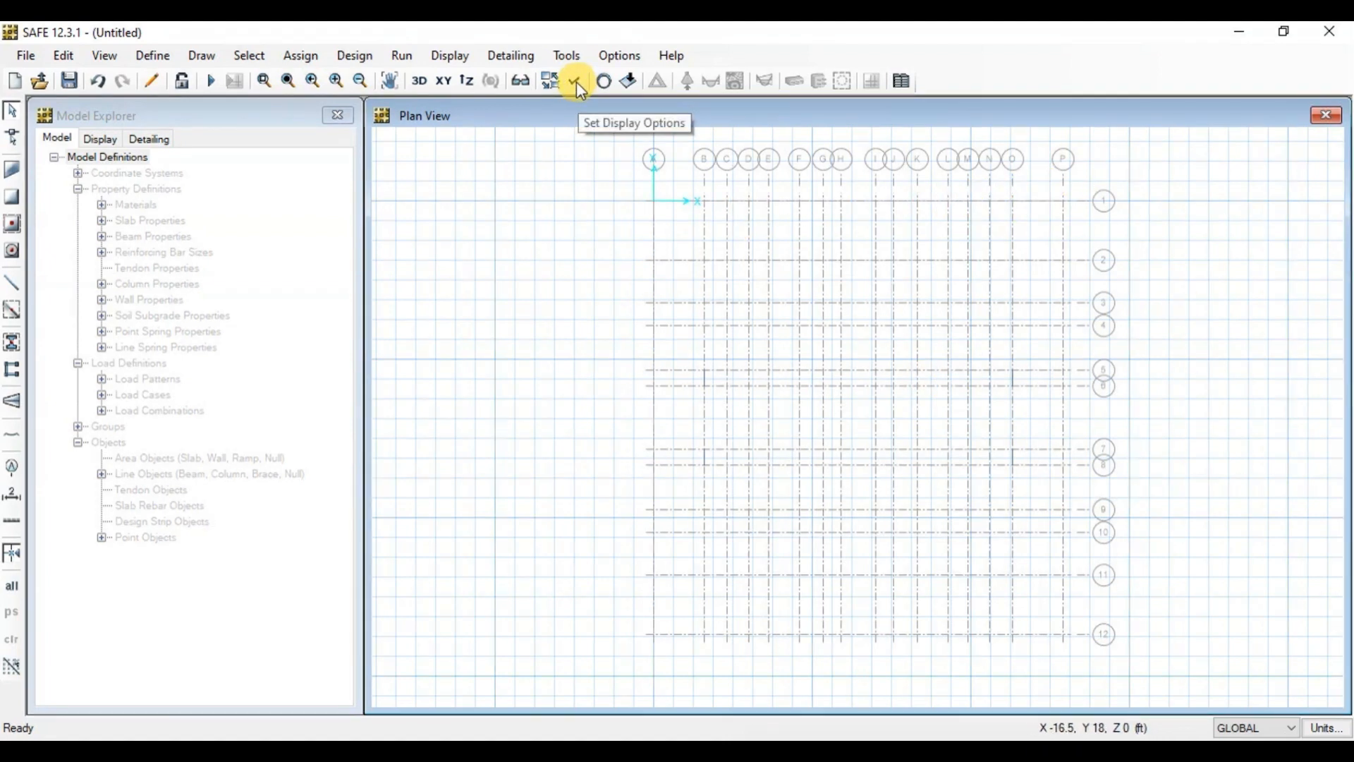
mouse_move(577, 119)
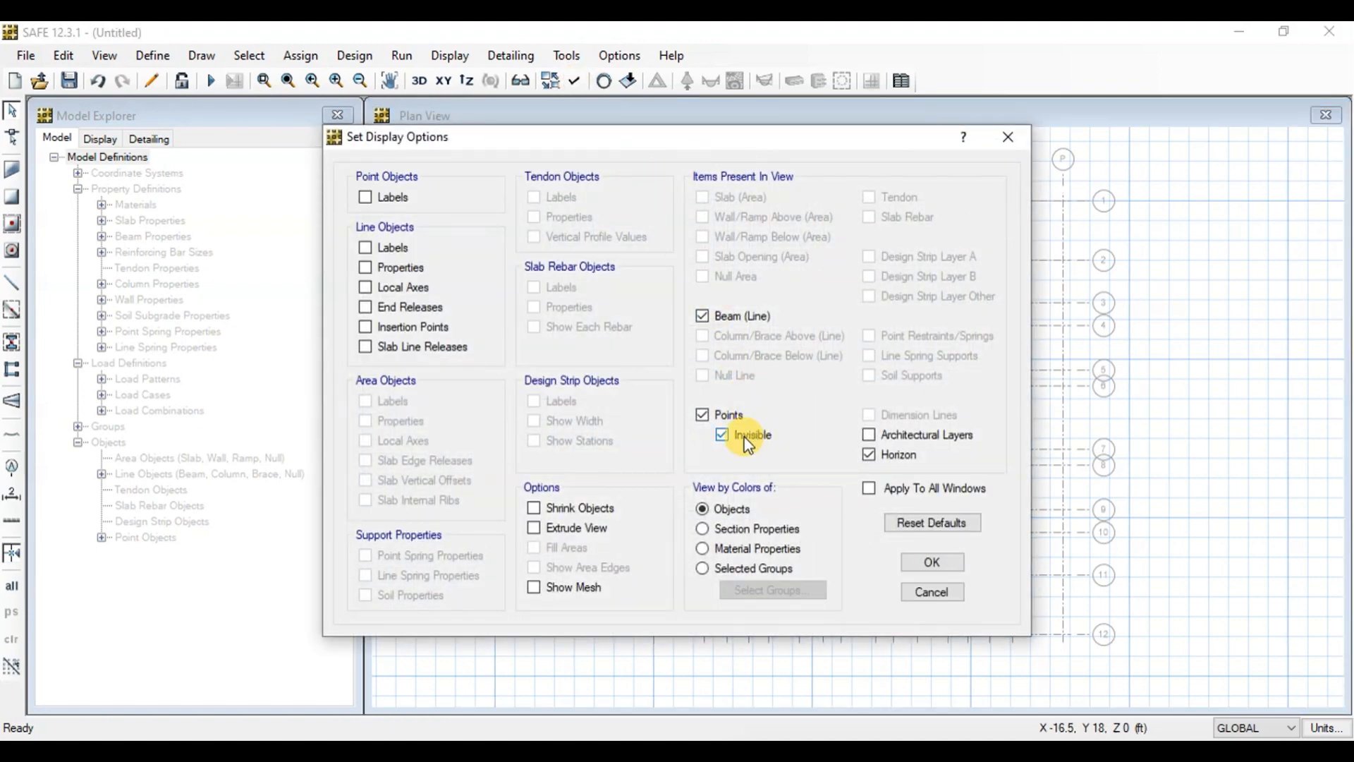
Step: Show the invisible points at the grid intersections in the plan view
click(931, 561)
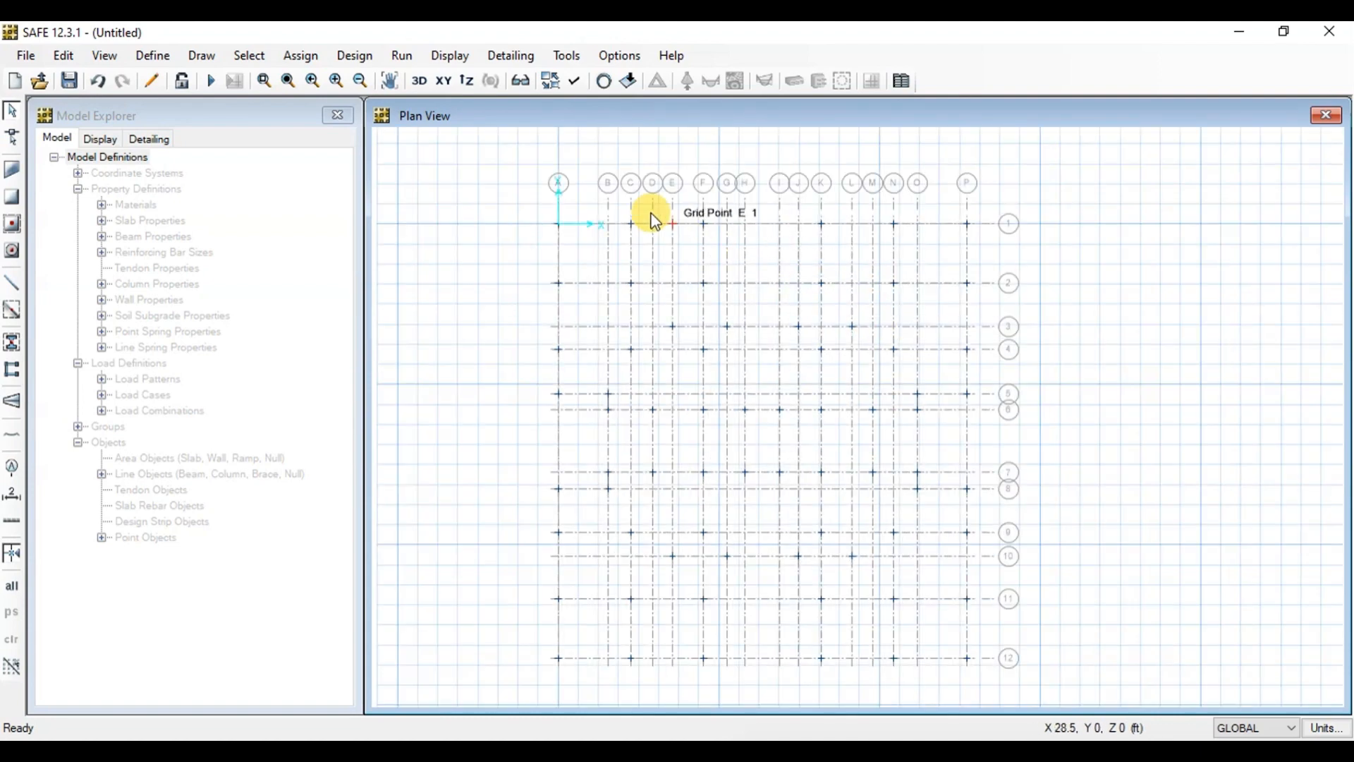
mouse_move(560, 226)
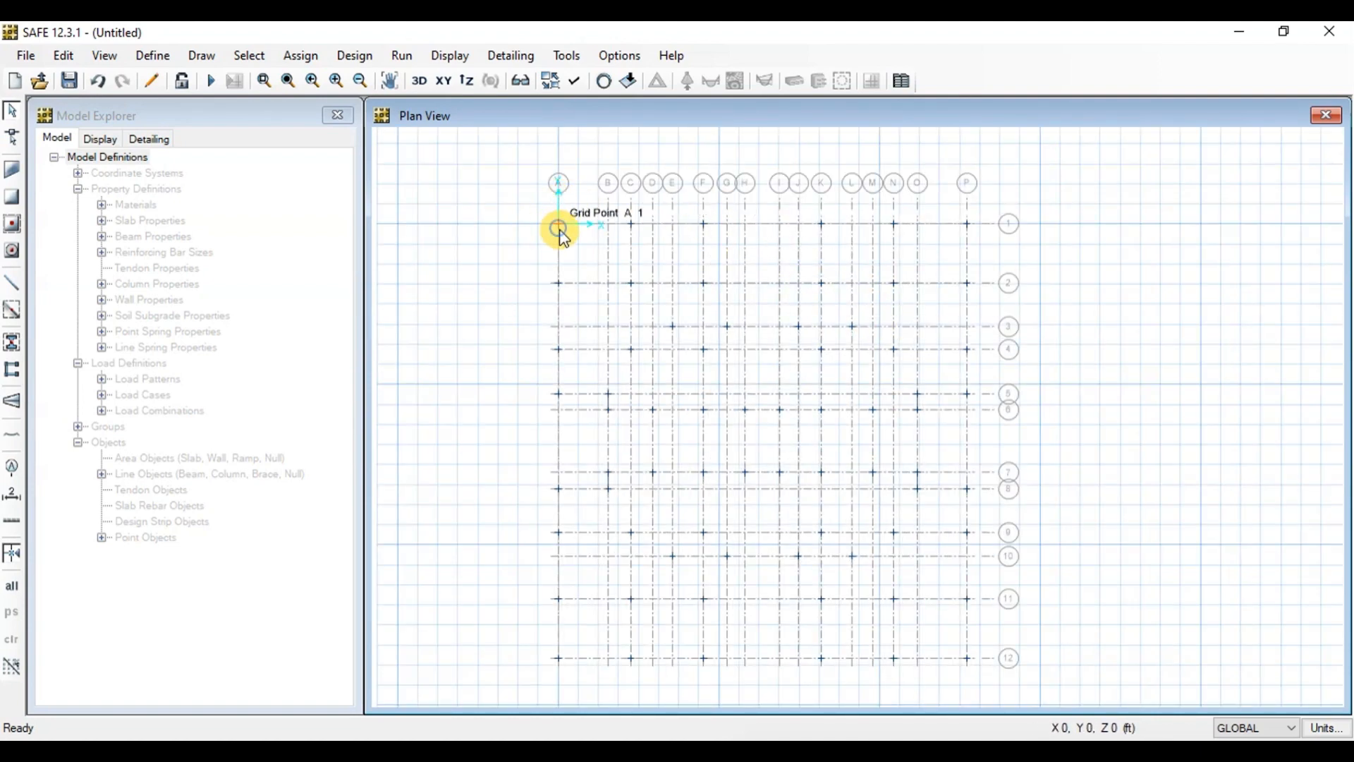
double_click(559, 227)
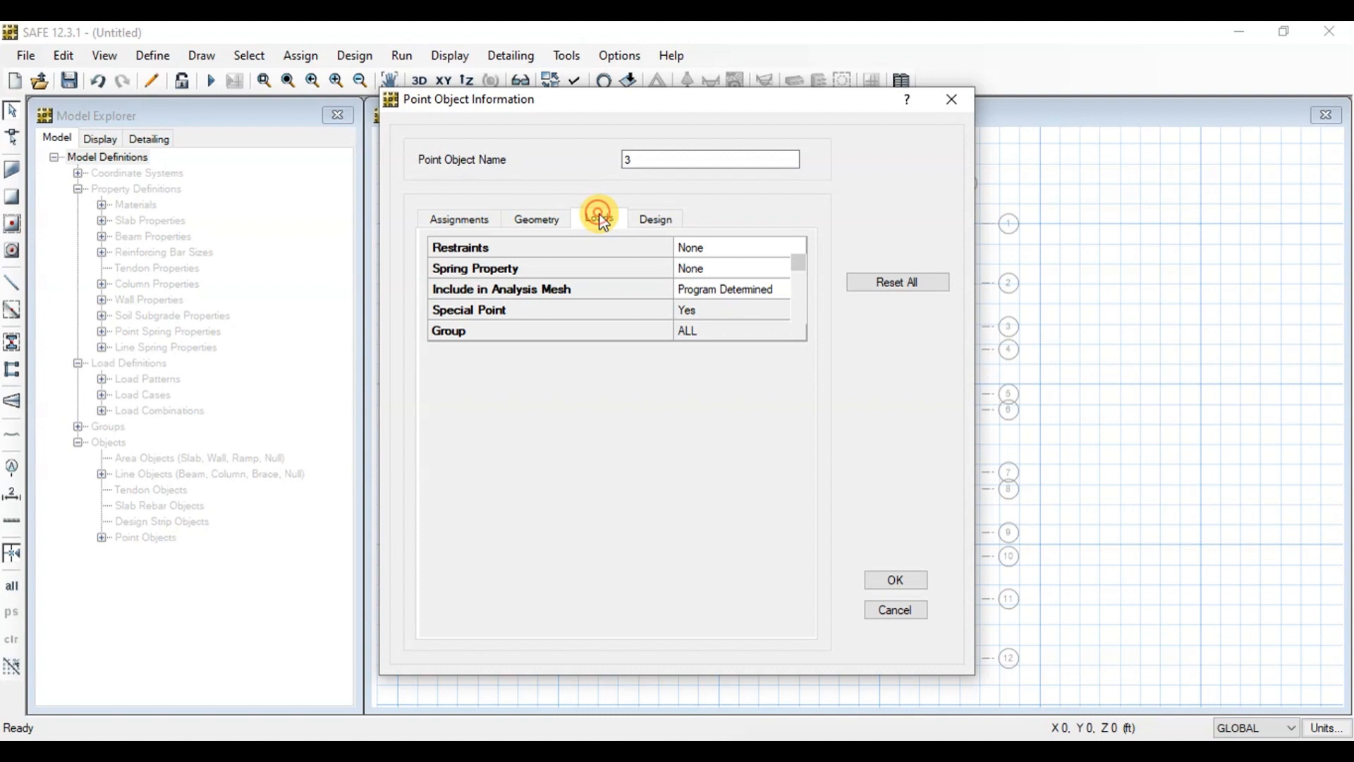
click(599, 219)
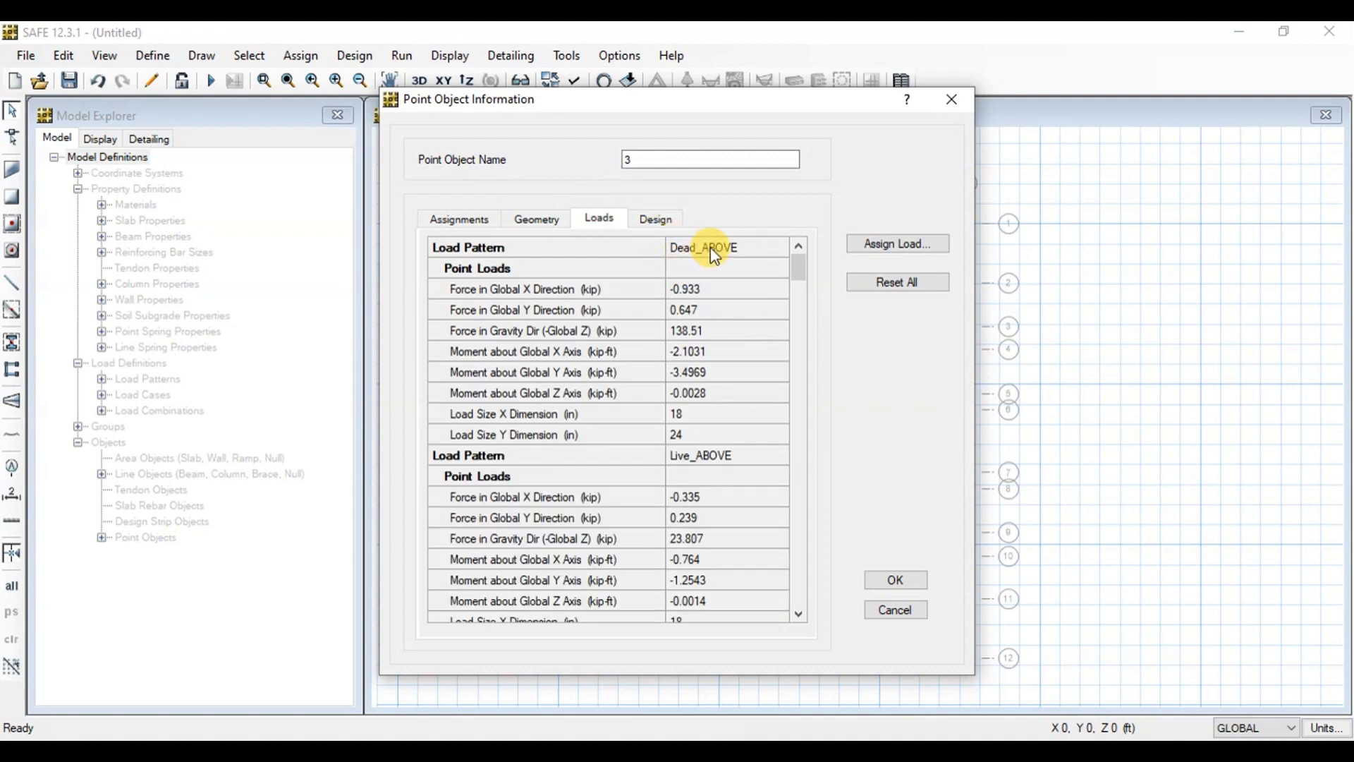
mouse_move(699, 484)
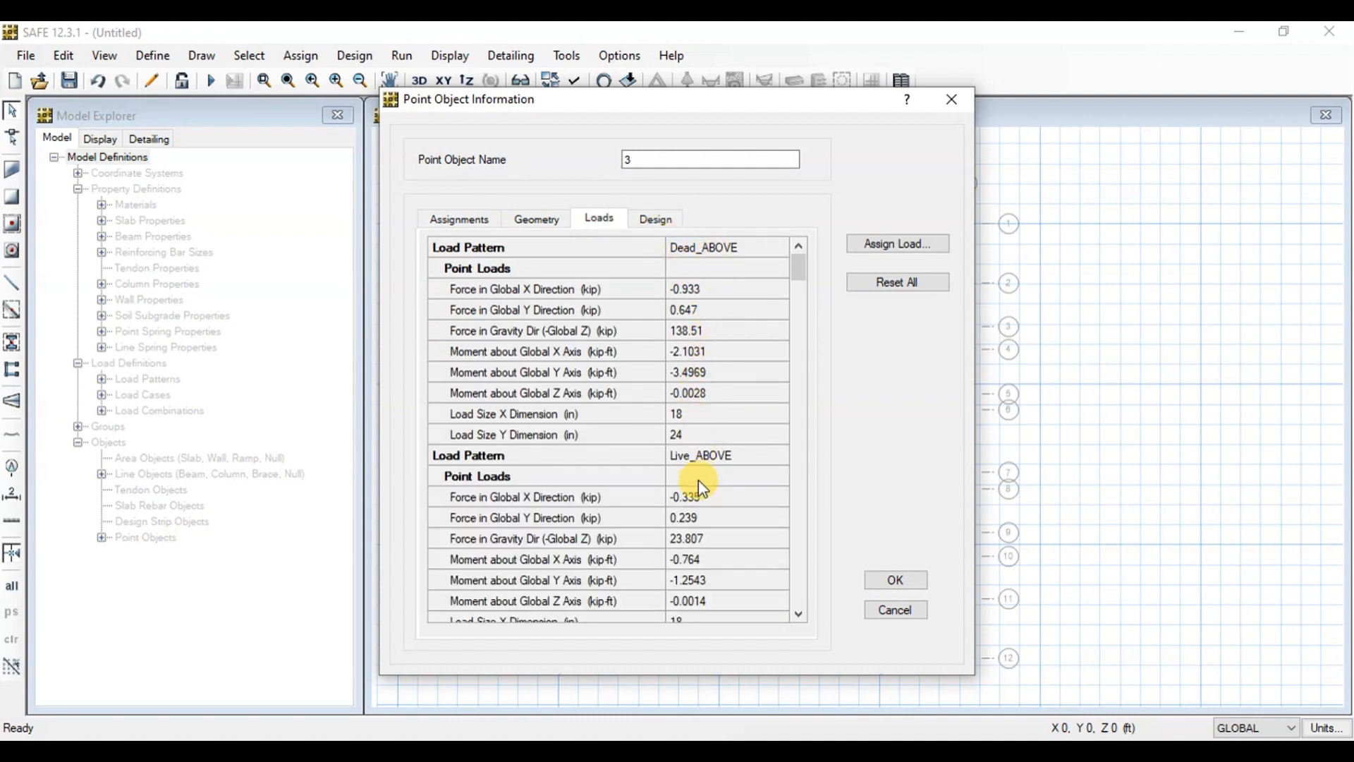
scroll(down, 3)
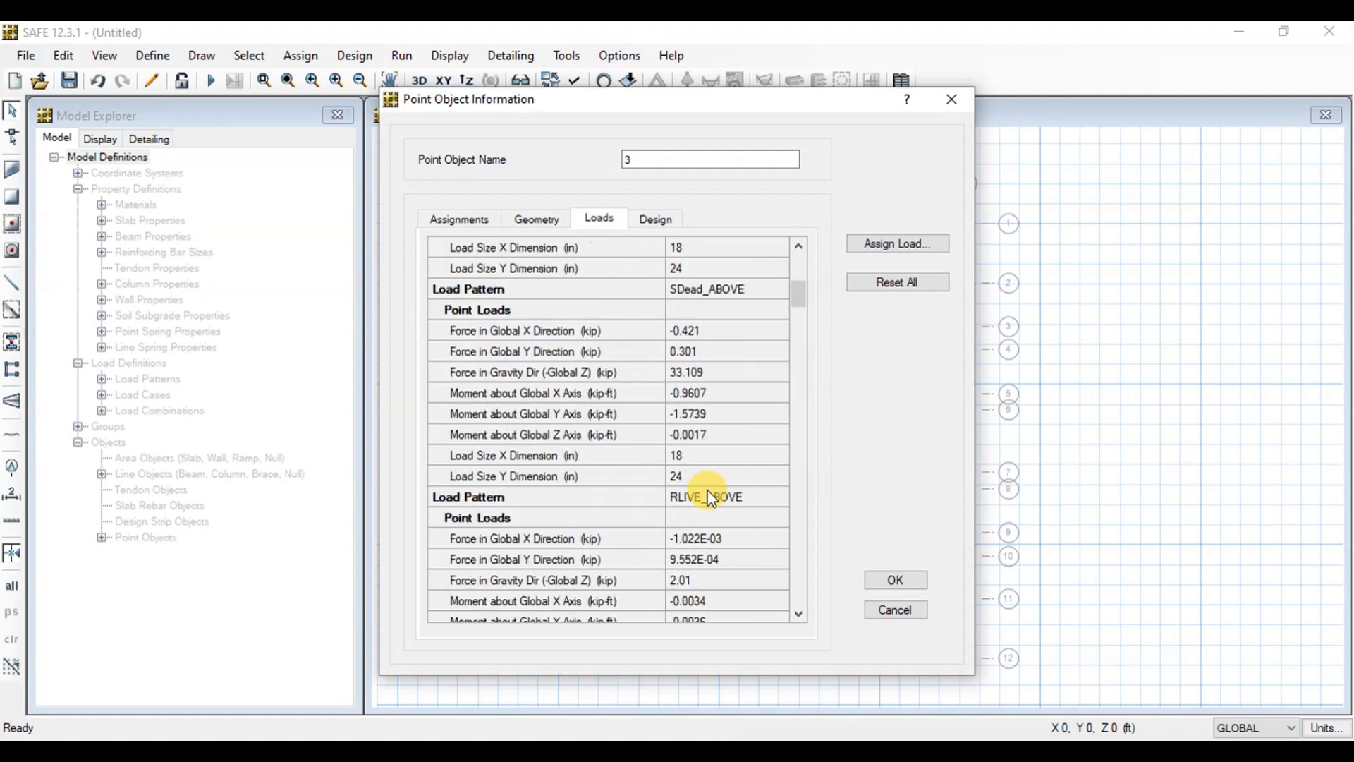
scroll(down, 3)
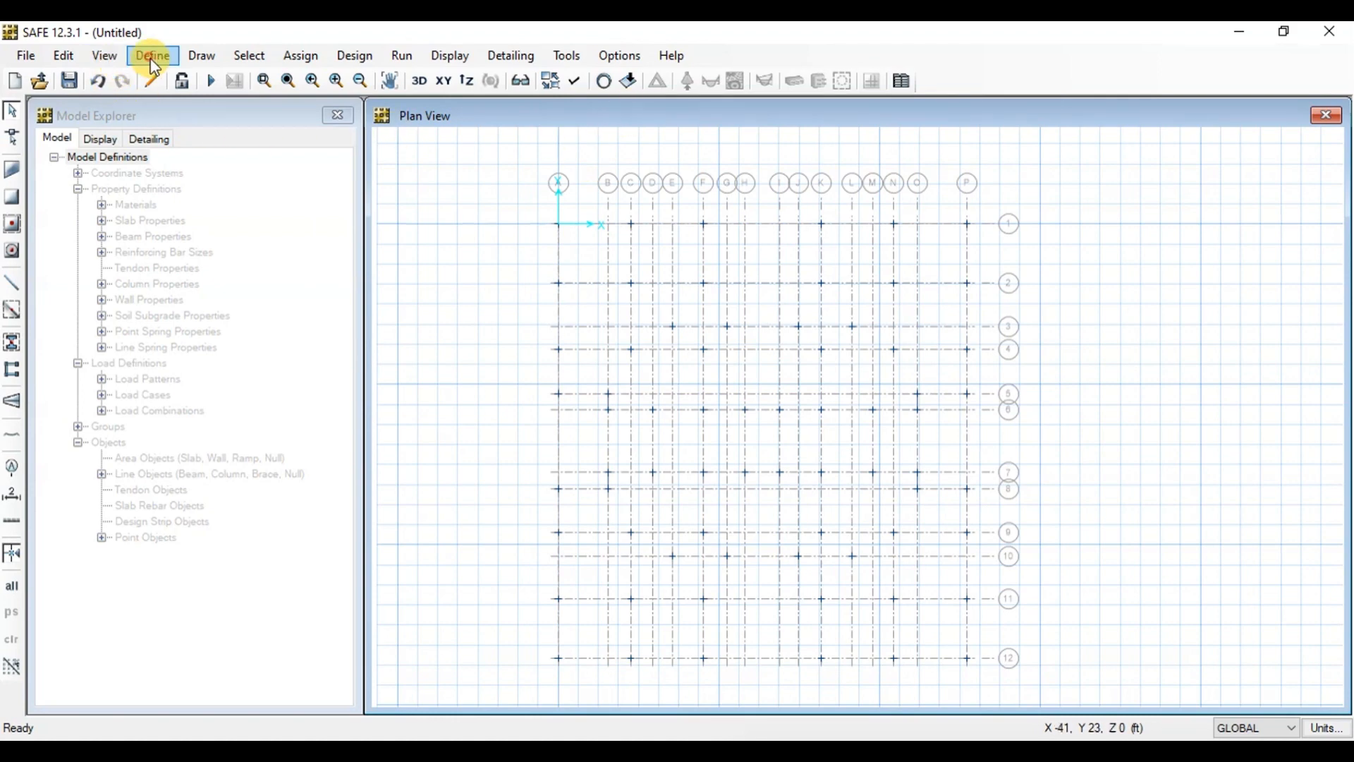
click(151, 55)
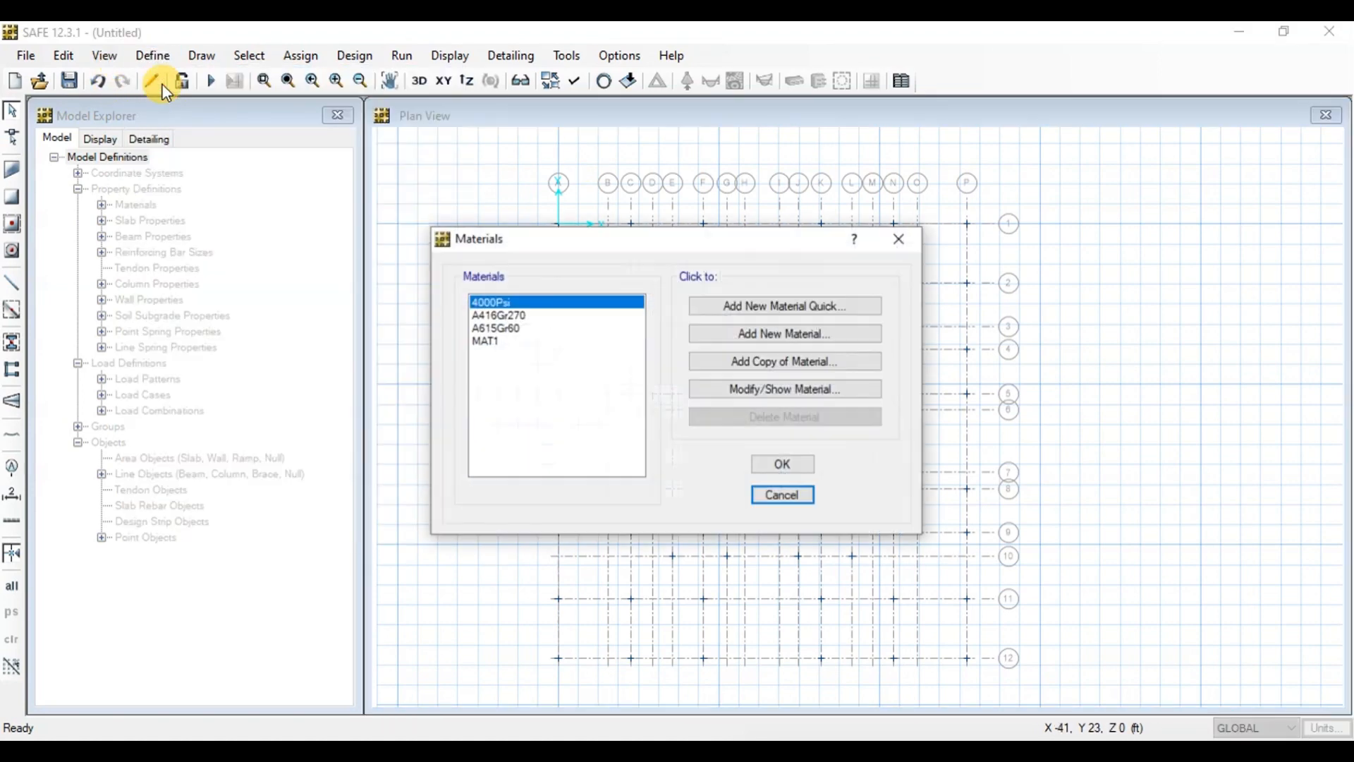
mouse_move(782, 306)
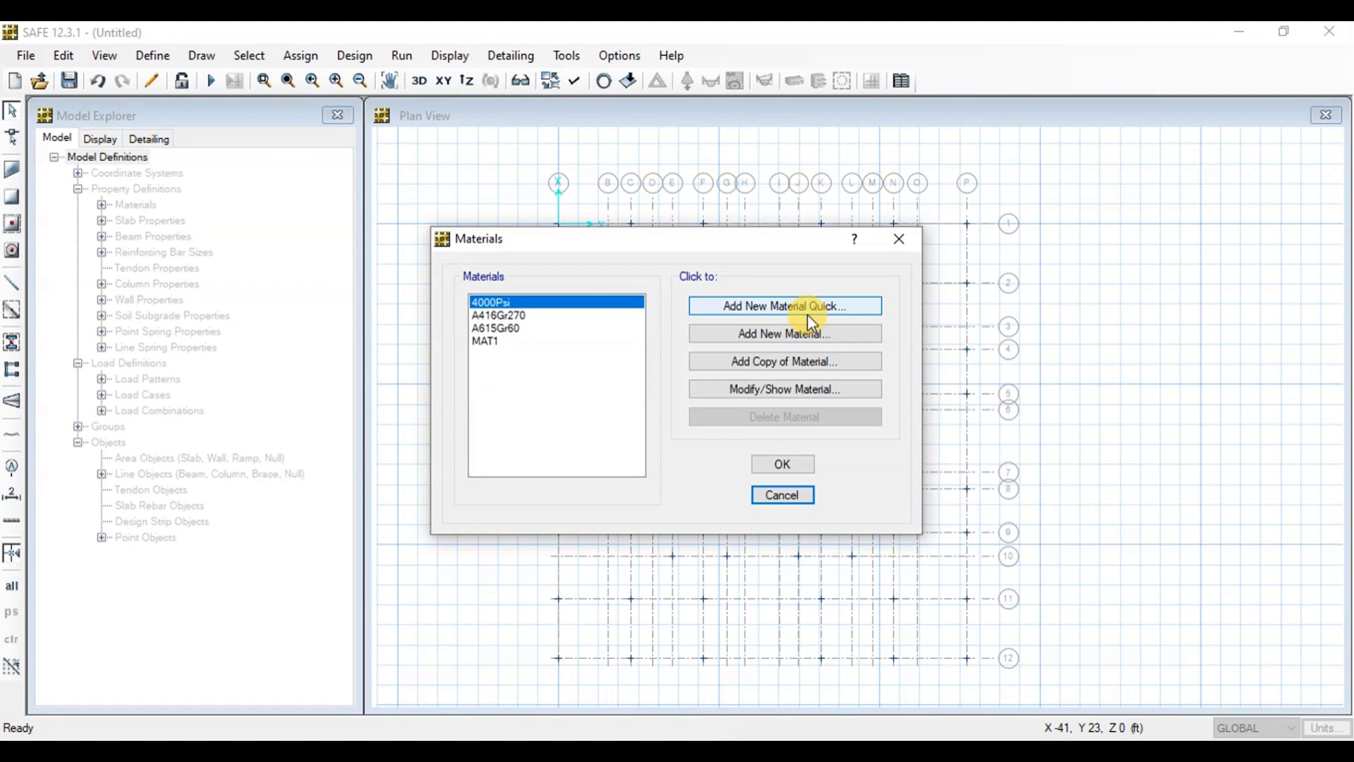
mouse_move(758, 361)
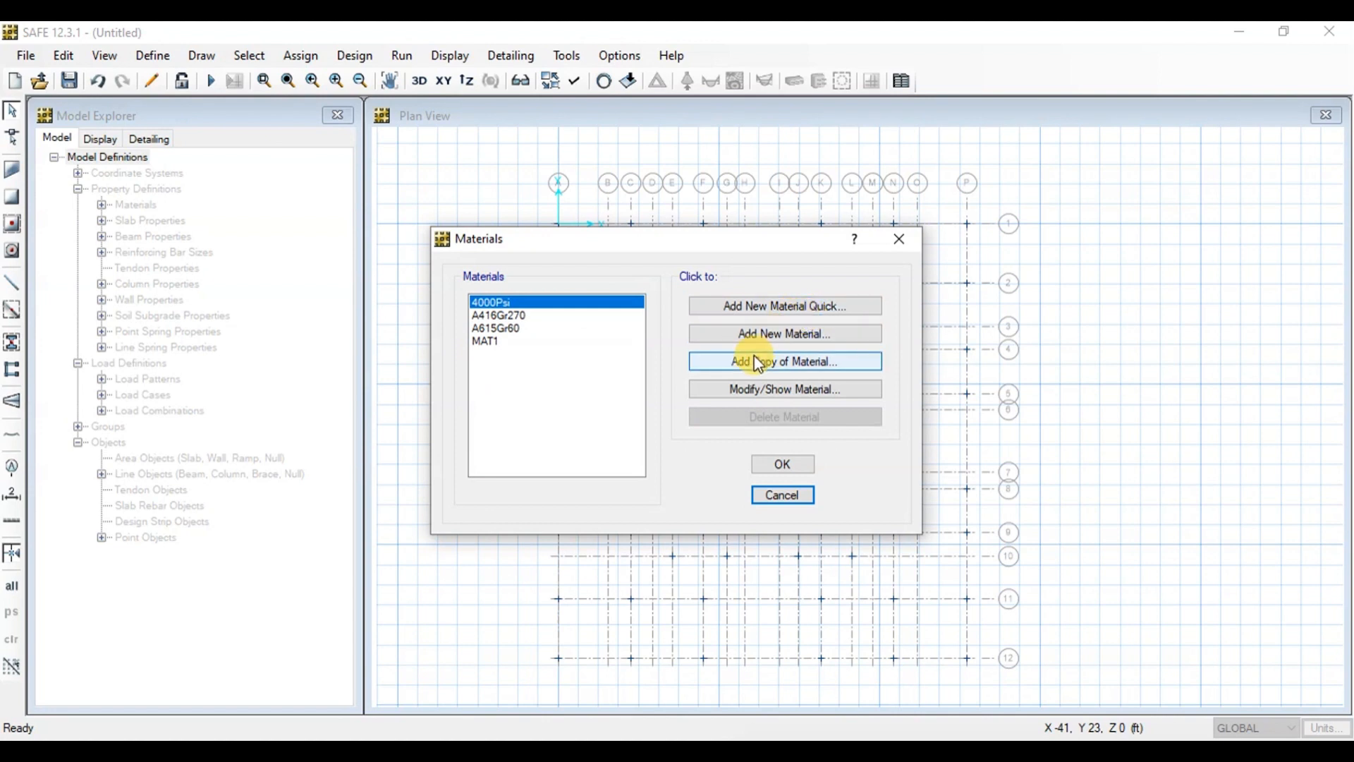
mouse_move(758, 396)
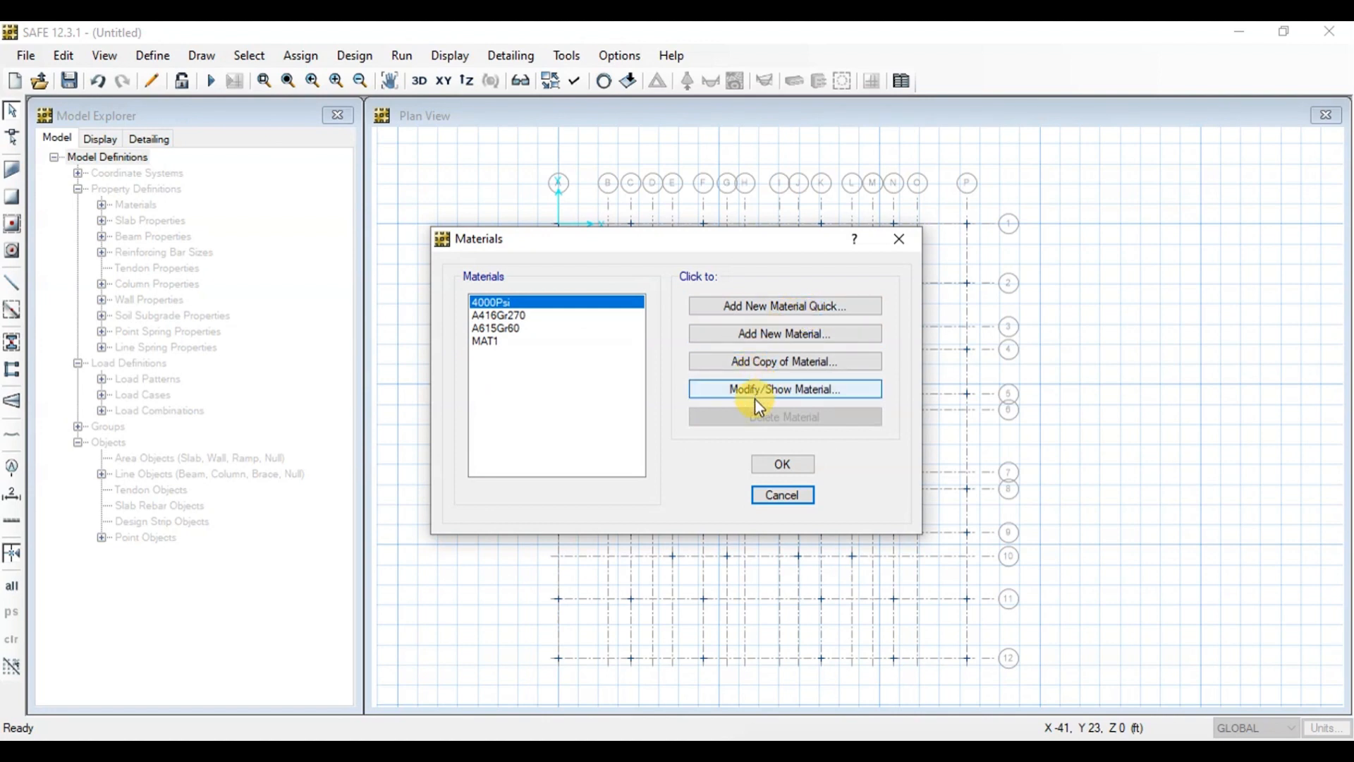
click(782, 388)
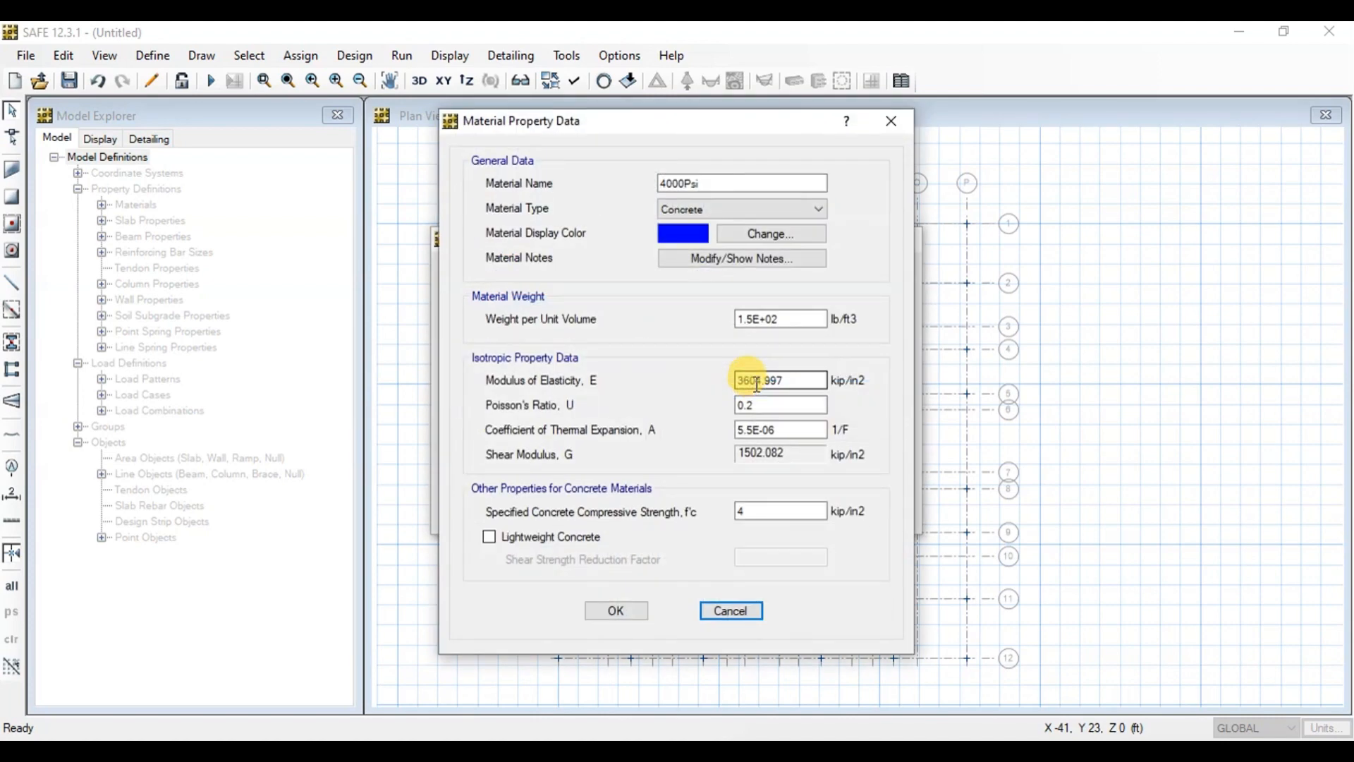
click(778, 404)
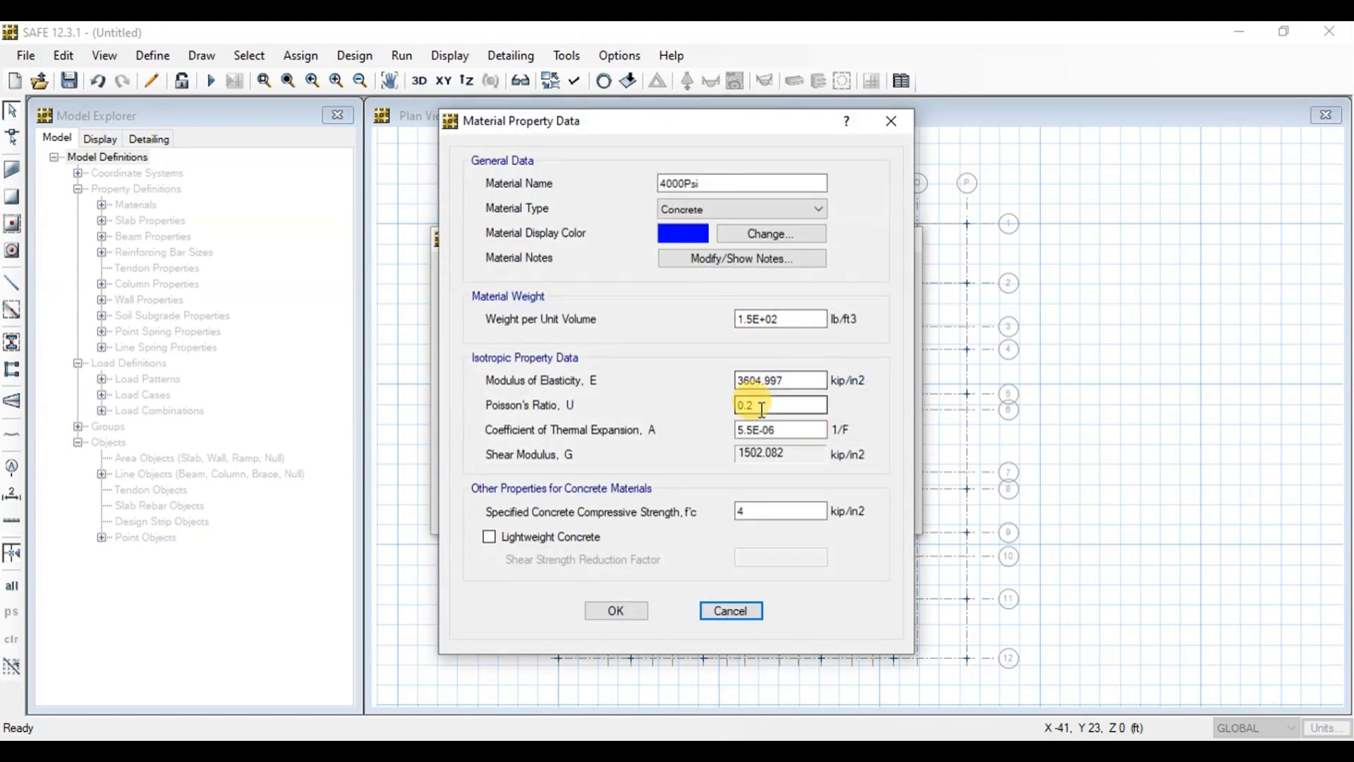
click(615, 609)
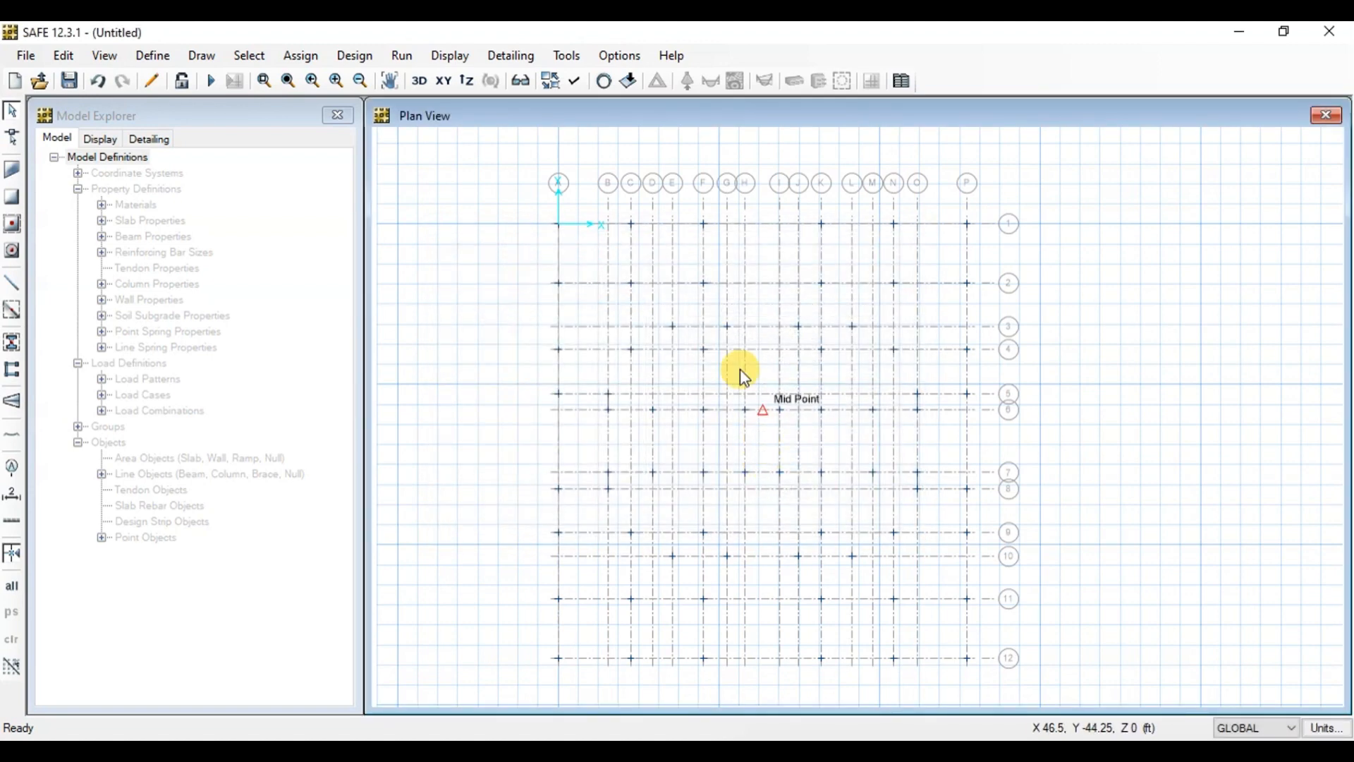
Step: Define slab property RAFT as a 36 in thick Mat slab in 4000Psi concrete
click(152, 55)
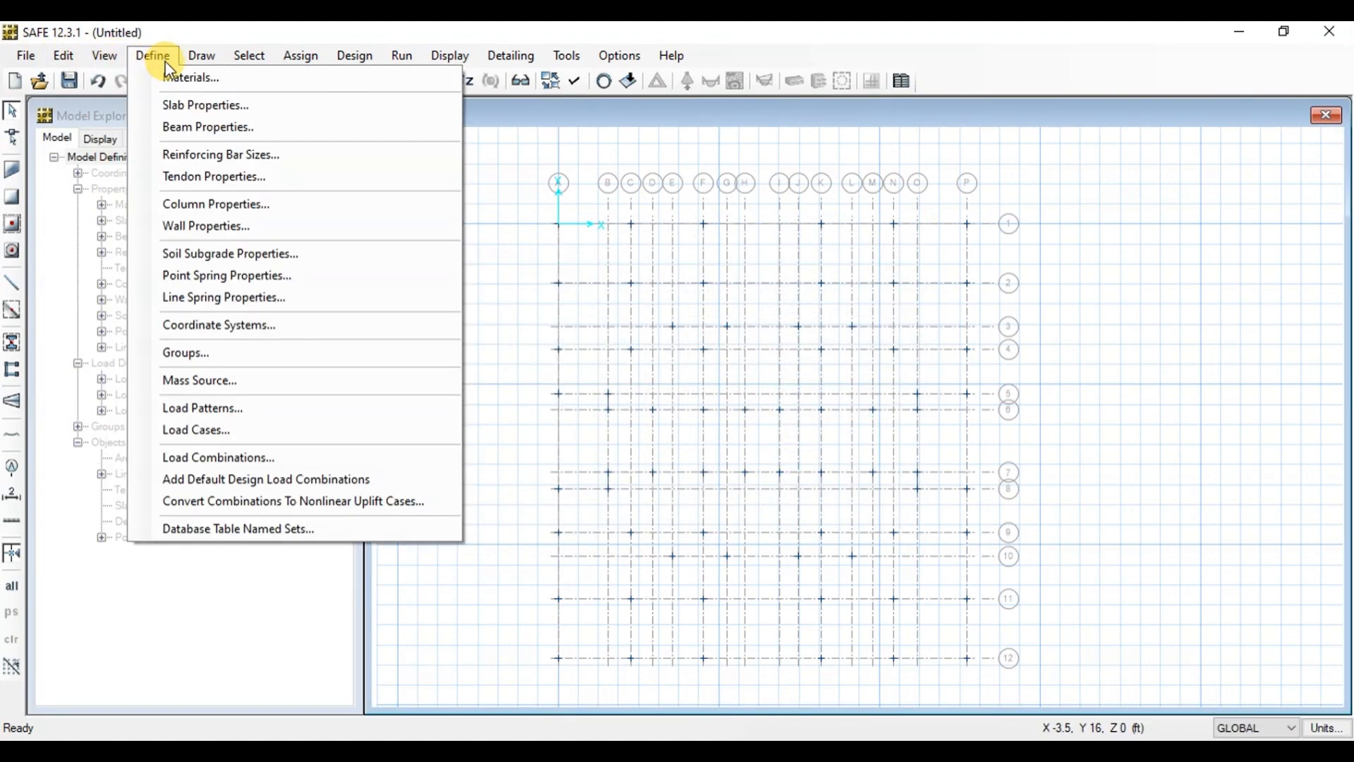
click(205, 104)
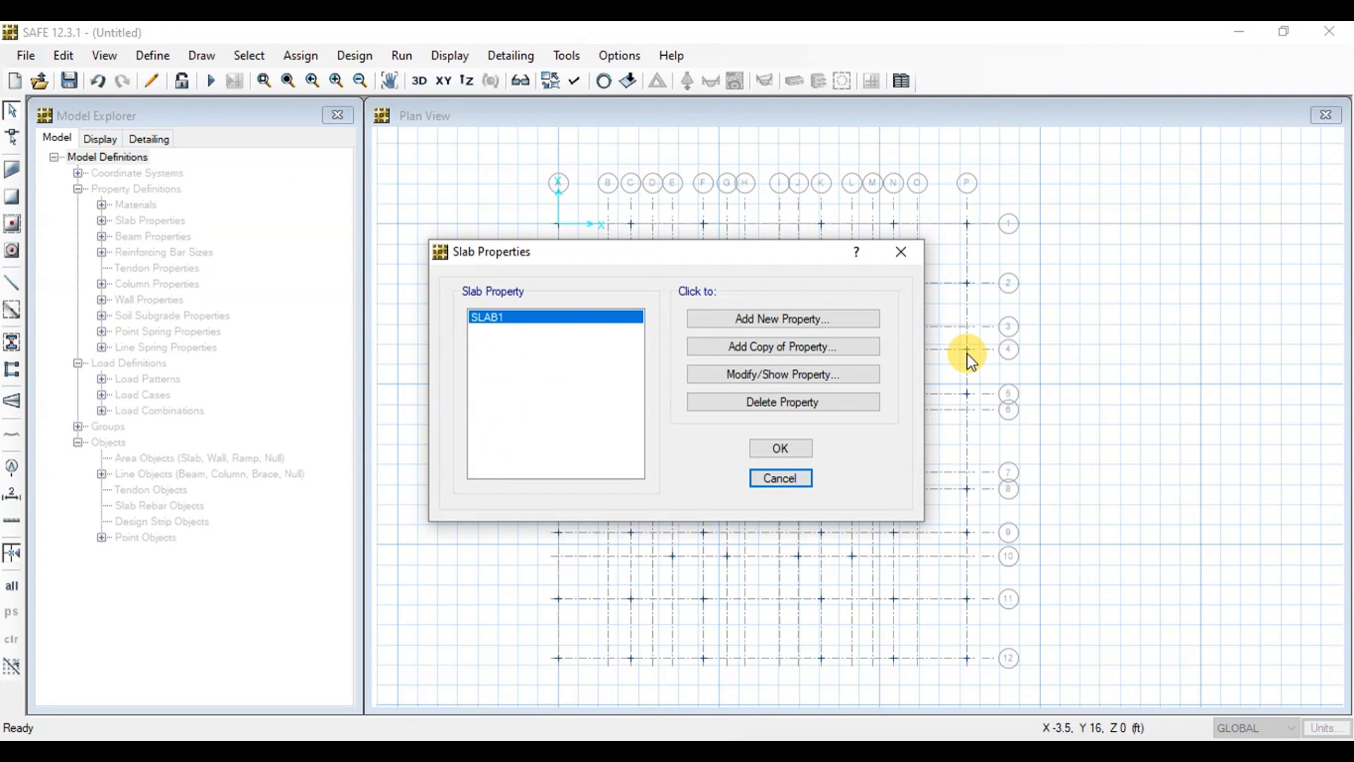
click(780, 346)
text(raft)
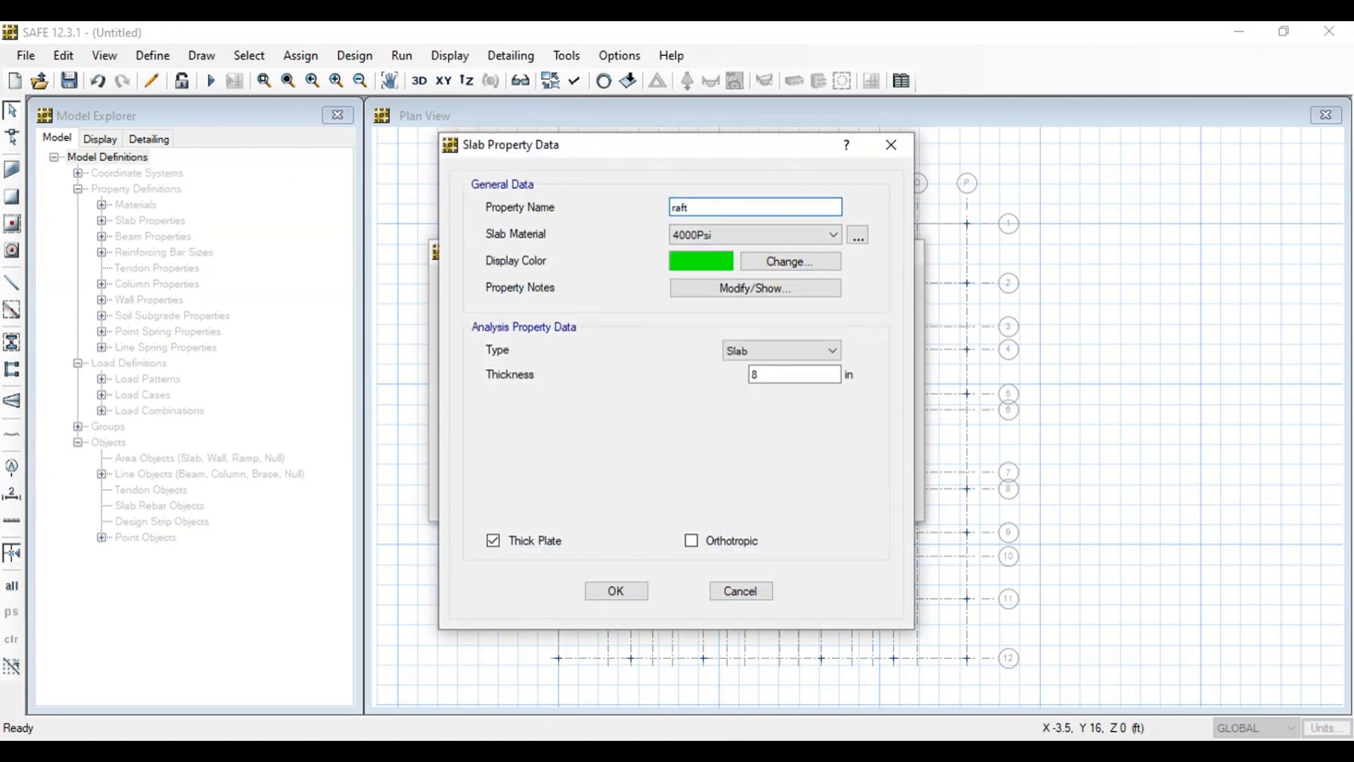
text(RAFT)
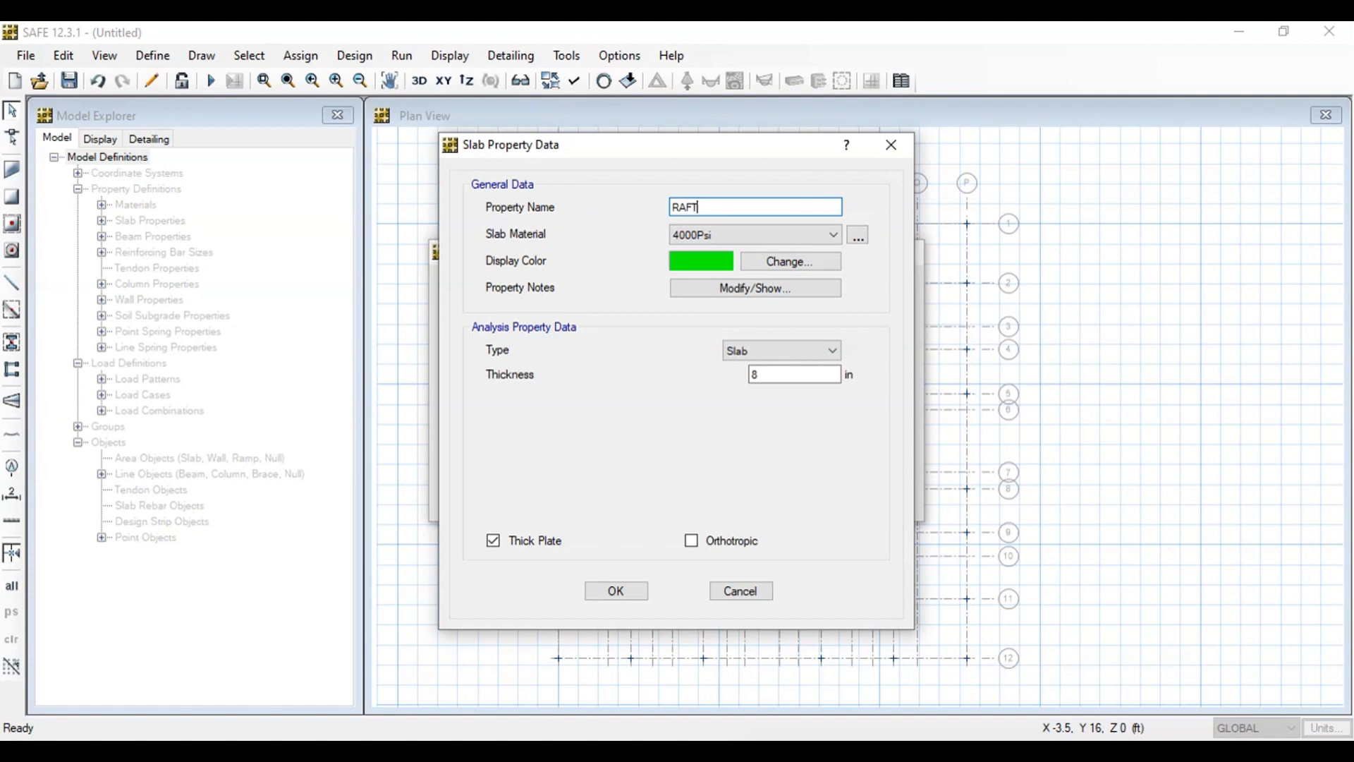
click(830, 350)
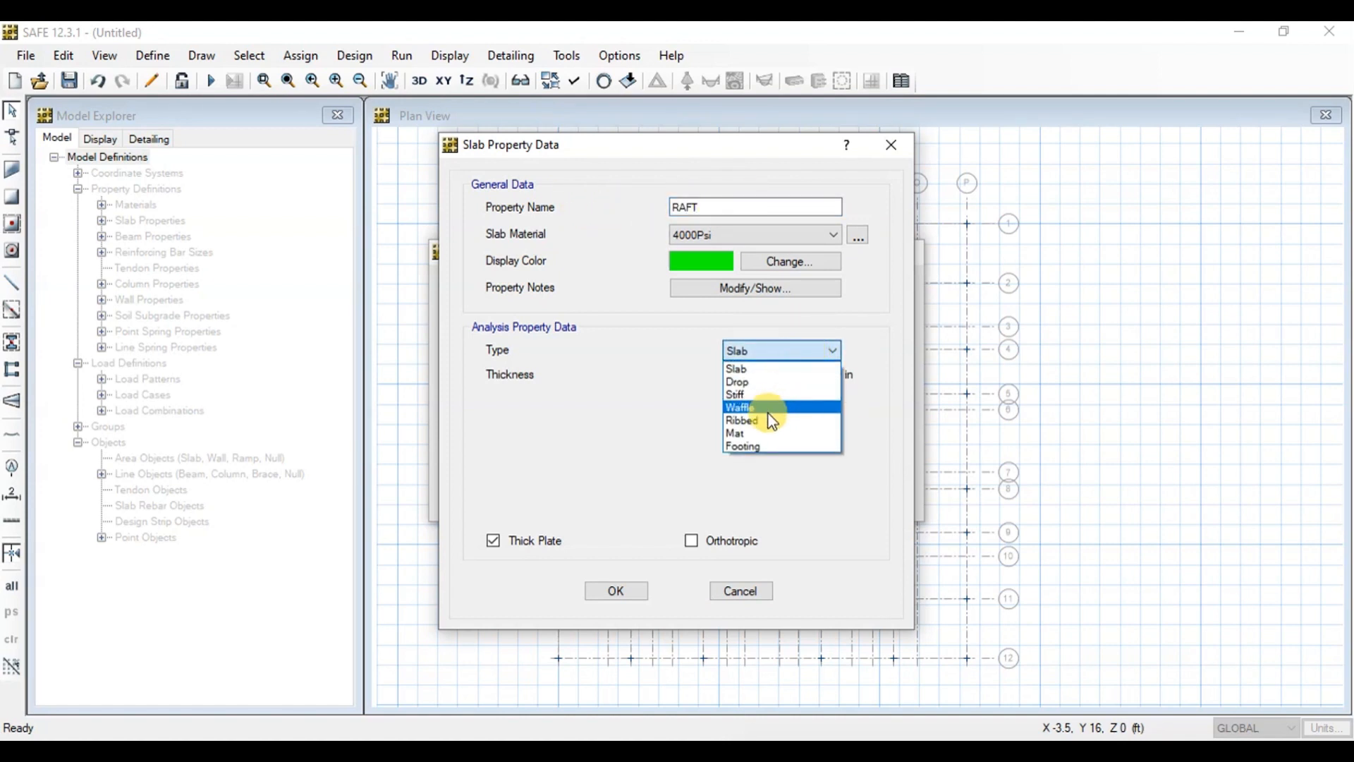
mouse_move(747, 436)
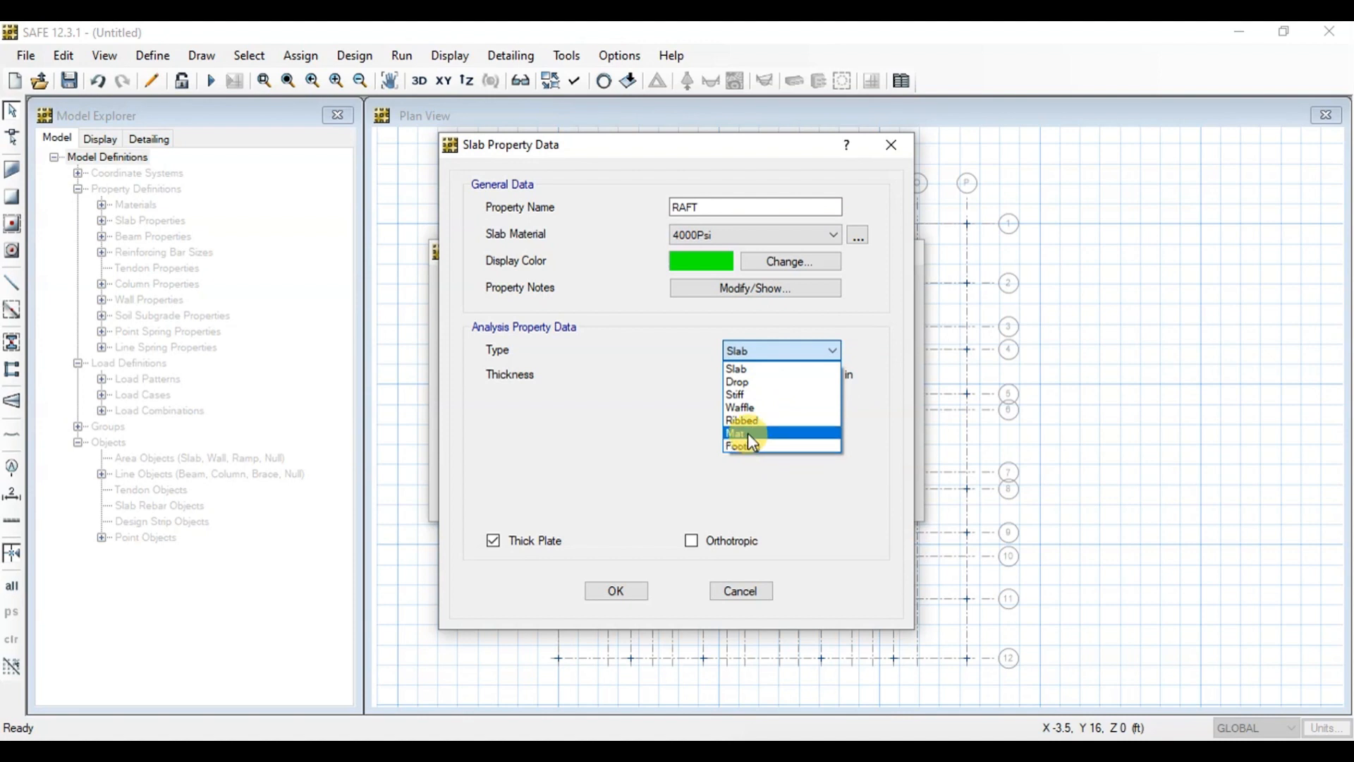
mouse_move(771, 446)
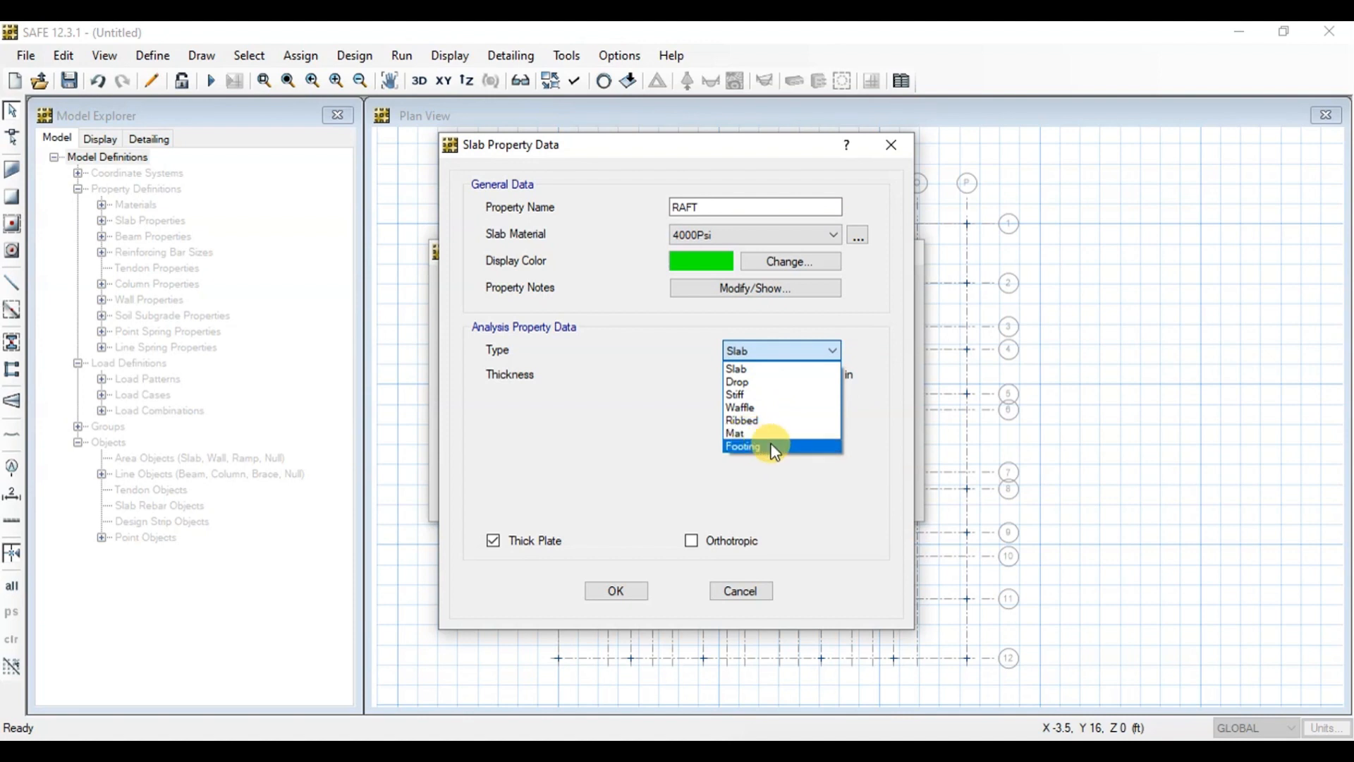
click(735, 433)
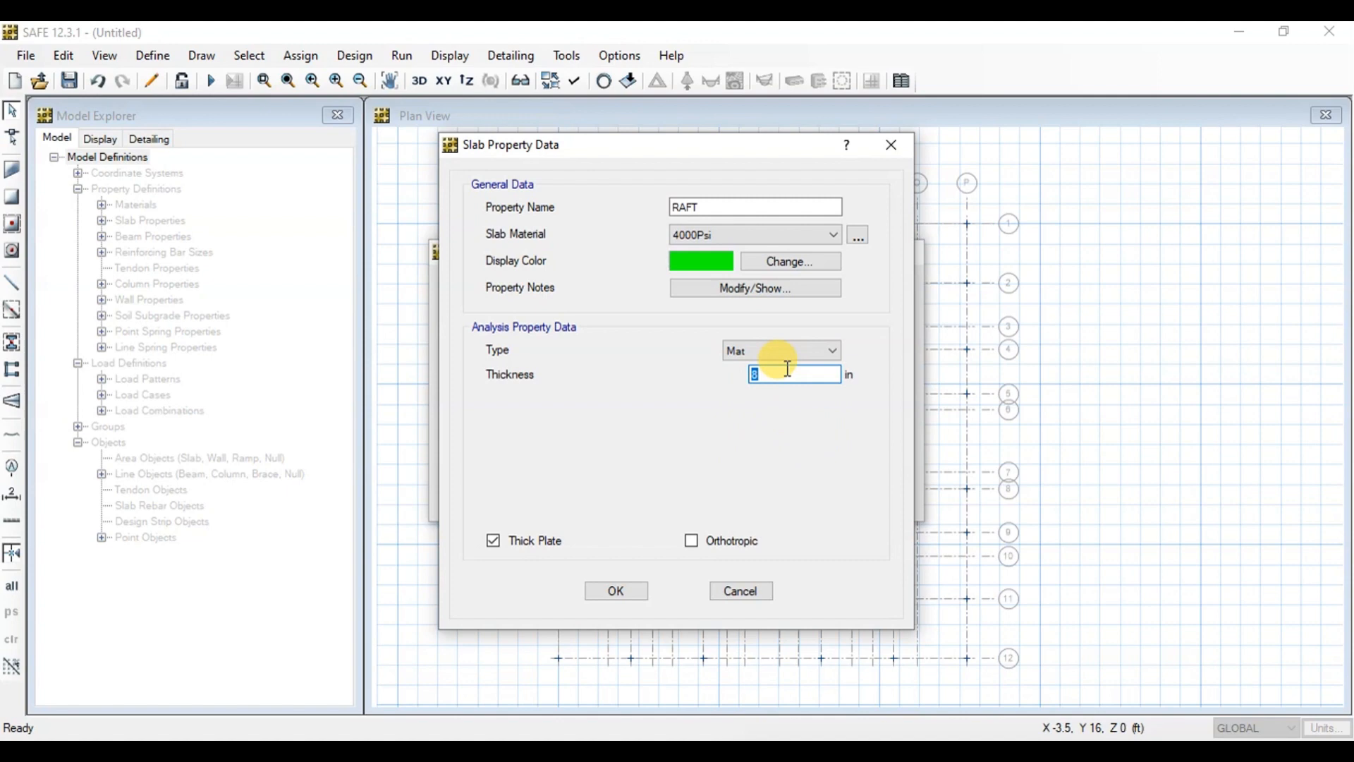
text(36)
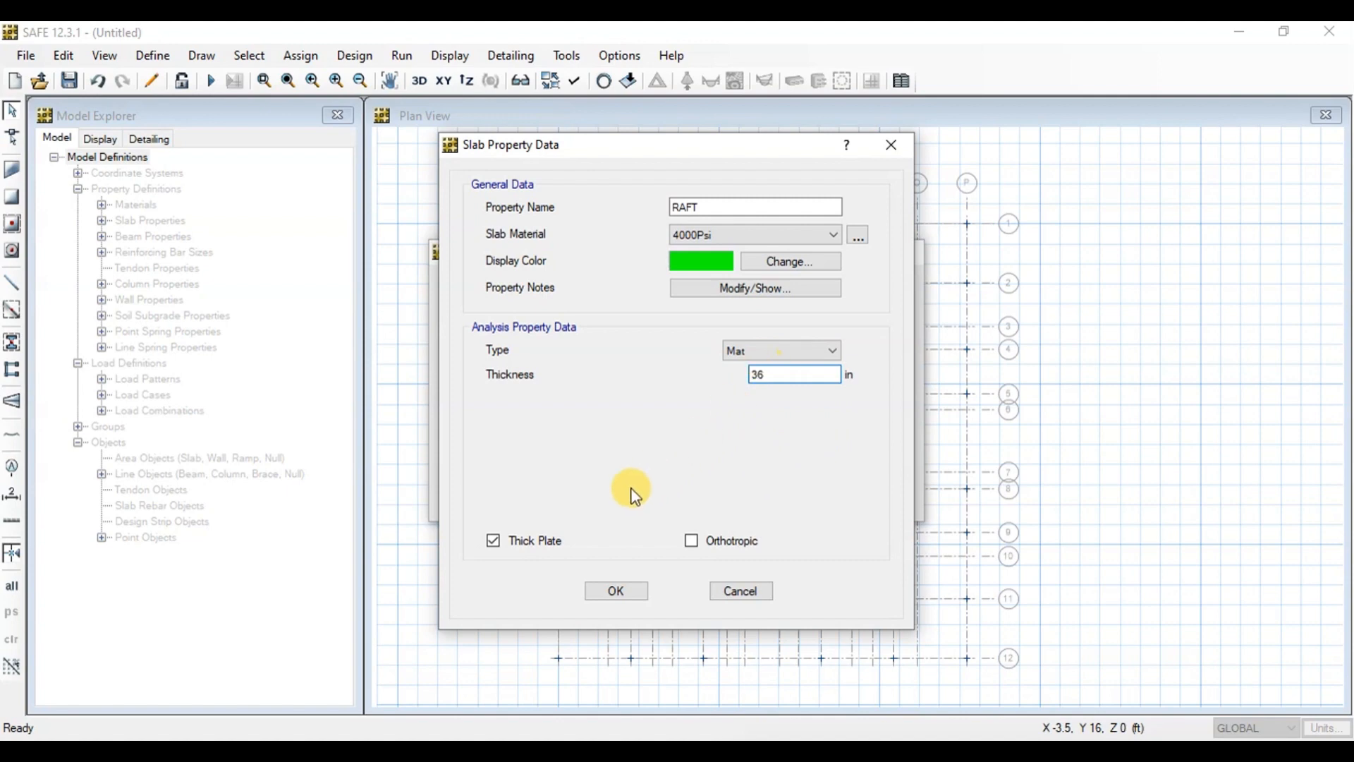
click(615, 591)
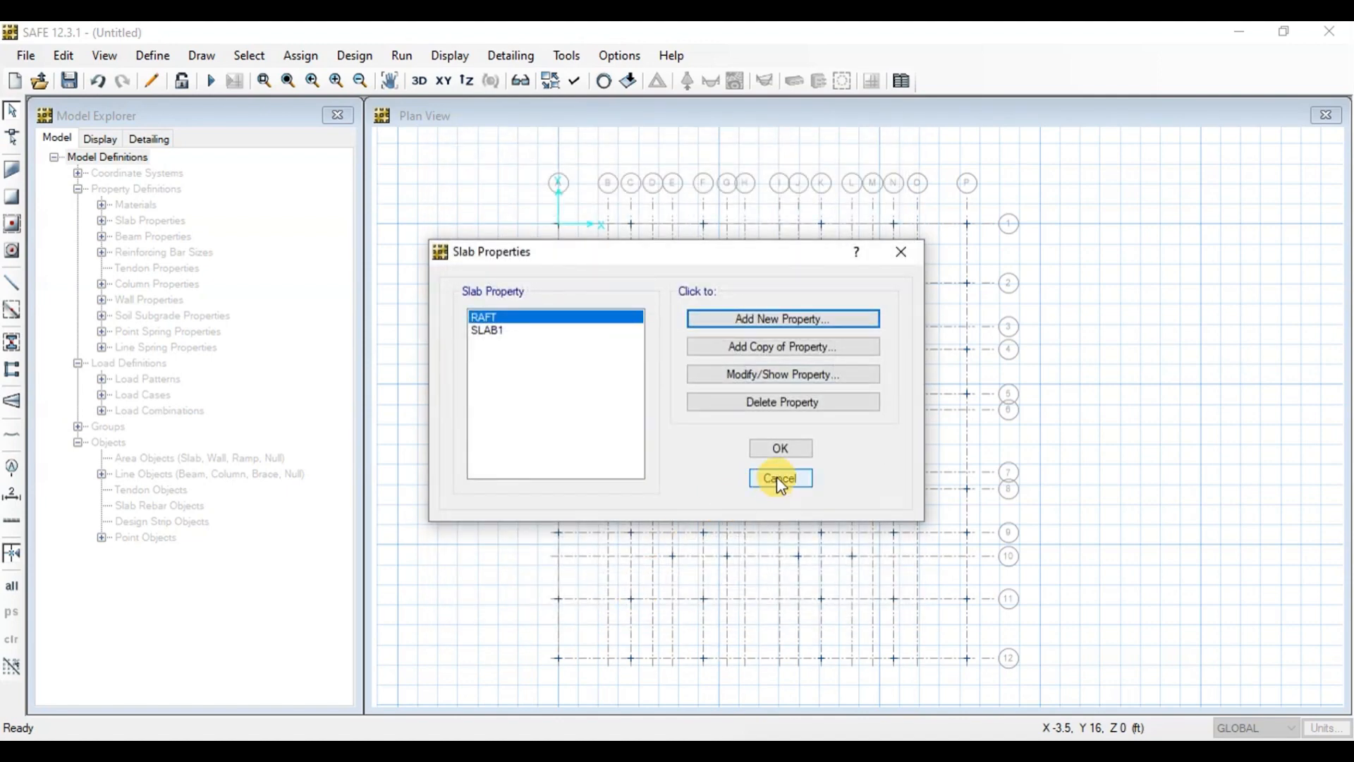
click(778, 477)
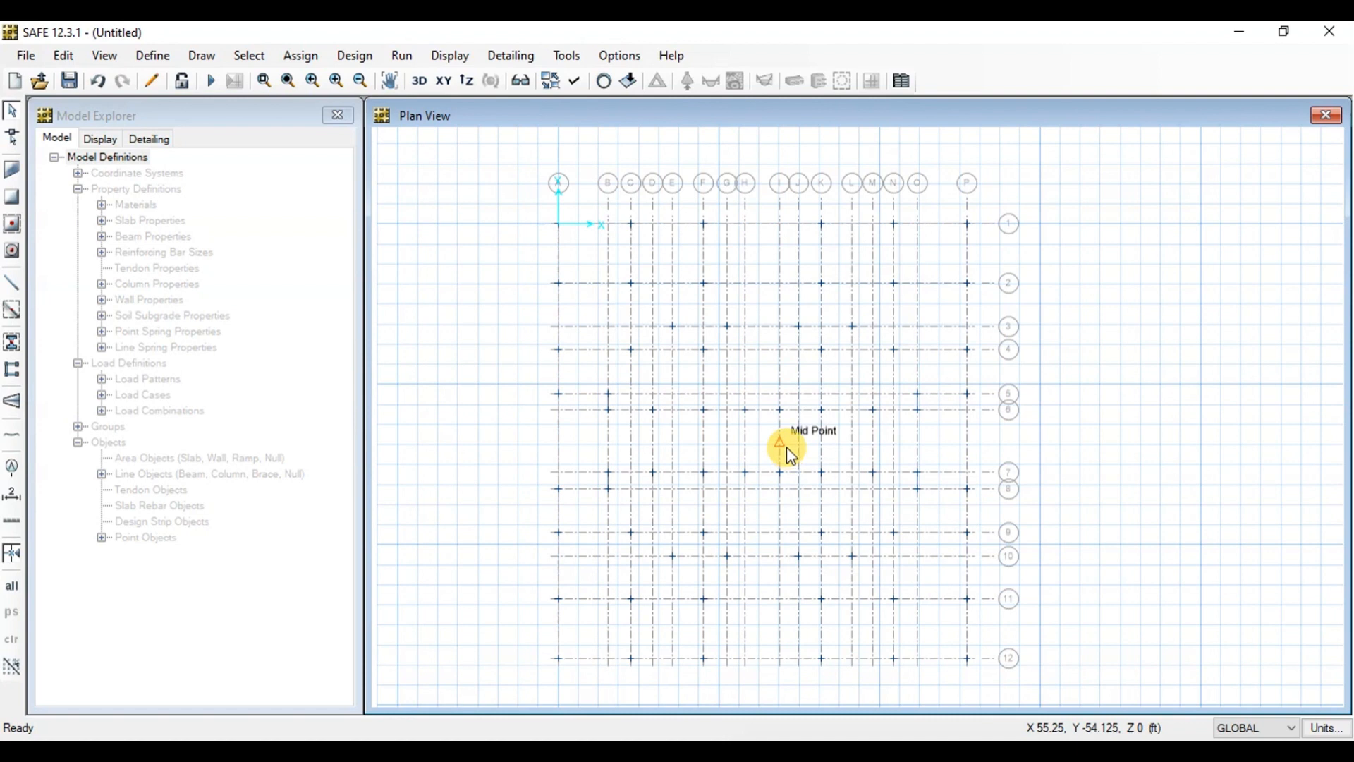
mouse_move(181, 86)
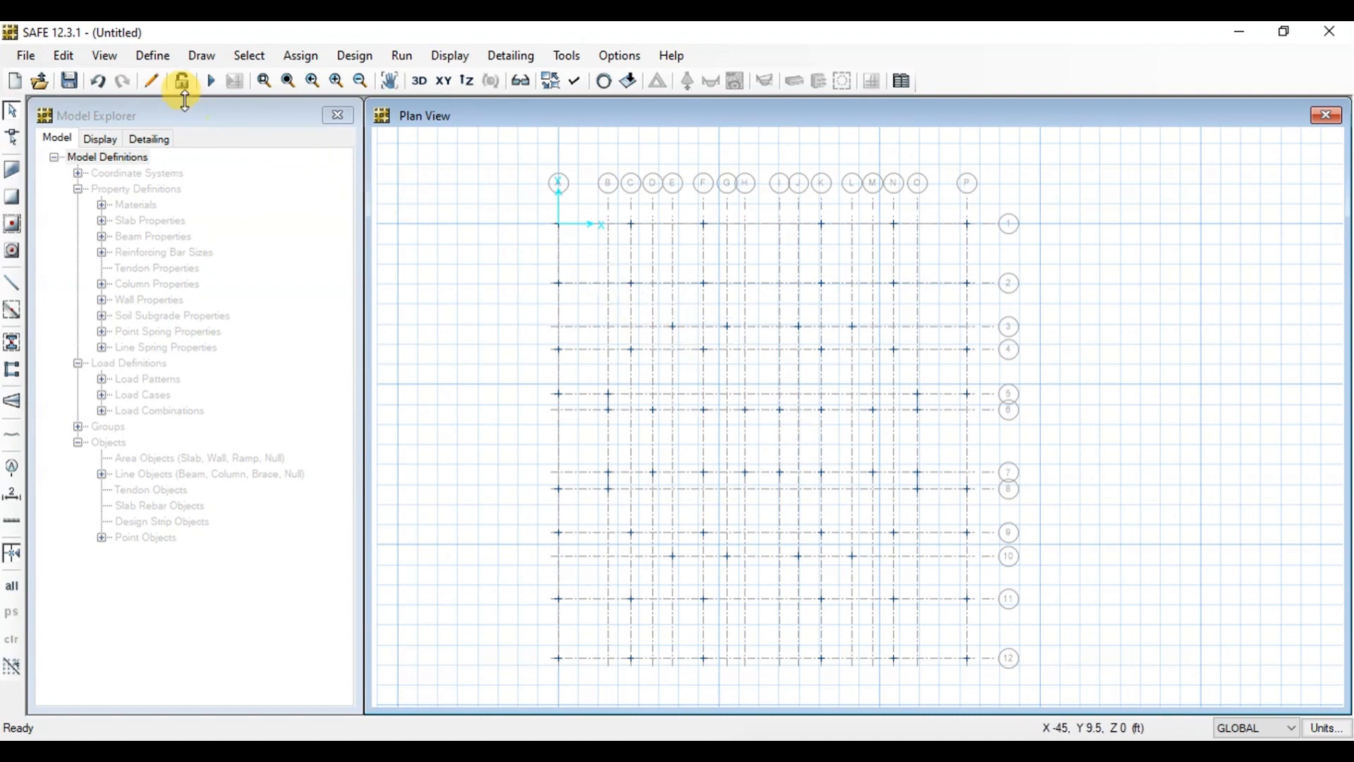
Step: Draw a RAFT slab area around grid A–P, 1–12 and select it
click(201, 54)
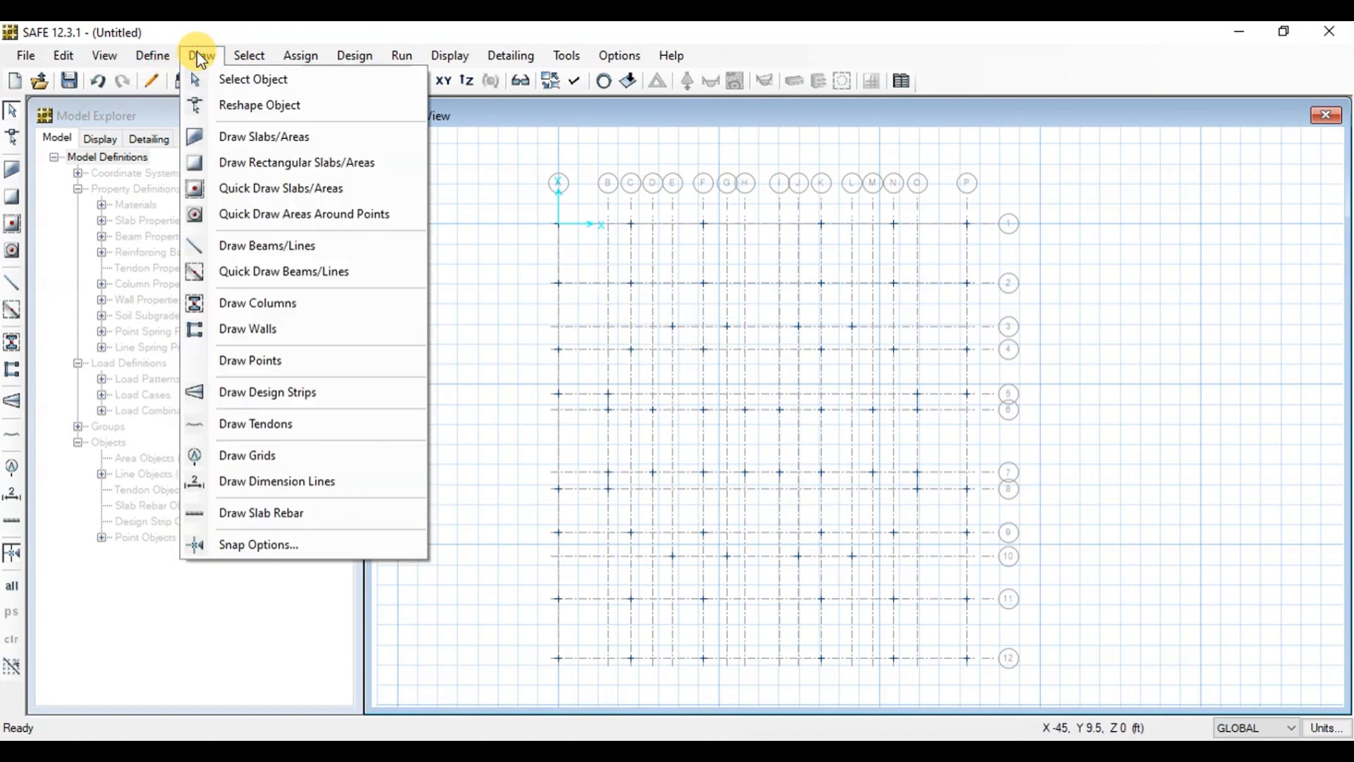
click(151, 55)
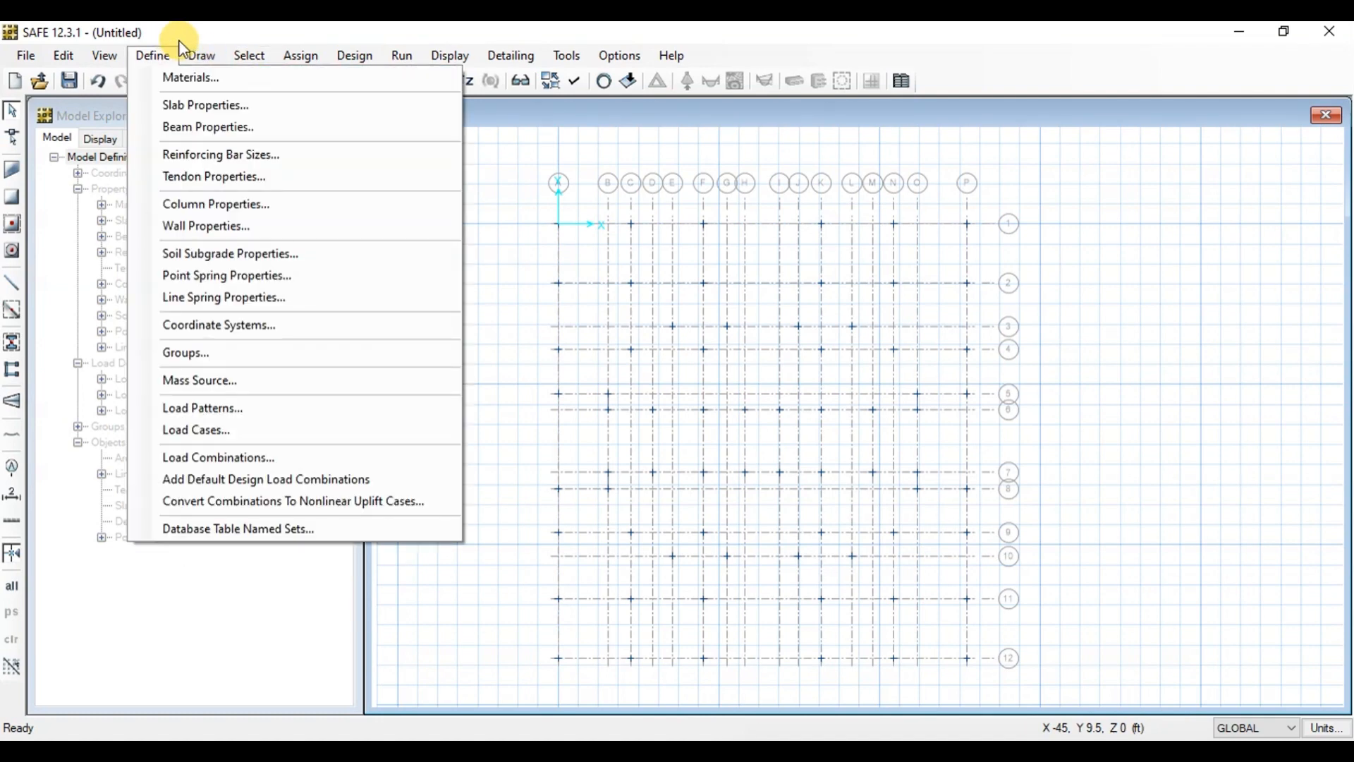
click(200, 55)
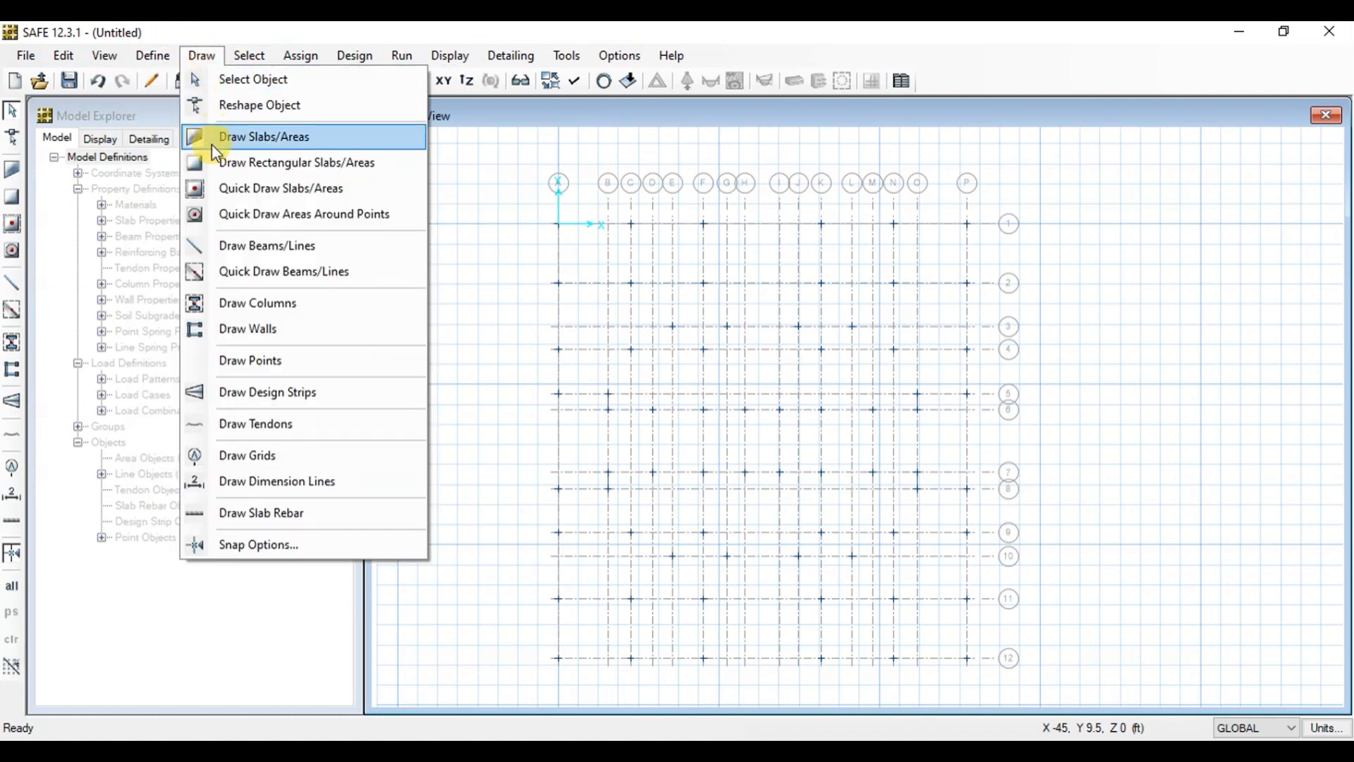
click(296, 162)
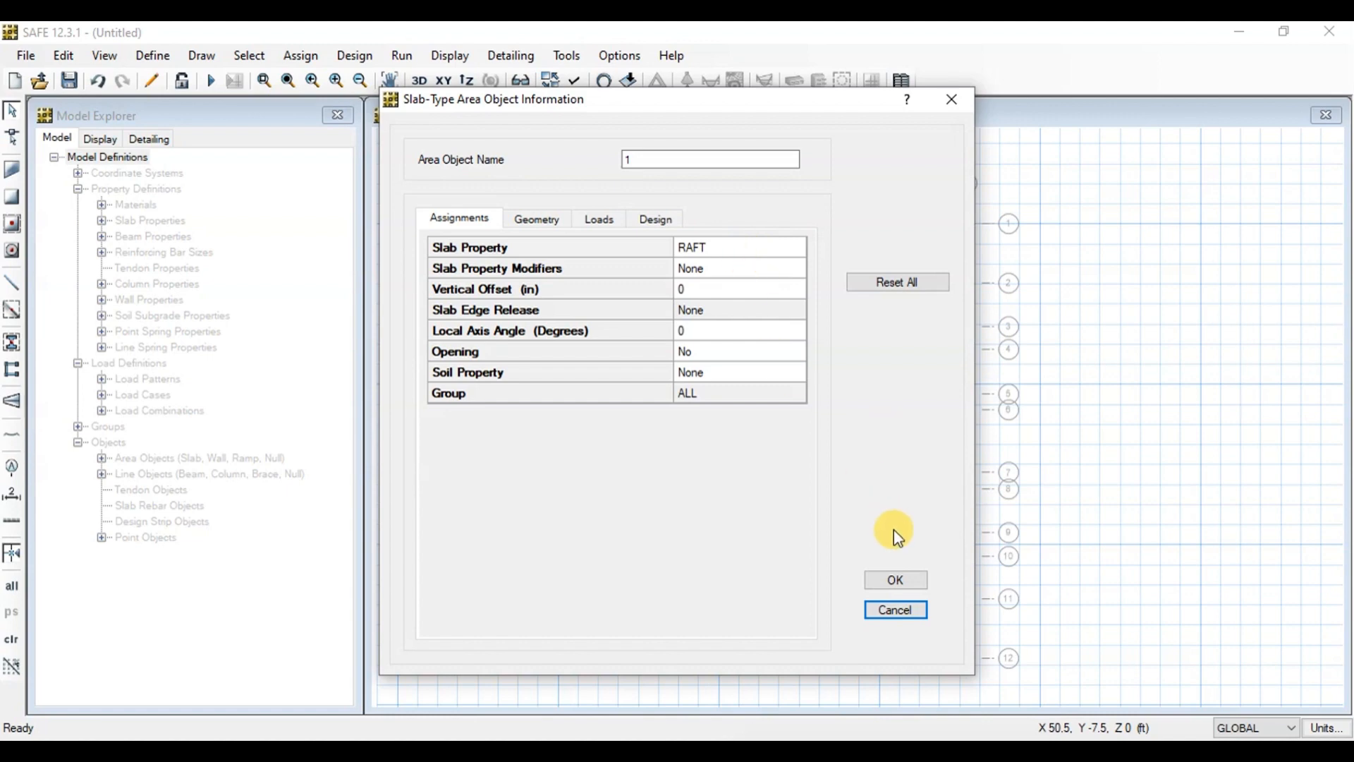
click(893, 579)
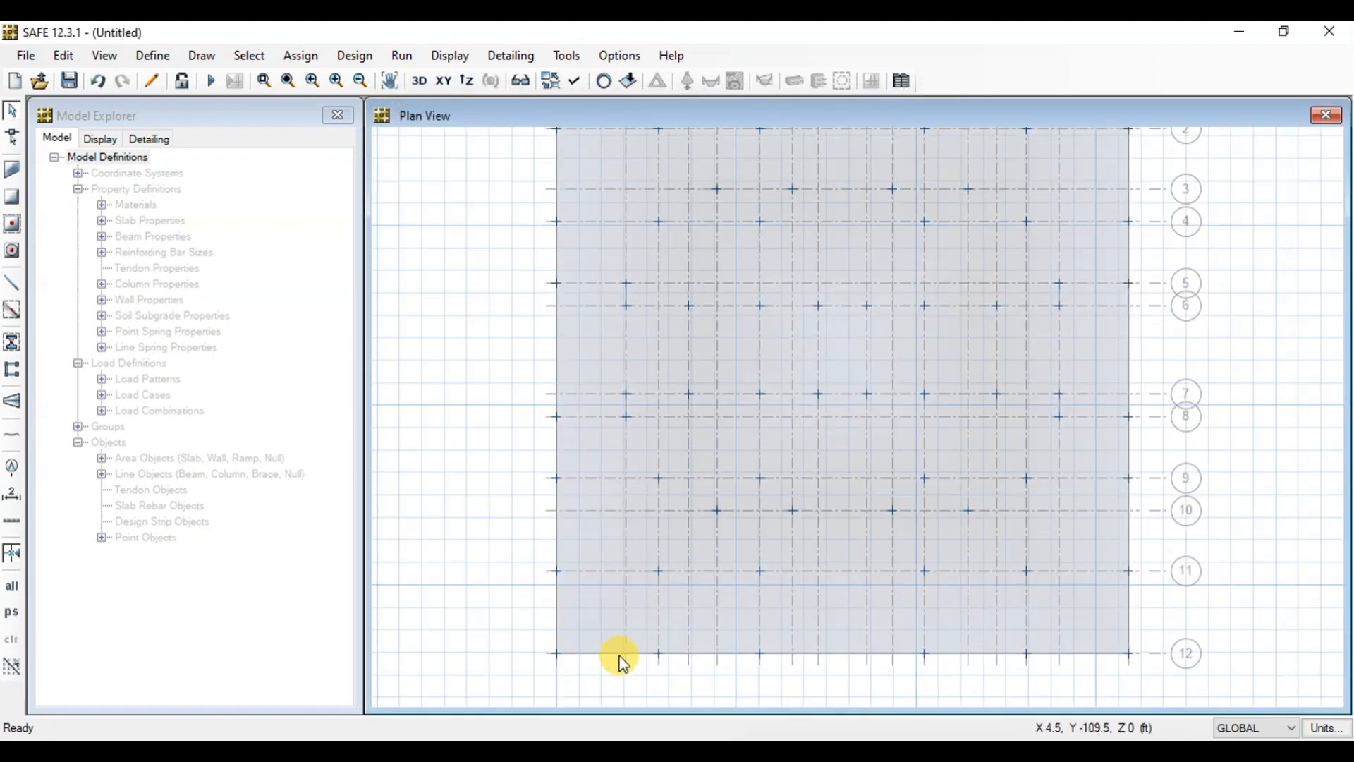
click(594, 607)
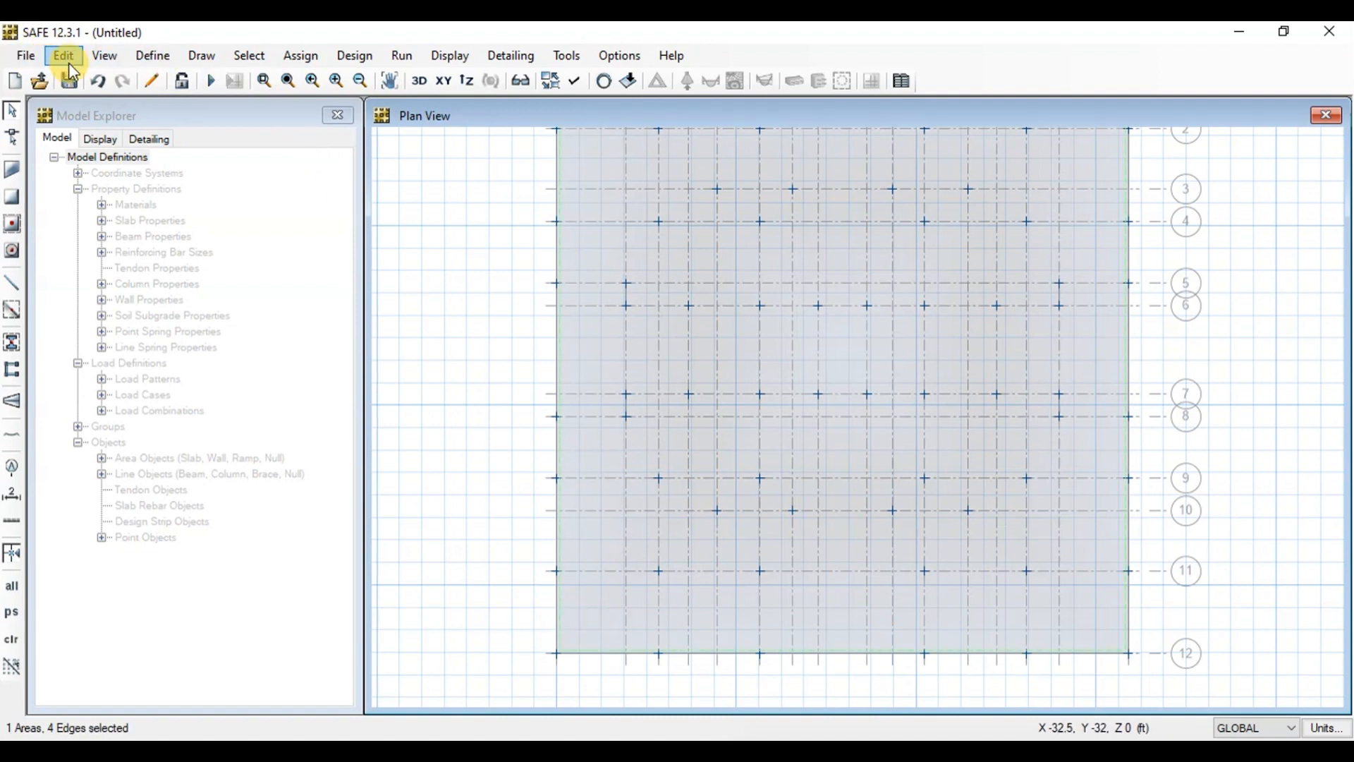
Step: Expand the selected raft slab outward by a 36 in offset on all sides
click(62, 55)
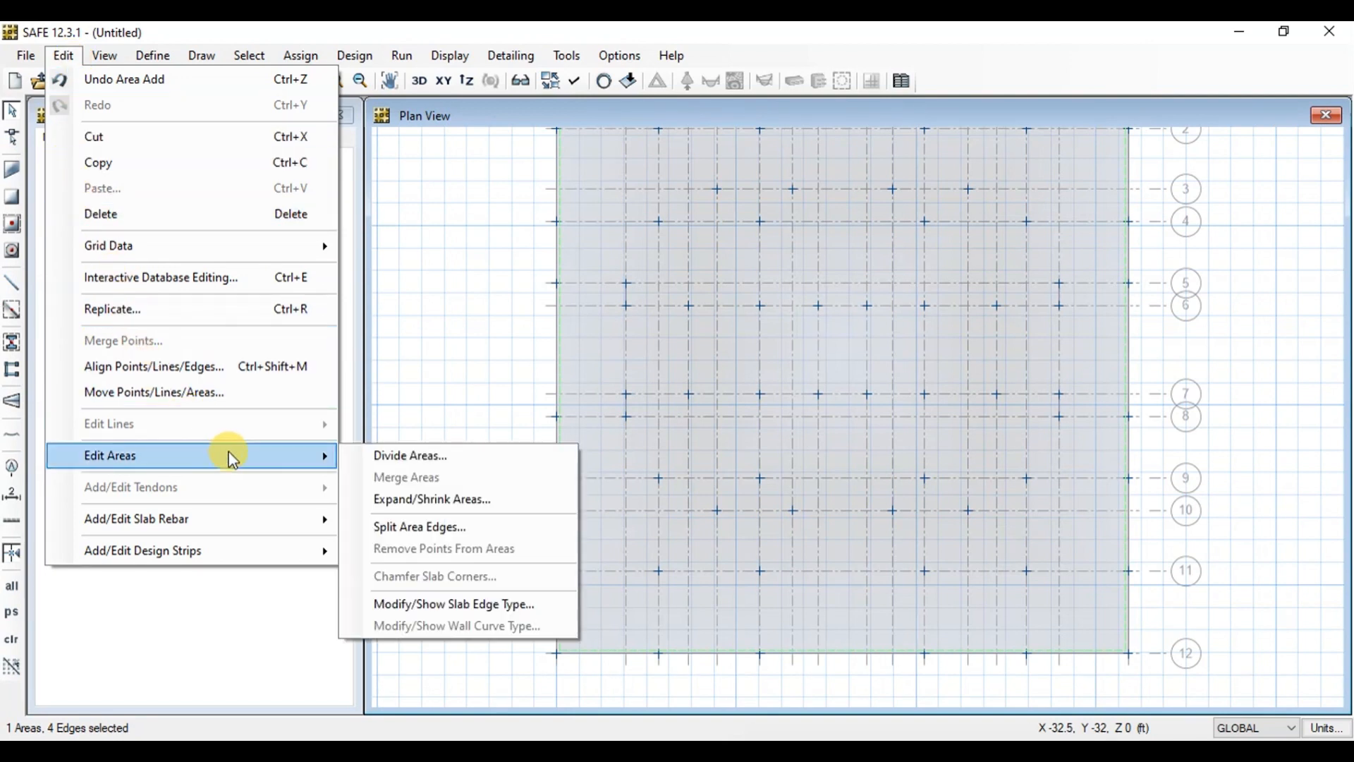
click(431, 498)
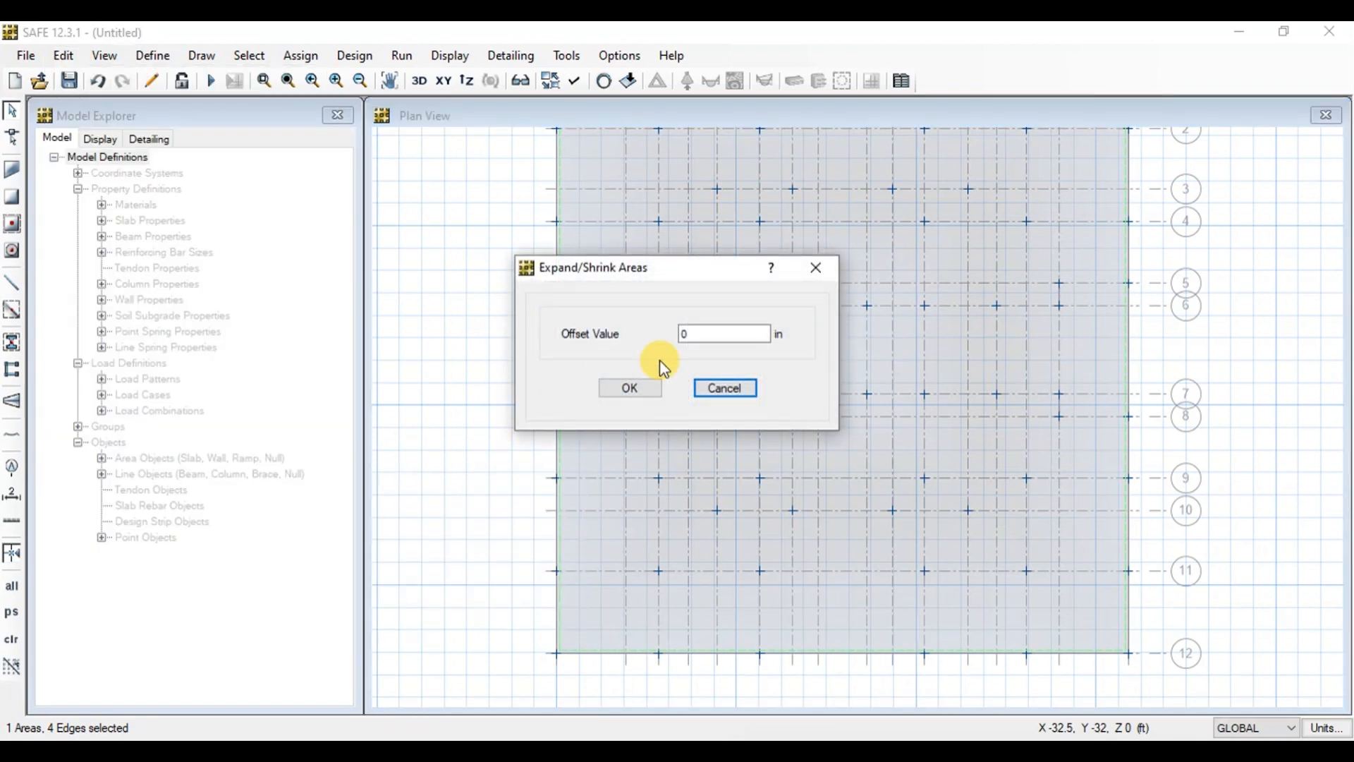
click(724, 334)
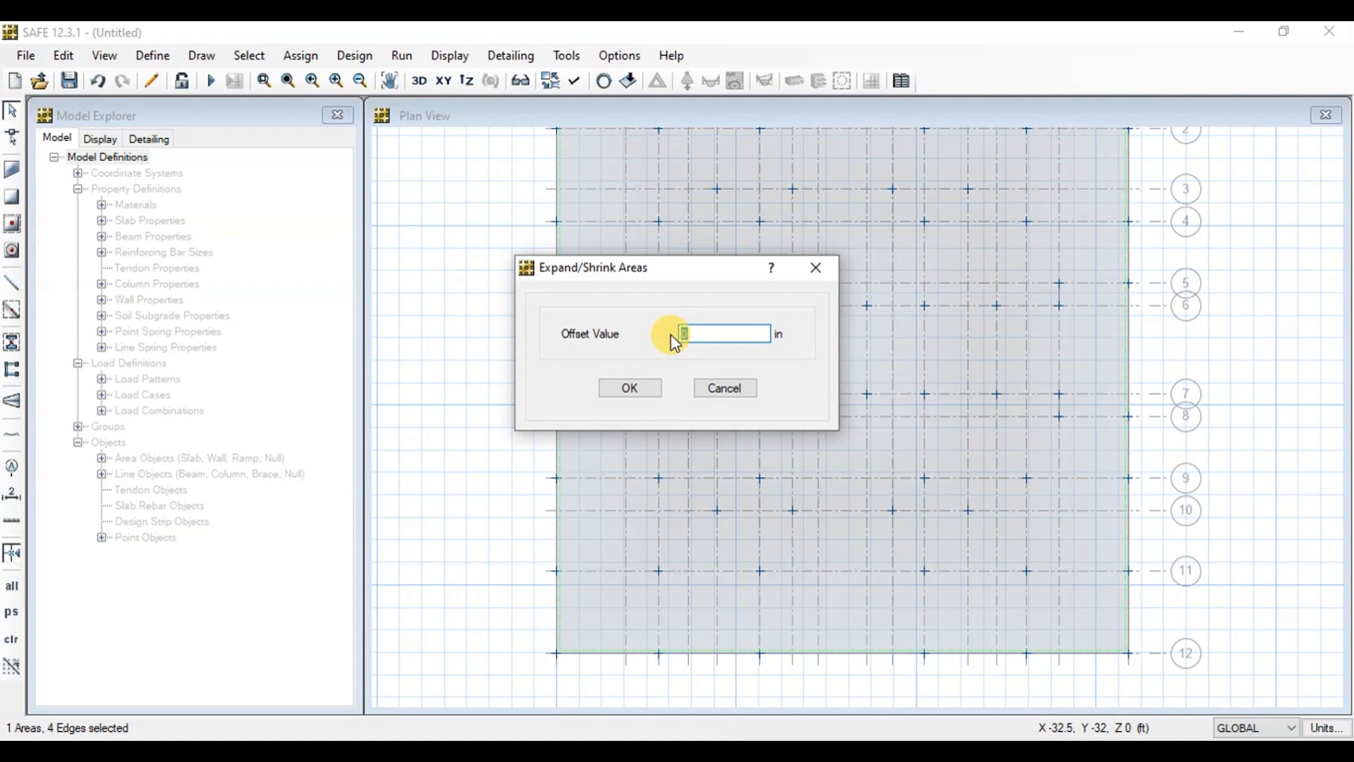
click(629, 387)
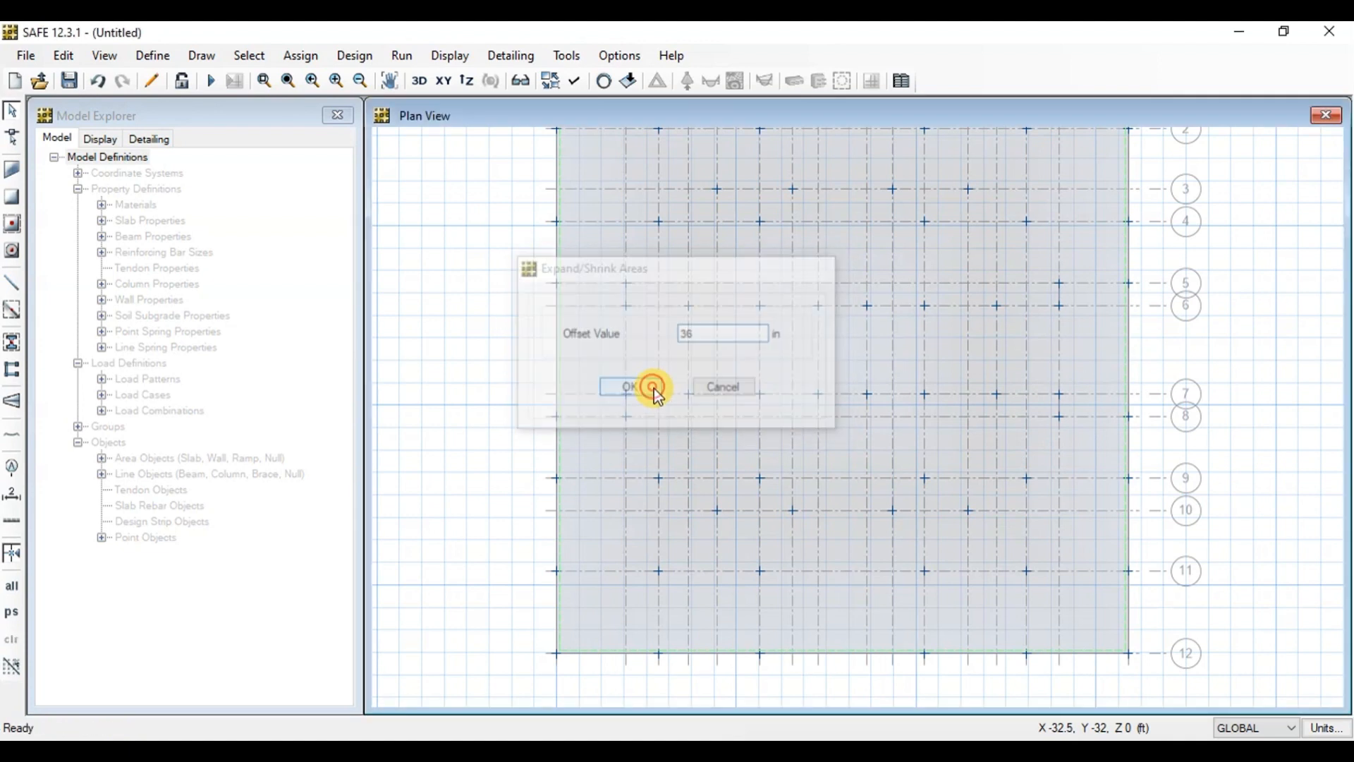
click(627, 386)
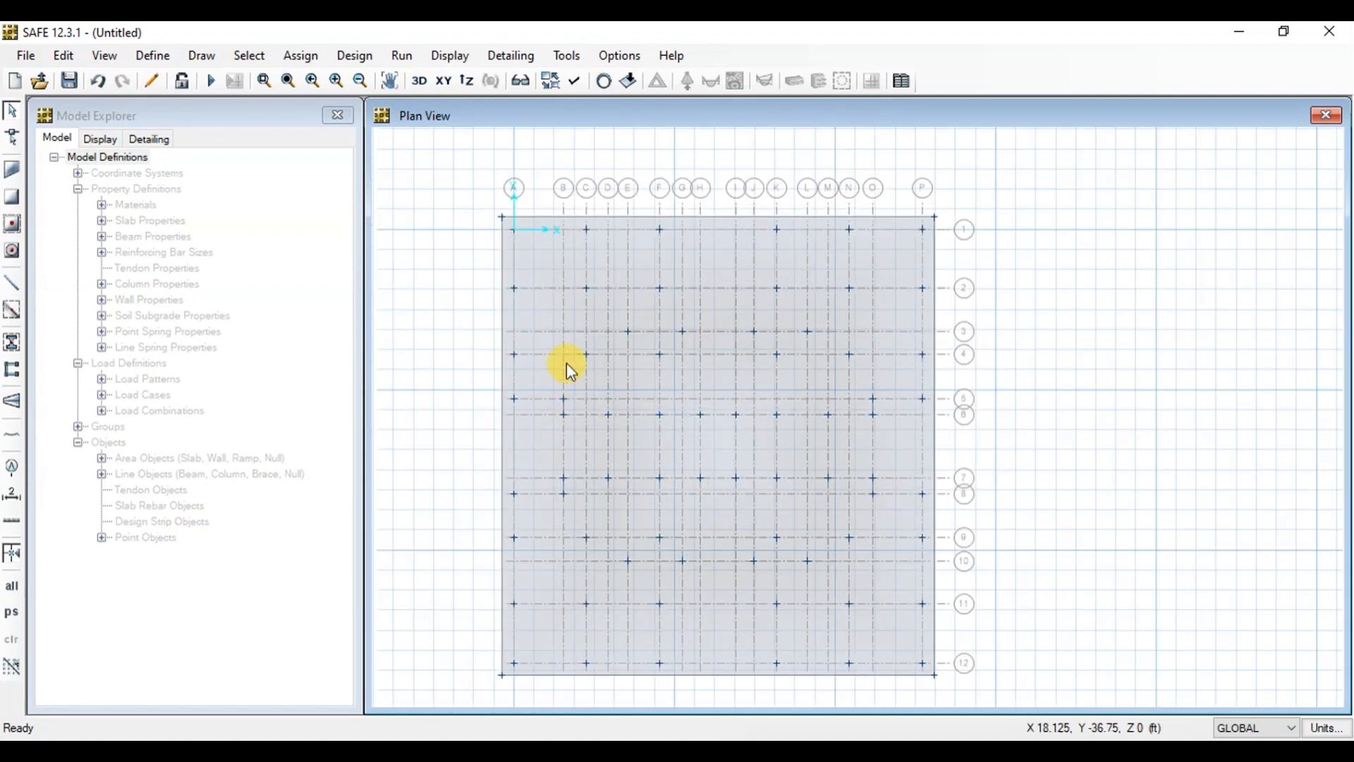
Step: Add soil subgrade property 1TSF with modulus 2204*12*3 (79344 lb/ft3)
click(152, 55)
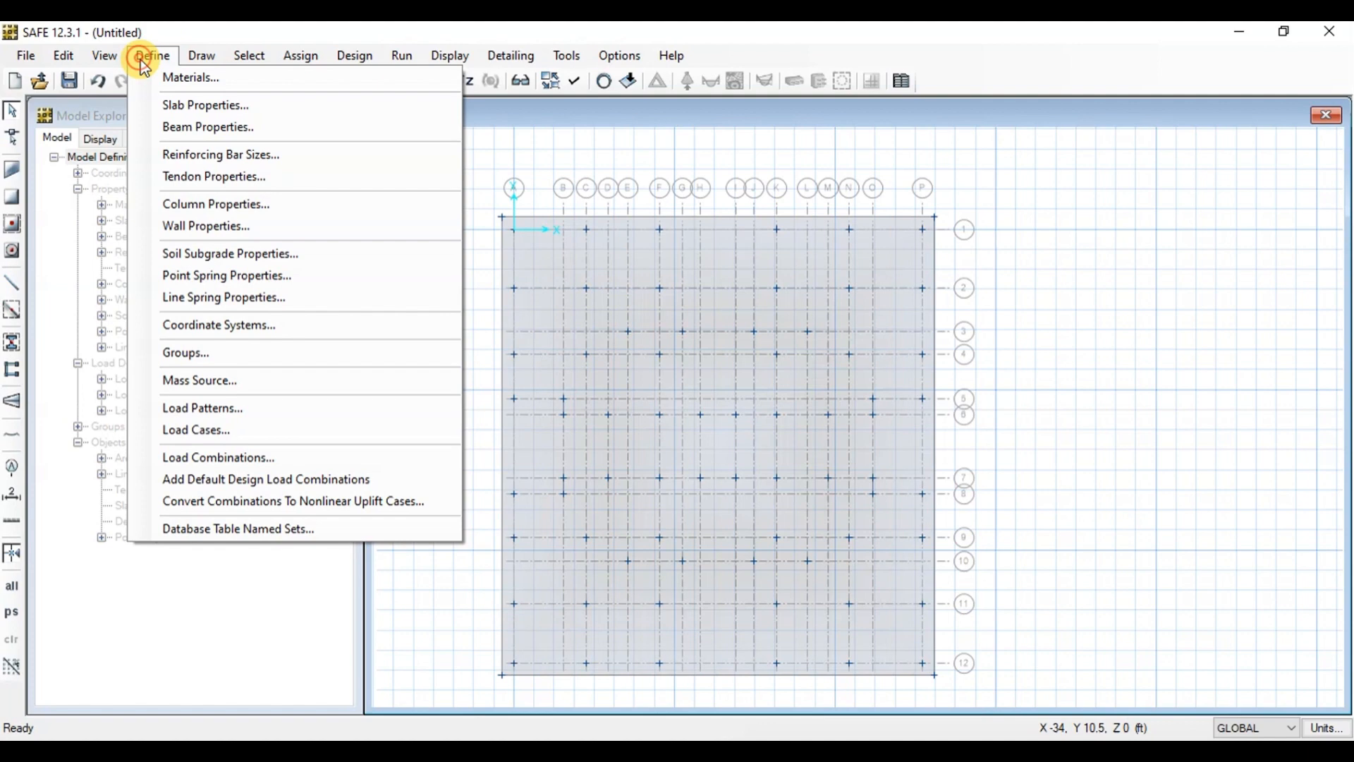
mouse_move(229, 253)
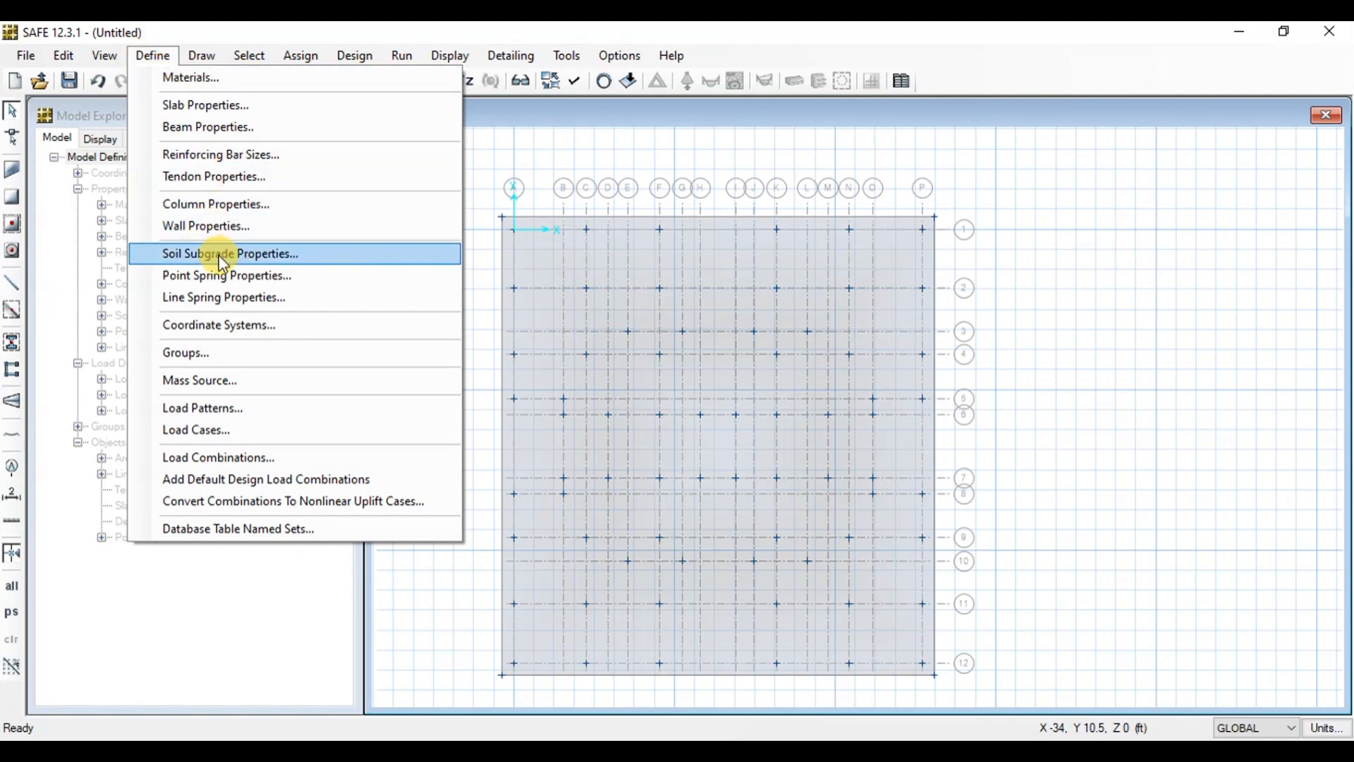
click(230, 253)
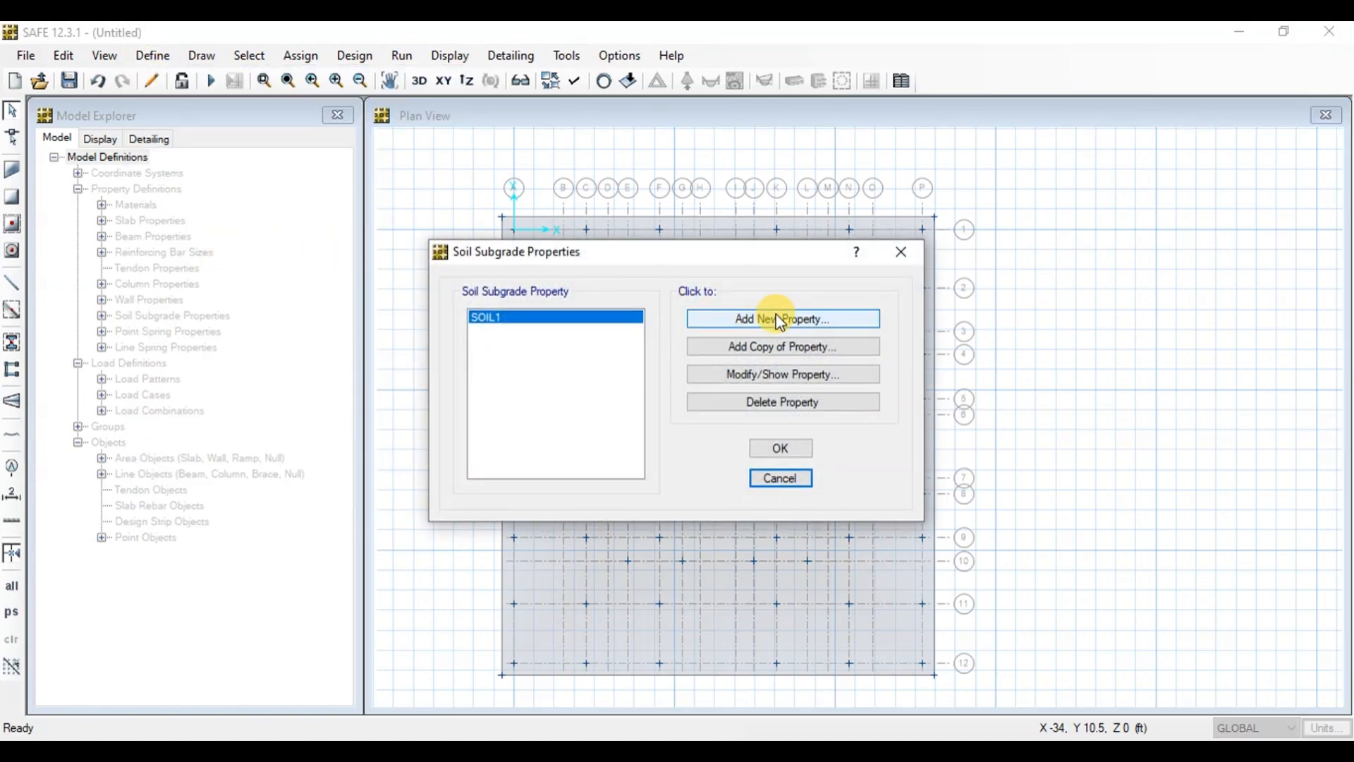
click(781, 319)
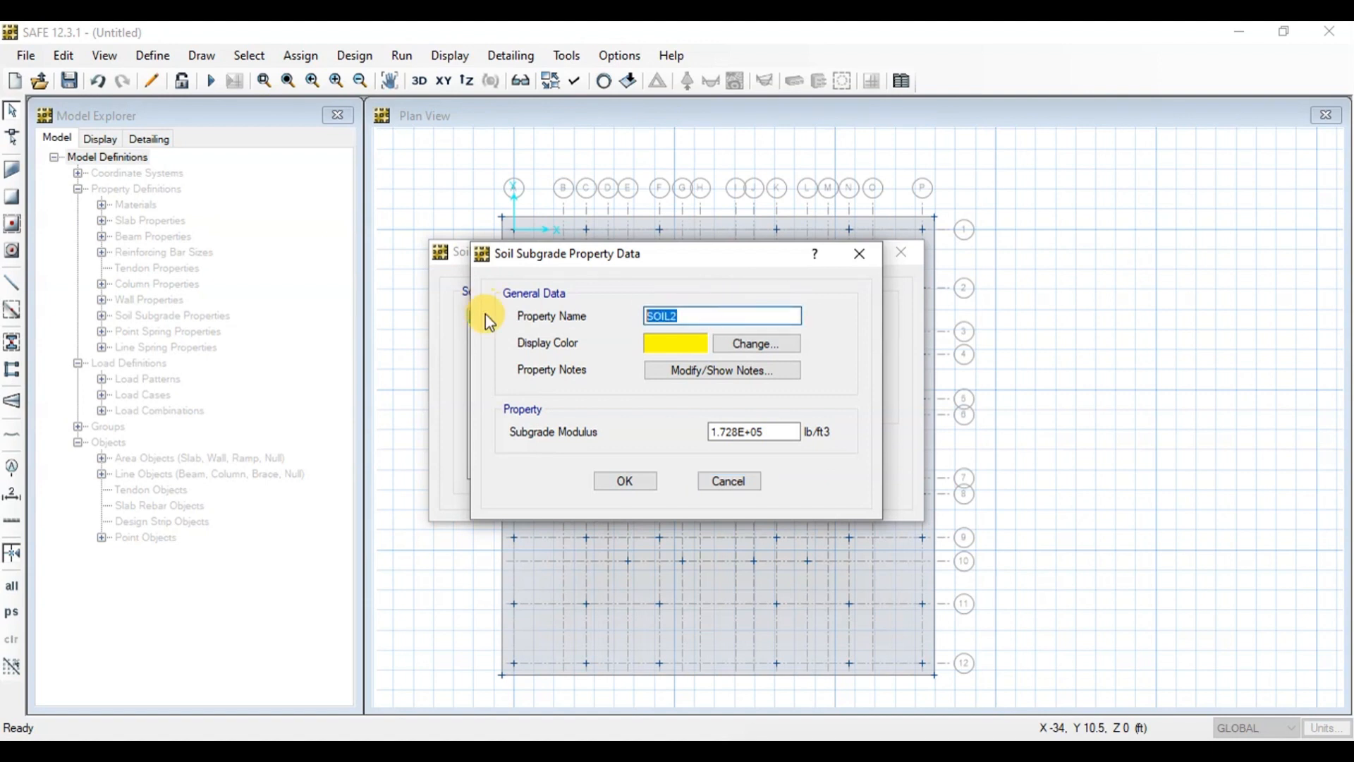
text(1TSF)
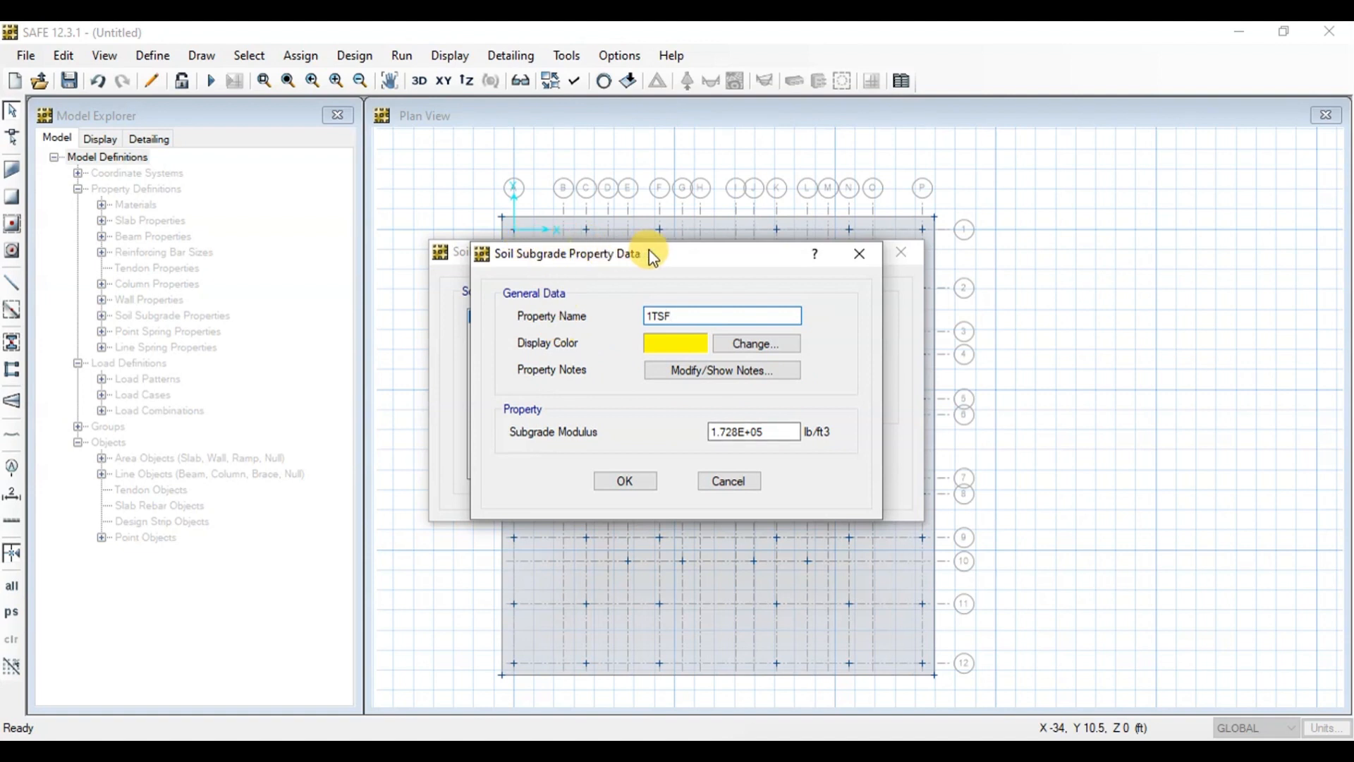
triple_click(751, 431)
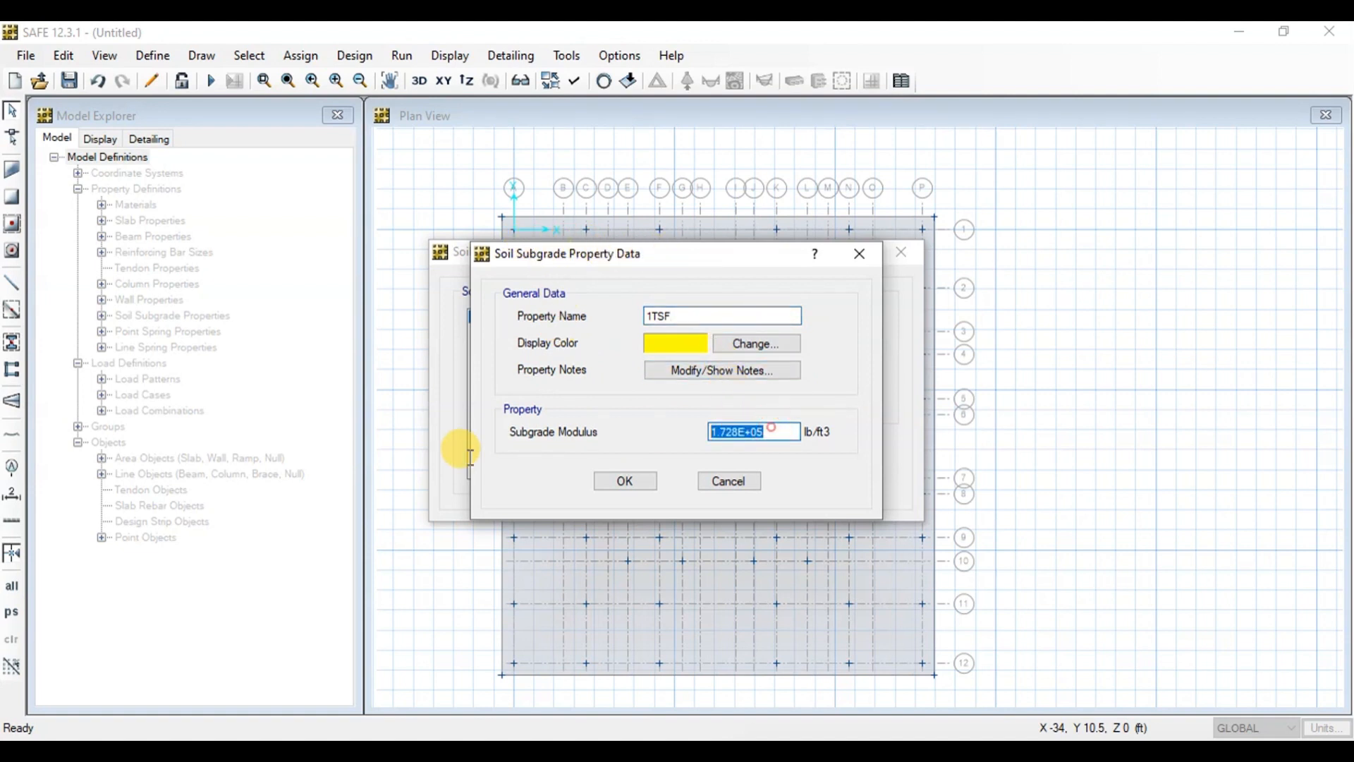
text(22)
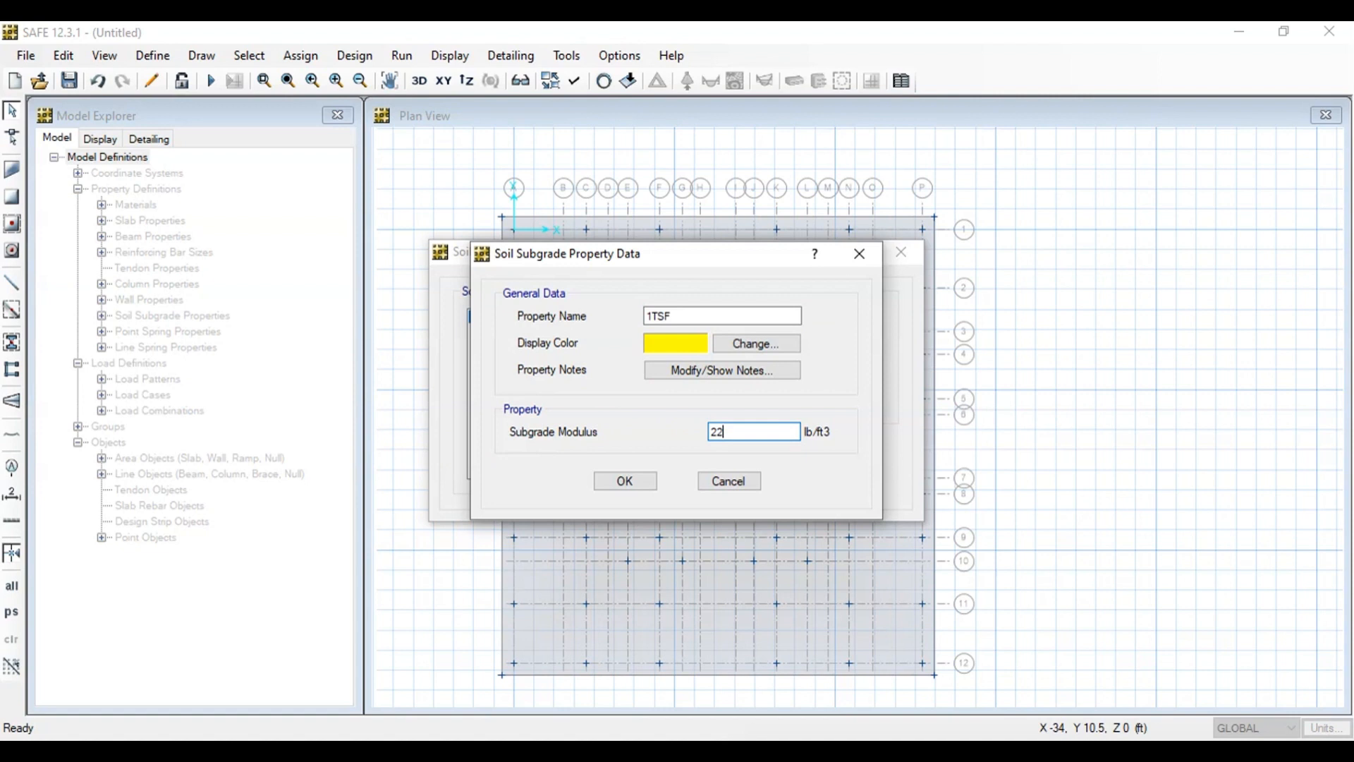
text(04*)
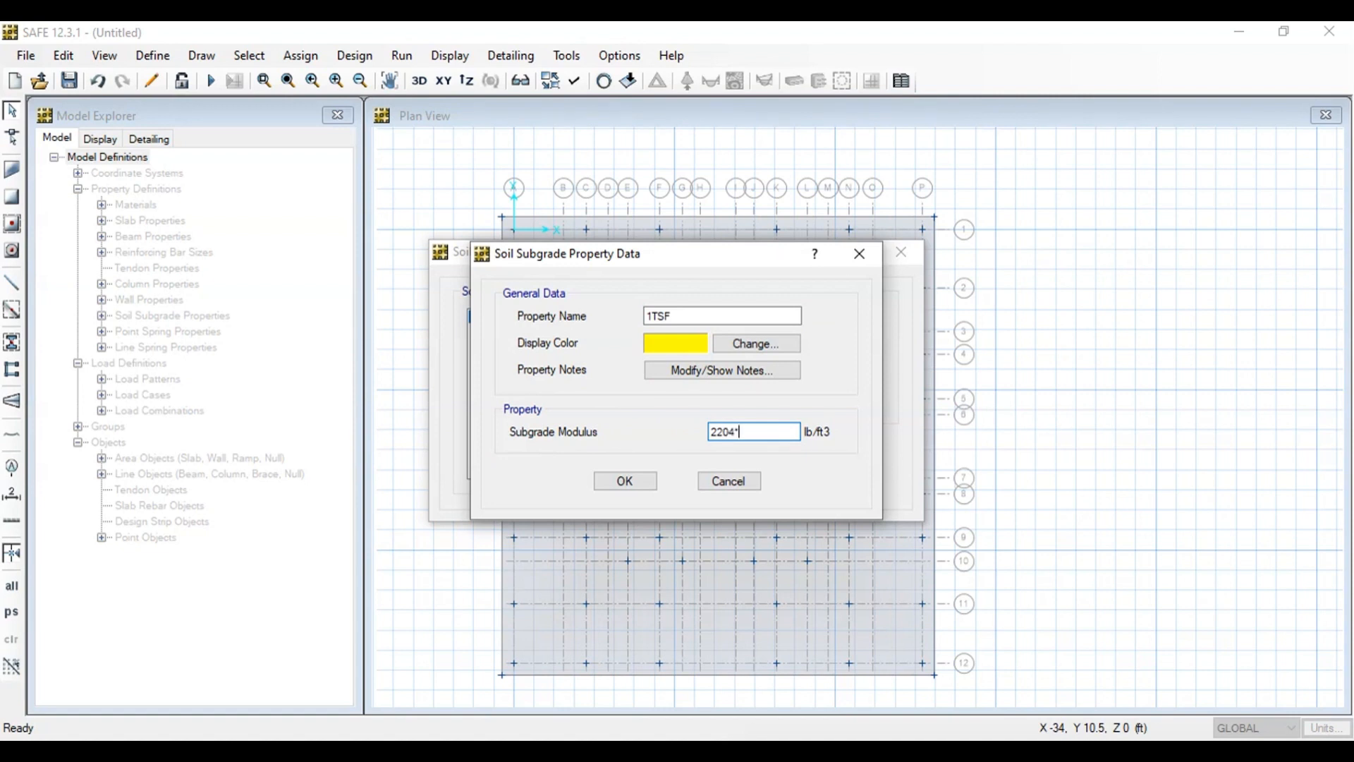
text(12)
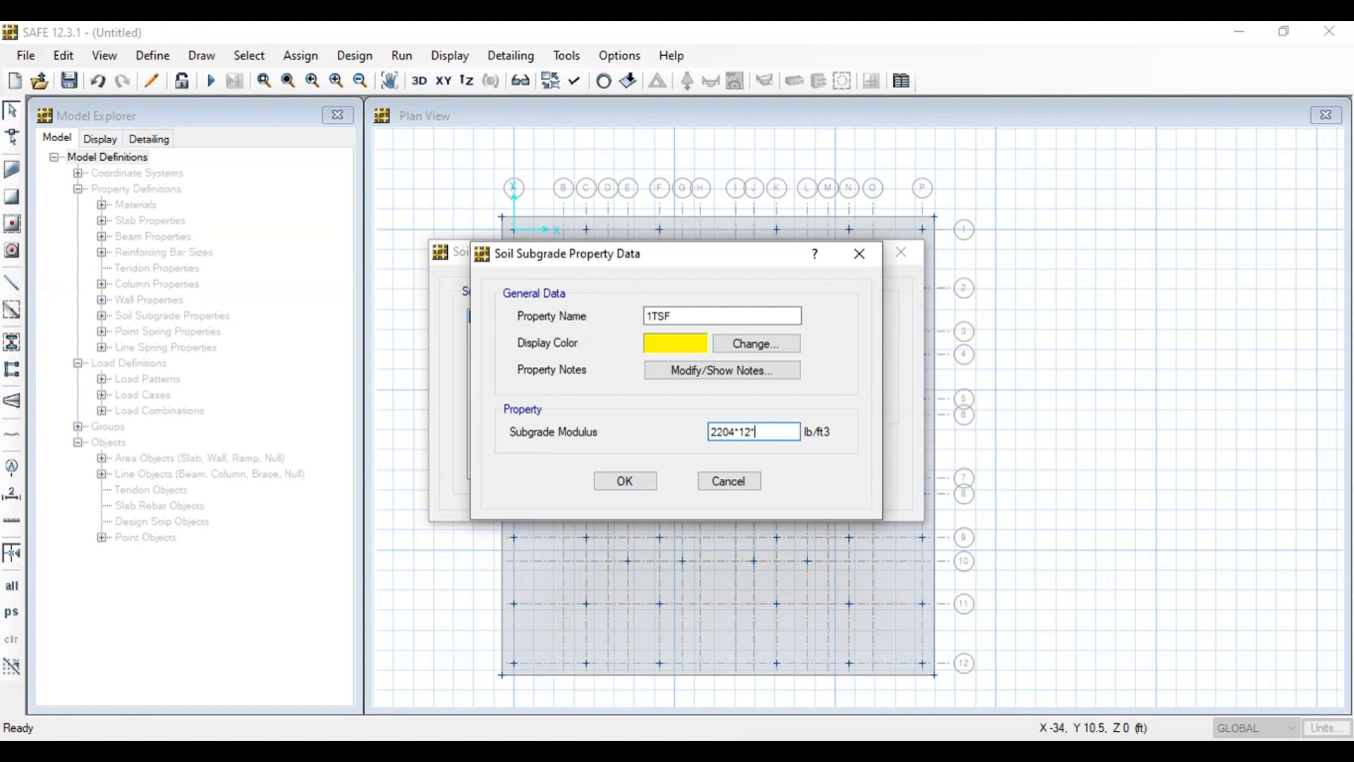
text(*3)
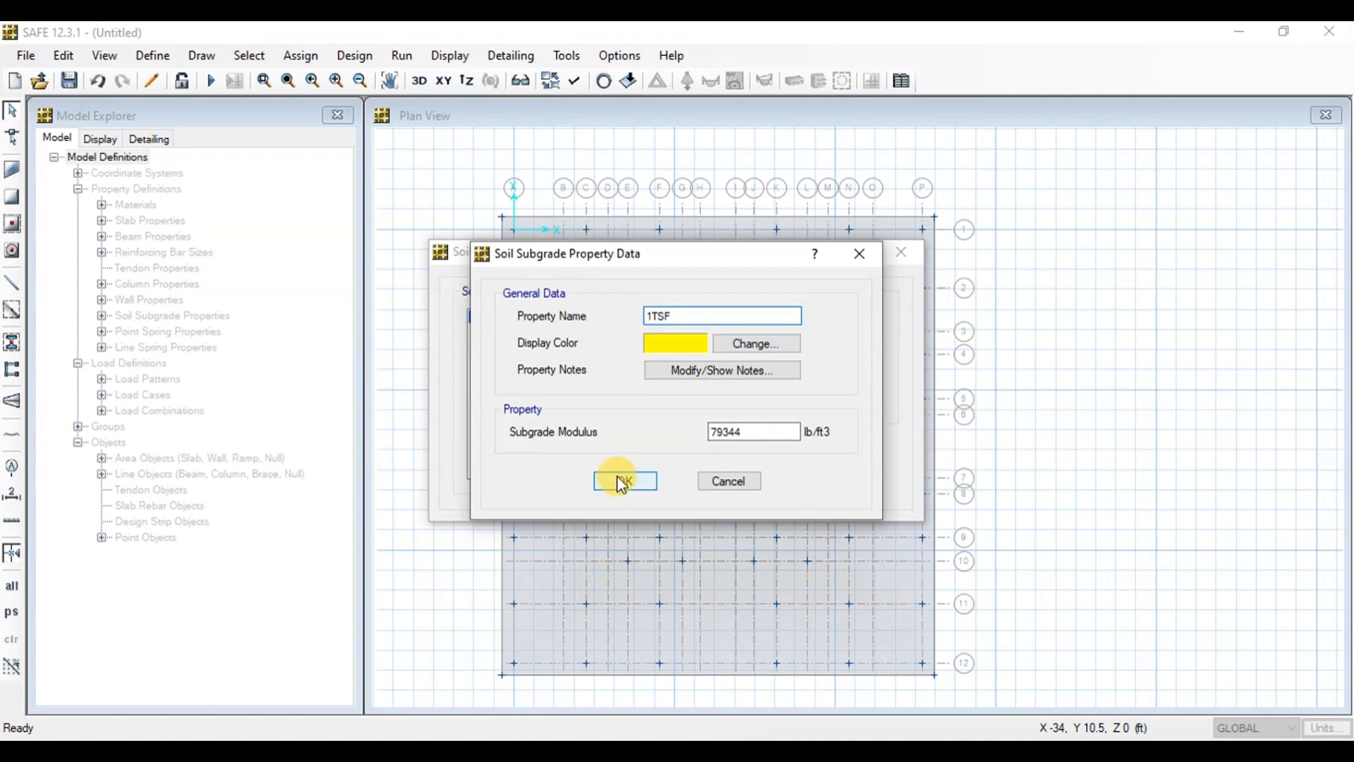
click(624, 481)
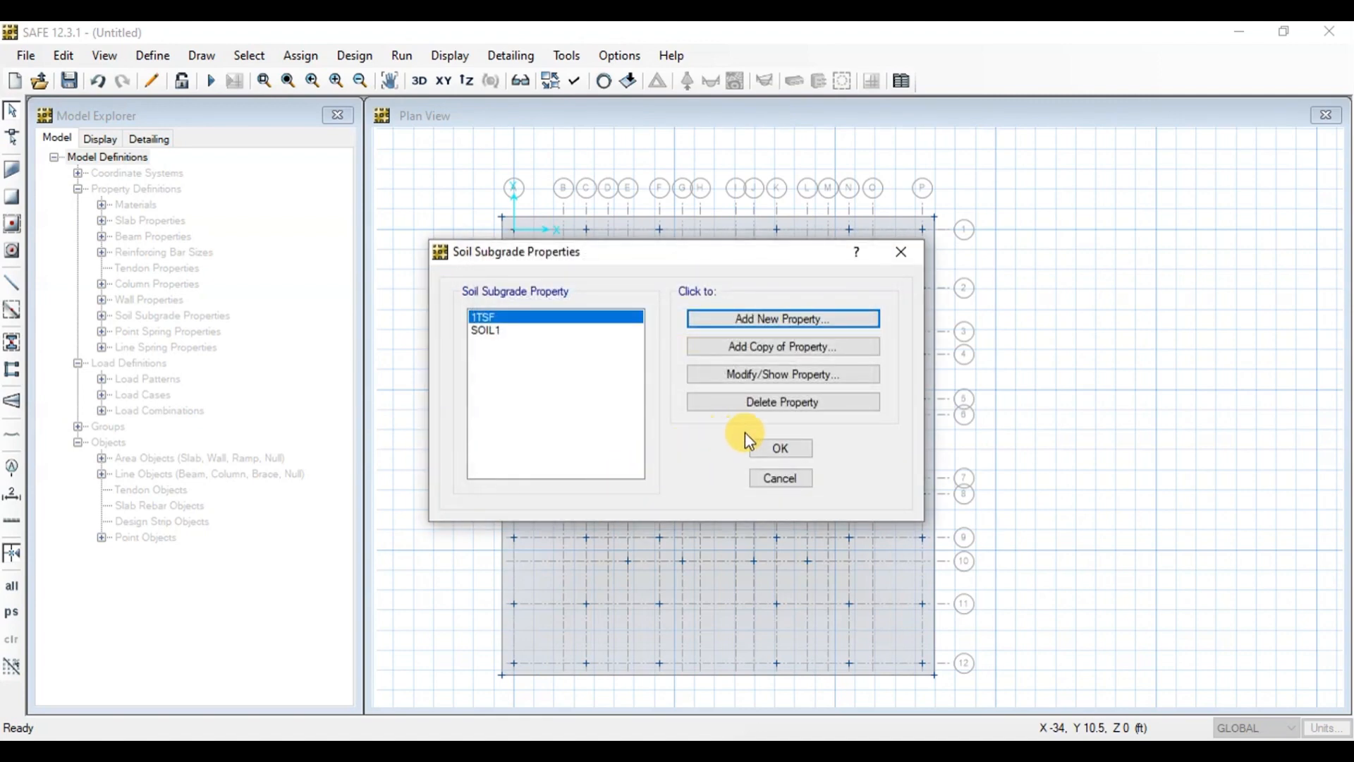
click(777, 447)
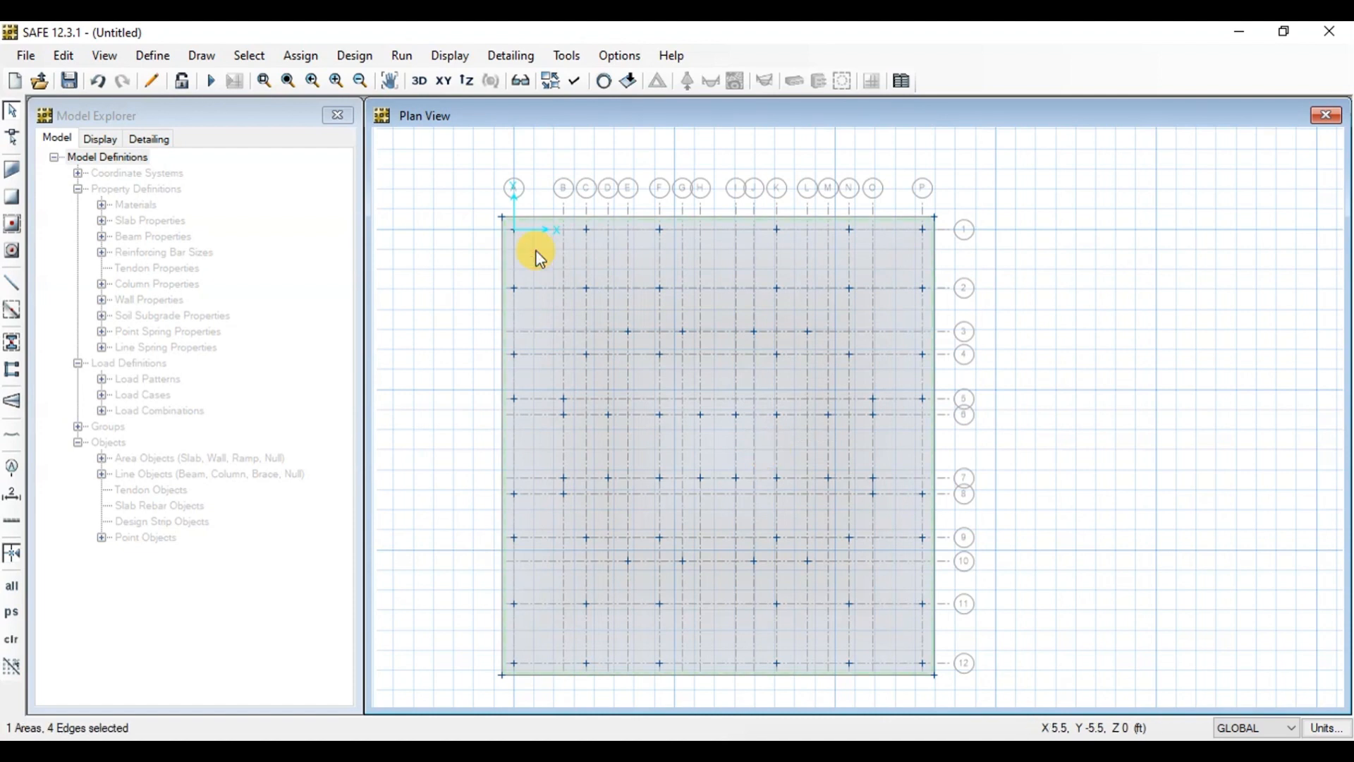
Step: Assign the 1TSF soil subgrade support to the selected raft slab
click(300, 54)
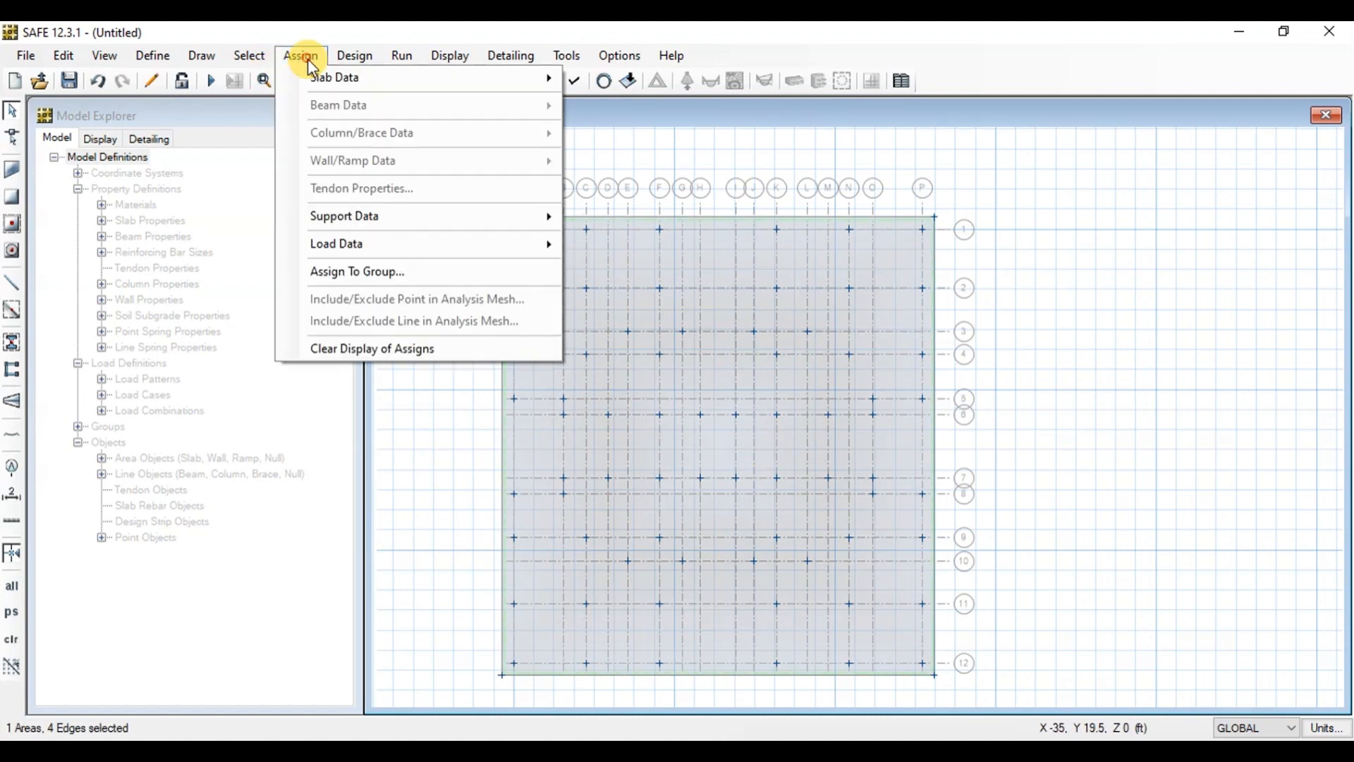
mouse_move(344, 216)
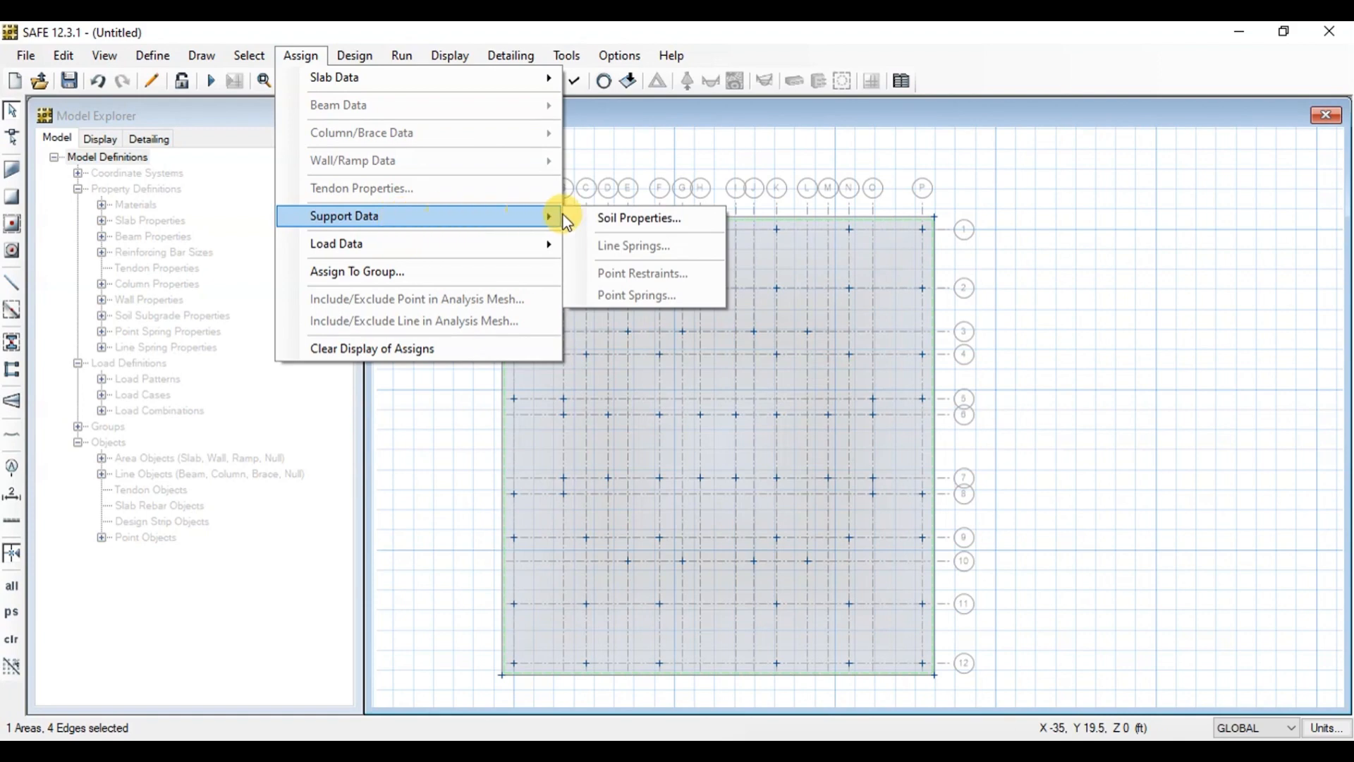
click(639, 218)
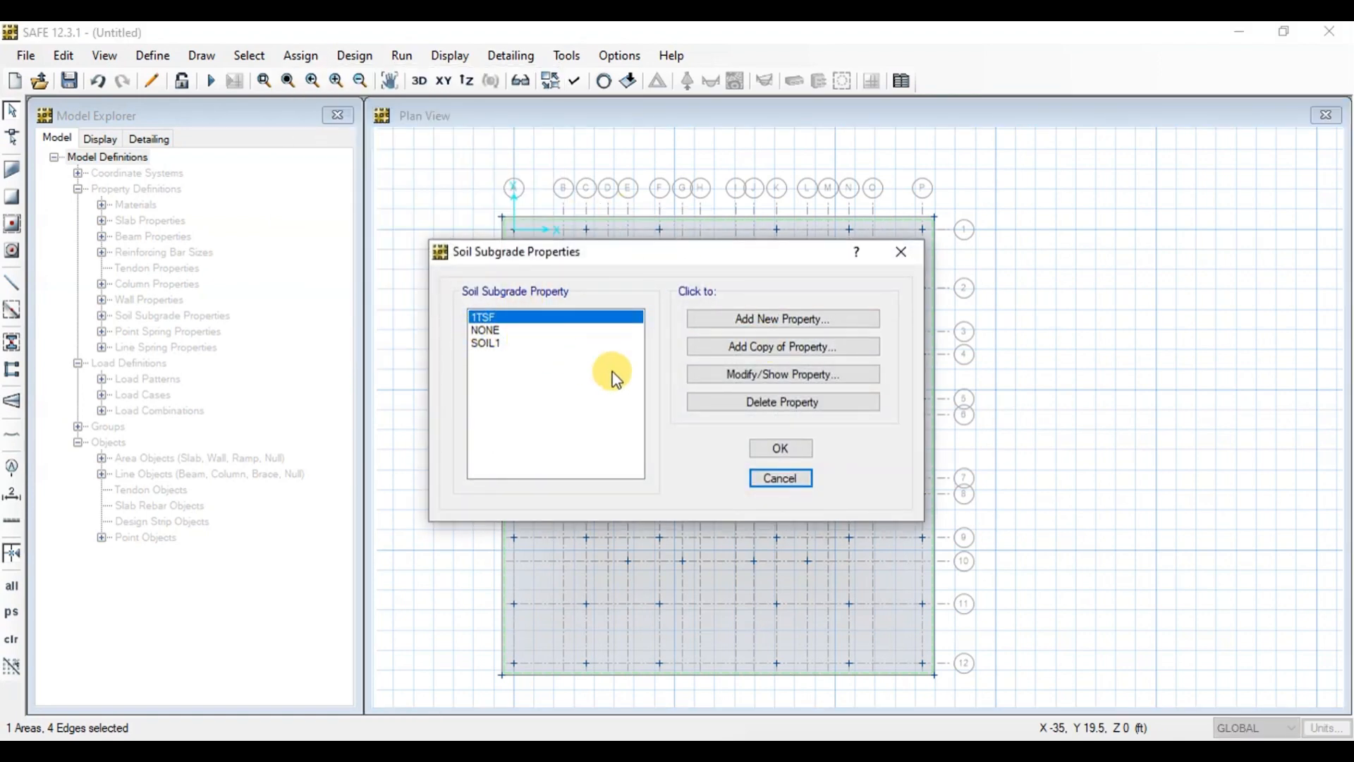
click(778, 449)
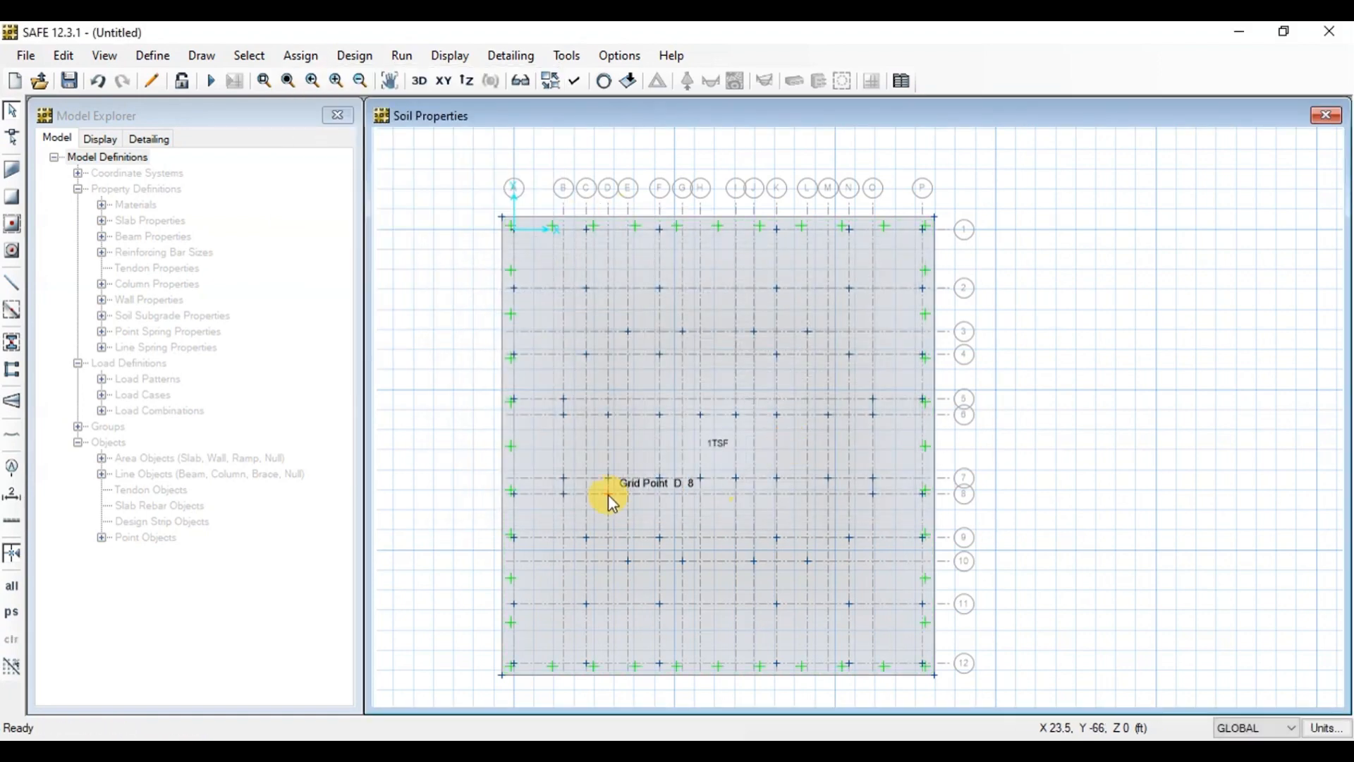
mouse_move(630, 319)
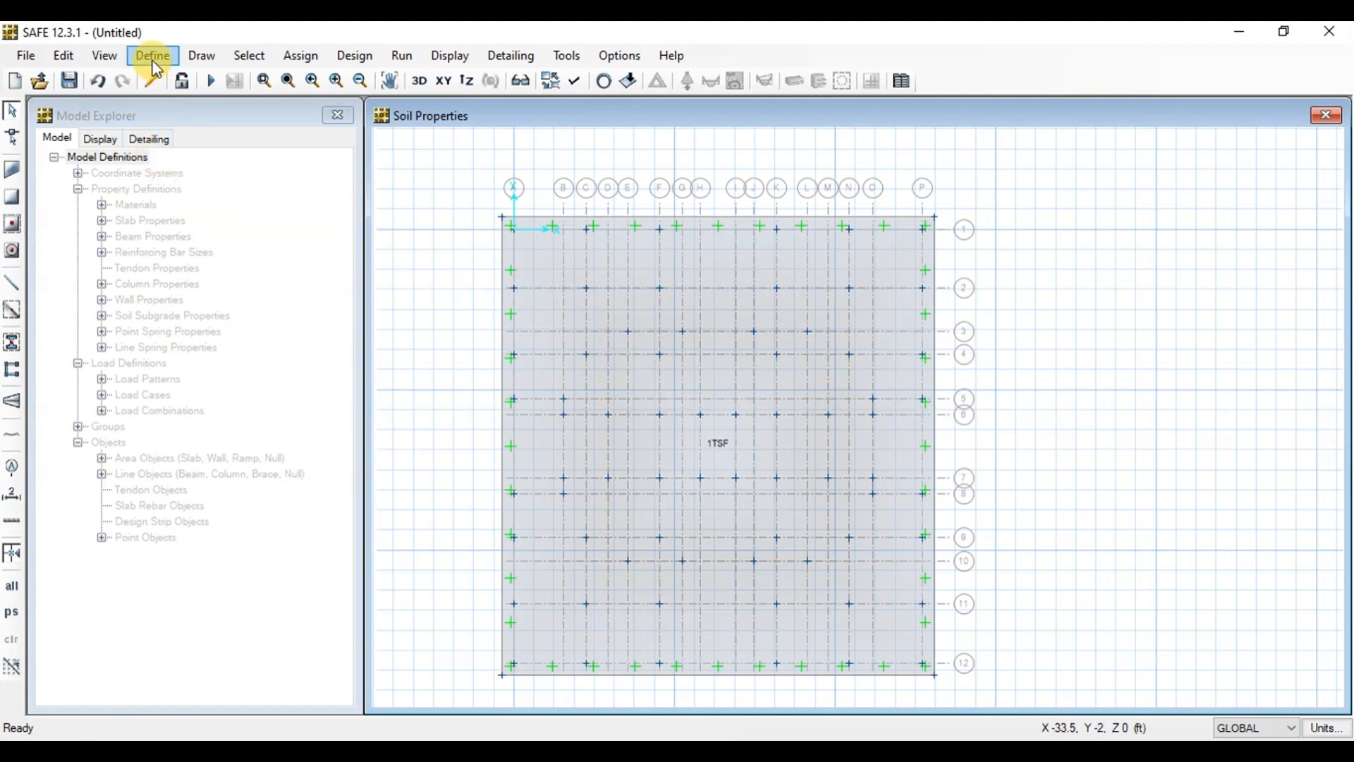
Step: Create load combination SERVICE adding Dead, SDead and Live at factor 1, marked Service-Normal
click(152, 55)
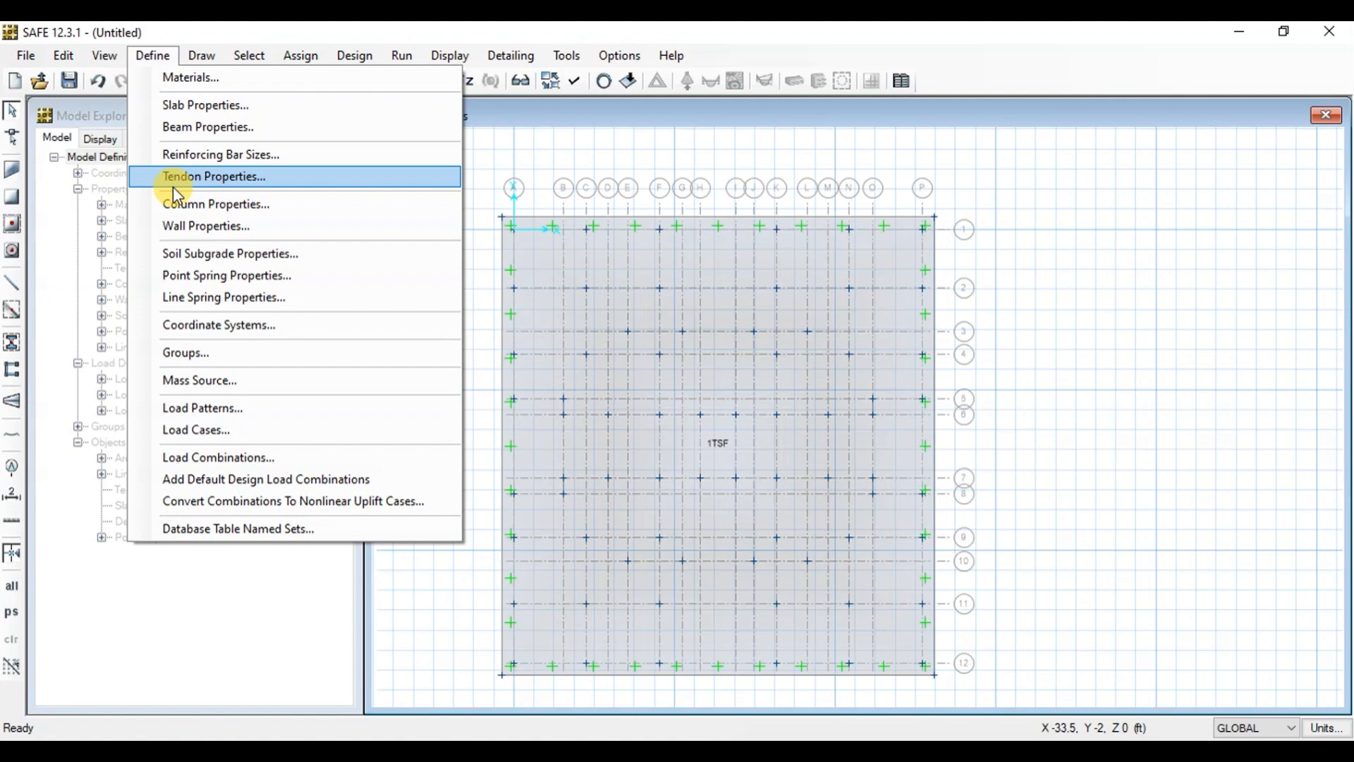
click(216, 457)
text(S)
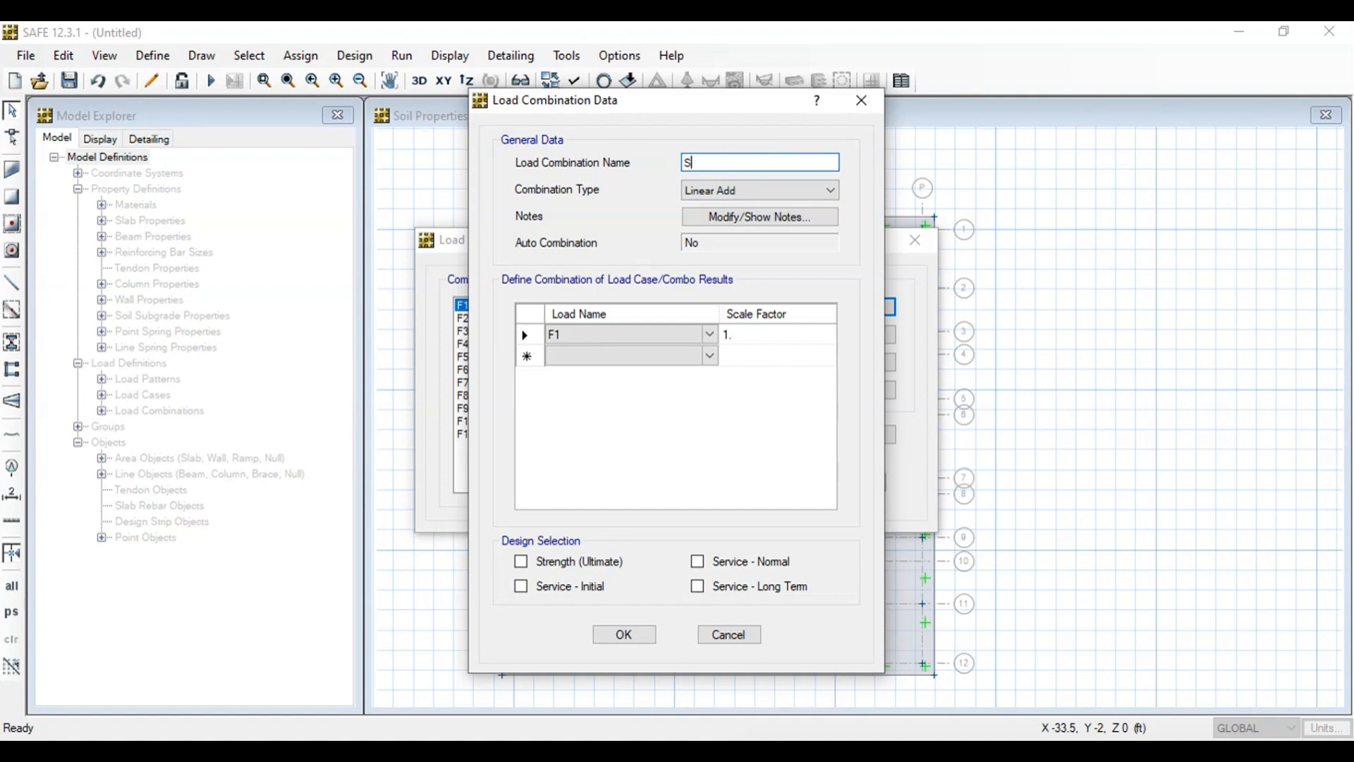
text(ERVICE)
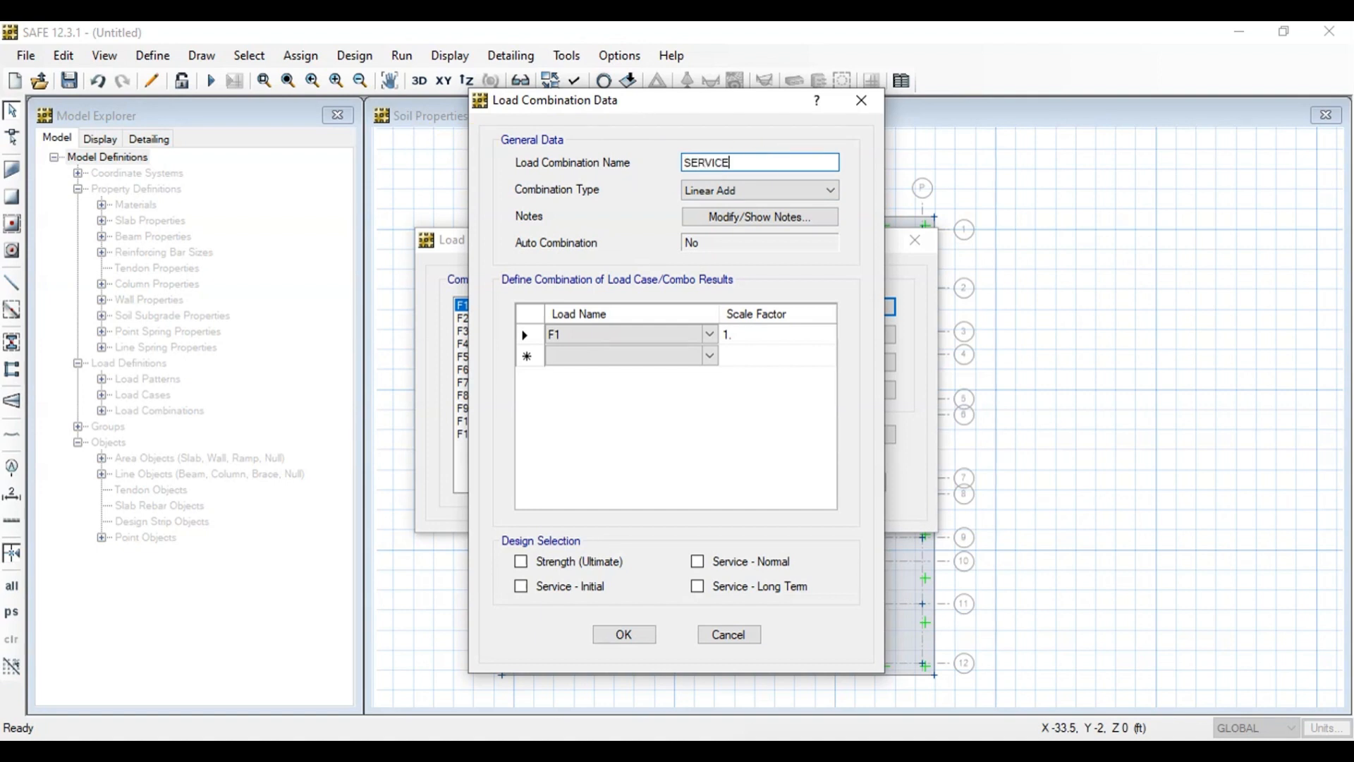
click(708, 335)
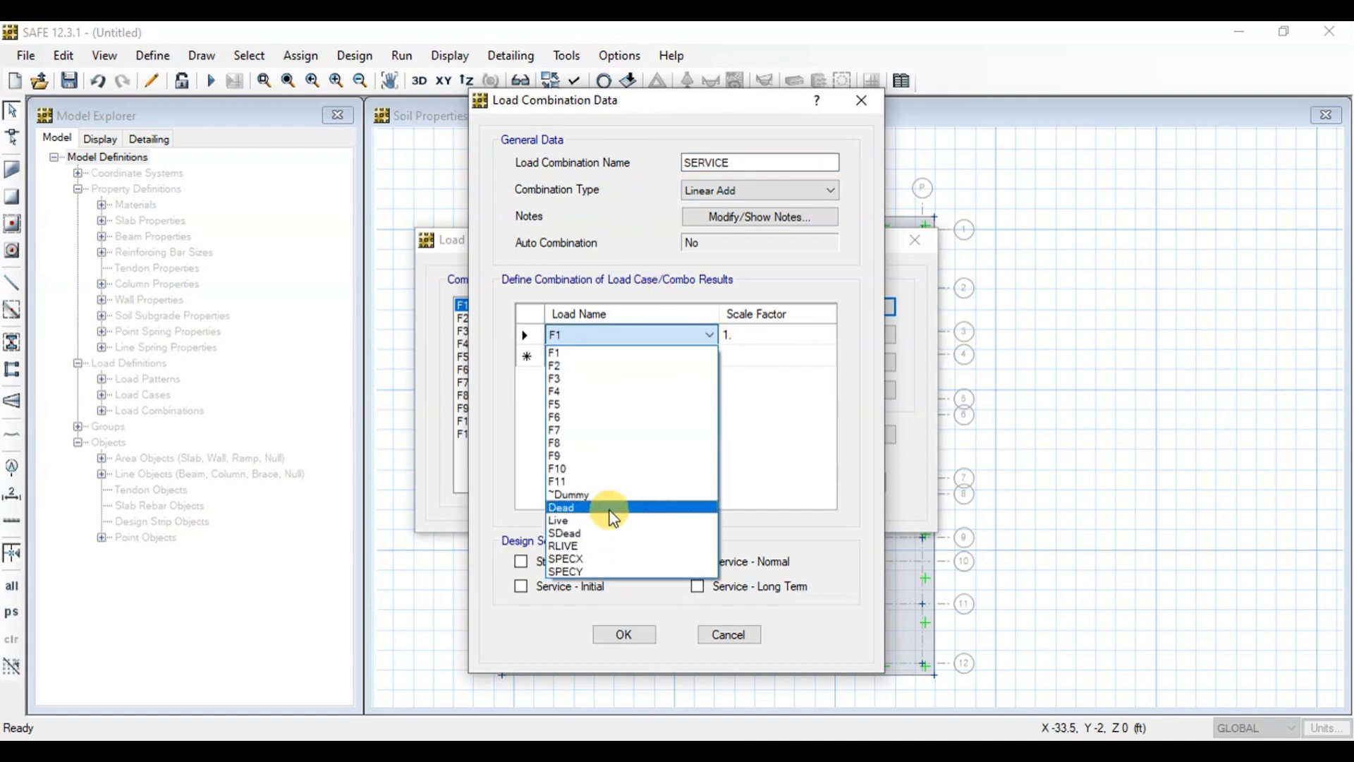
click(562, 507)
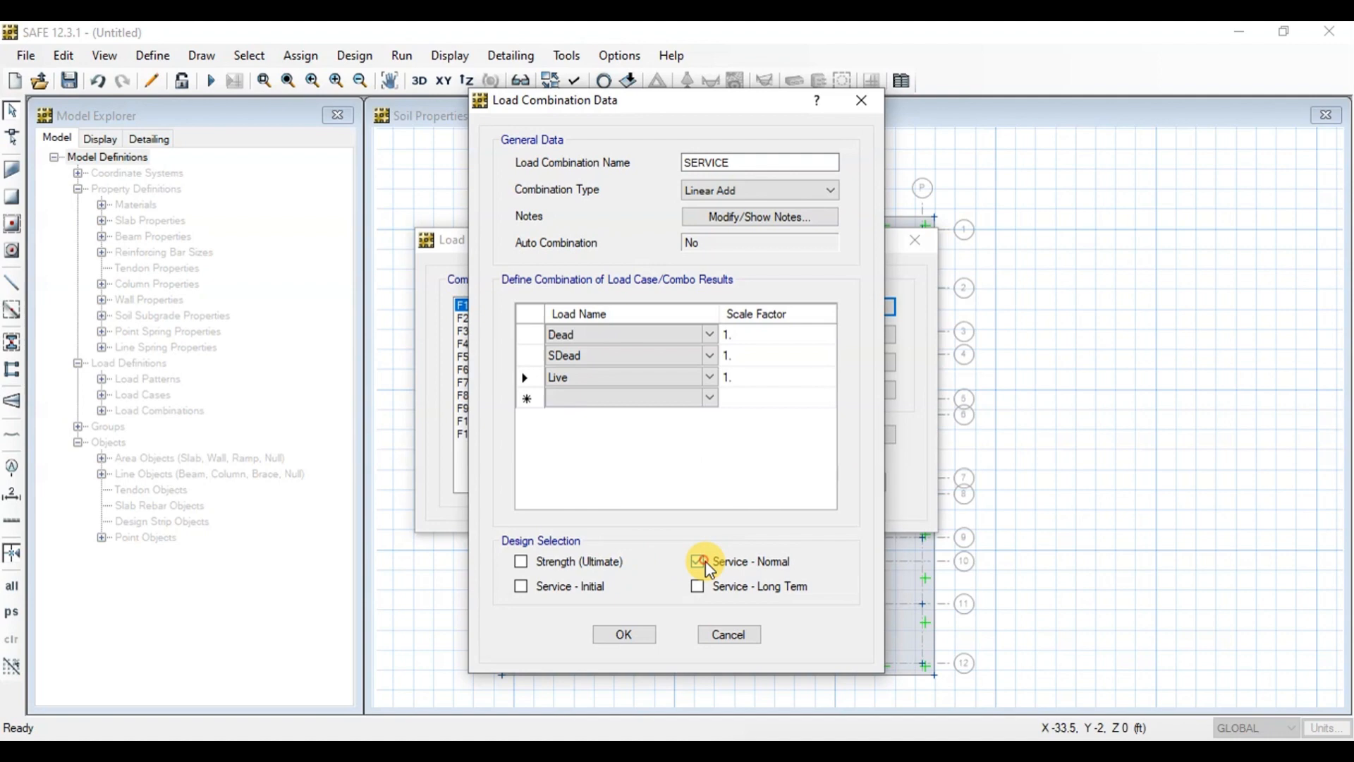
click(622, 634)
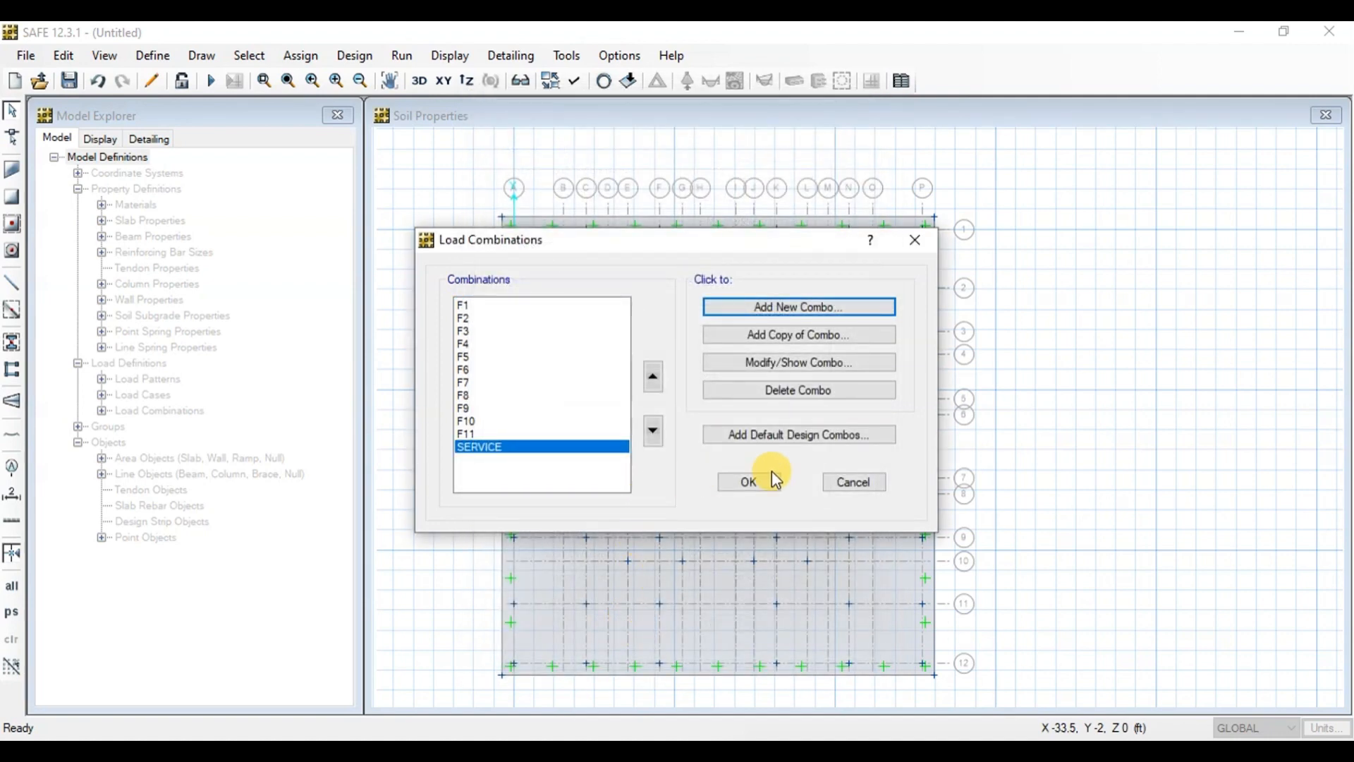
click(449, 55)
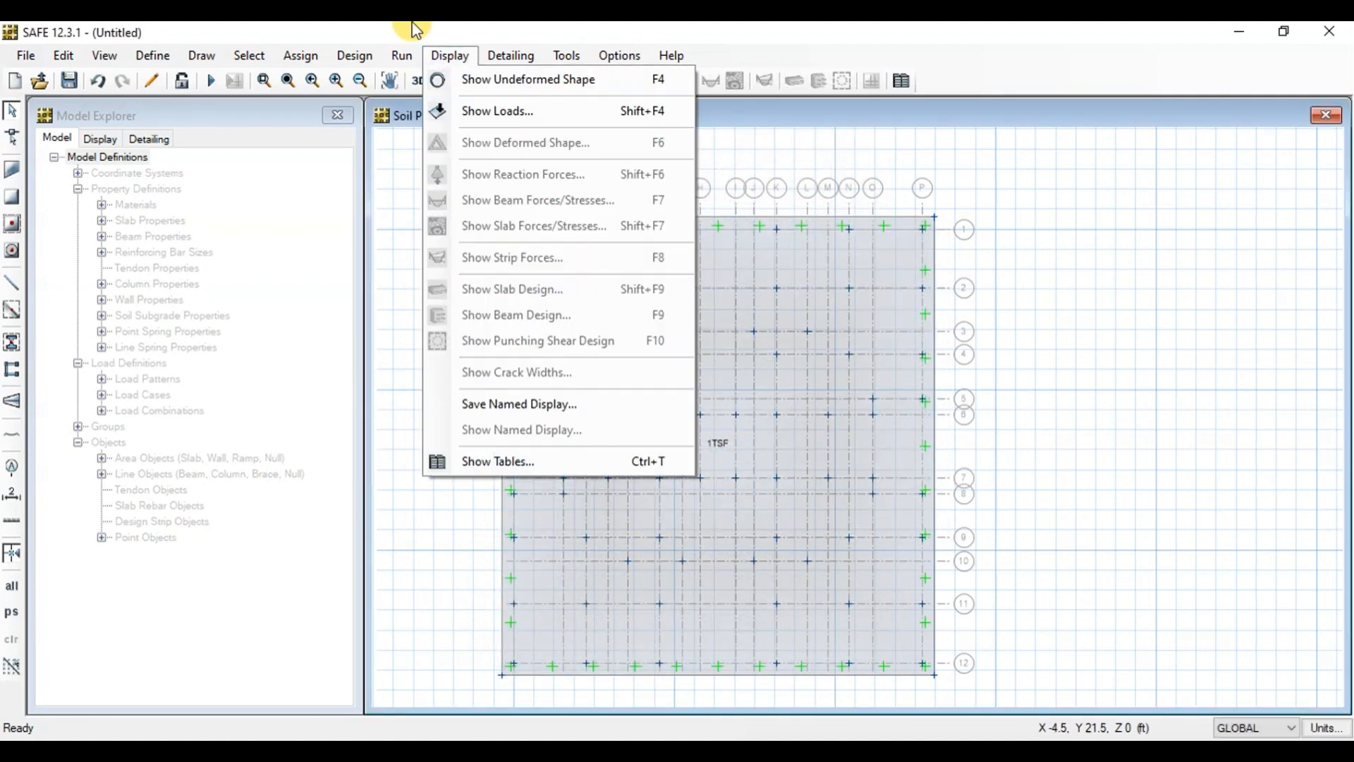
Step: Run the analysis on the model saved as RAFT-10 STORIES
click(401, 55)
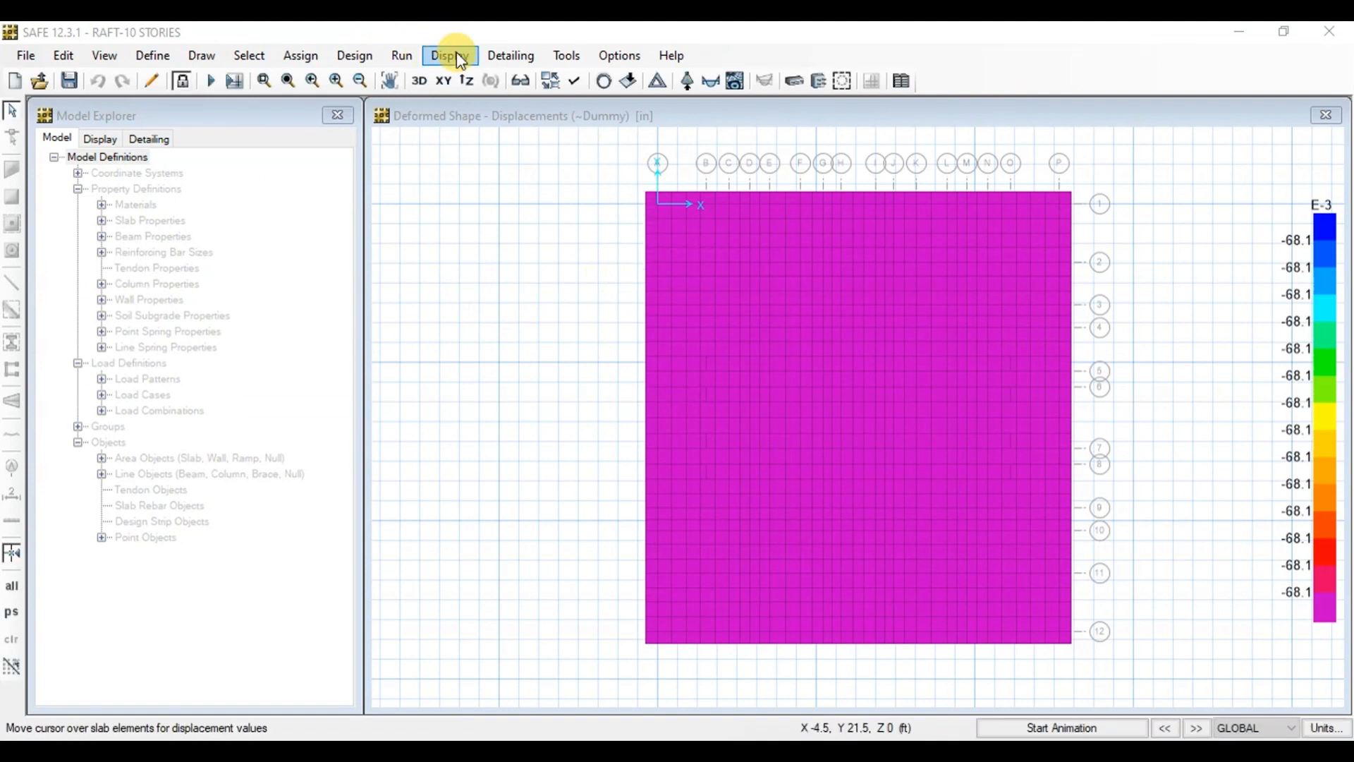
Step: Show soil pressure contours for the SERVICE combination on the undeformed raft
click(449, 55)
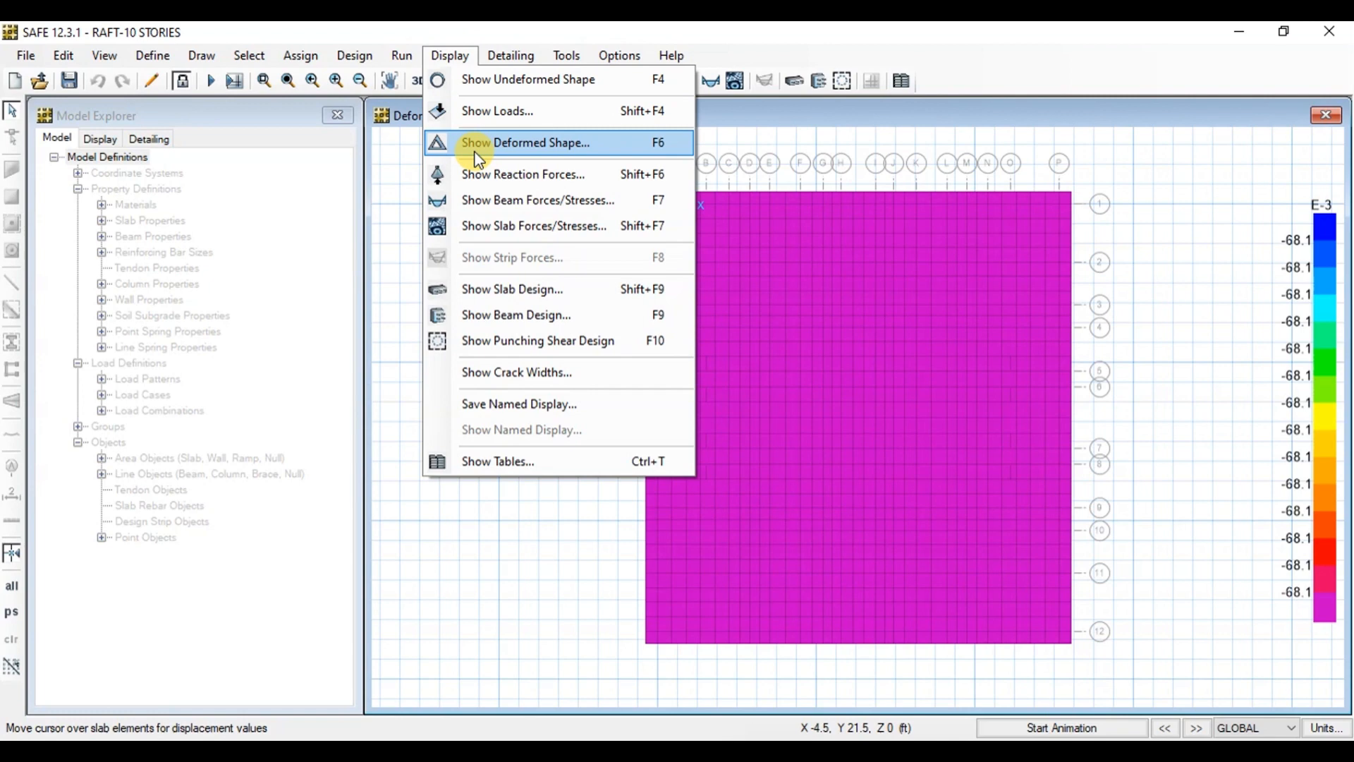
click(524, 173)
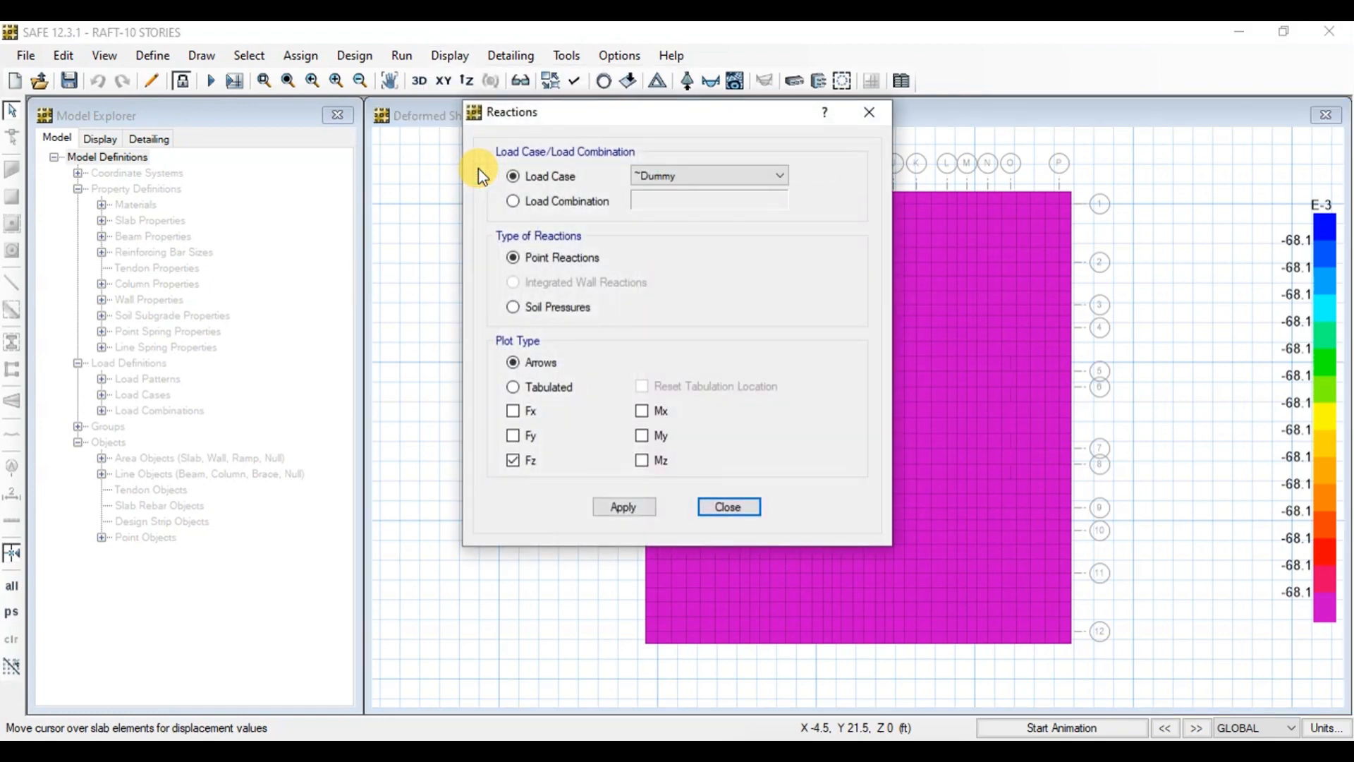
click(513, 307)
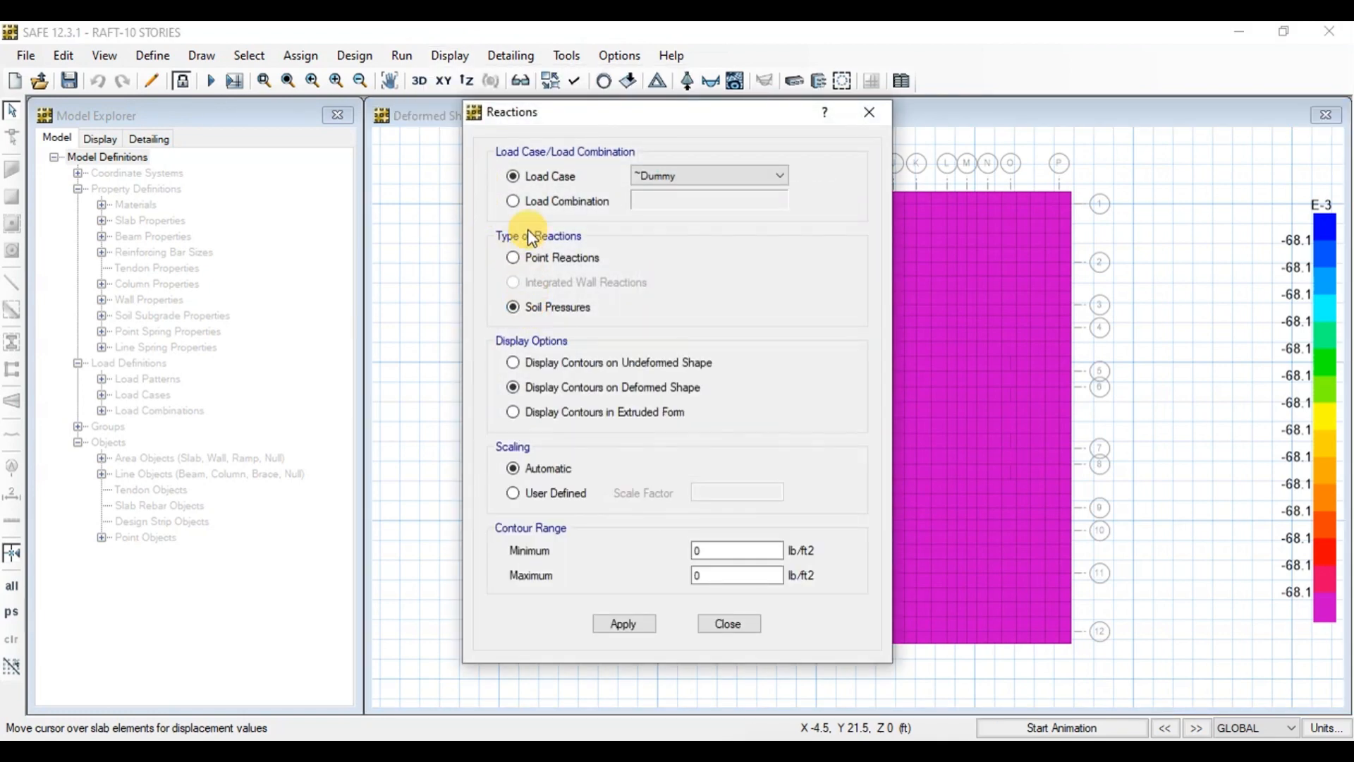
click(513, 201)
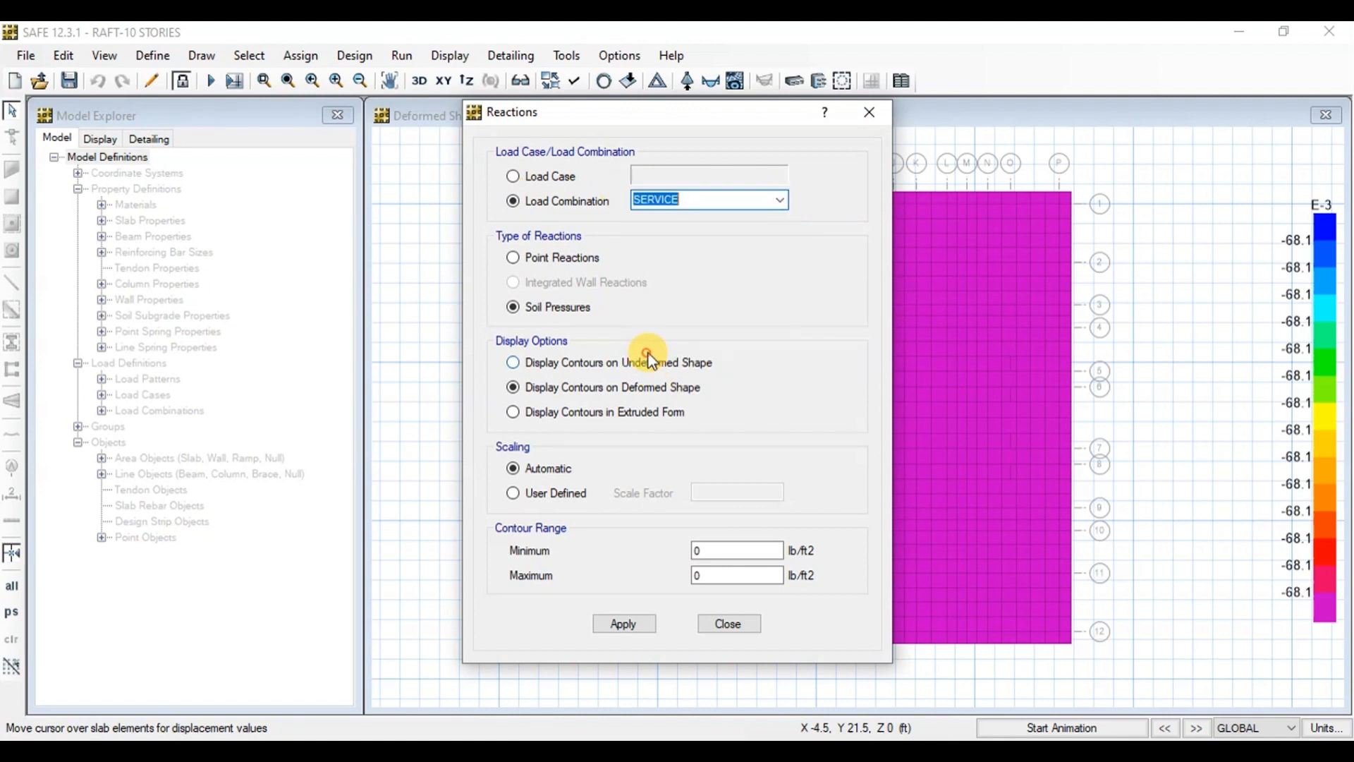
click(513, 362)
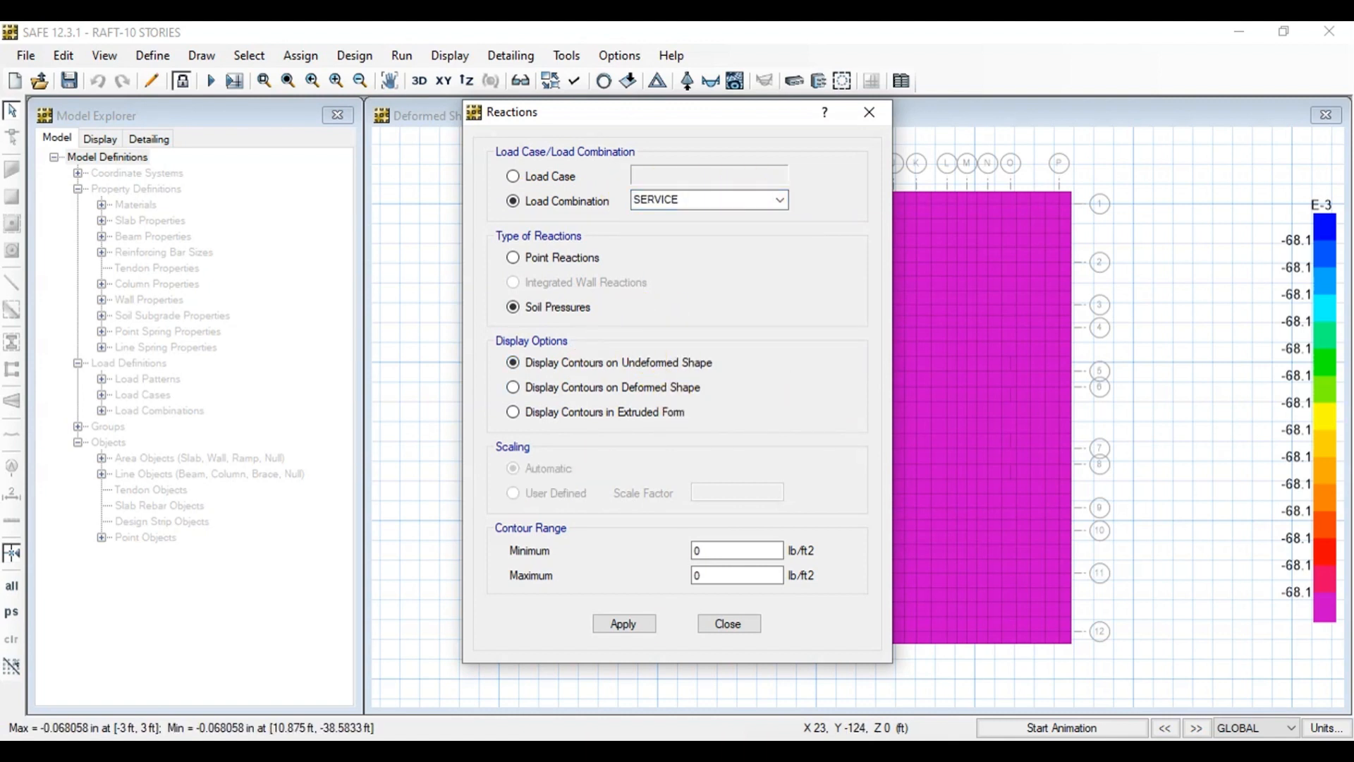
click(624, 624)
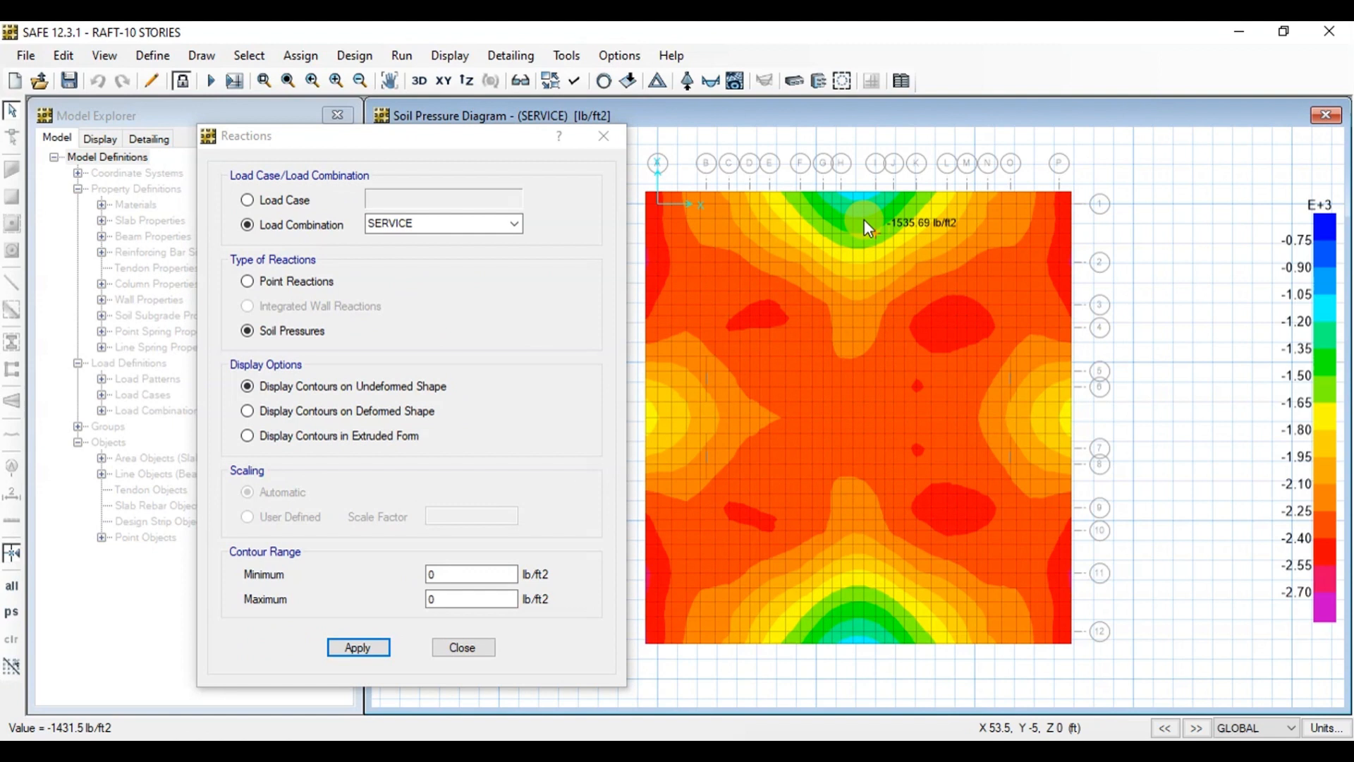
mouse_move(851, 419)
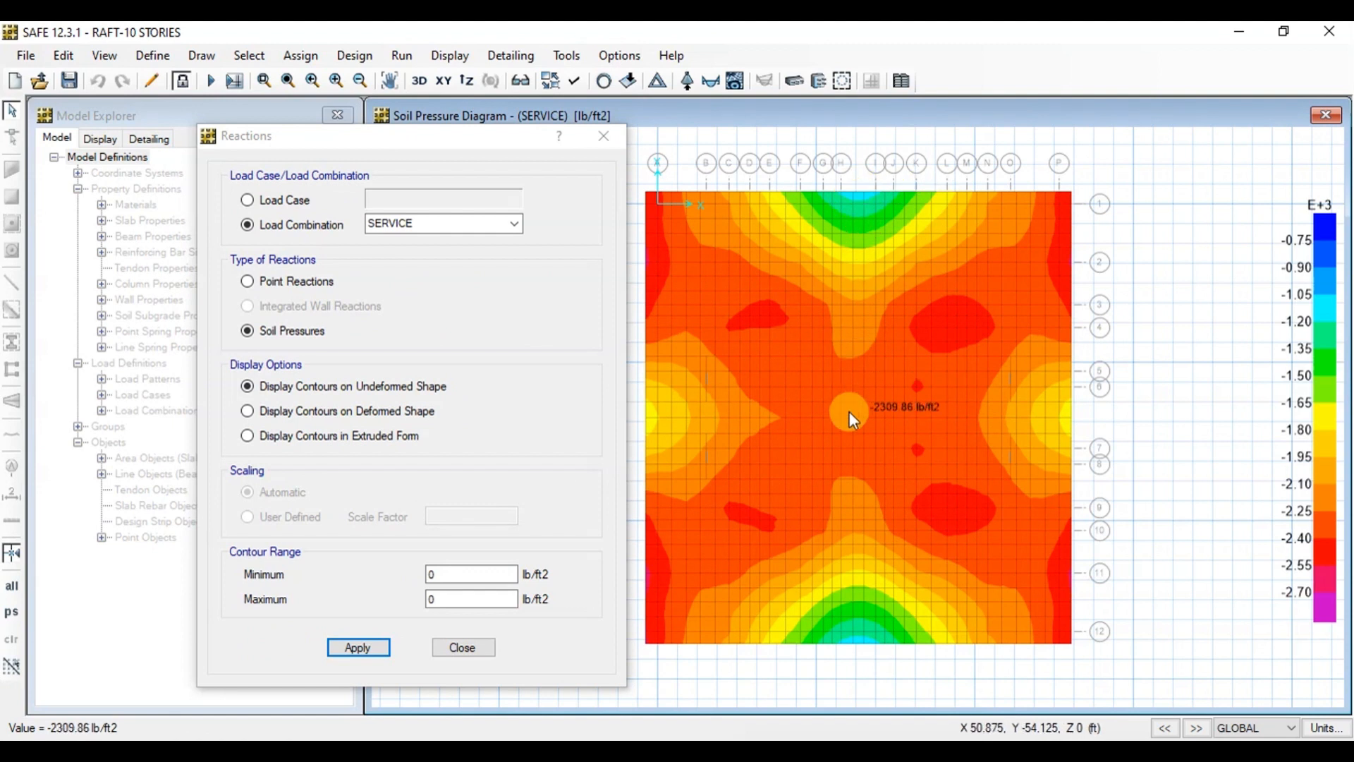
mouse_move(1062, 577)
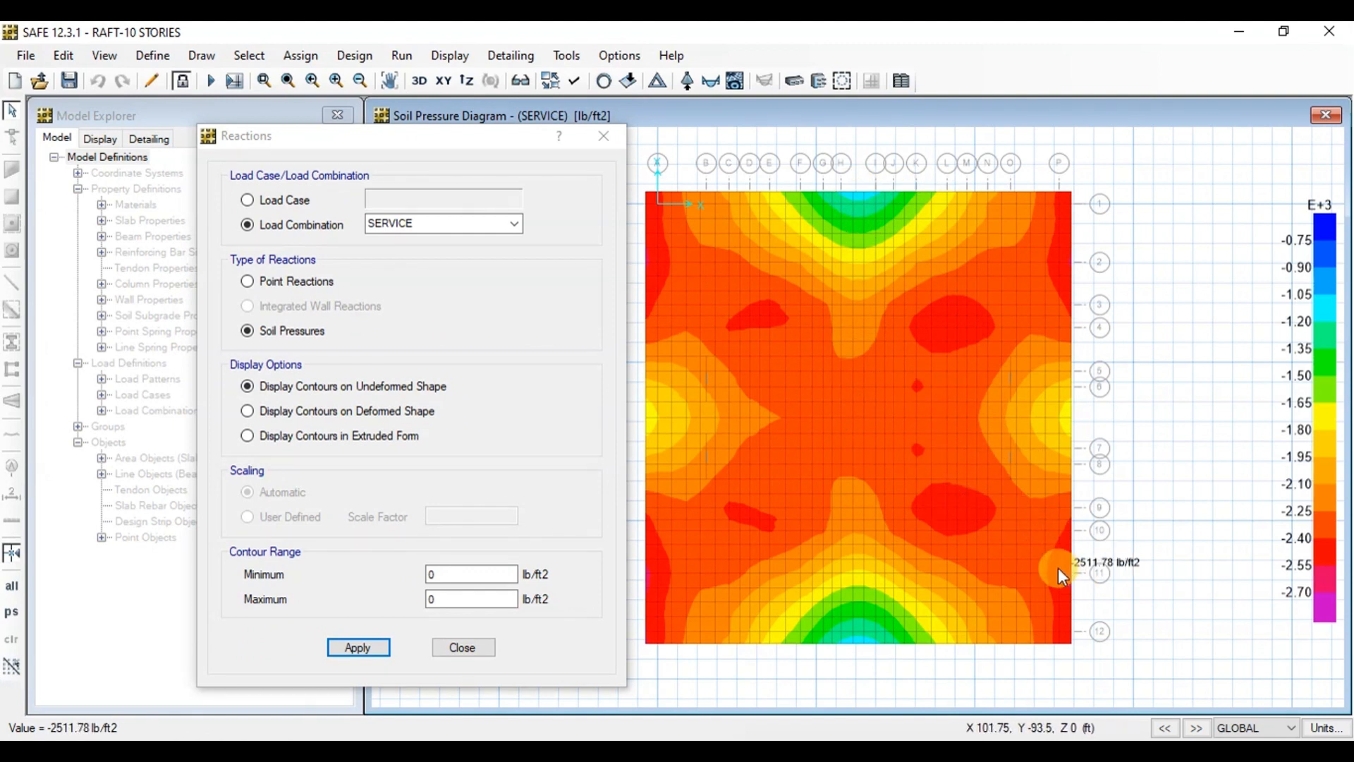
mouse_move(643, 638)
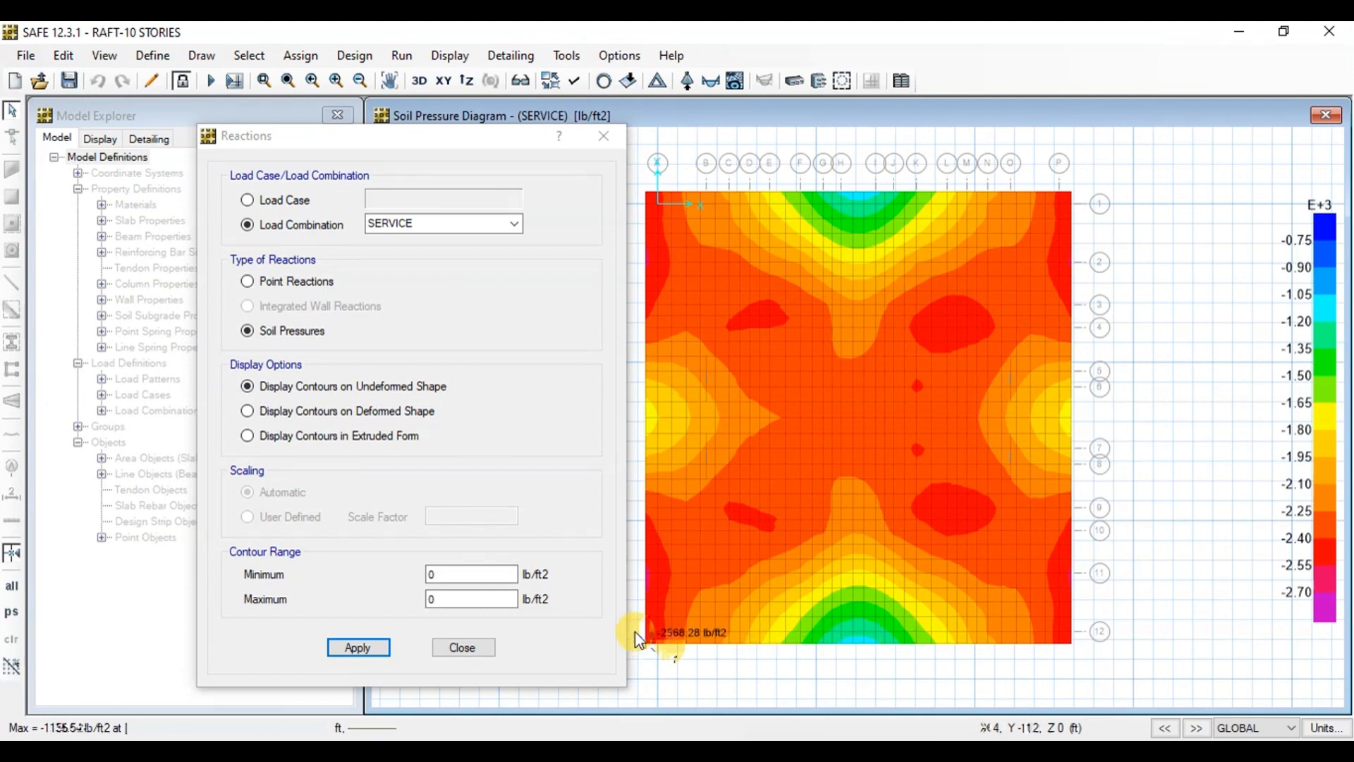
mouse_move(1086, 435)
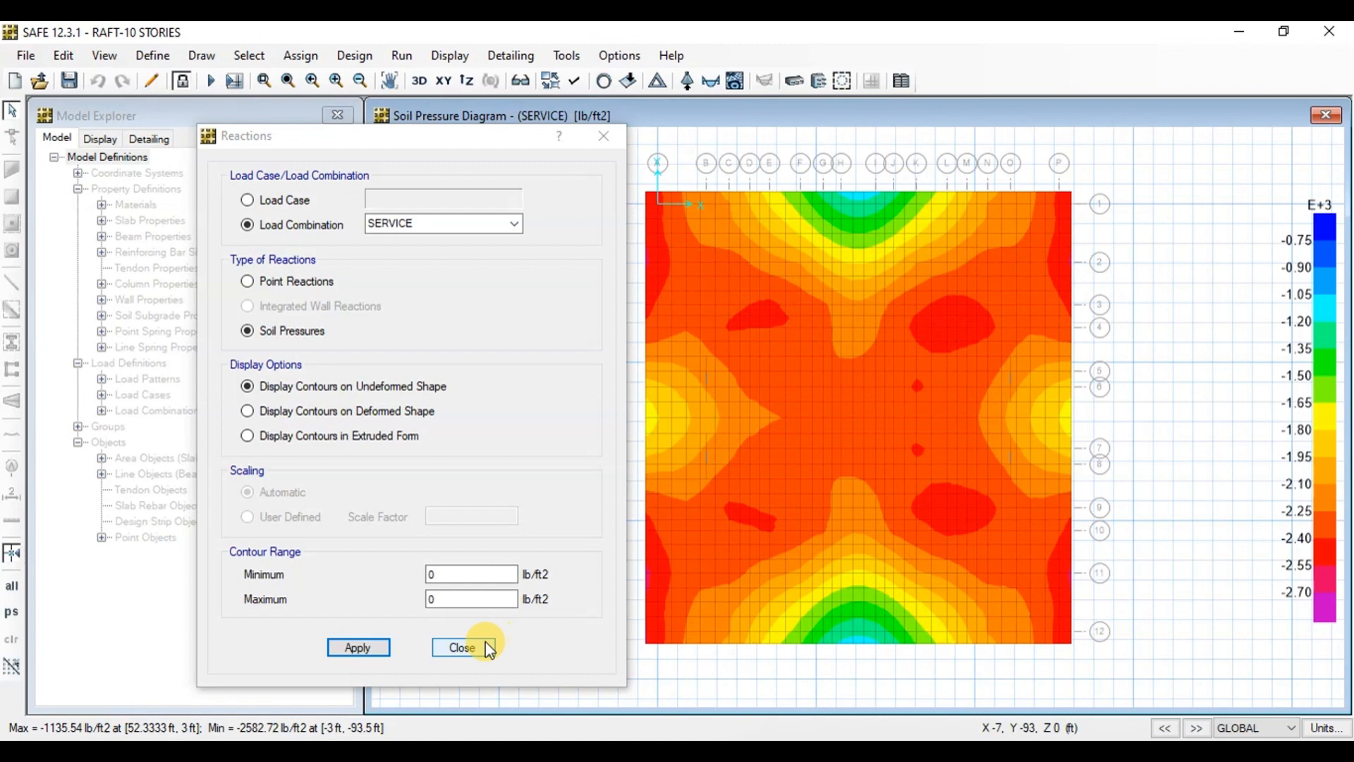
Step: Close the reaction display and unlock the model, deleting analysis results
click(461, 647)
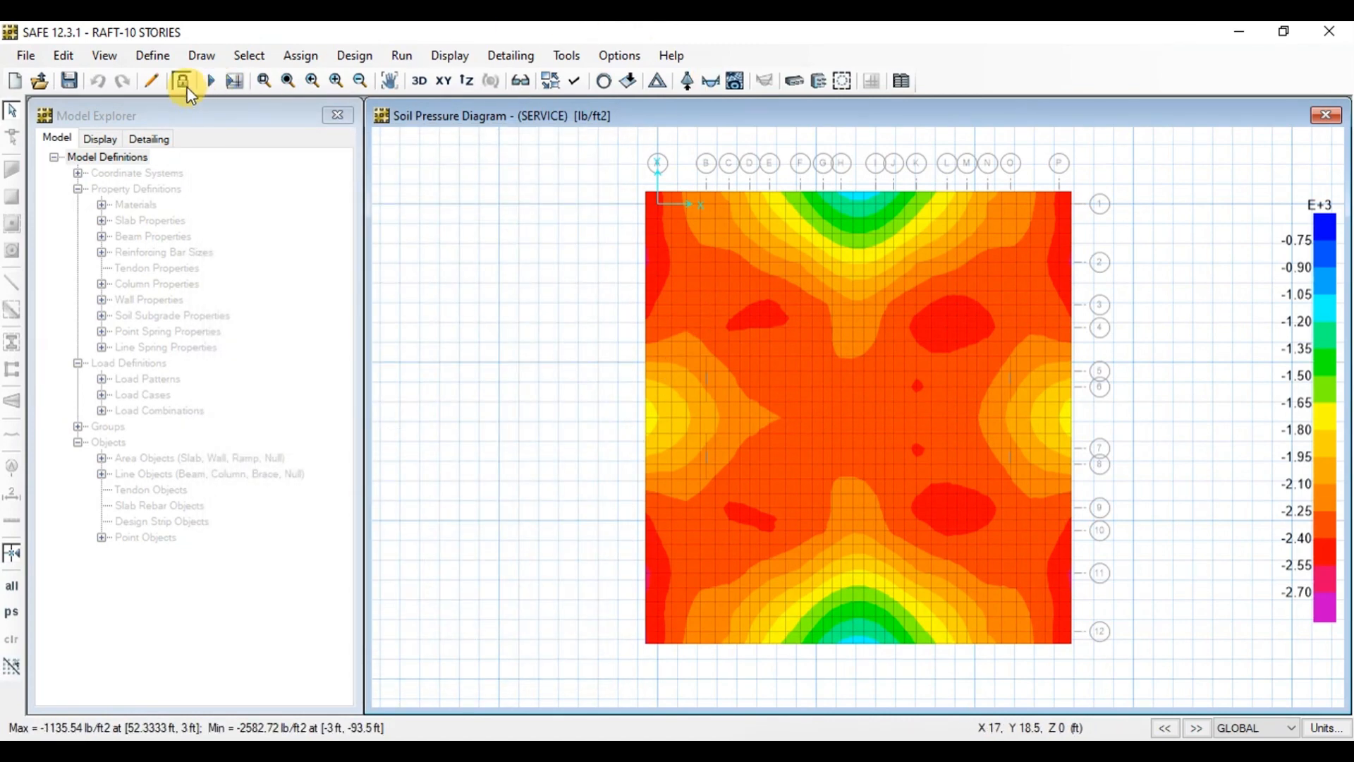
click(181, 80)
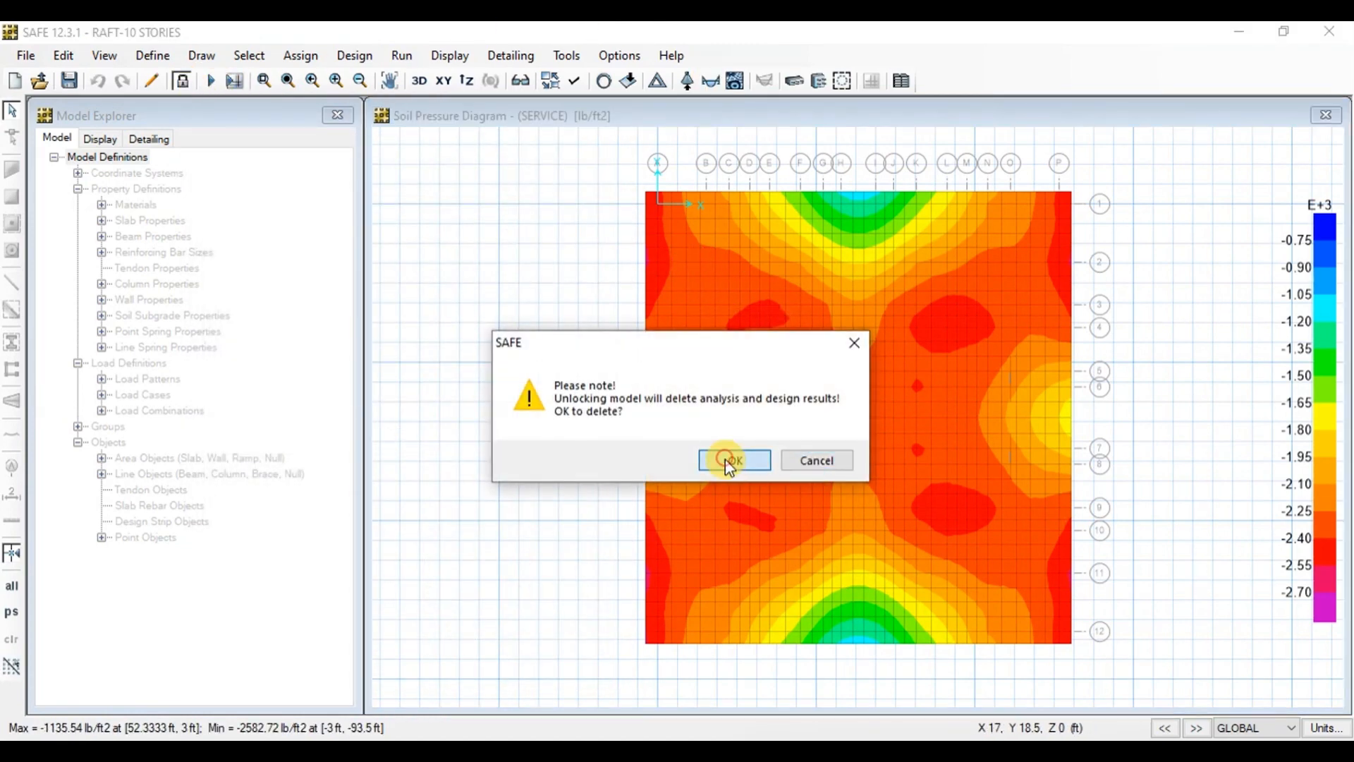
click(733, 459)
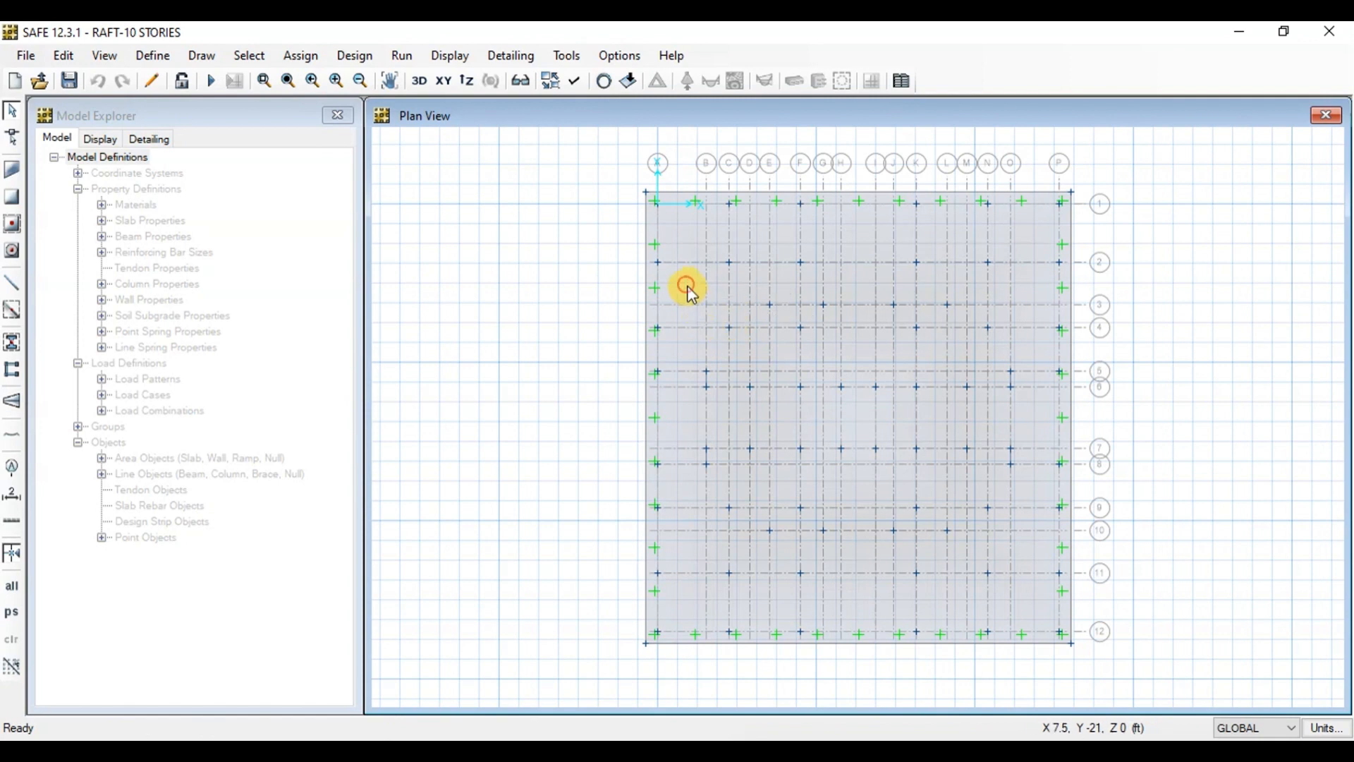
Step: Expand the raft slab's edges by 6 in
click(686, 288)
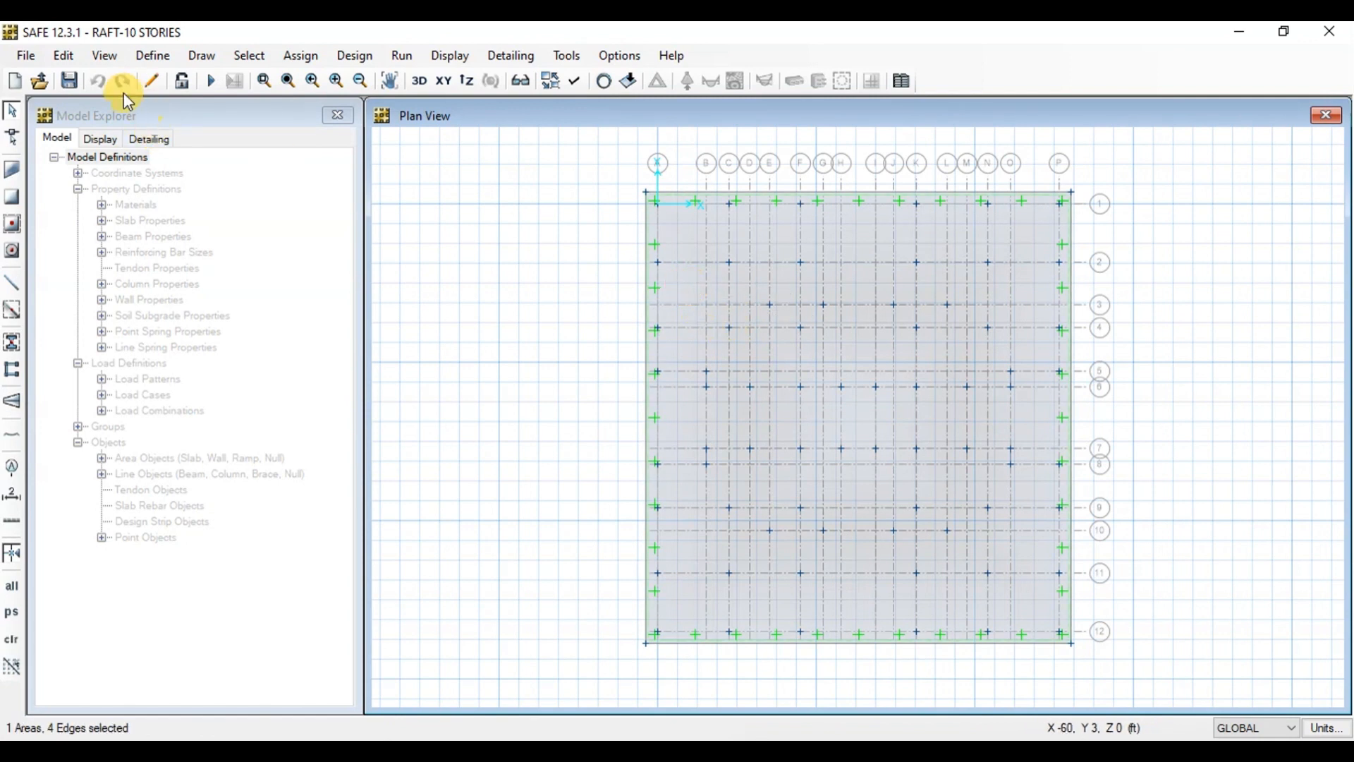
click(62, 55)
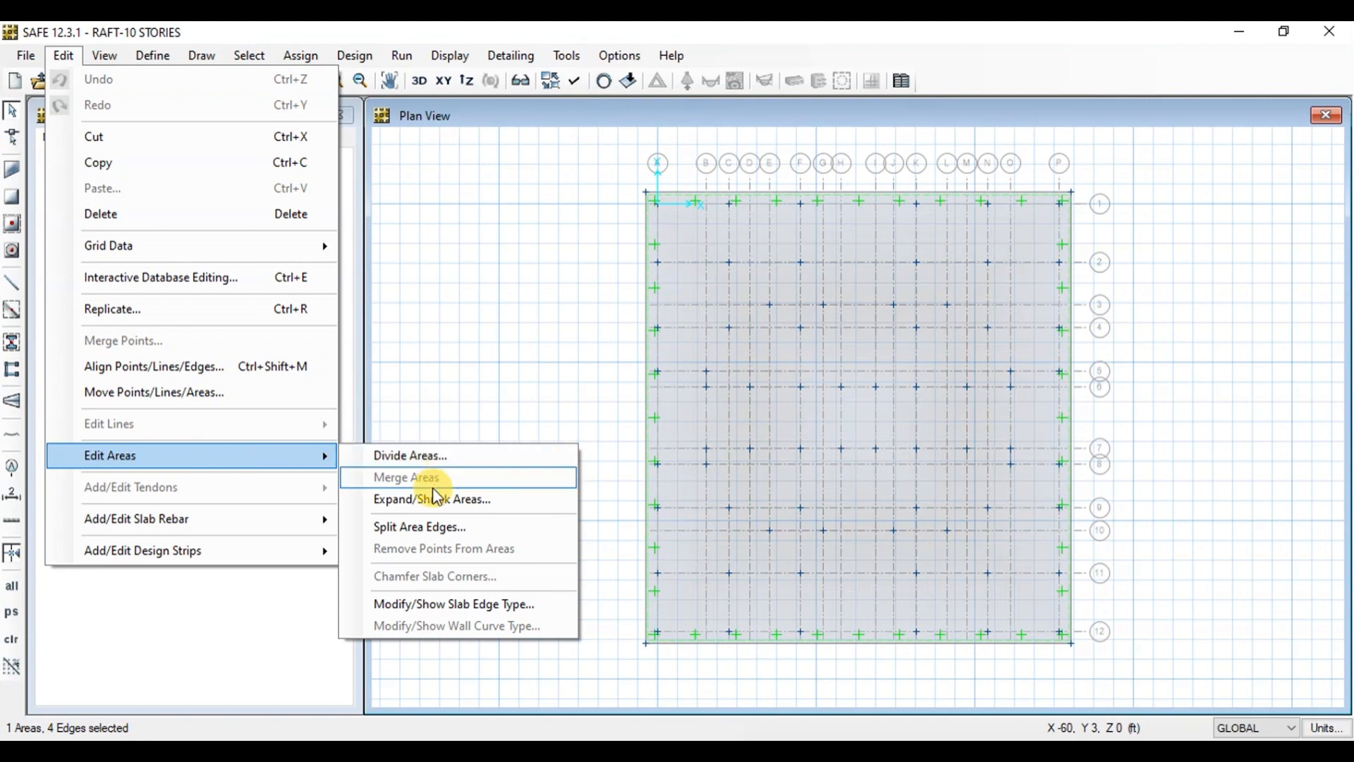
click(431, 499)
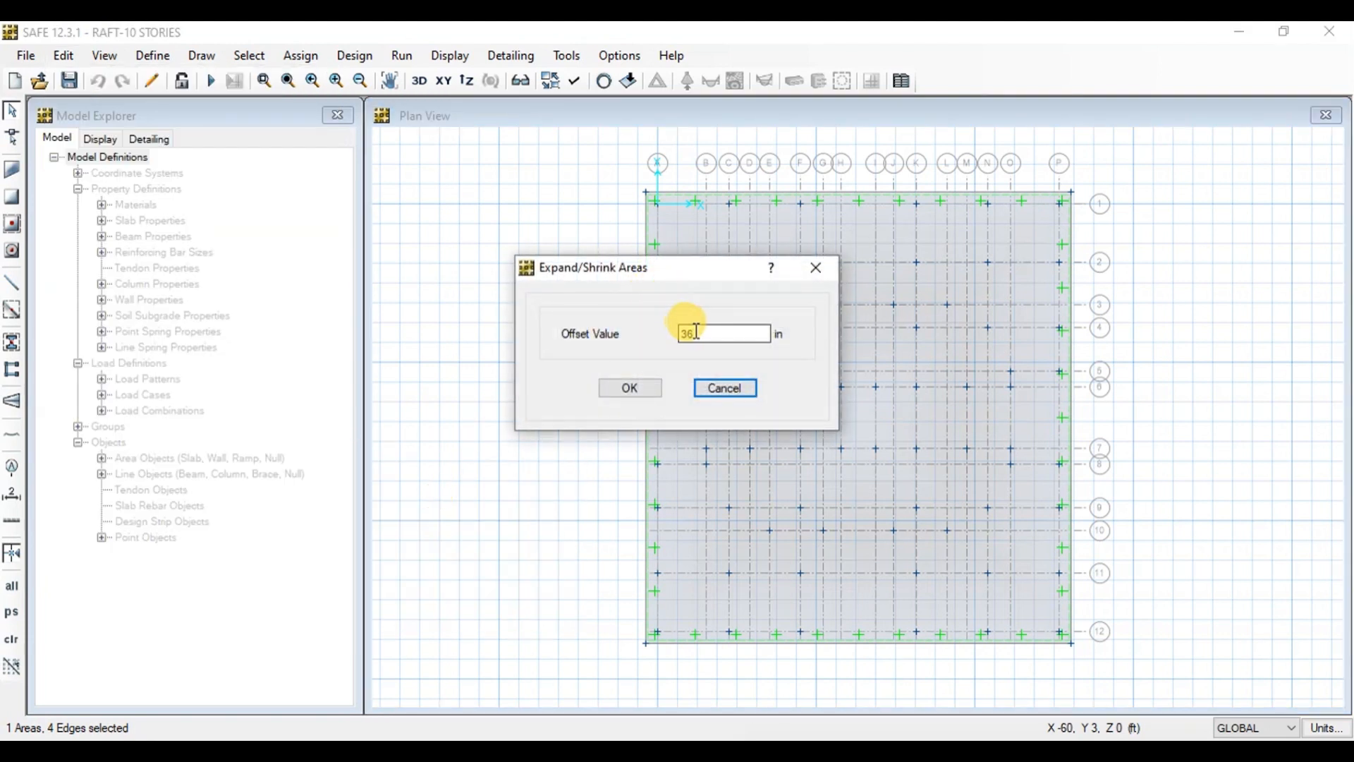
text(6)
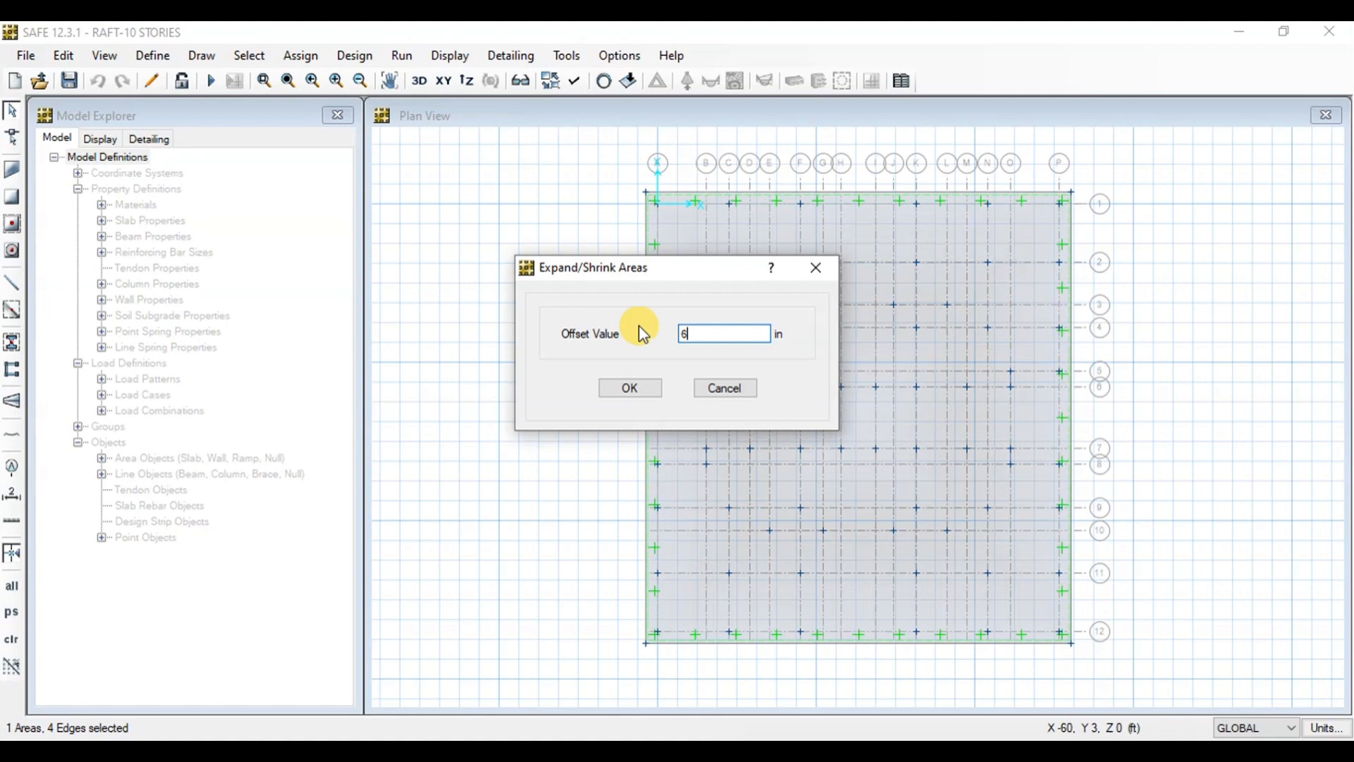
click(629, 387)
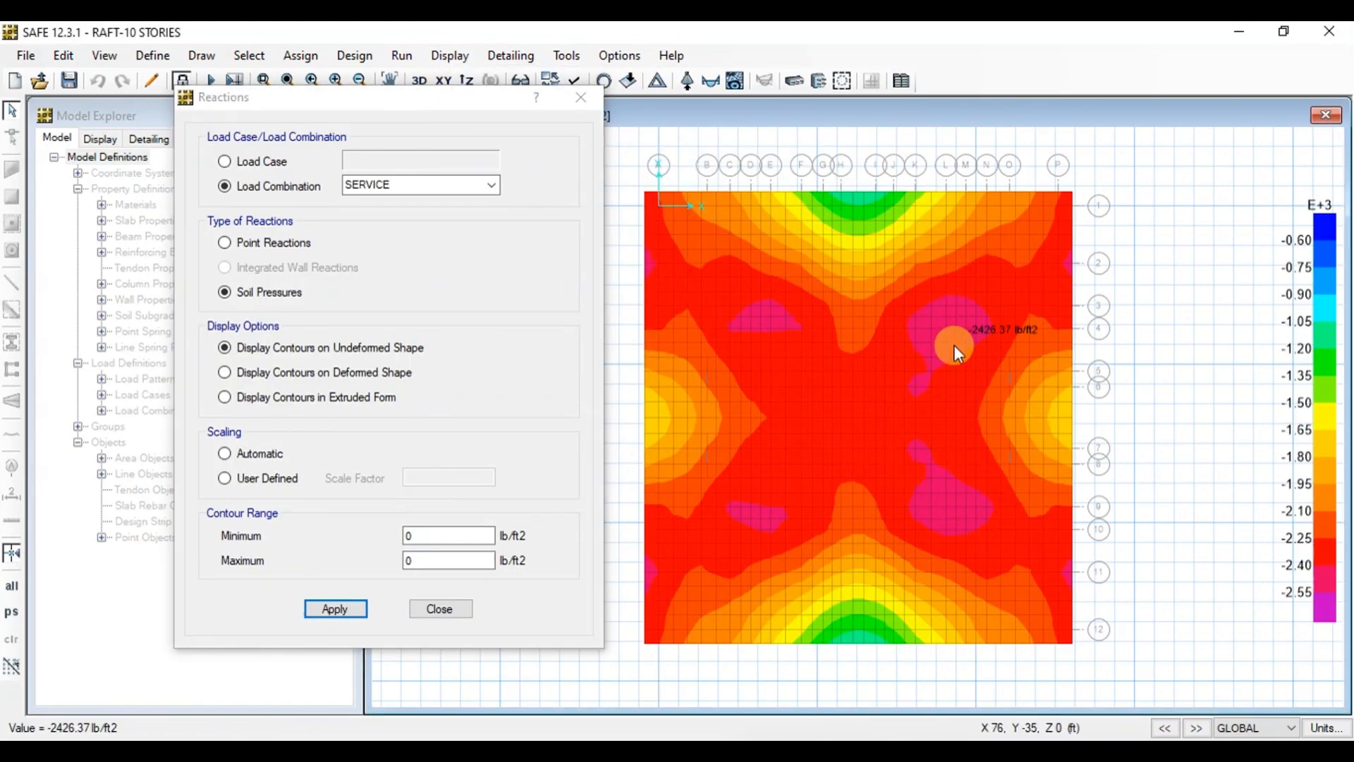
mouse_move(765, 527)
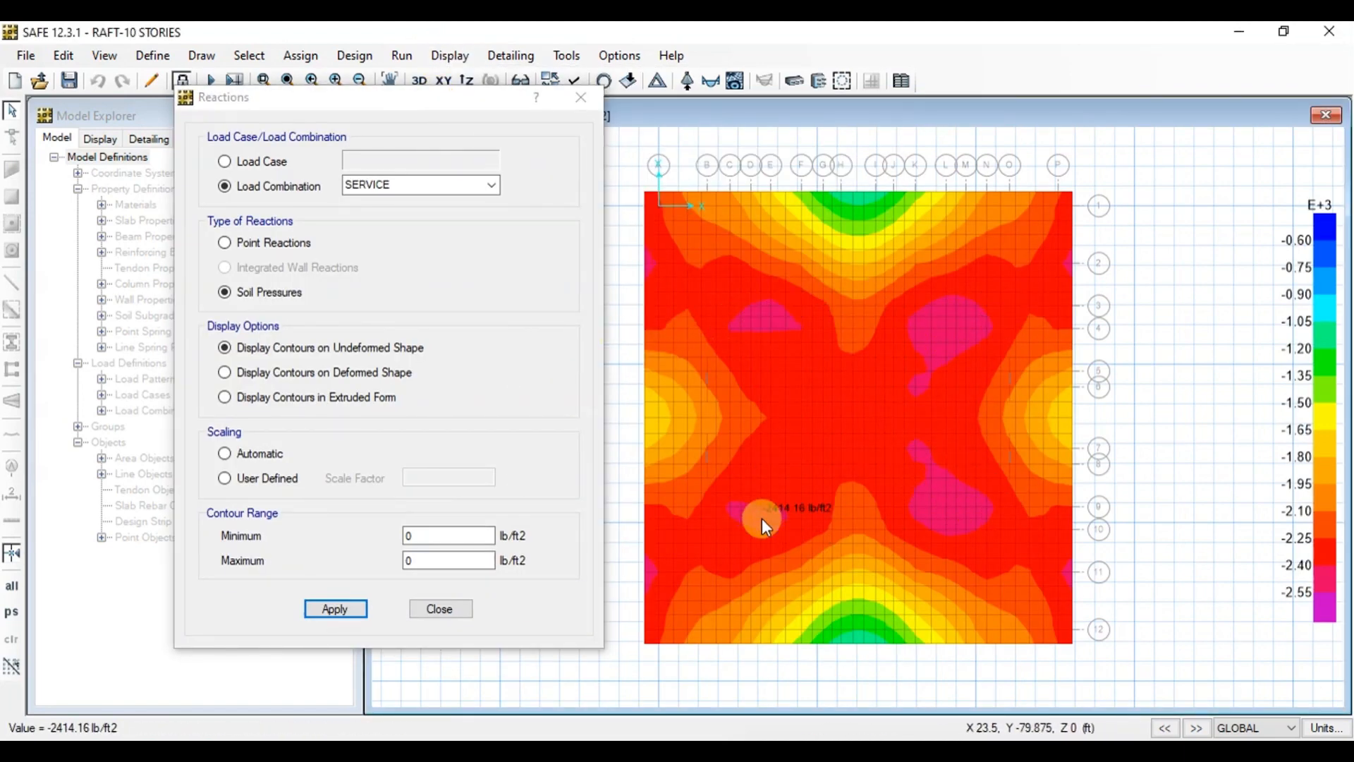
Step: Close the SERVICE soil pressure display options after reading the values
click(335, 609)
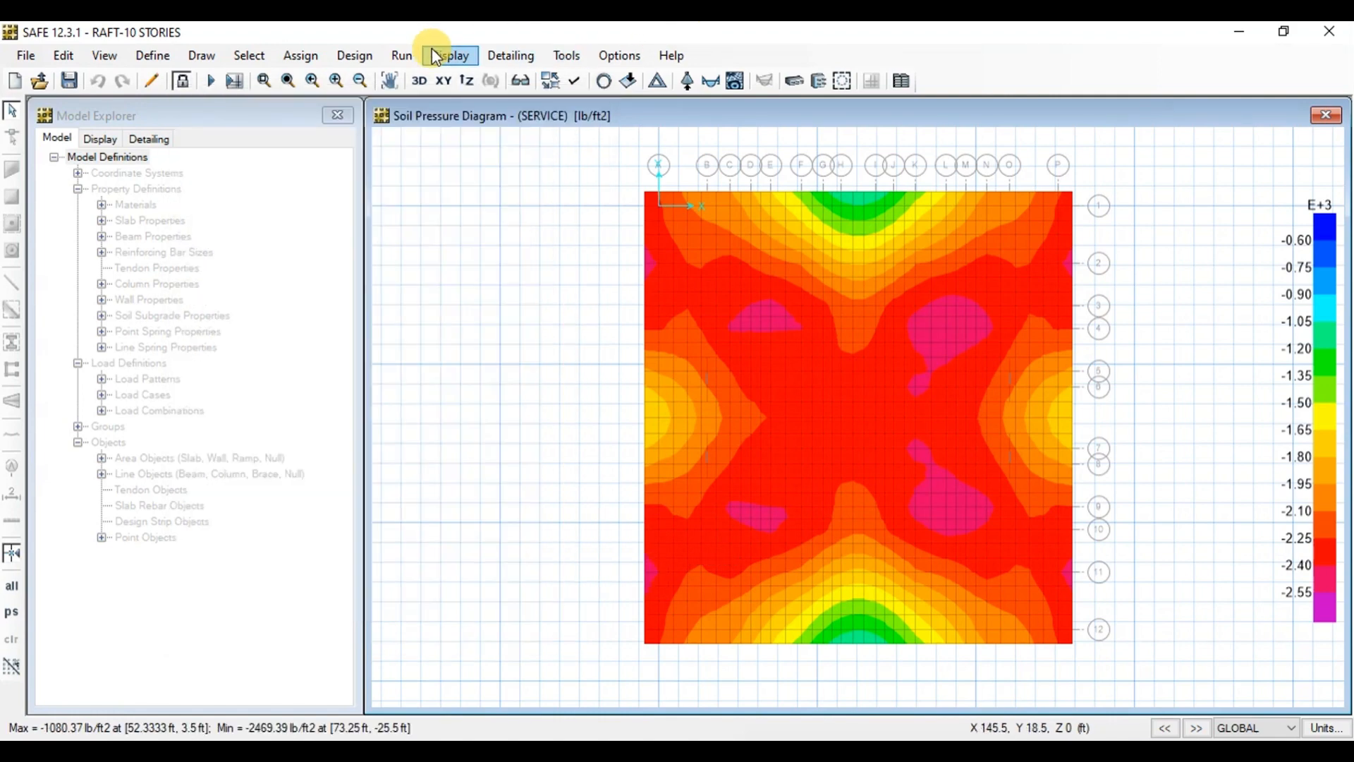
Step: Show punching shear capacity ratios at the columns and zoom in on them
click(449, 55)
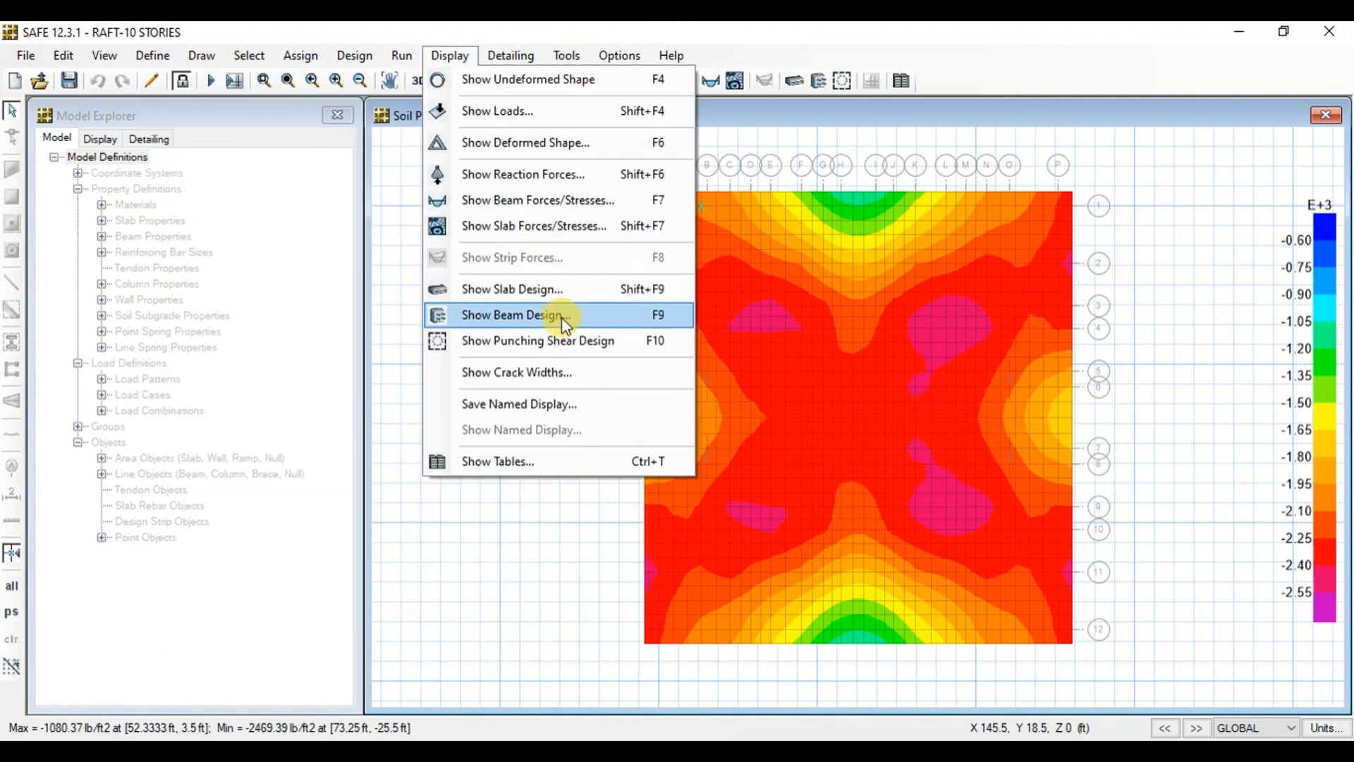
mouse_move(553, 340)
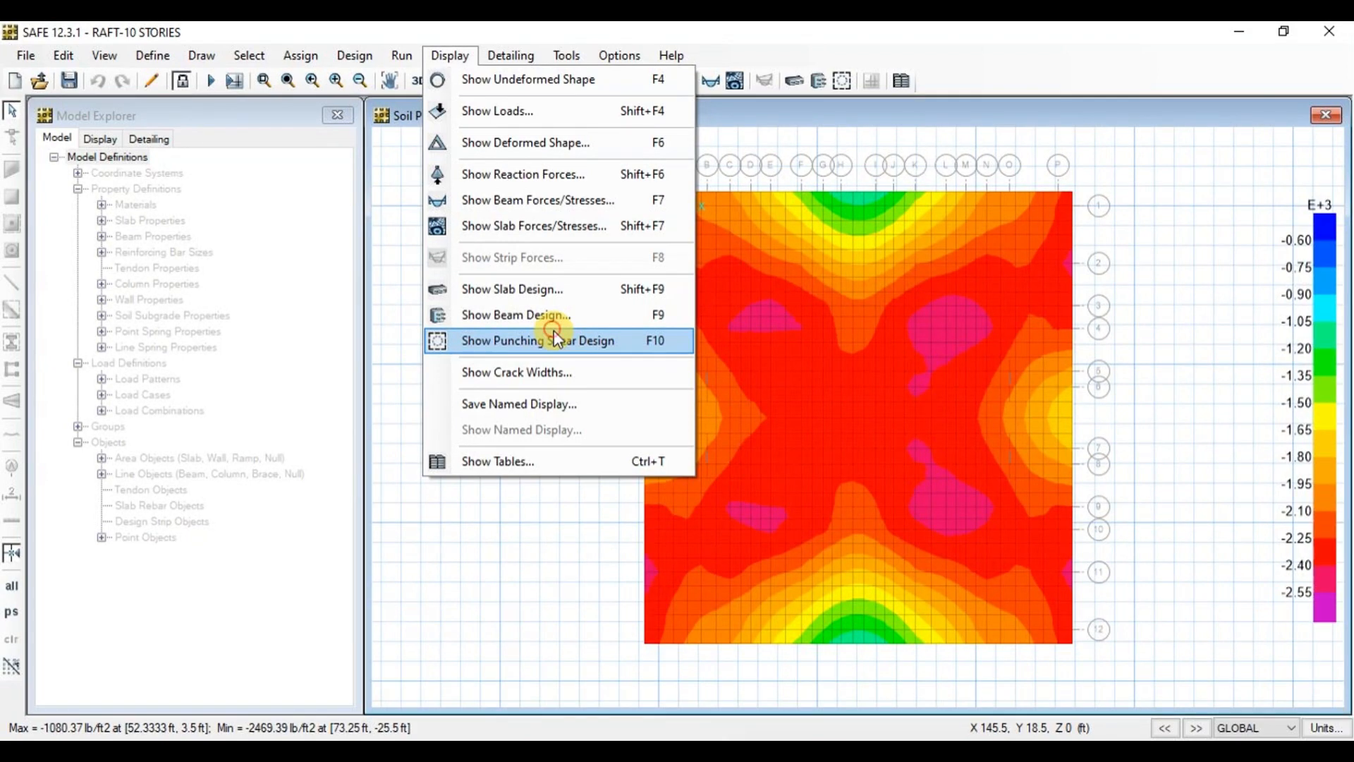
click(537, 340)
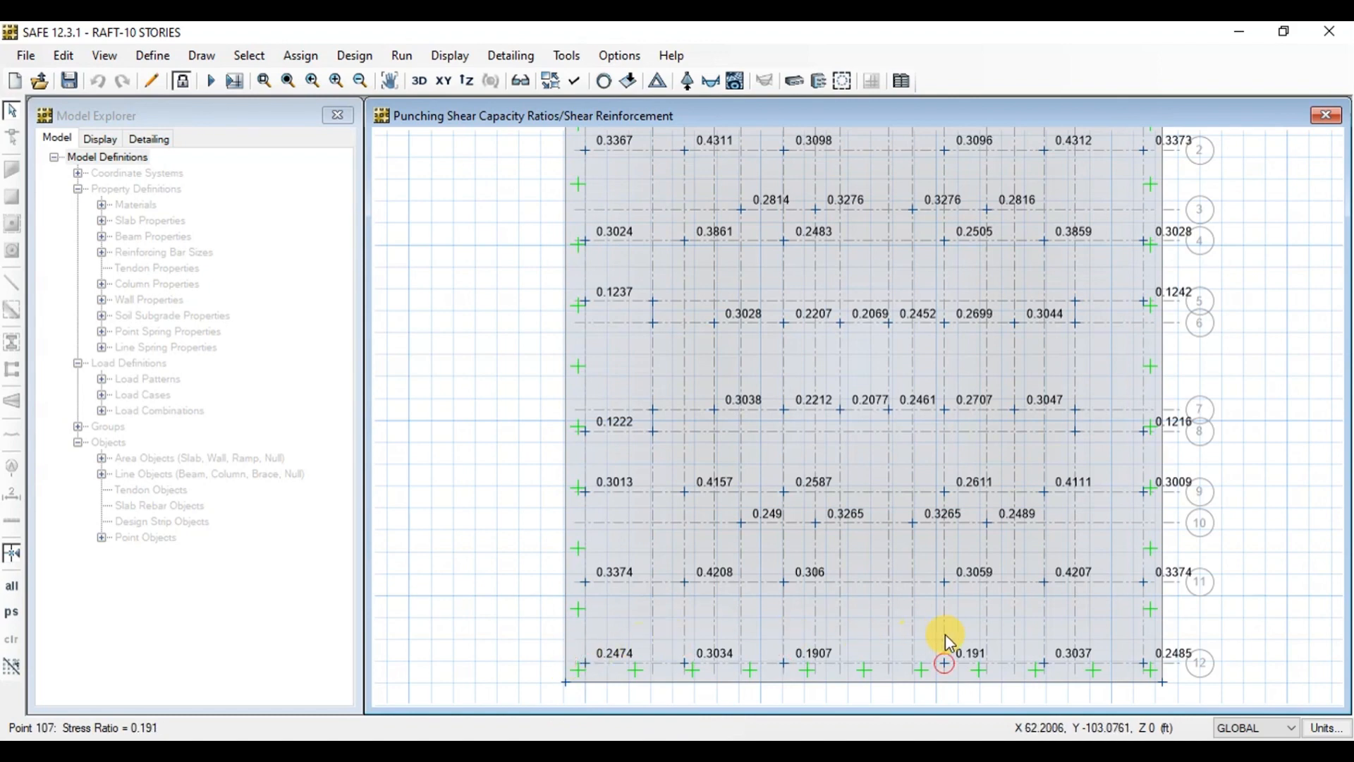
click(944, 493)
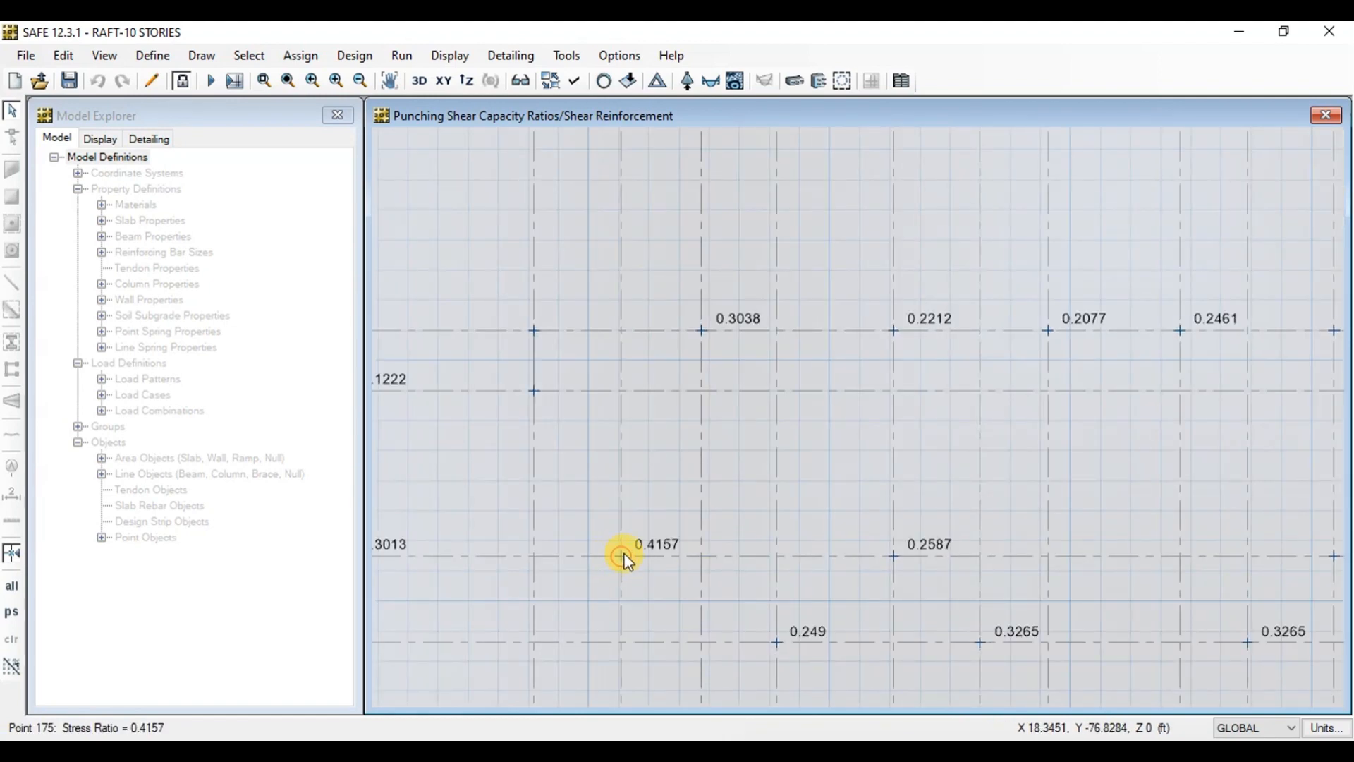
mouse_move(622, 559)
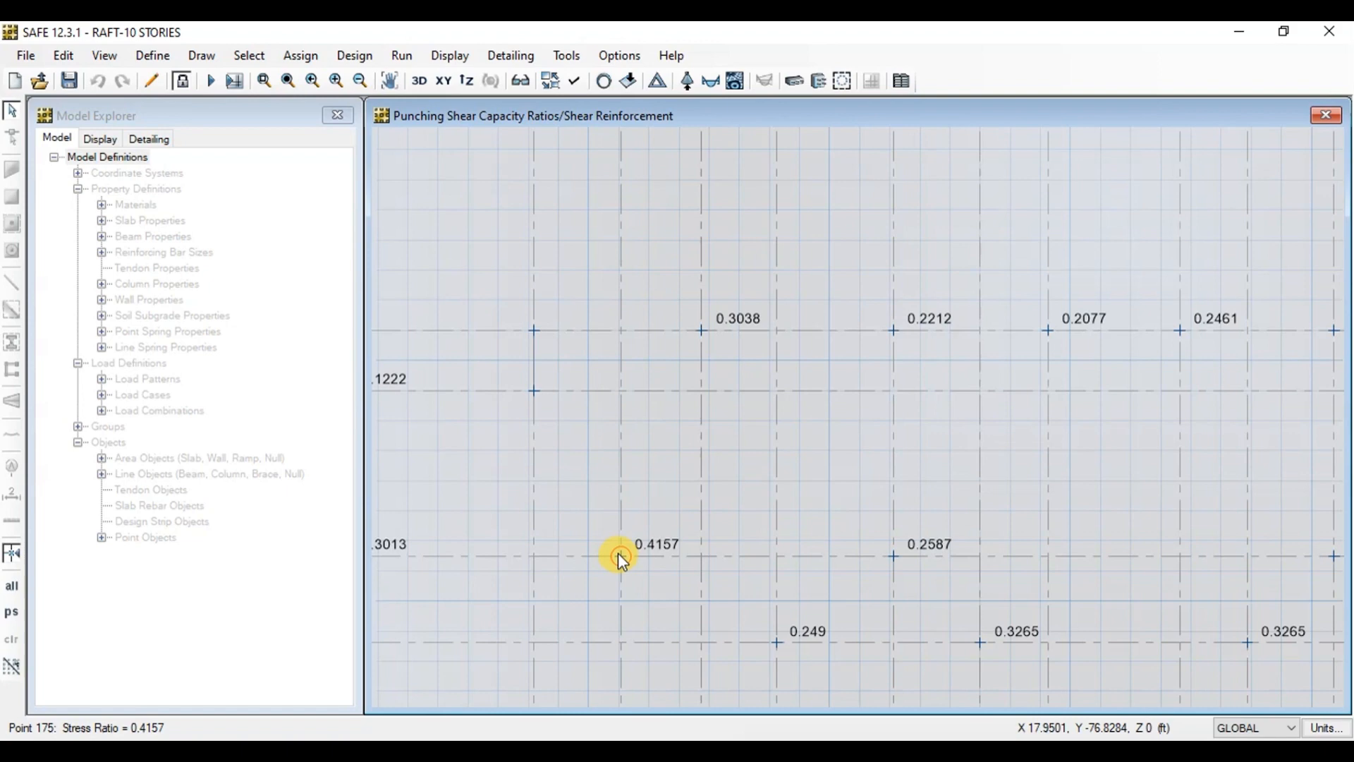
double_click(620, 558)
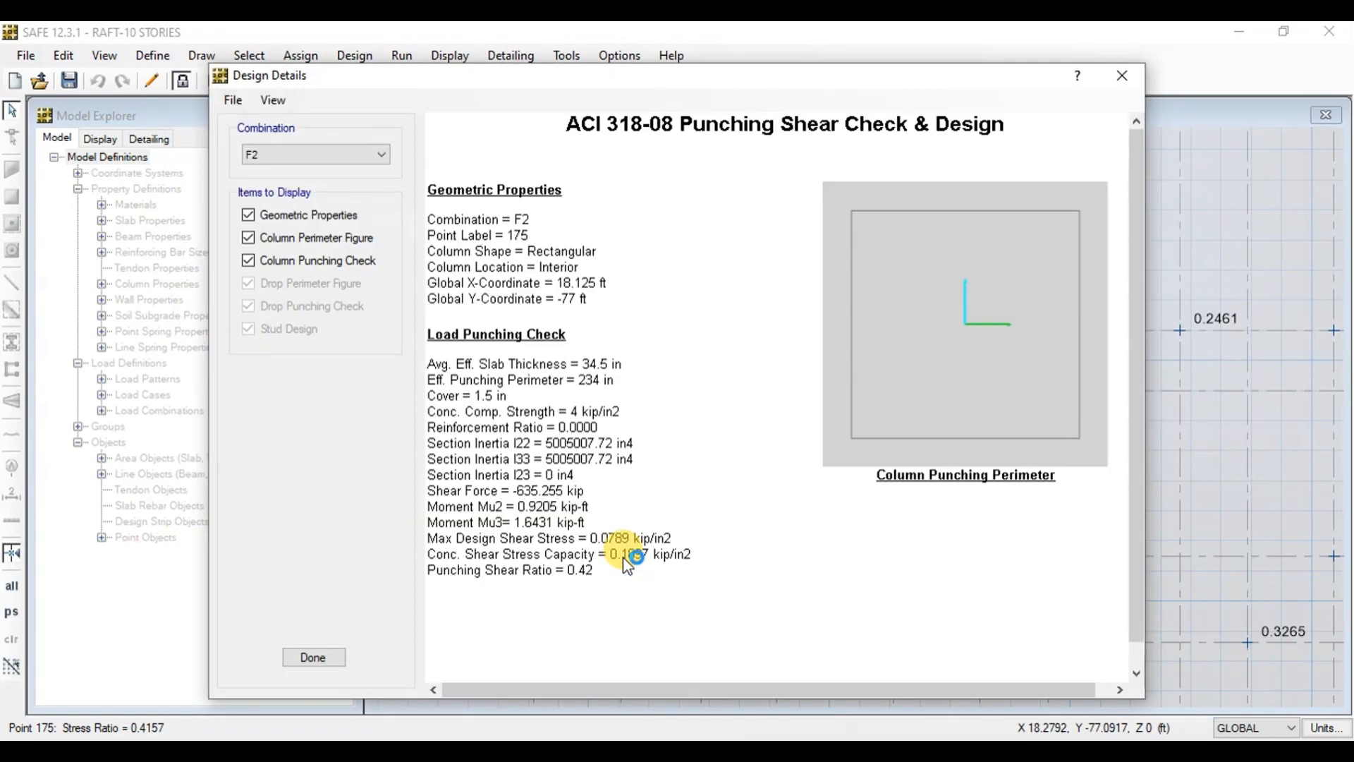
mouse_move(612, 466)
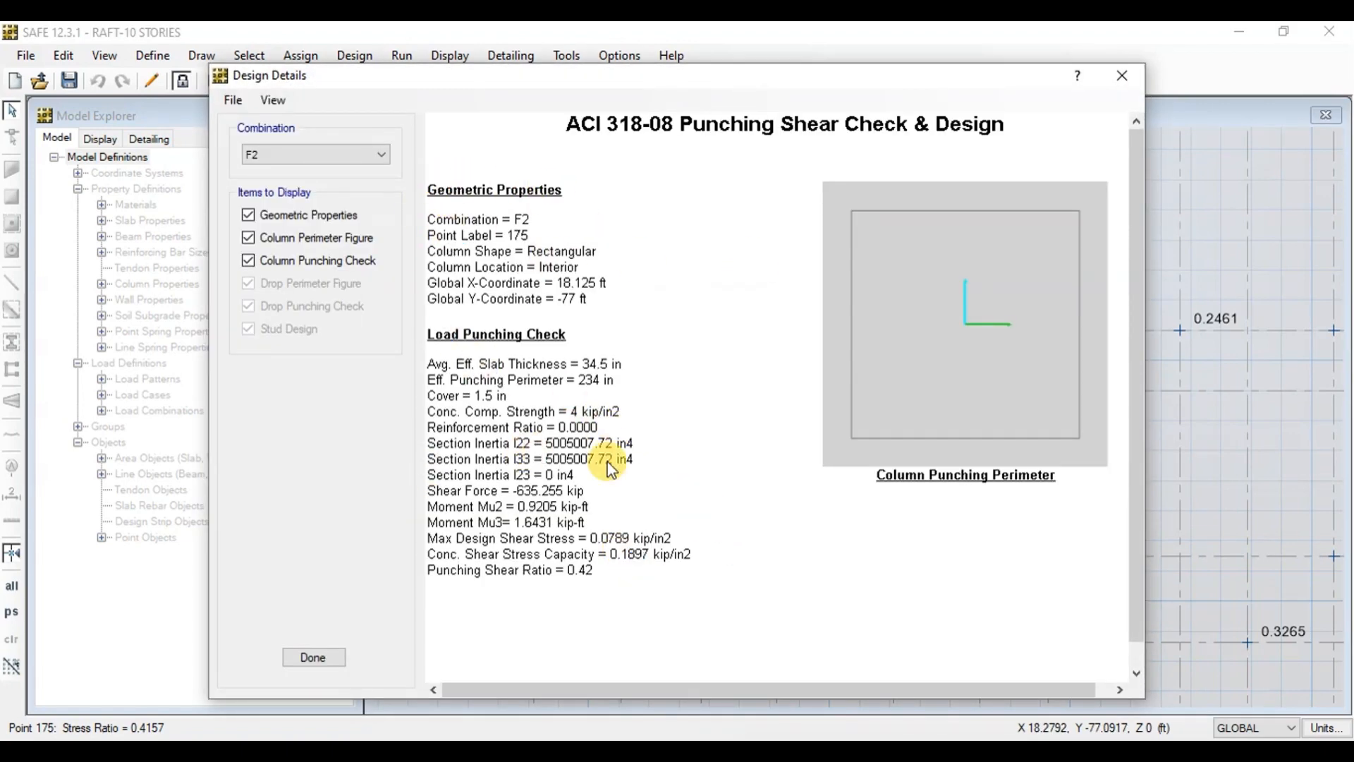
mouse_move(599, 622)
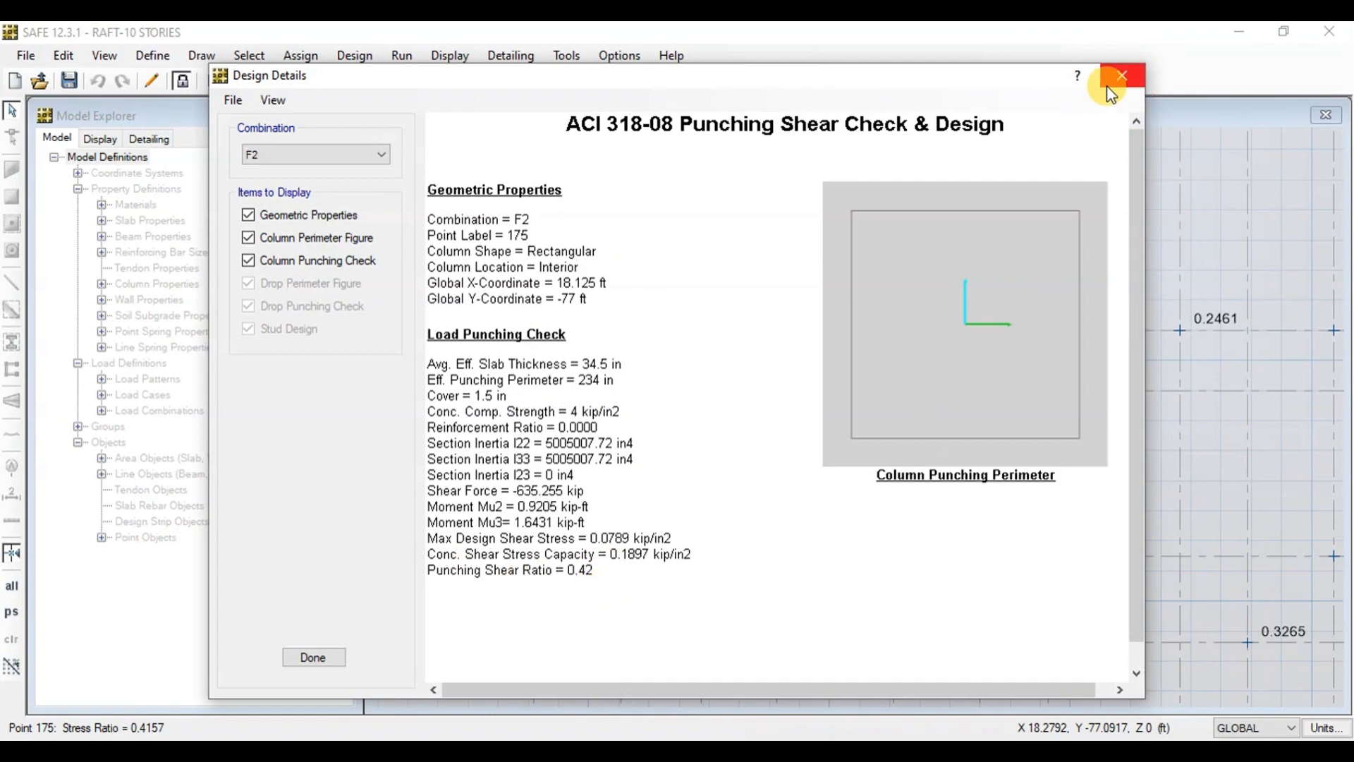
click(1120, 76)
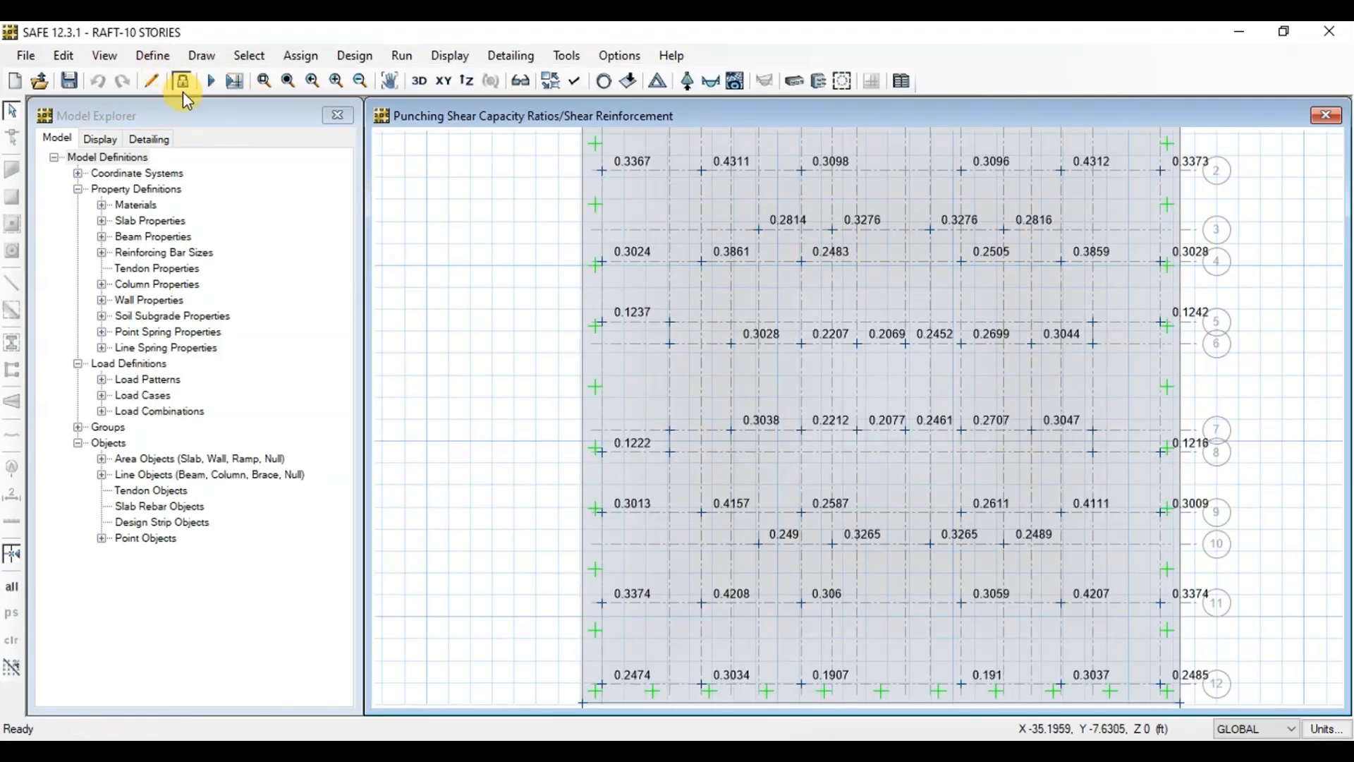
Step: Unlock the model and reduce the RAFT slab property thickness to 24 in
click(181, 81)
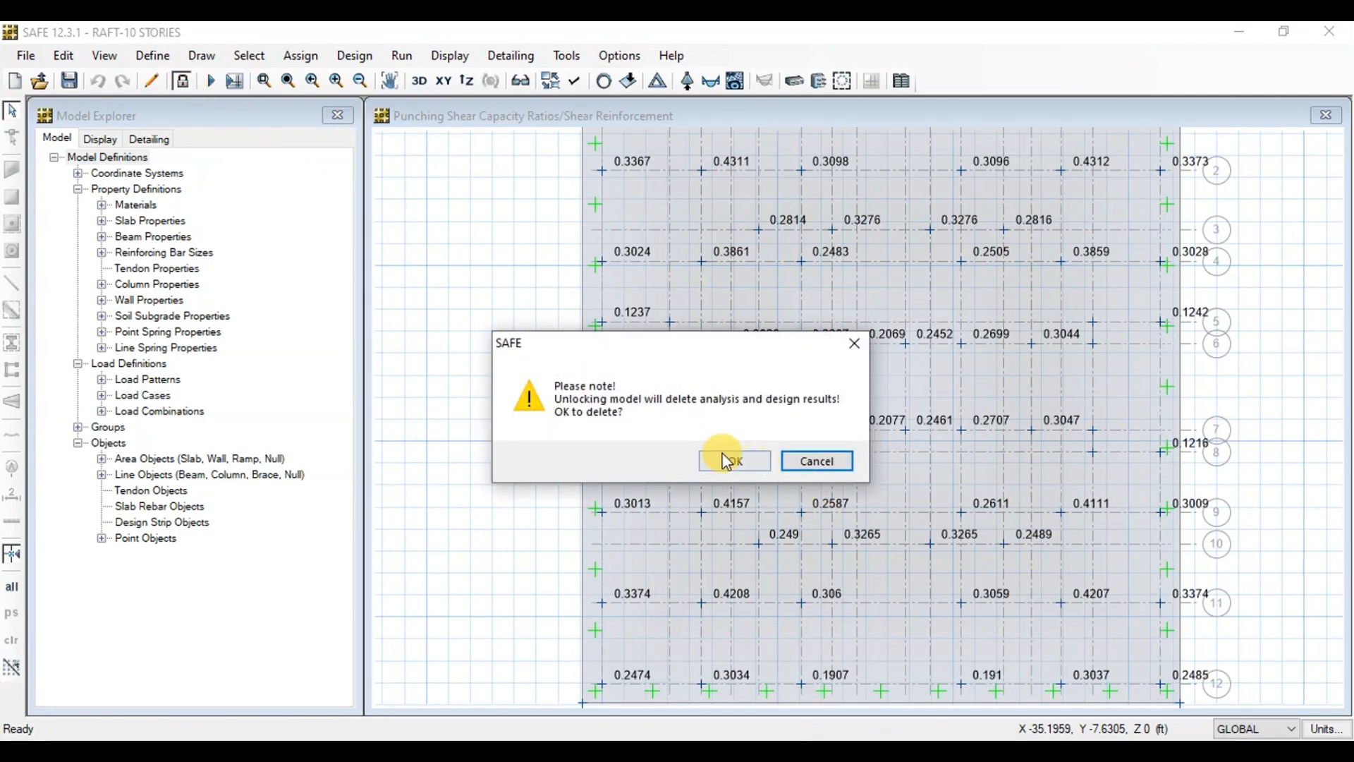
click(151, 55)
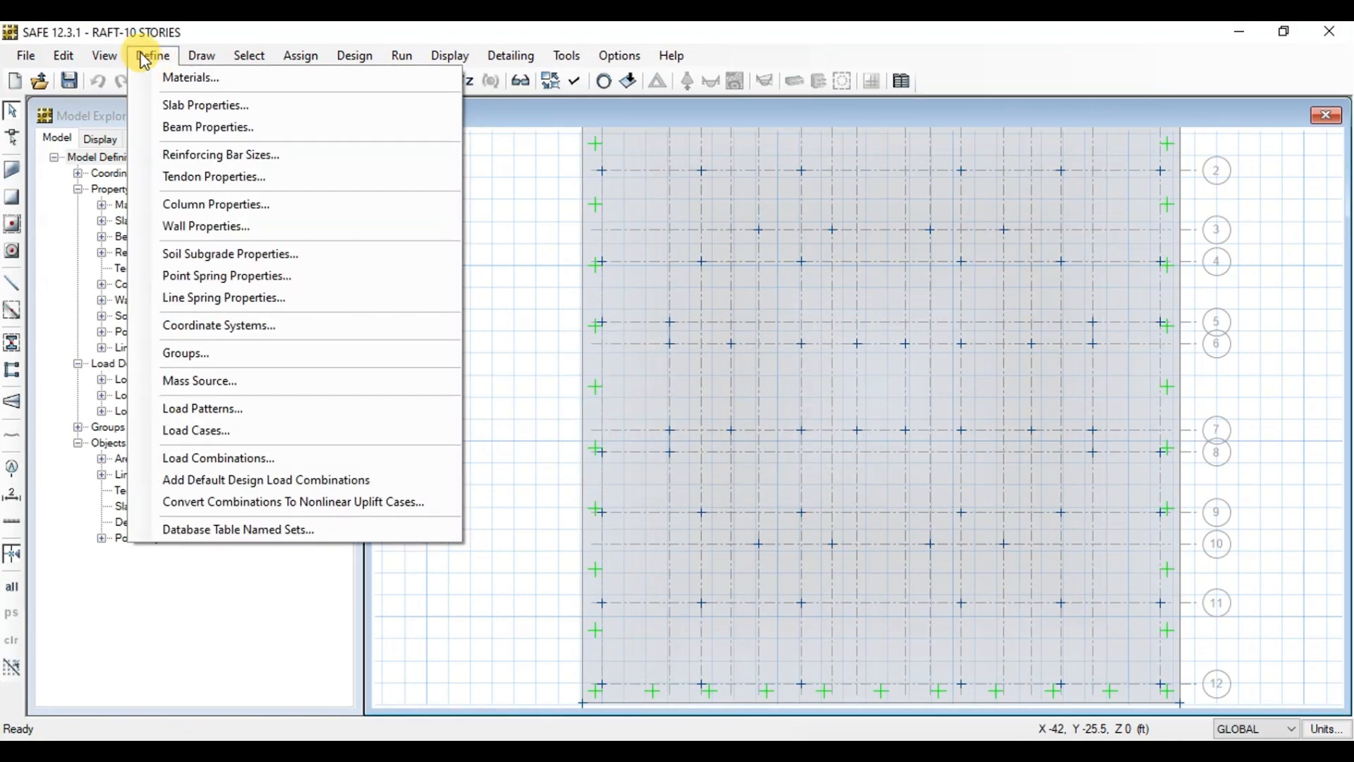
click(206, 104)
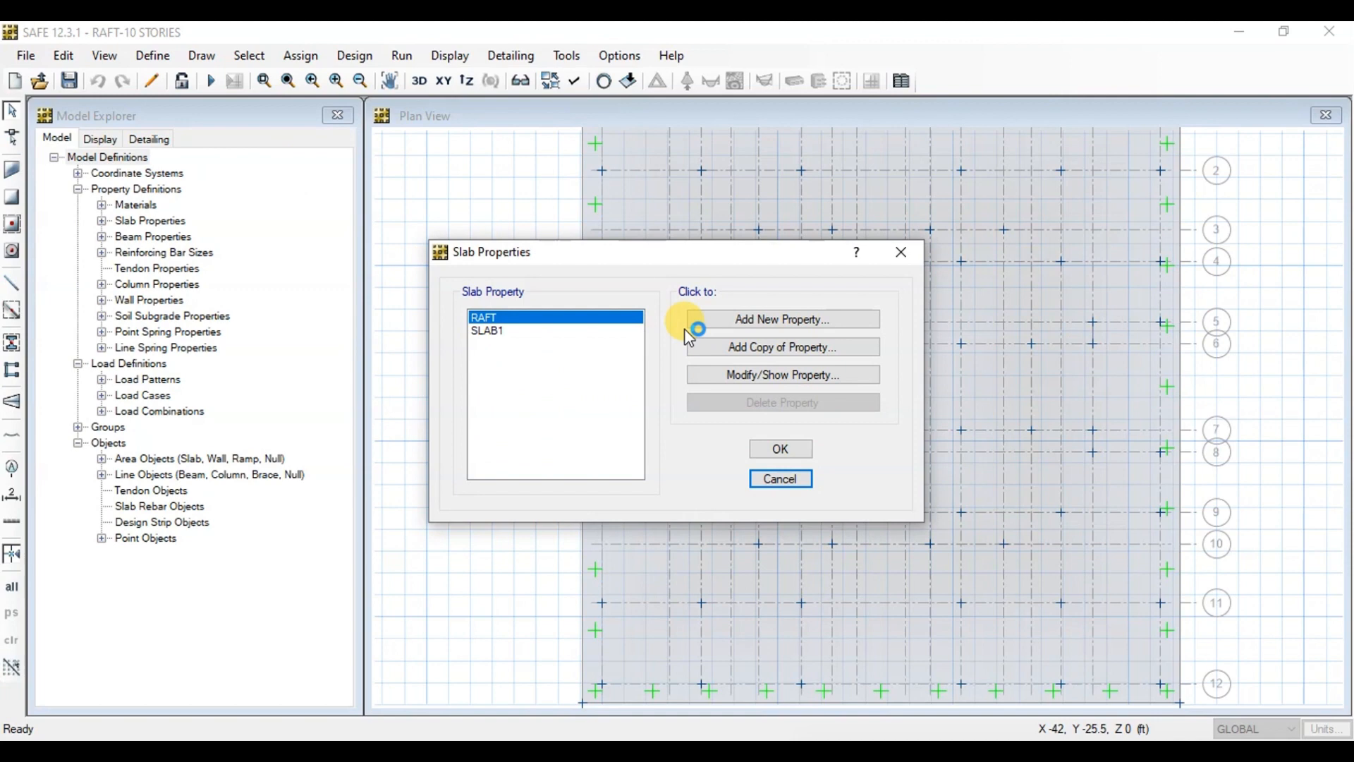
click(781, 374)
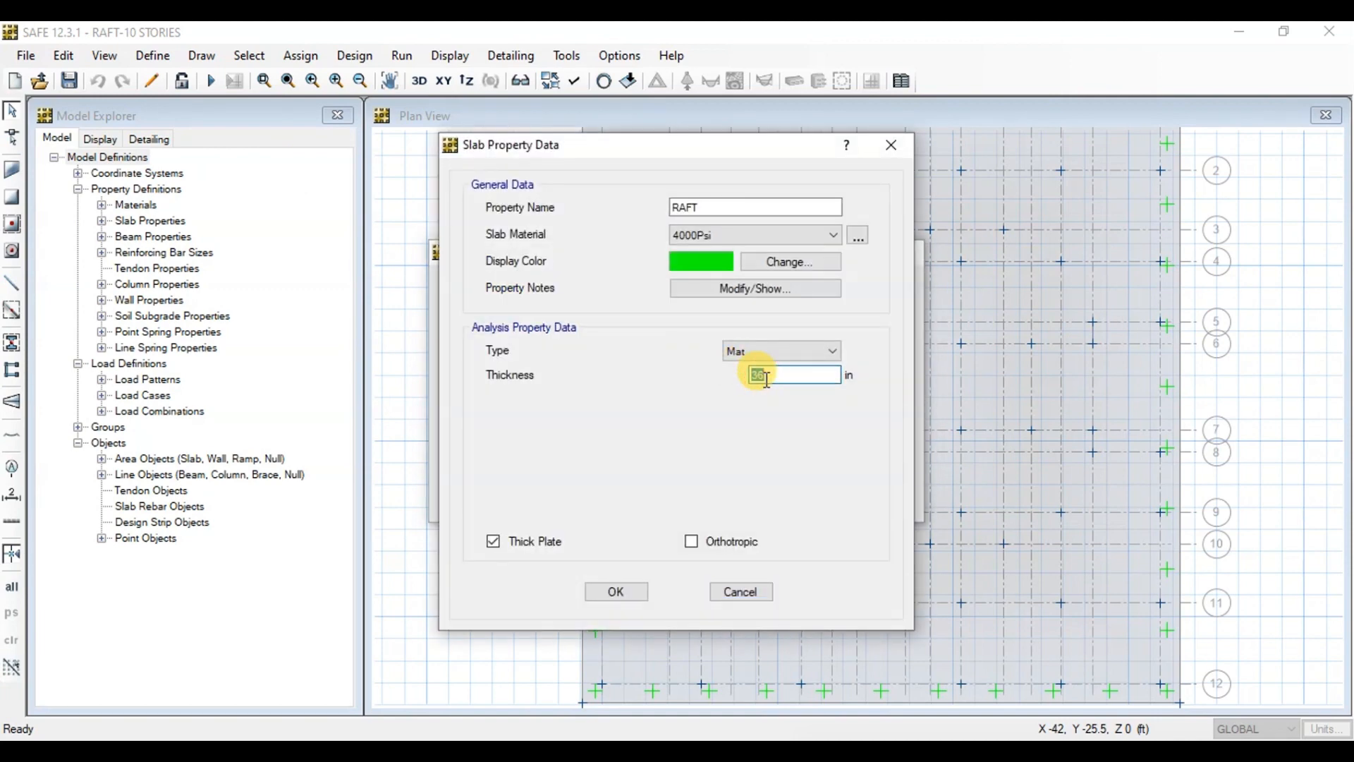
text(24)
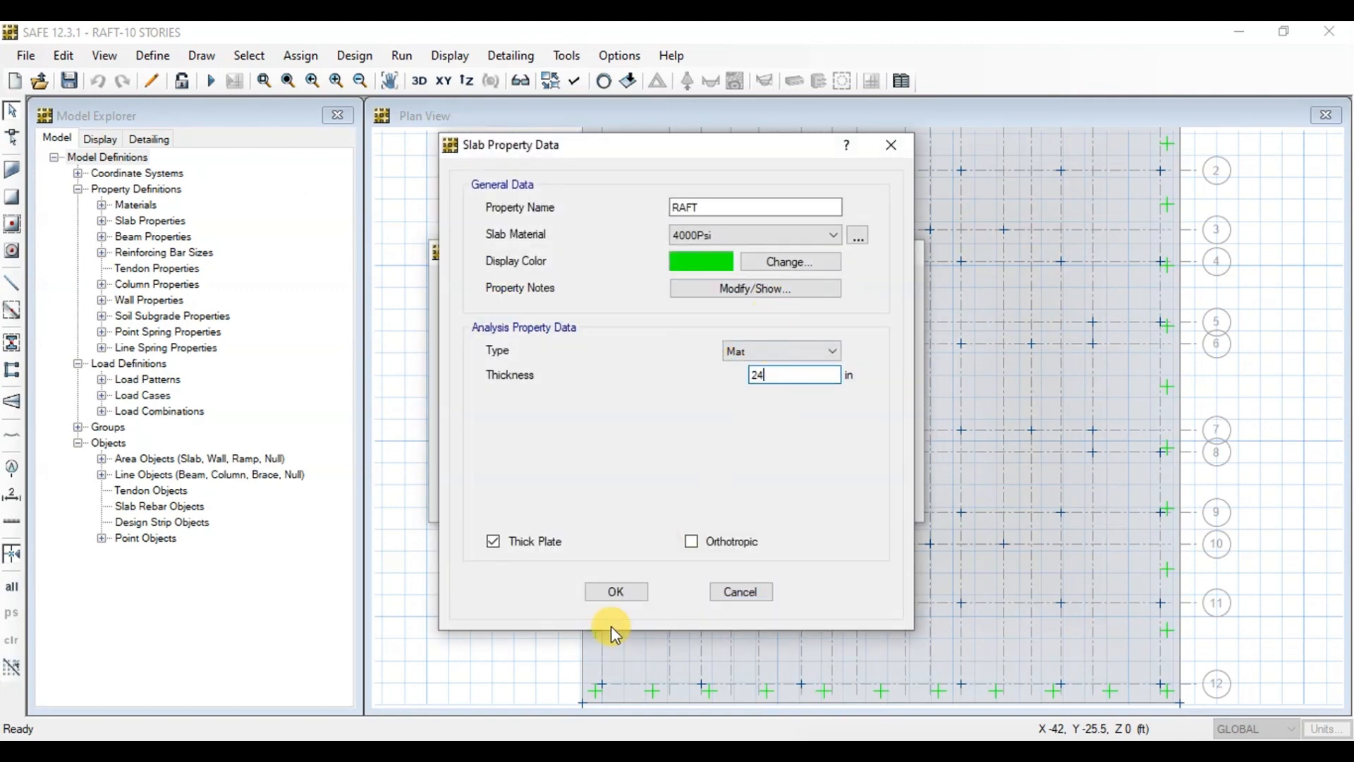
click(615, 591)
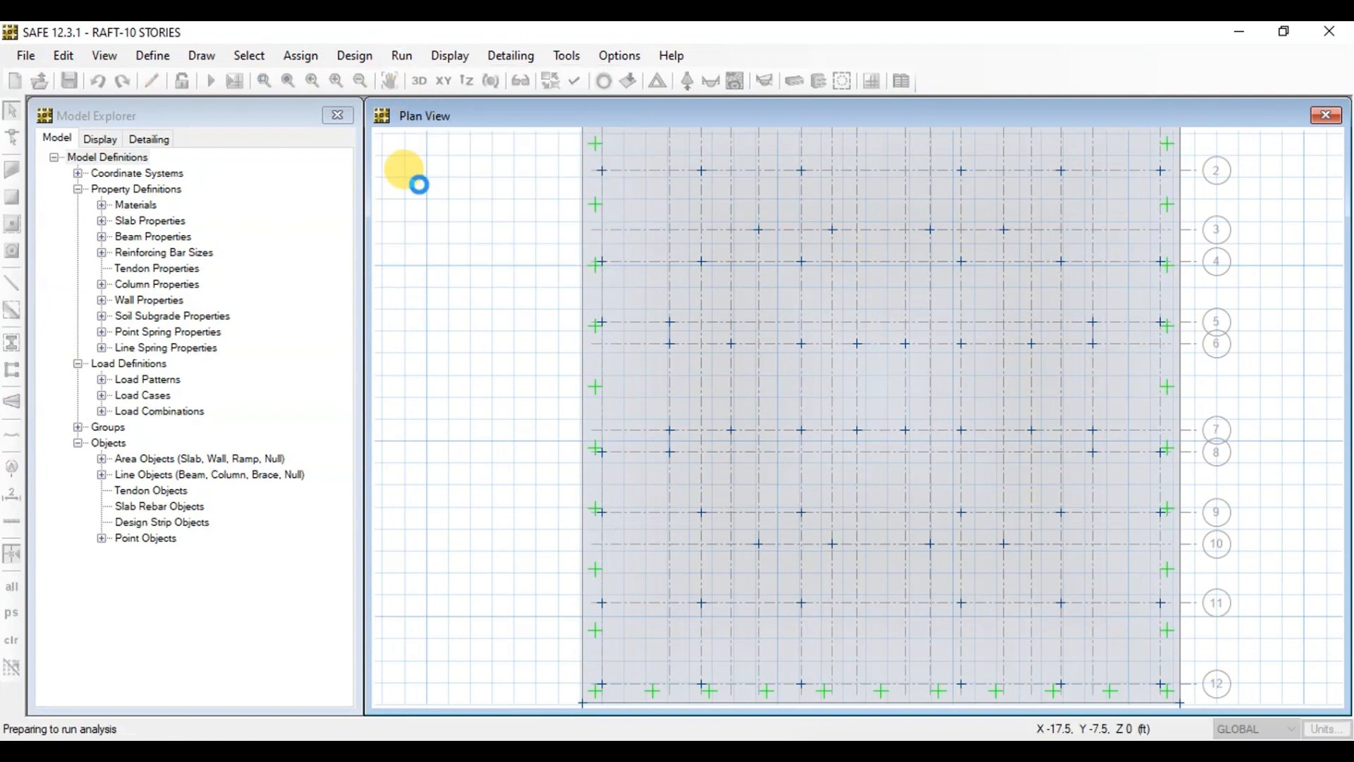
Step: Show punching shear ratios for the 24 in raft and zoom in to read them
click(843, 81)
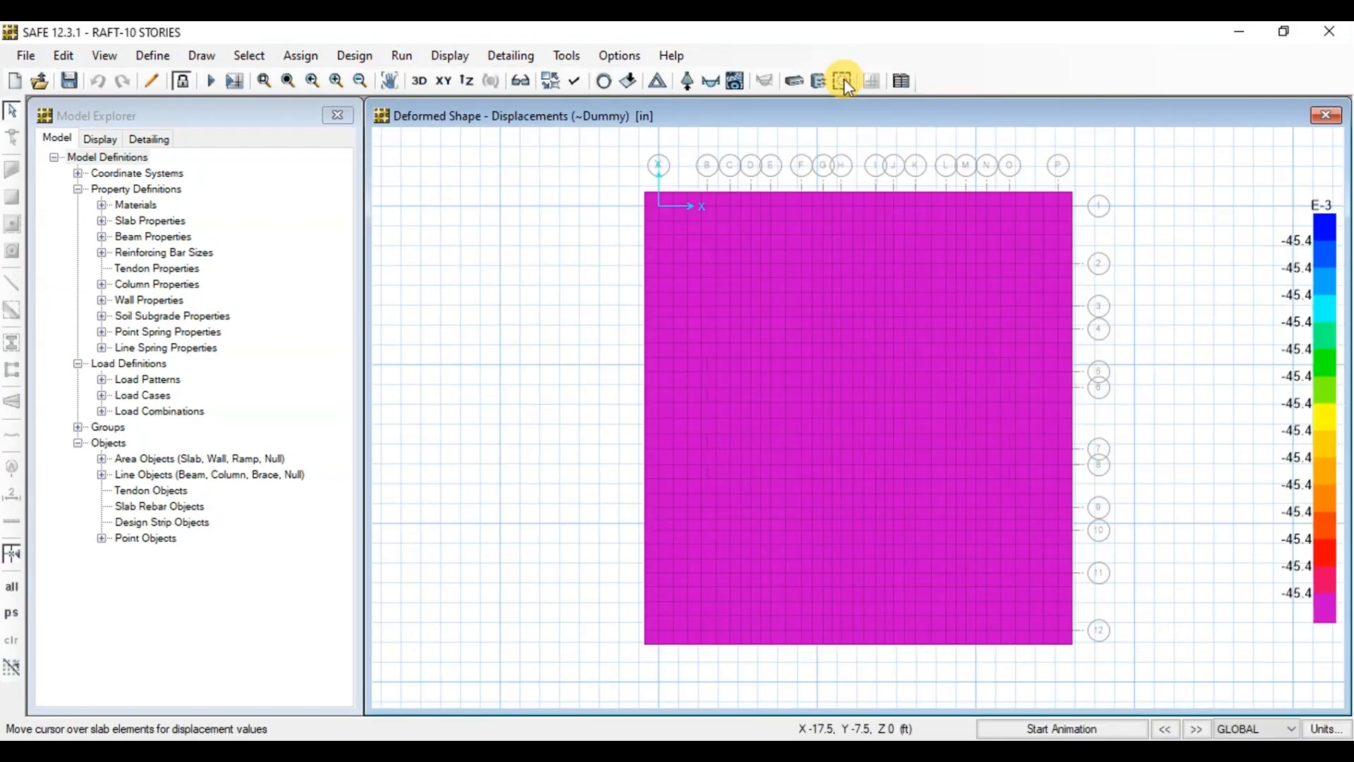
click(842, 80)
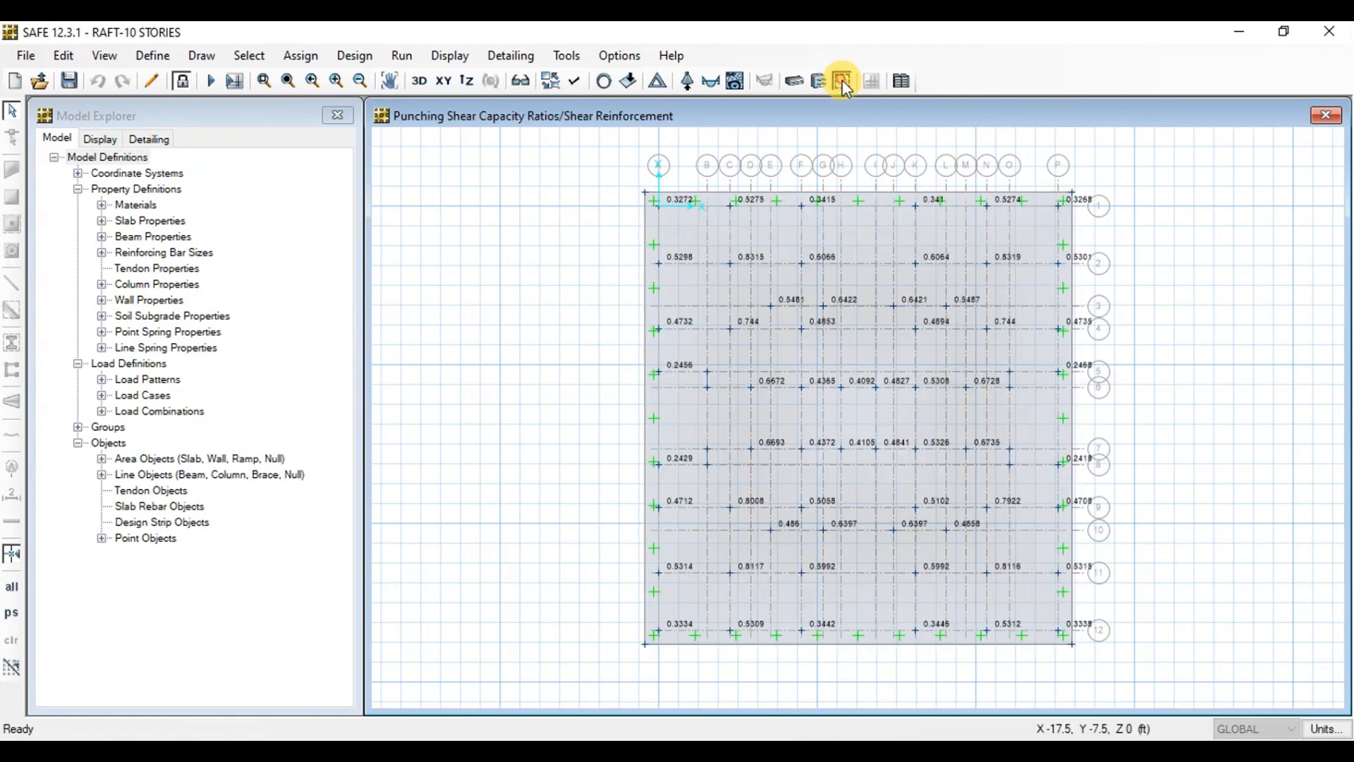
click(823, 528)
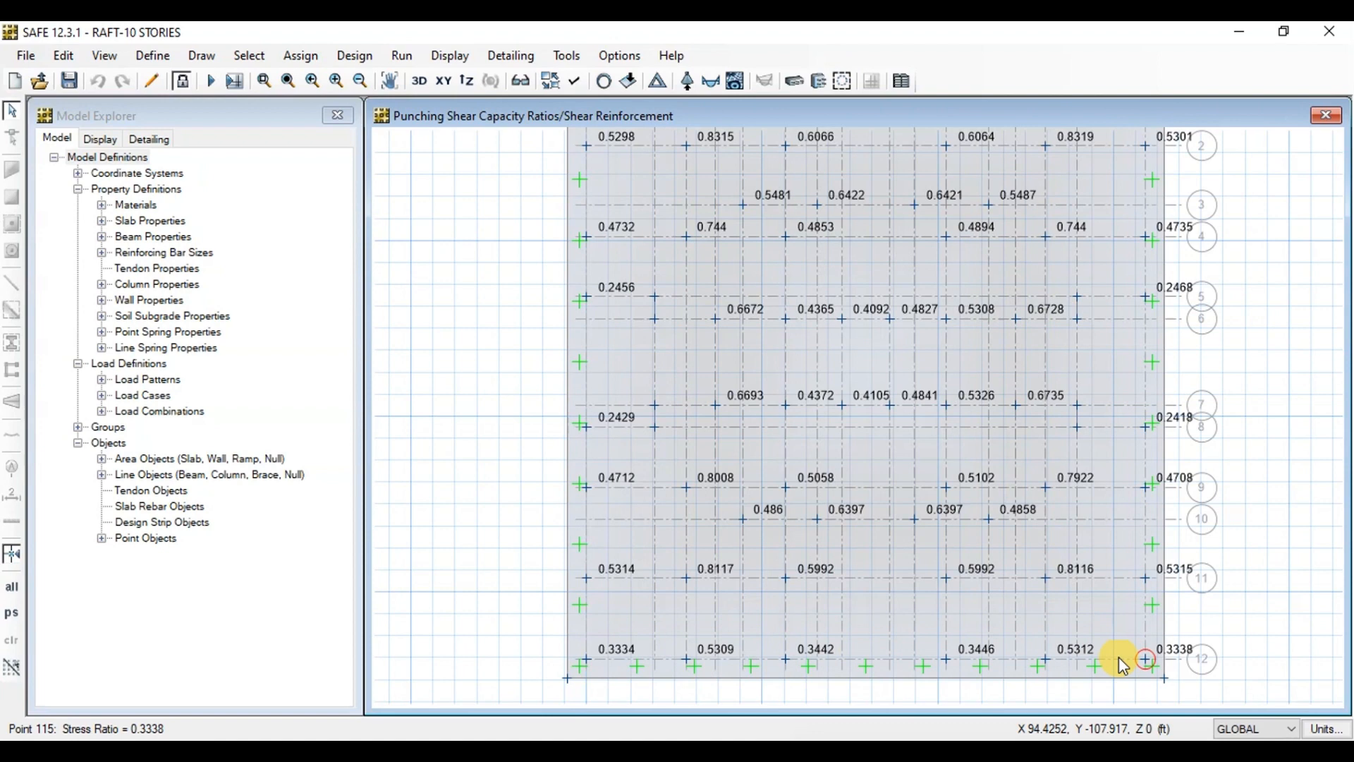
mouse_move(816, 519)
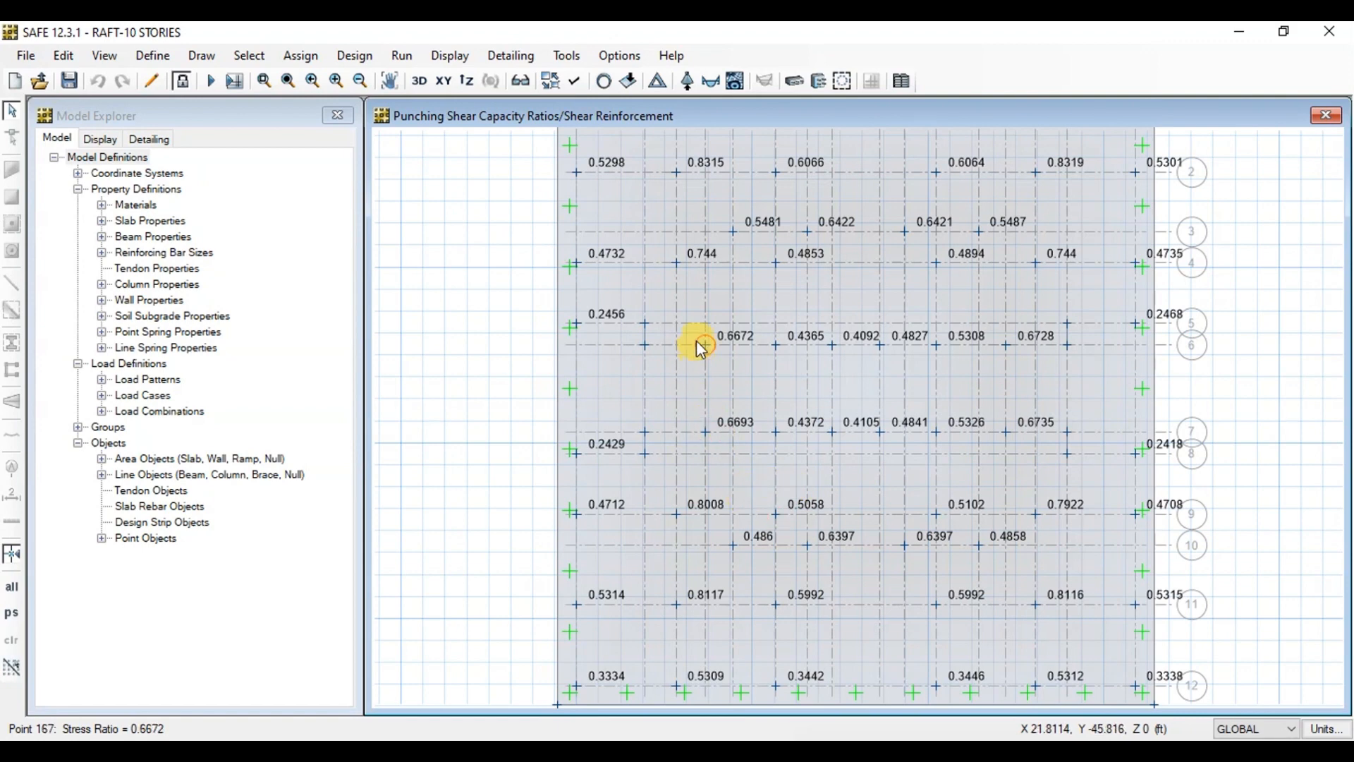
mouse_move(678, 518)
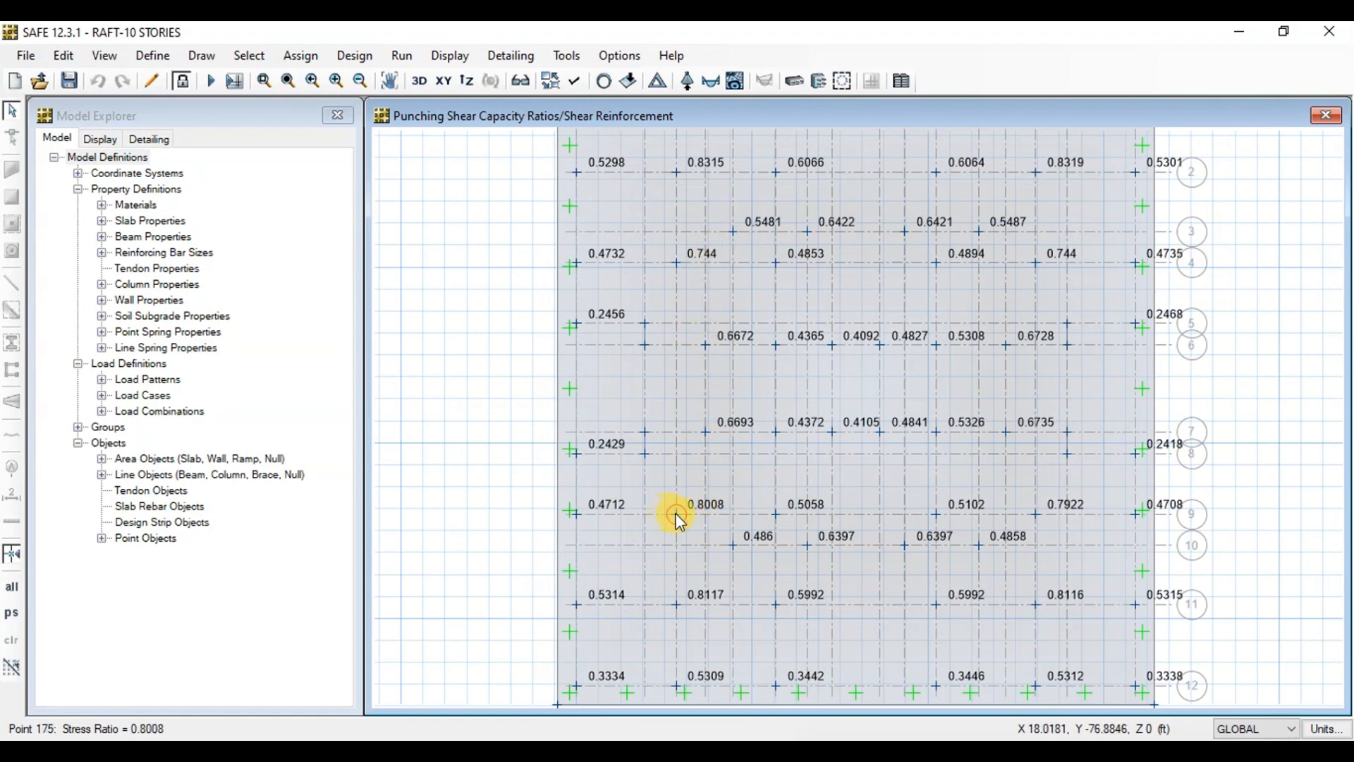
double_click(678, 519)
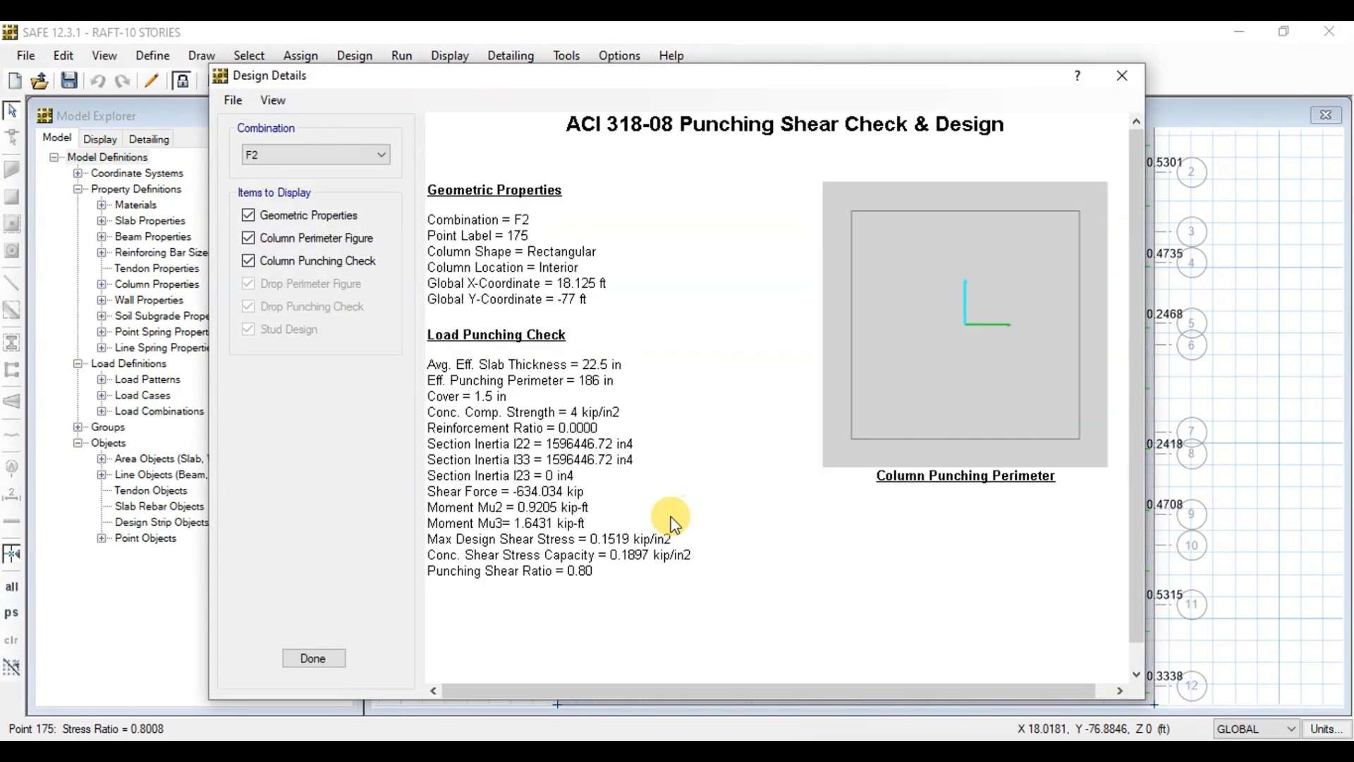
mouse_move(647, 563)
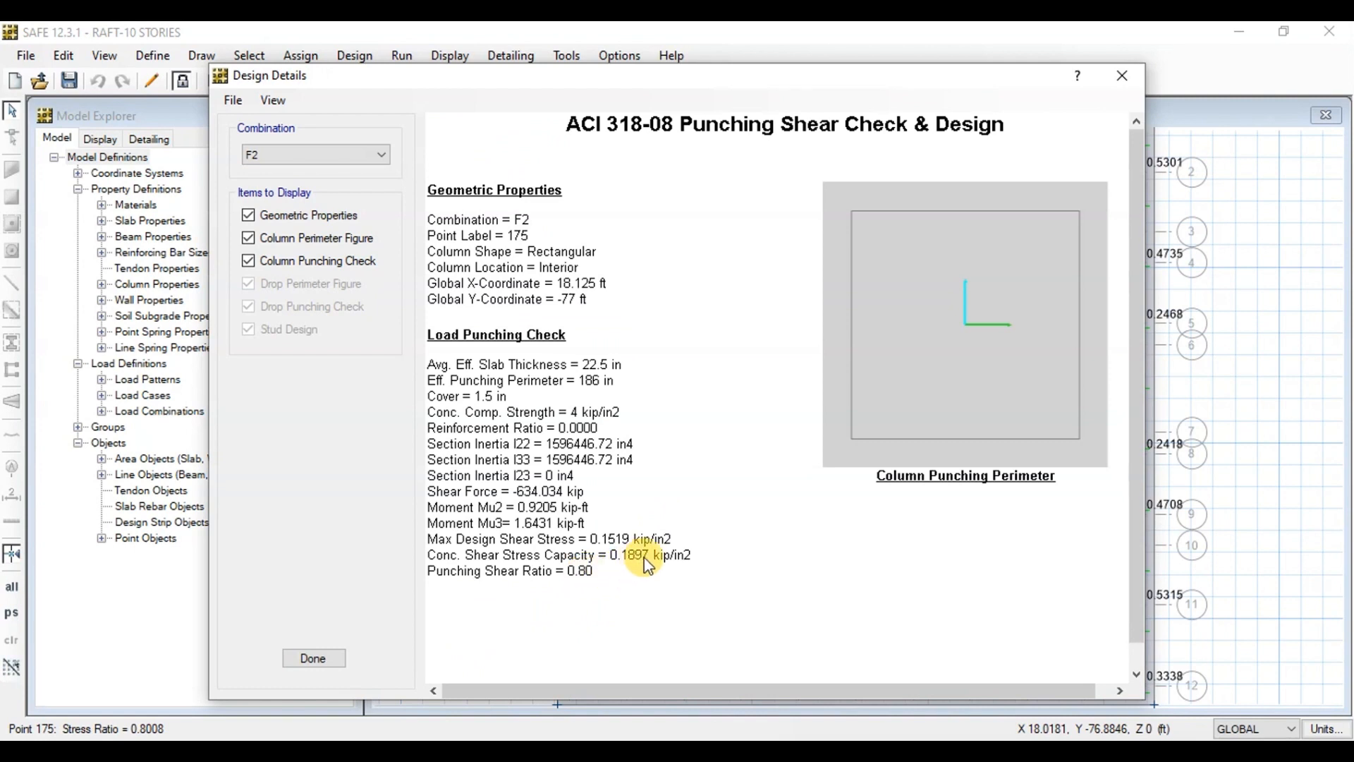
mouse_move(708, 499)
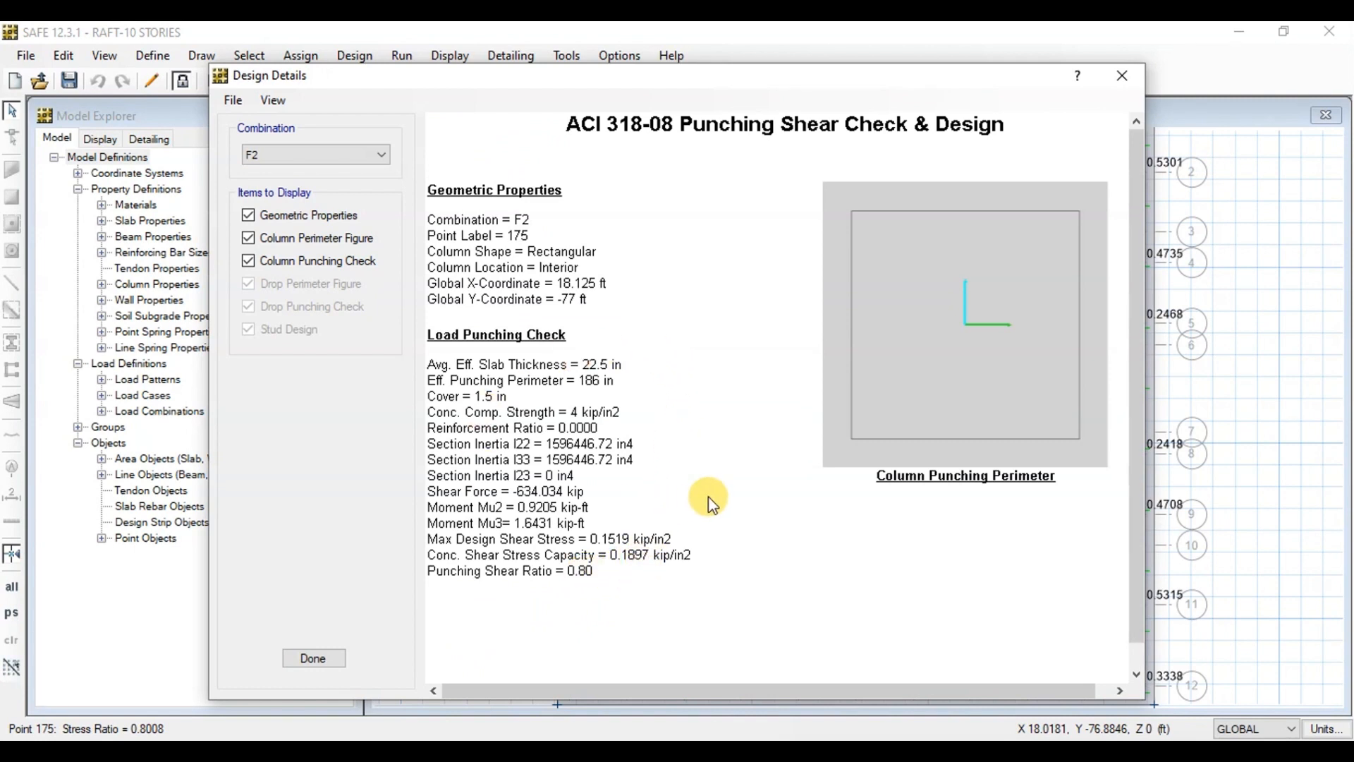
mouse_move(1124, 76)
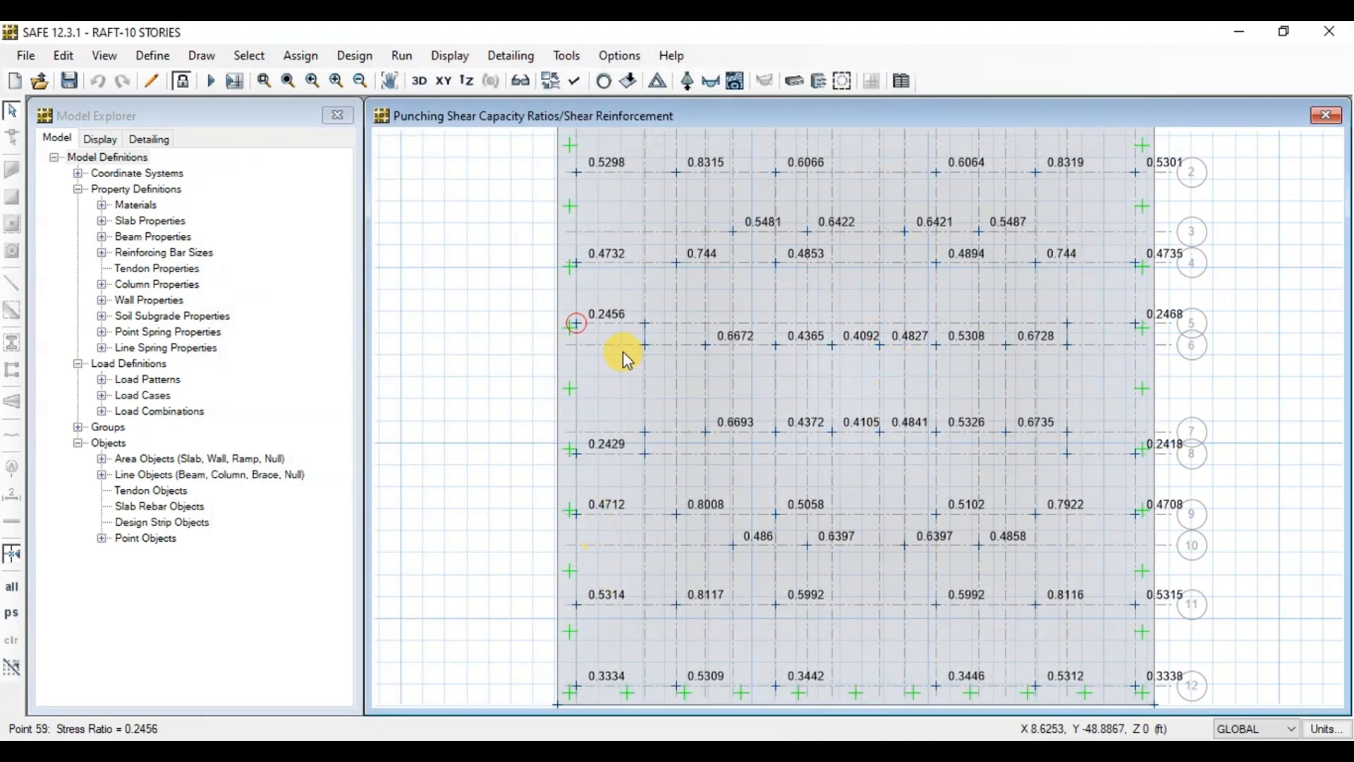
Step: Set slab design display to Finite Element Based, Direction 1 bottom rebar
click(449, 55)
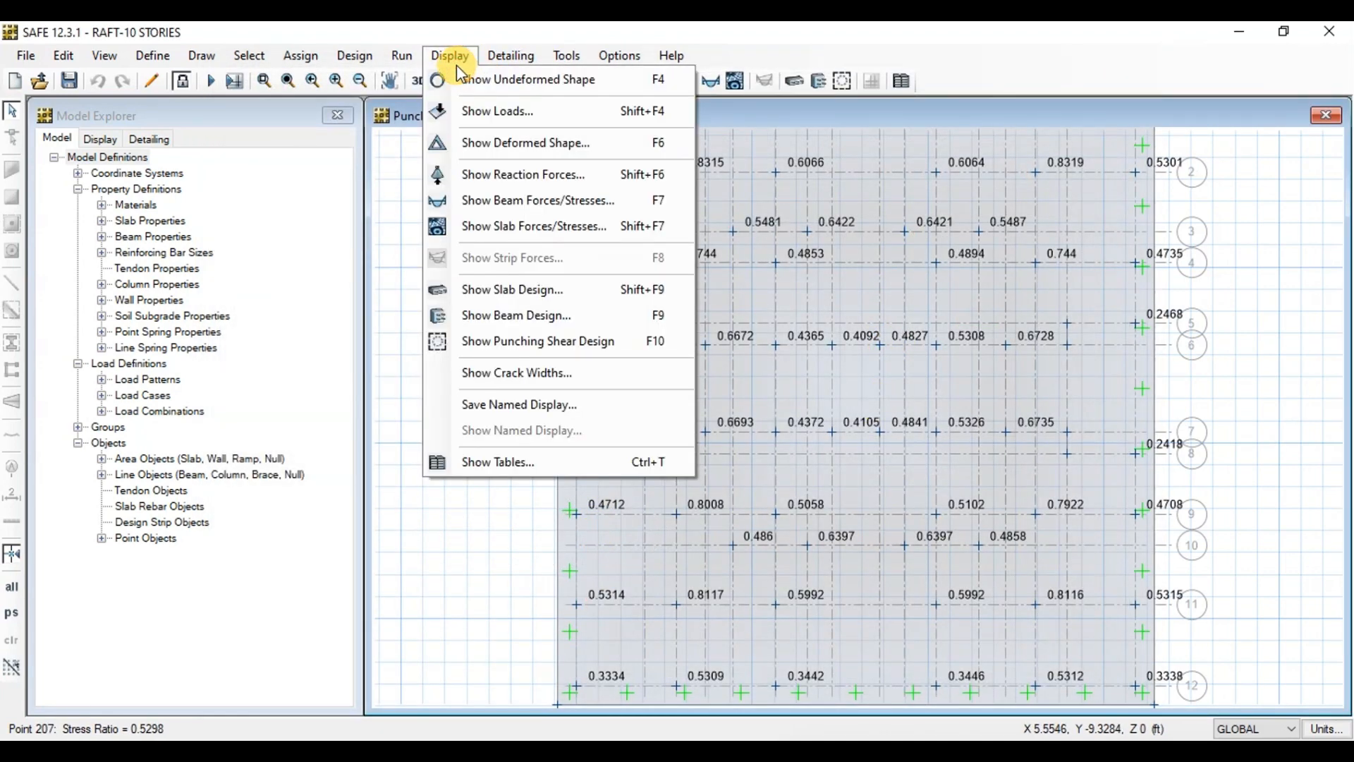
mouse_move(512, 290)
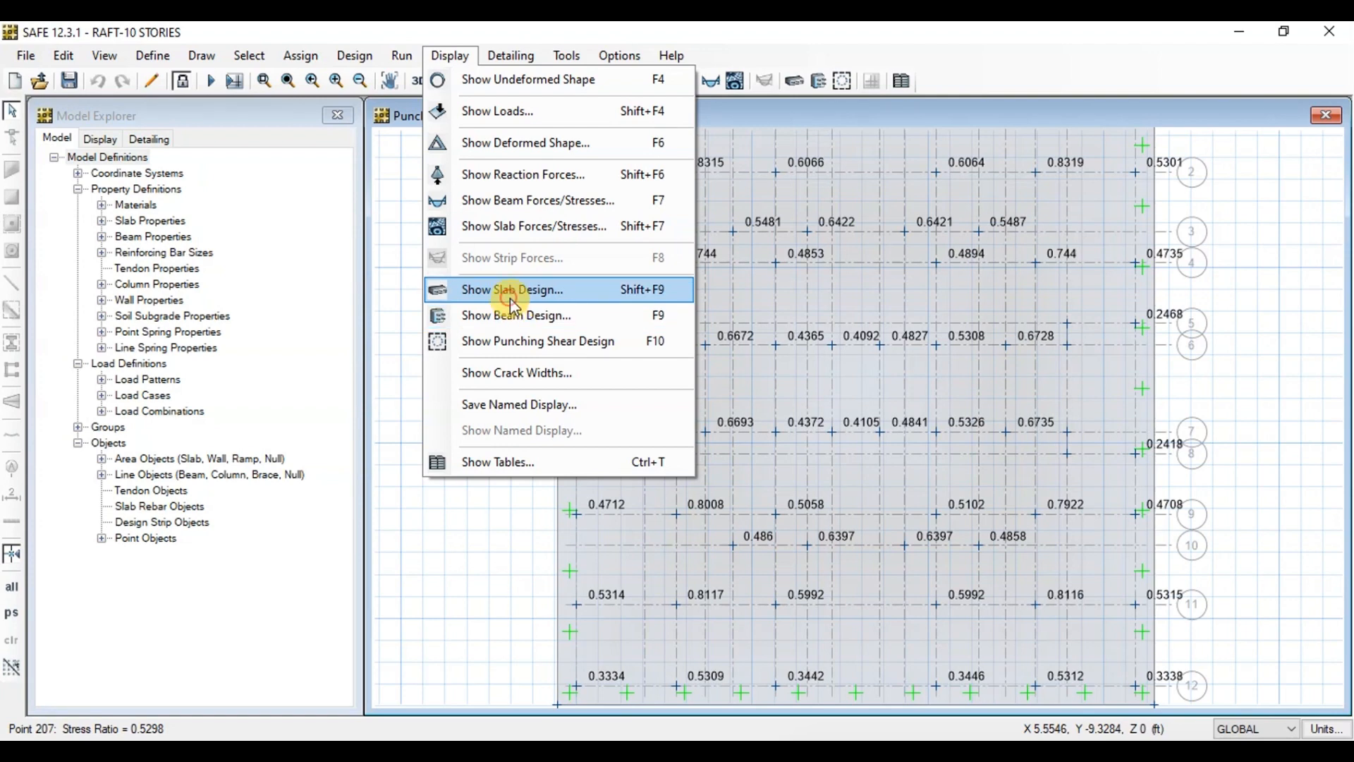
click(512, 289)
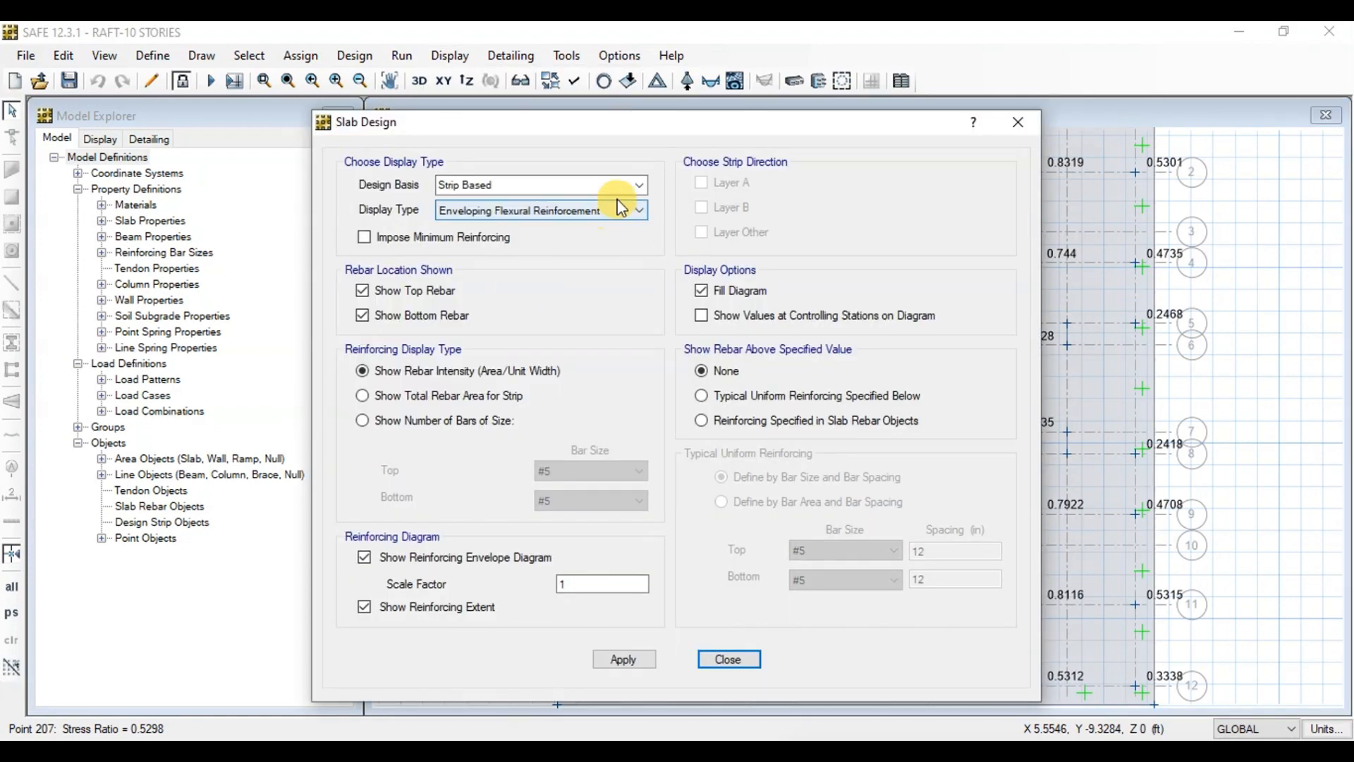
click(638, 184)
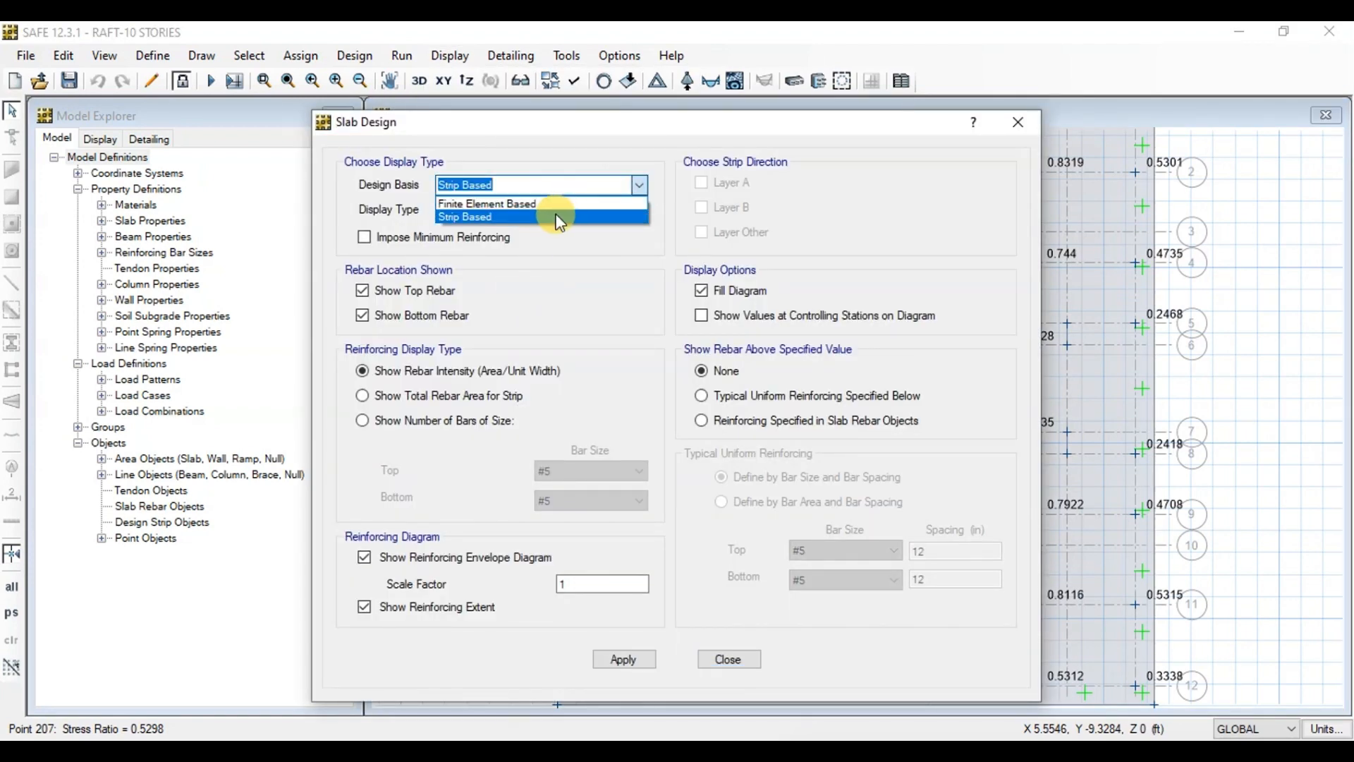
click(486, 204)
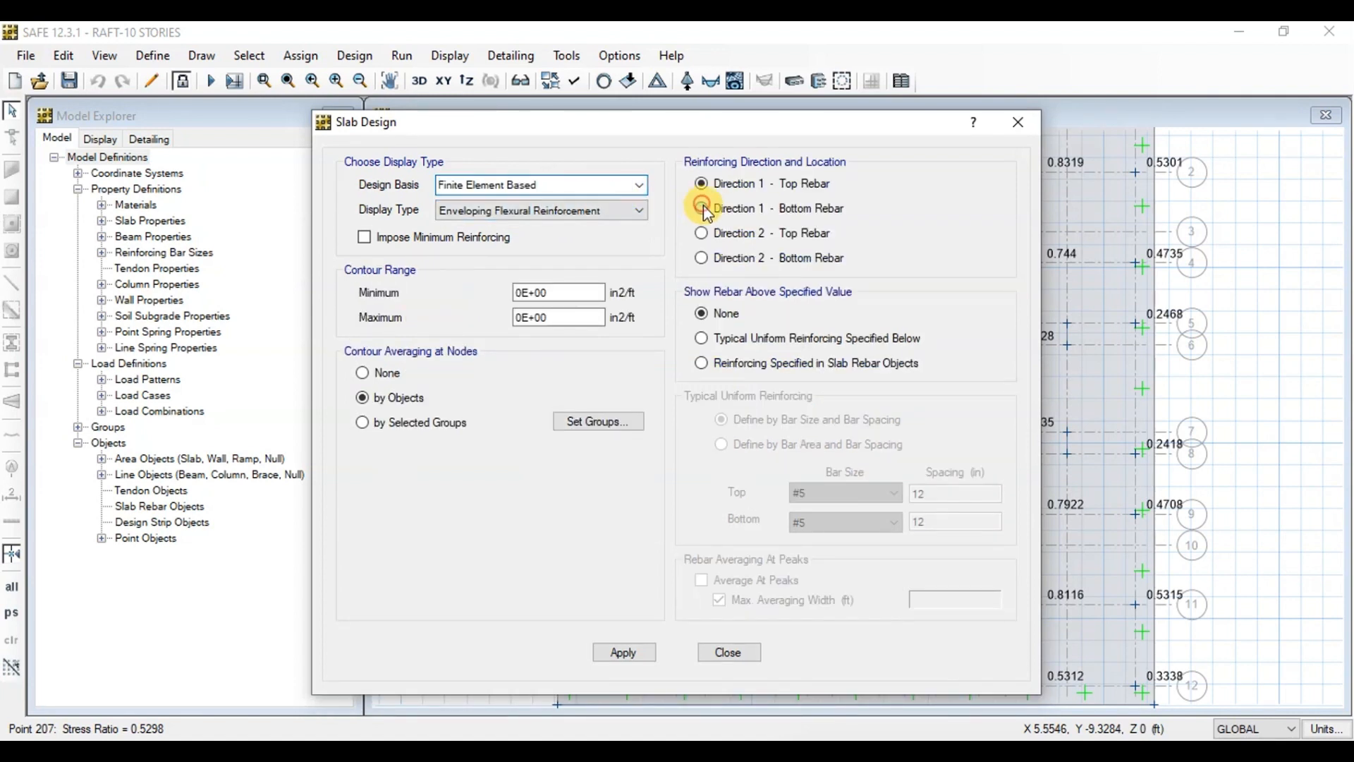
click(701, 208)
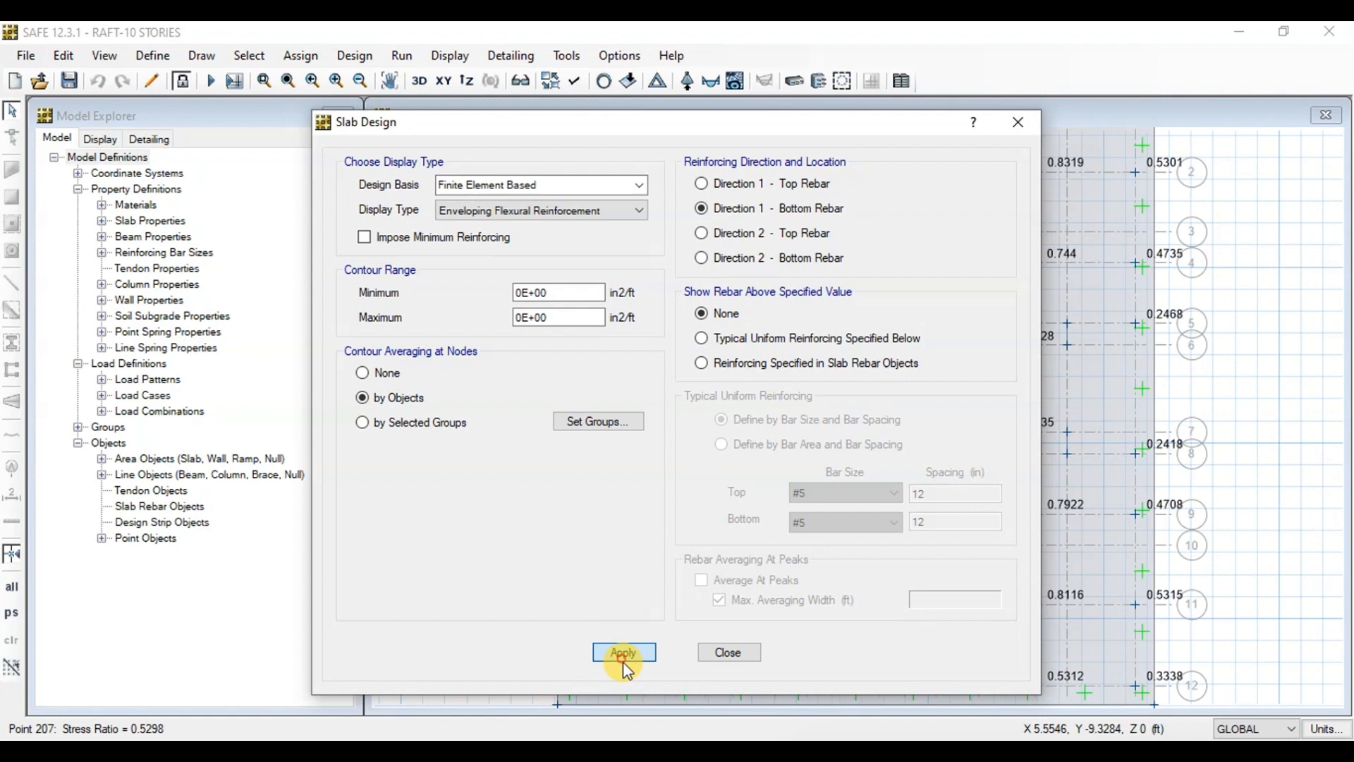
Step: Apply Direction 1 bottom rebar contours, then display Direction 2 bottom rebar contours
click(624, 651)
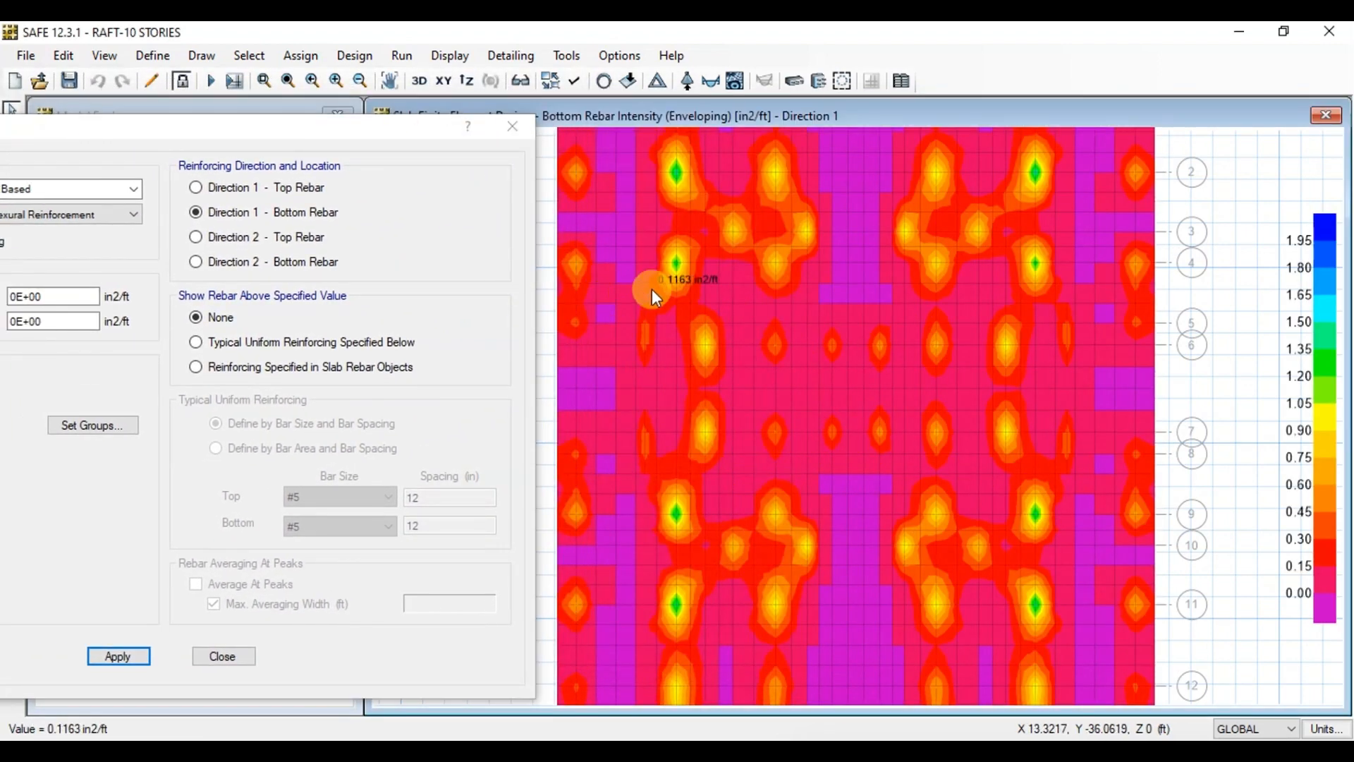
mouse_move(682, 226)
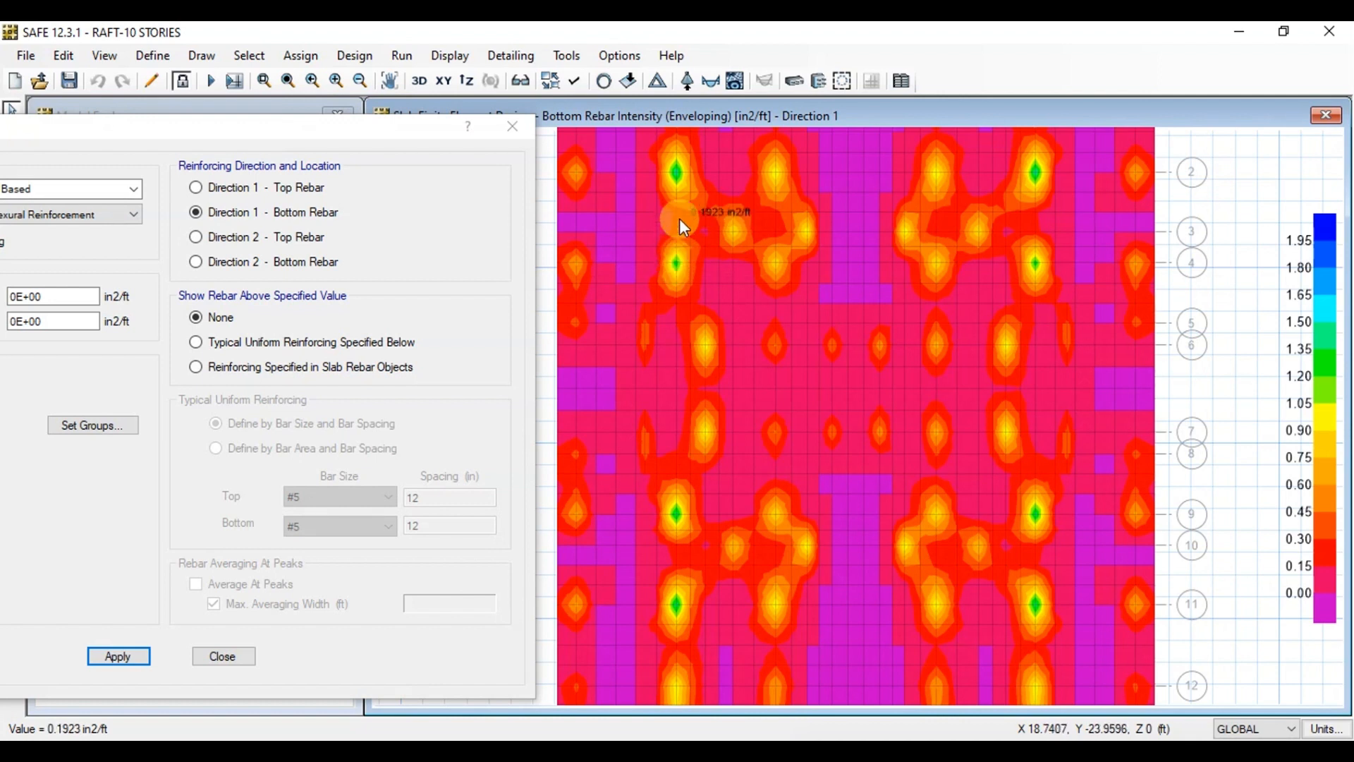
mouse_move(676, 183)
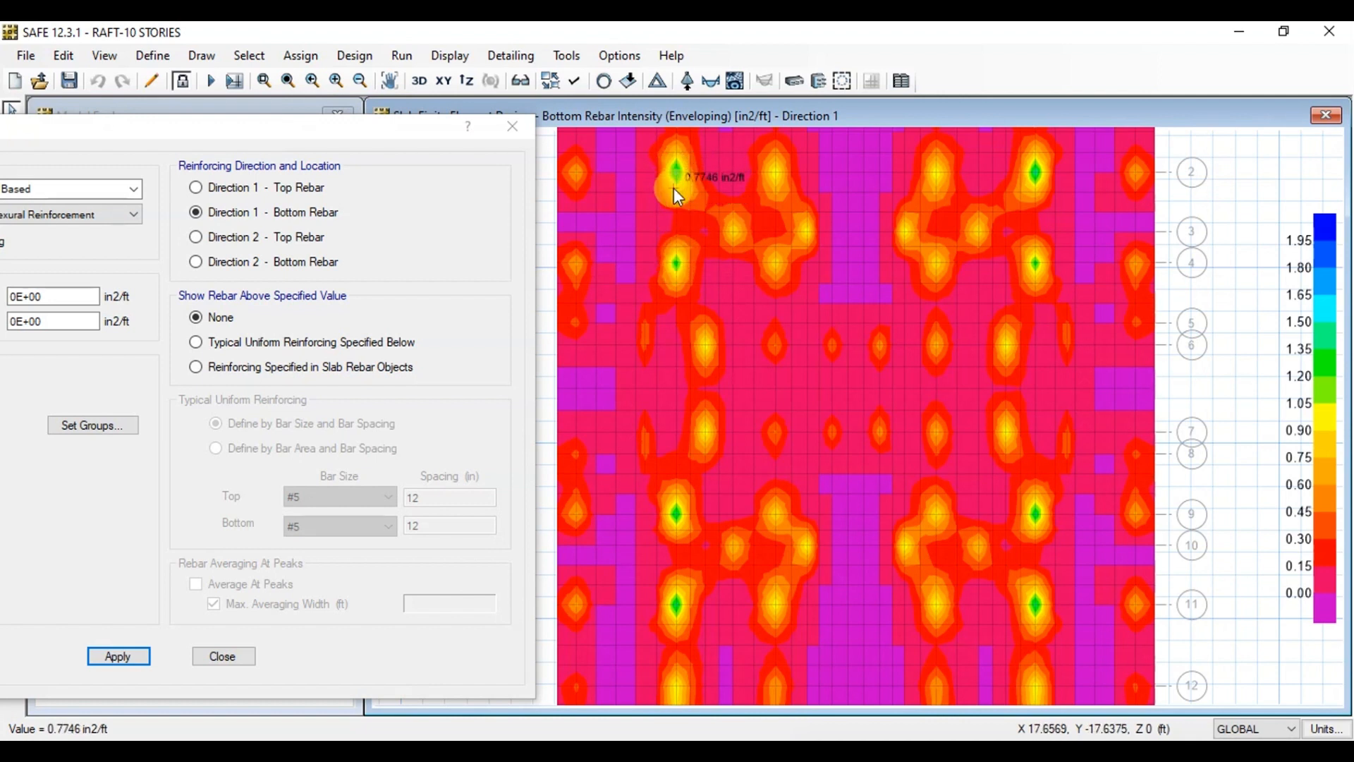
mouse_move(677, 526)
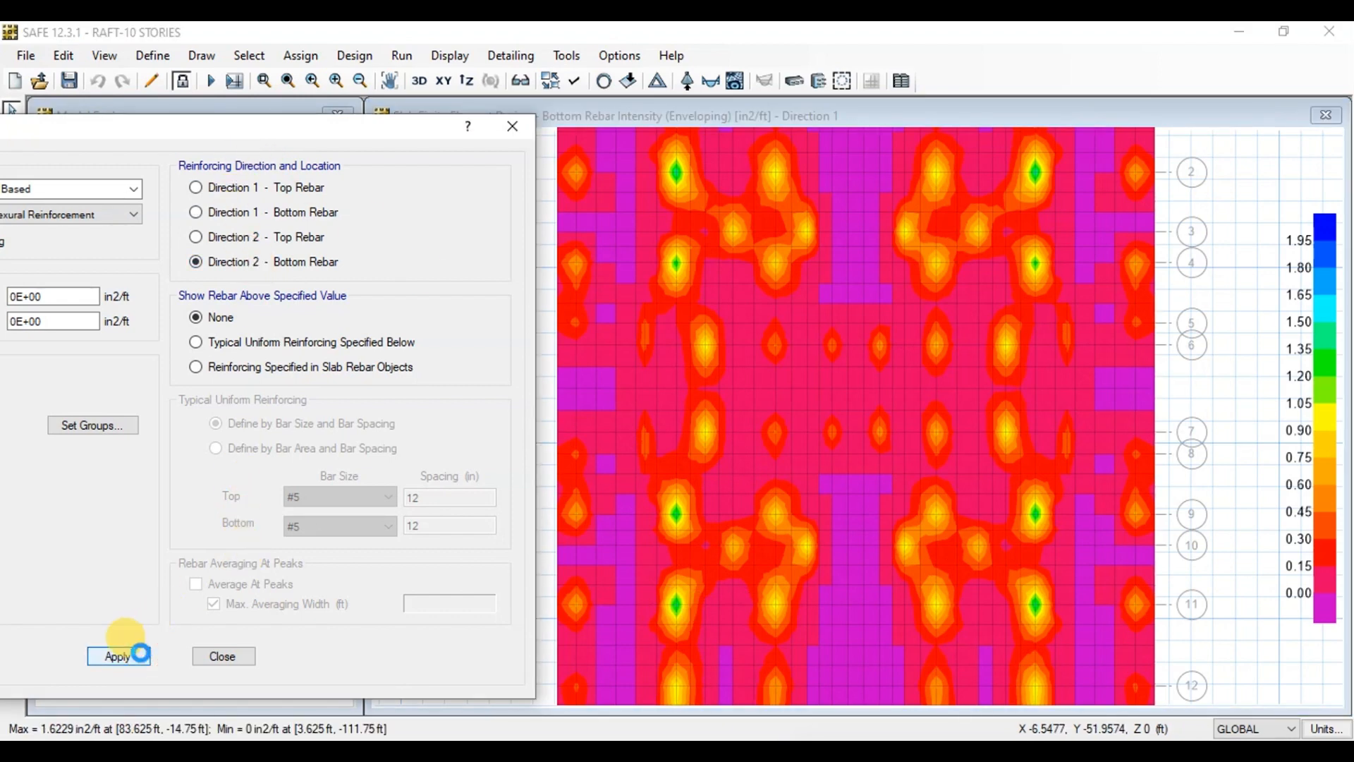
click(118, 657)
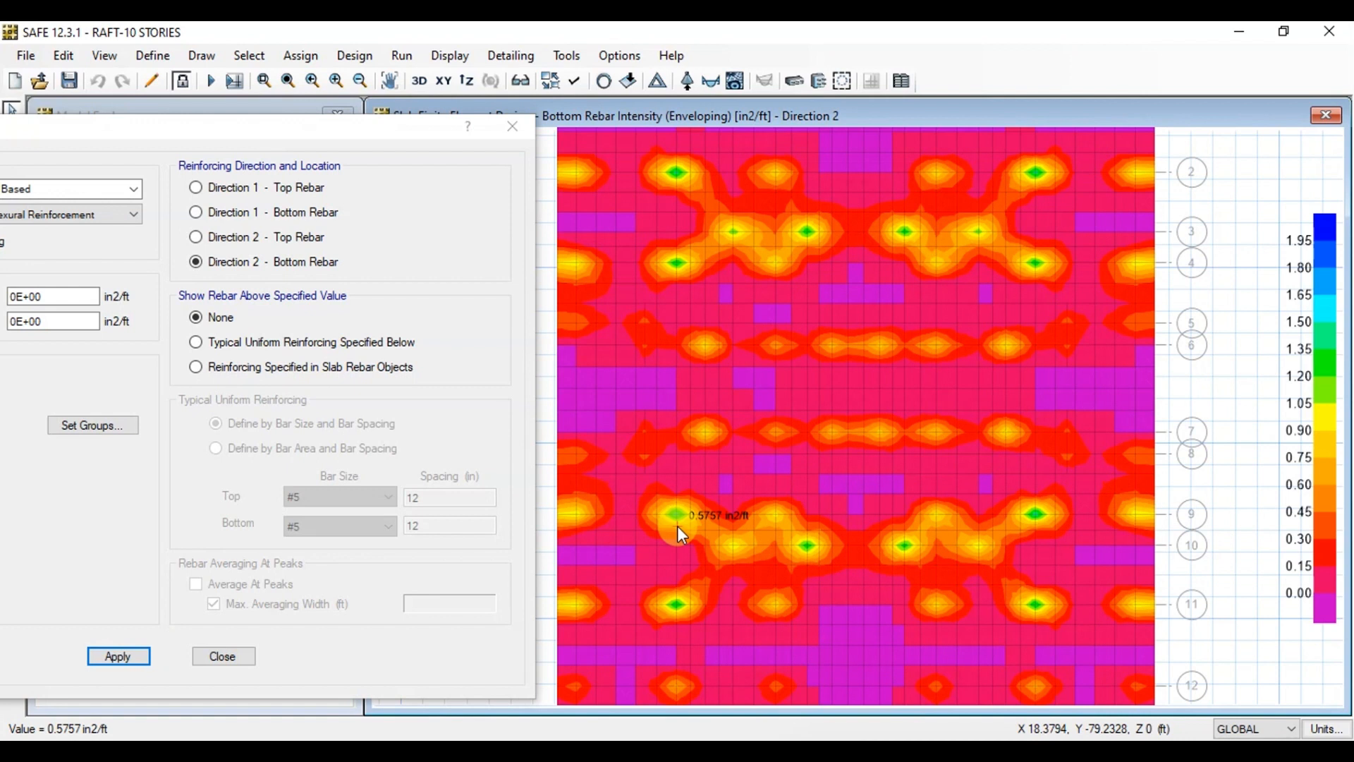
mouse_move(676, 263)
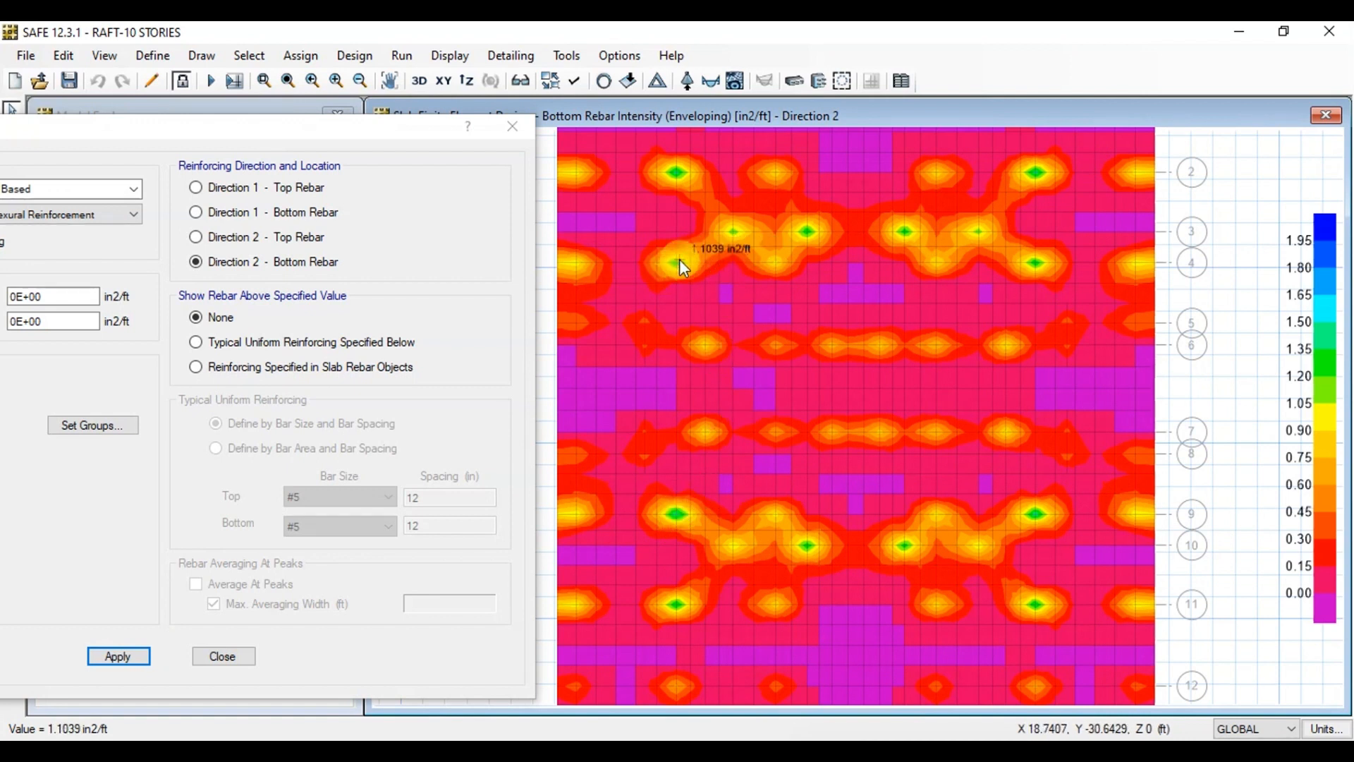
mouse_move(289, 192)
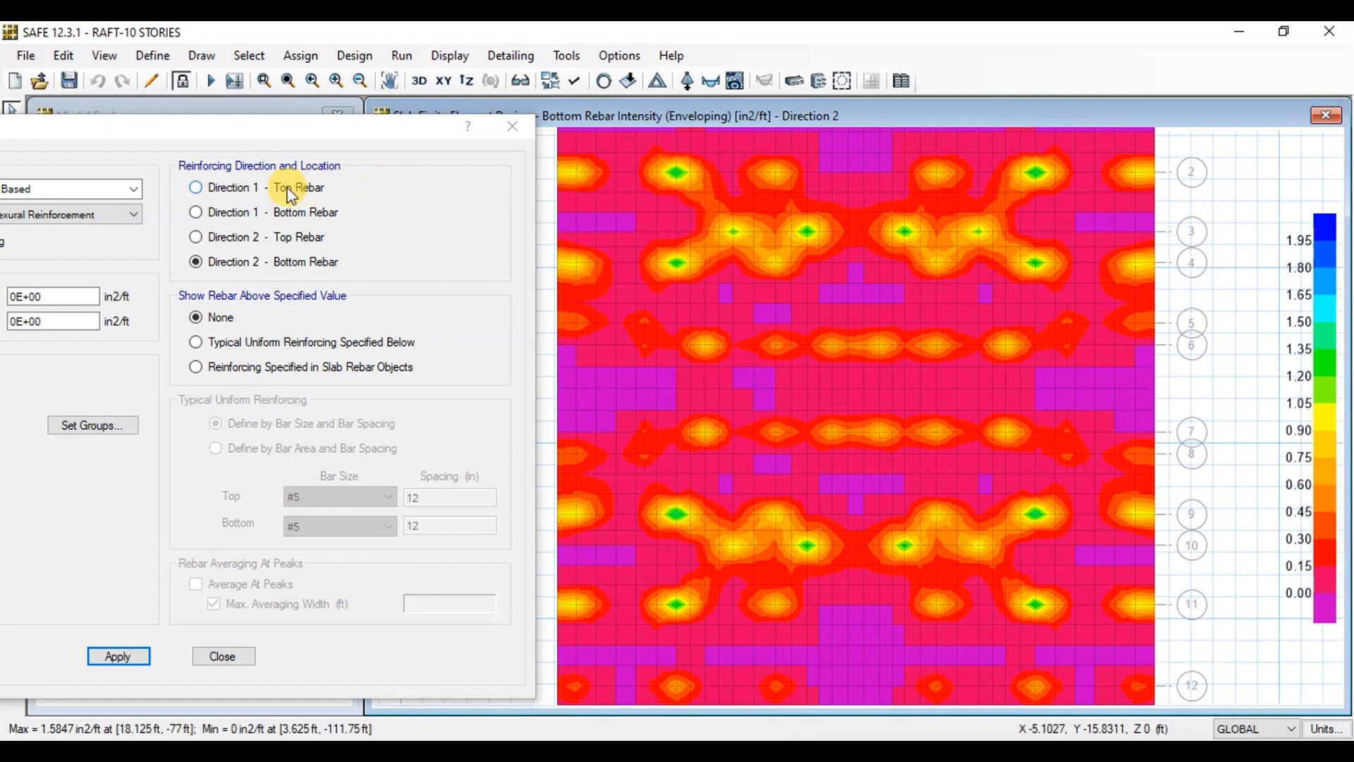
Step: Show the raft's top rebar intensity contours for Direction 1, then for Direction 2
click(196, 188)
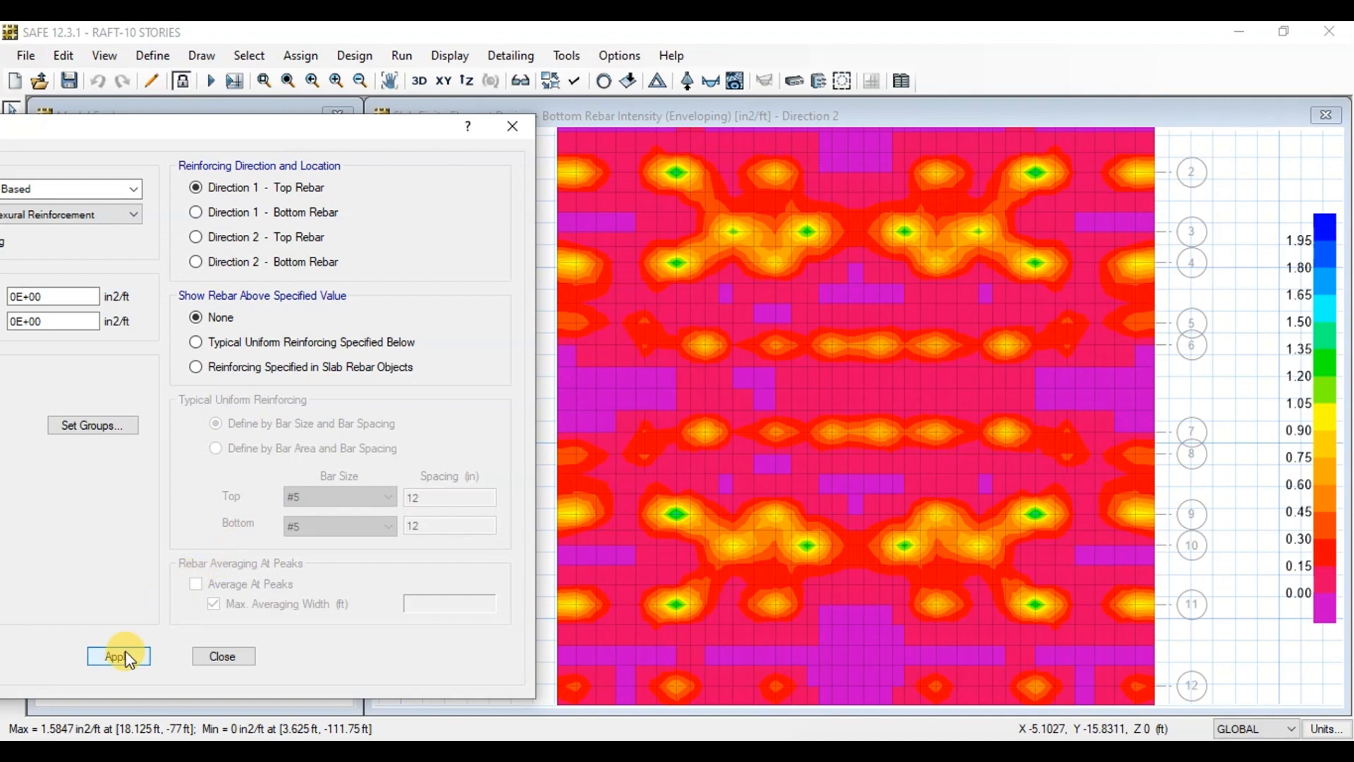
click(118, 657)
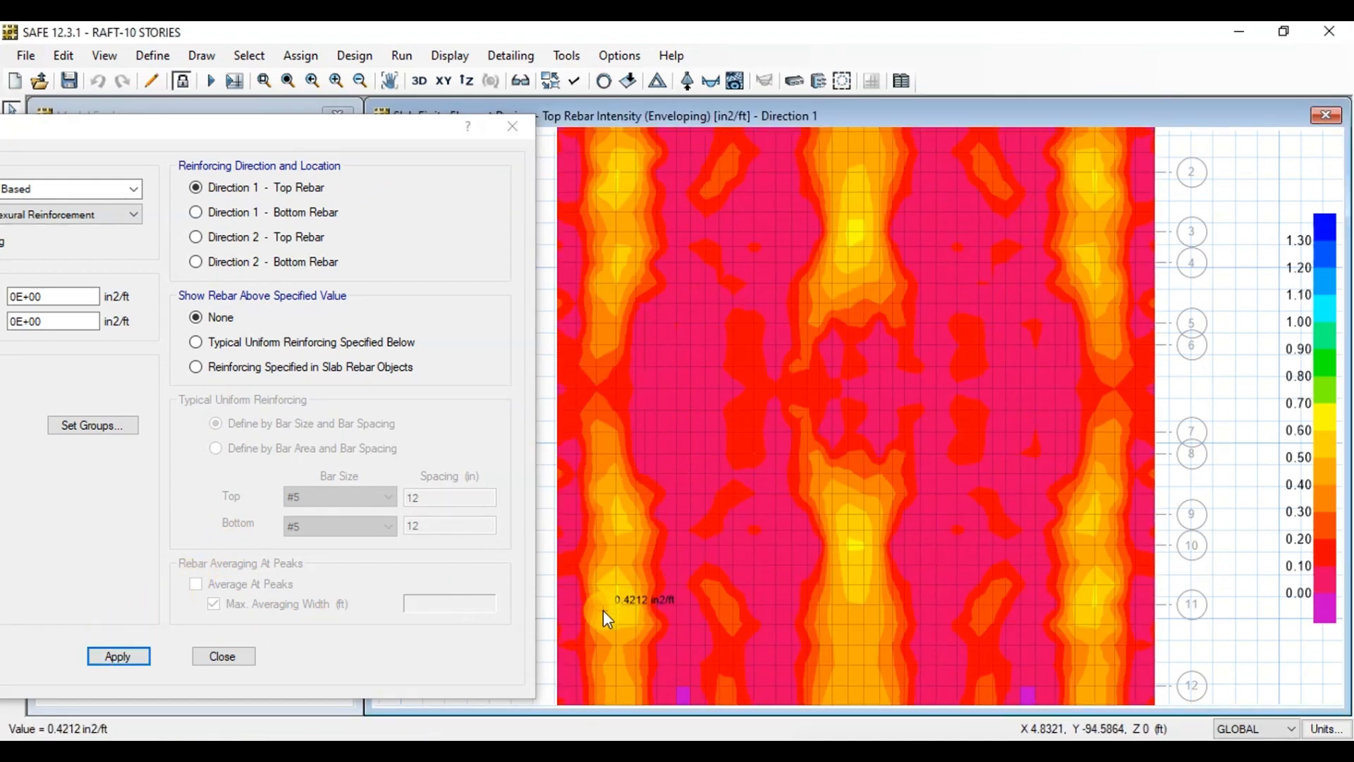
click(196, 237)
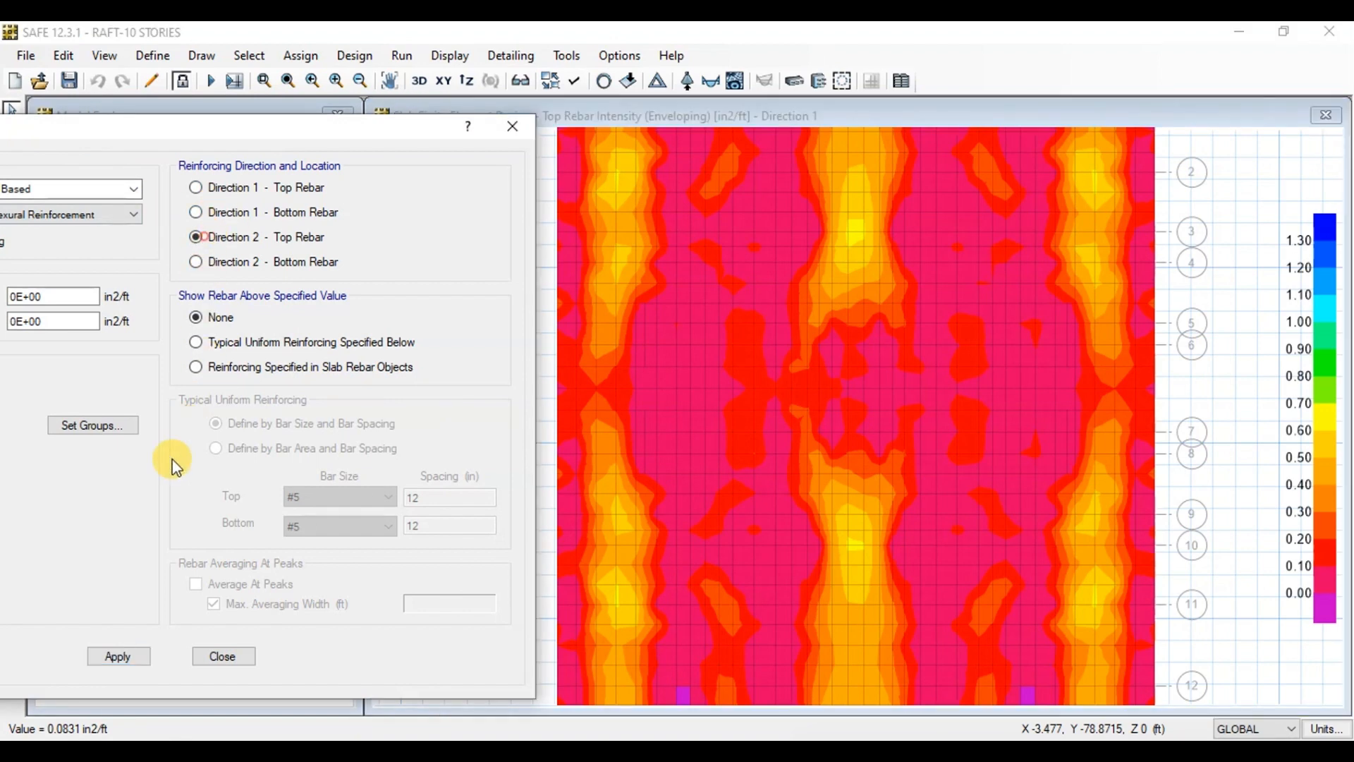
click(119, 655)
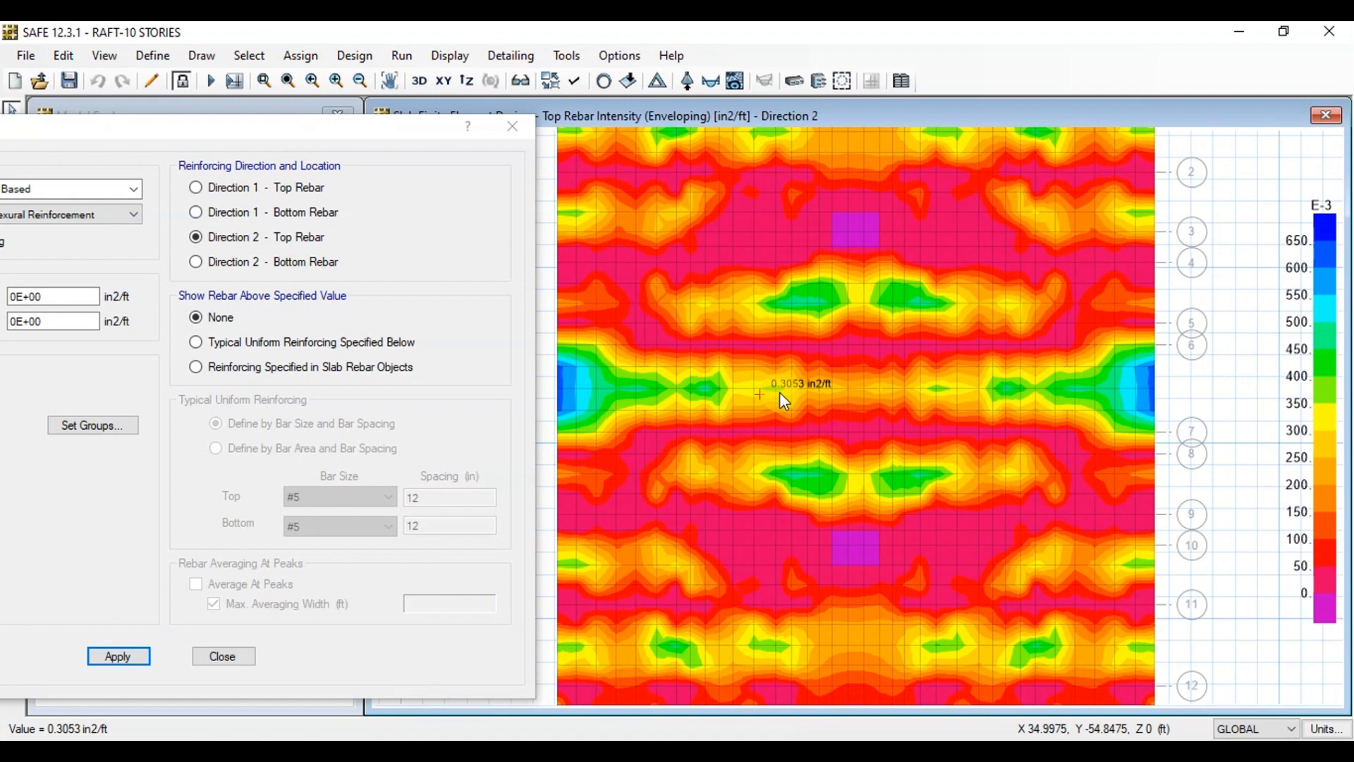
mouse_move(874, 323)
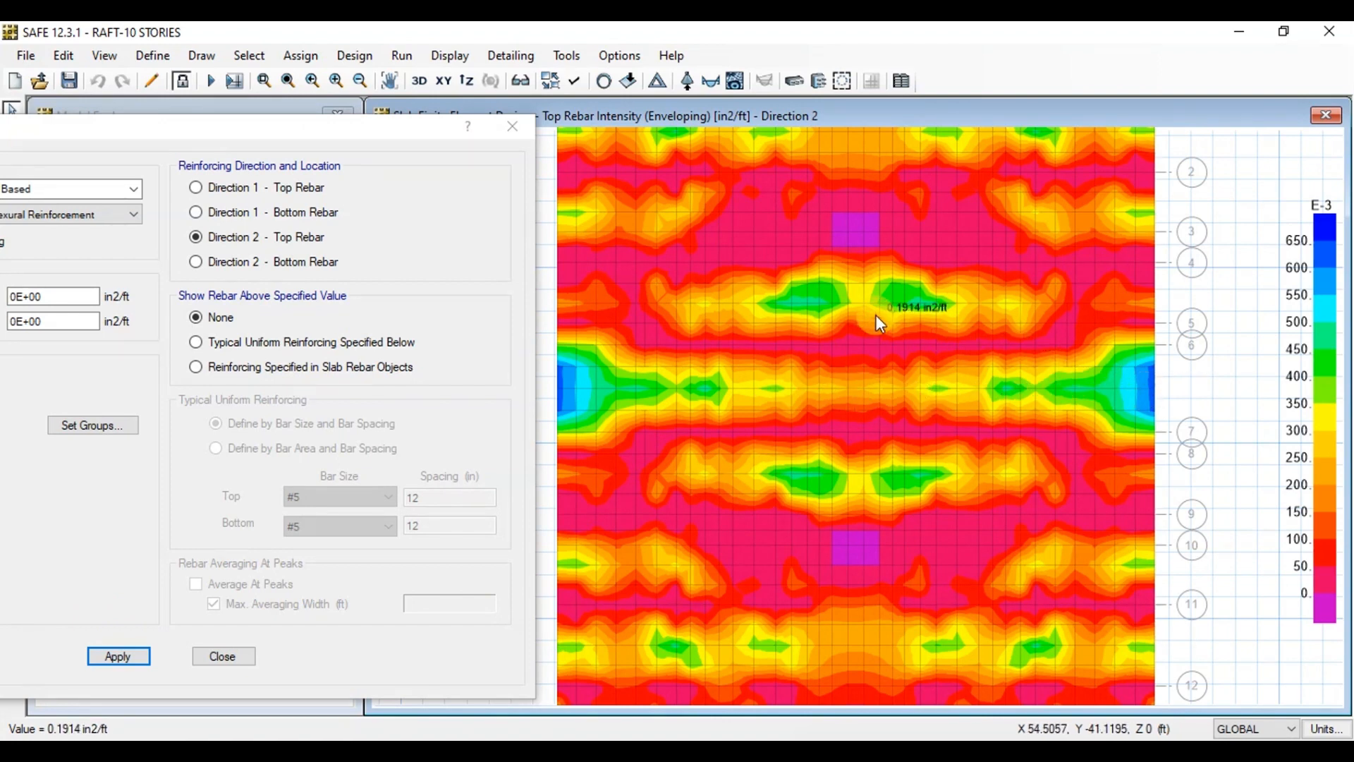